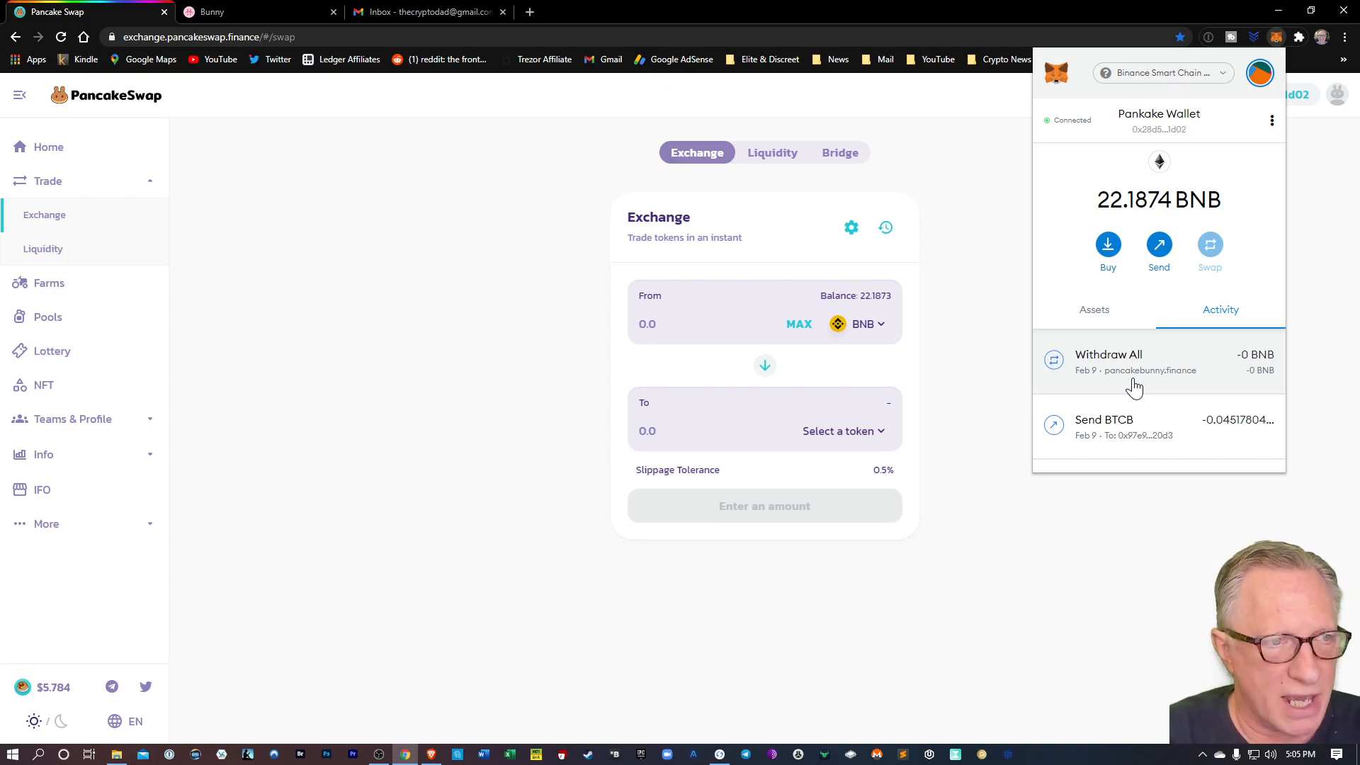
pyautogui.moveTo(1235, 86)
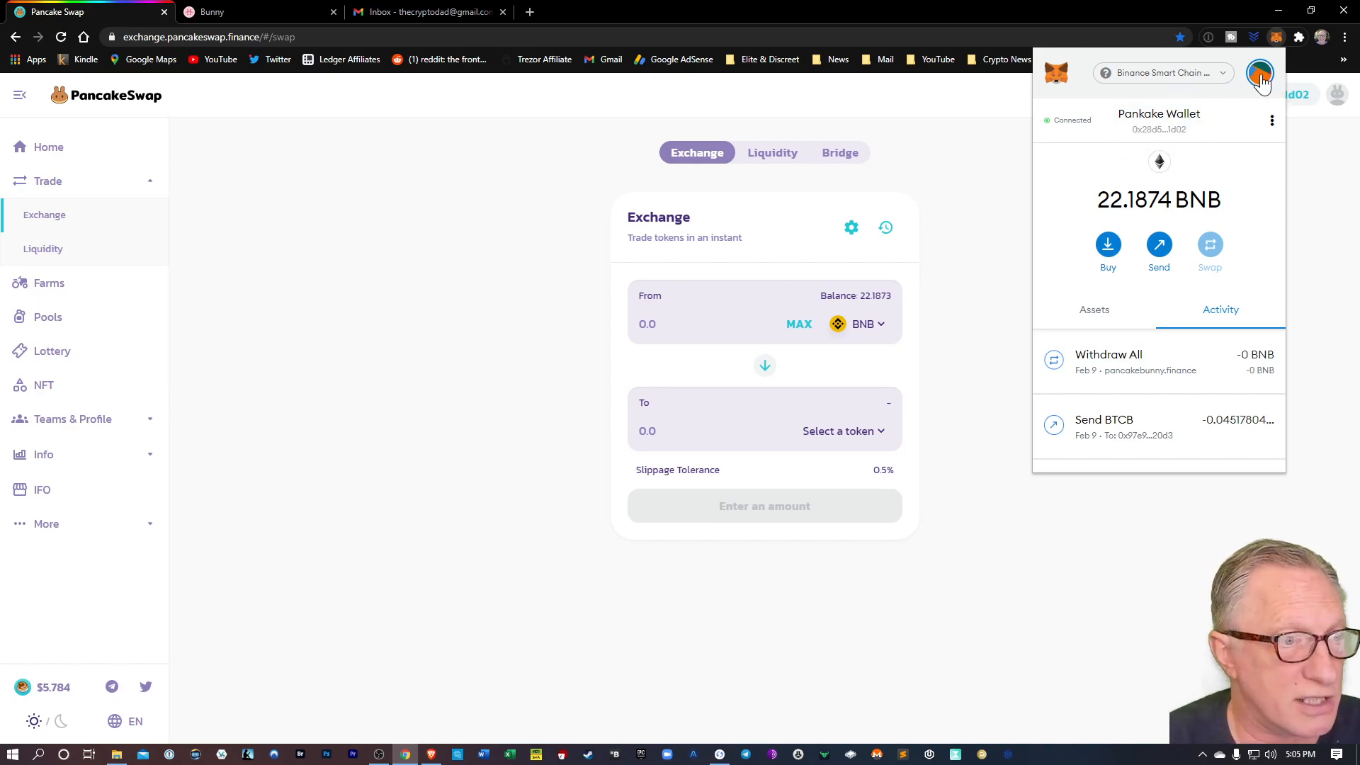
# Step: View MetaMask's Binance Smart Chain Mainnet network settings: chain ID 56, BNB, BscScan explorer
pyautogui.click(1274, 72)
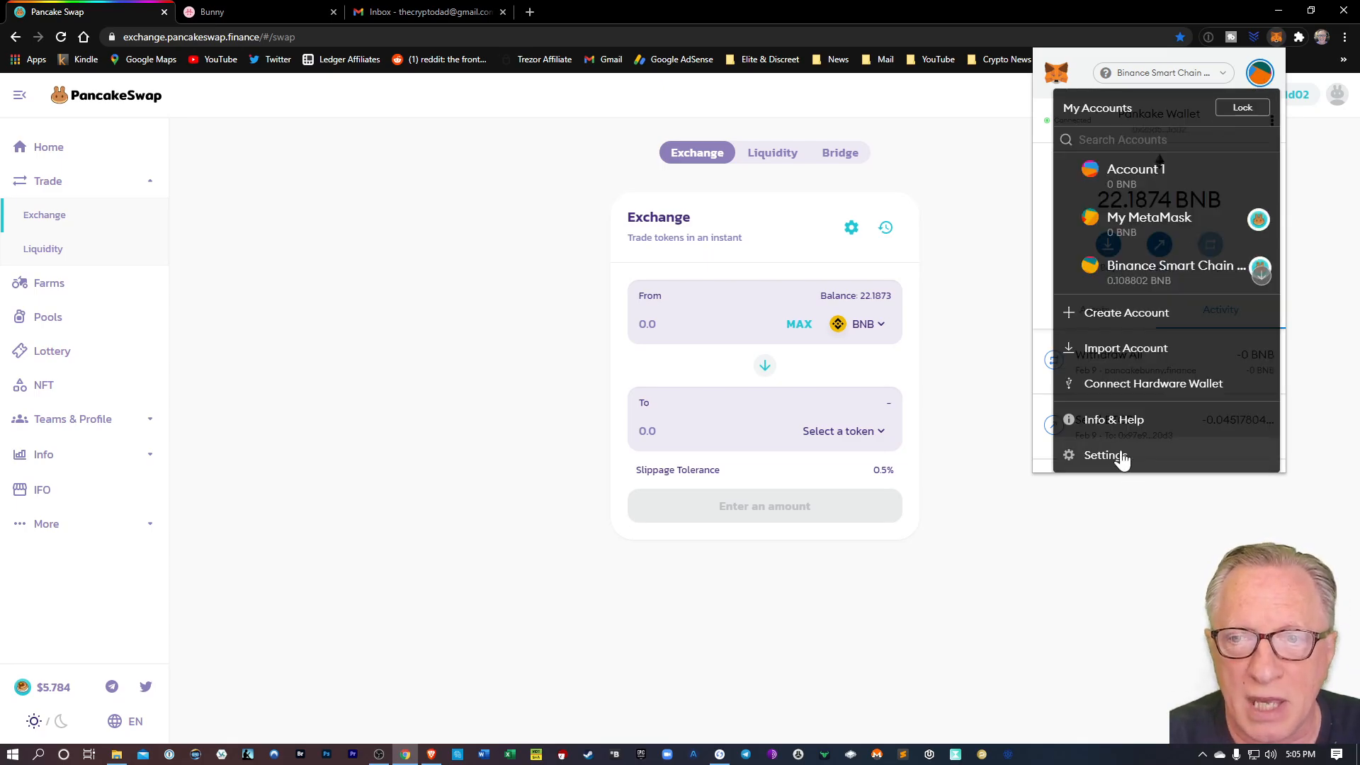
pyautogui.click(1104, 455)
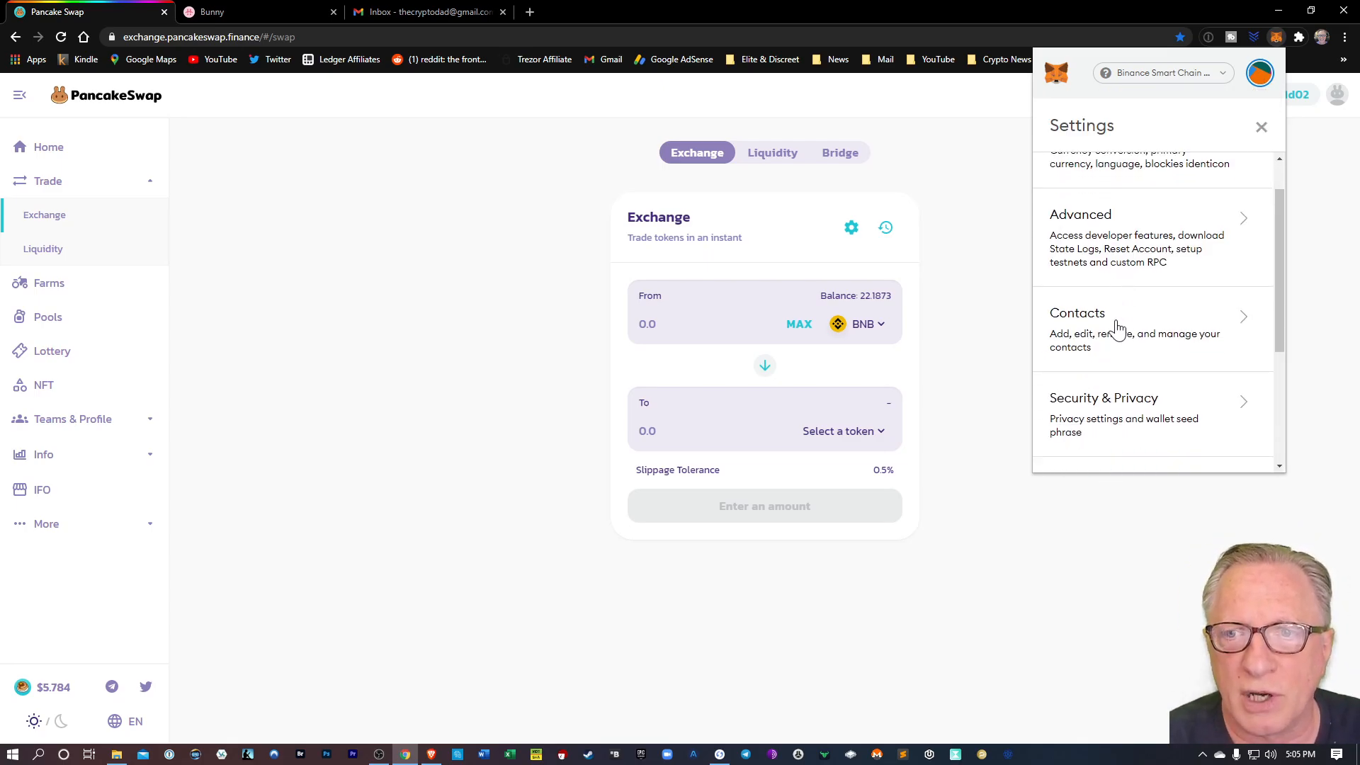
pyautogui.click(1163, 73)
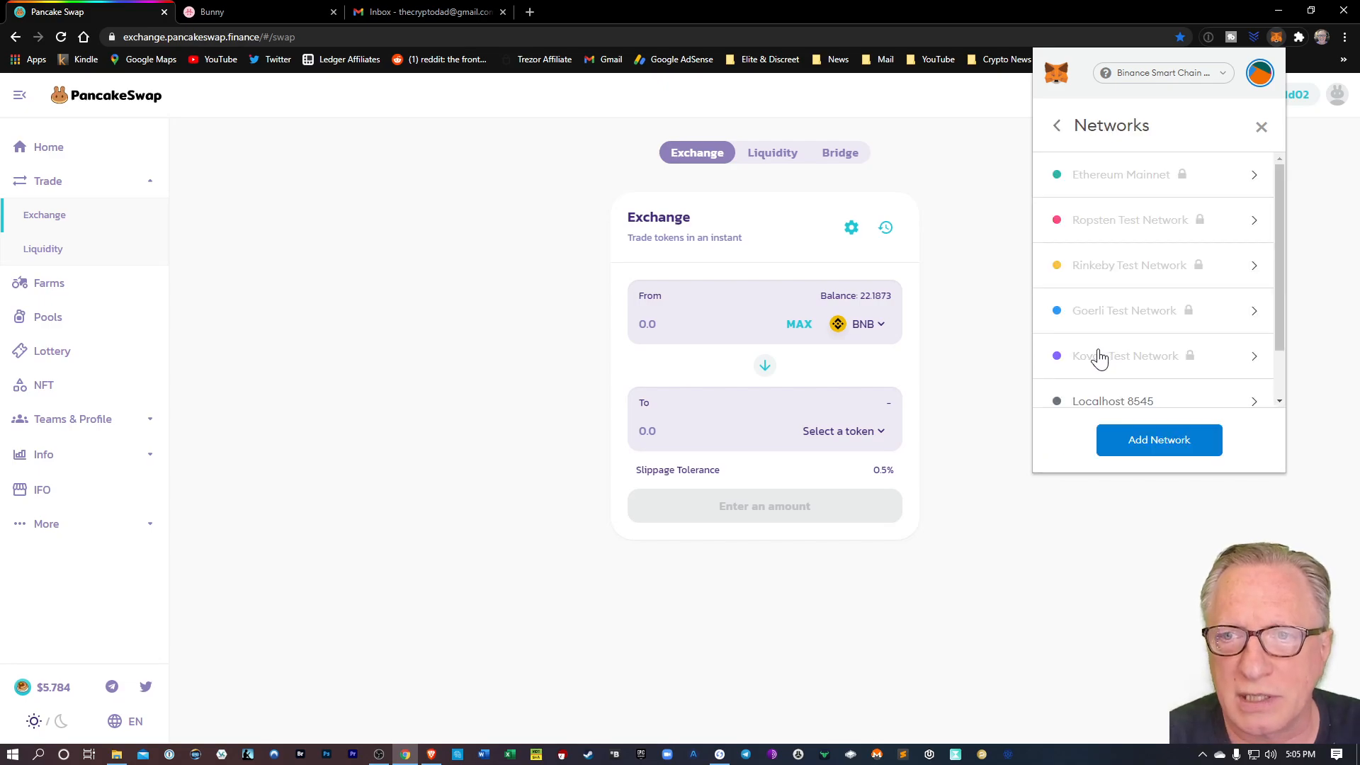
pyautogui.scroll(-3)
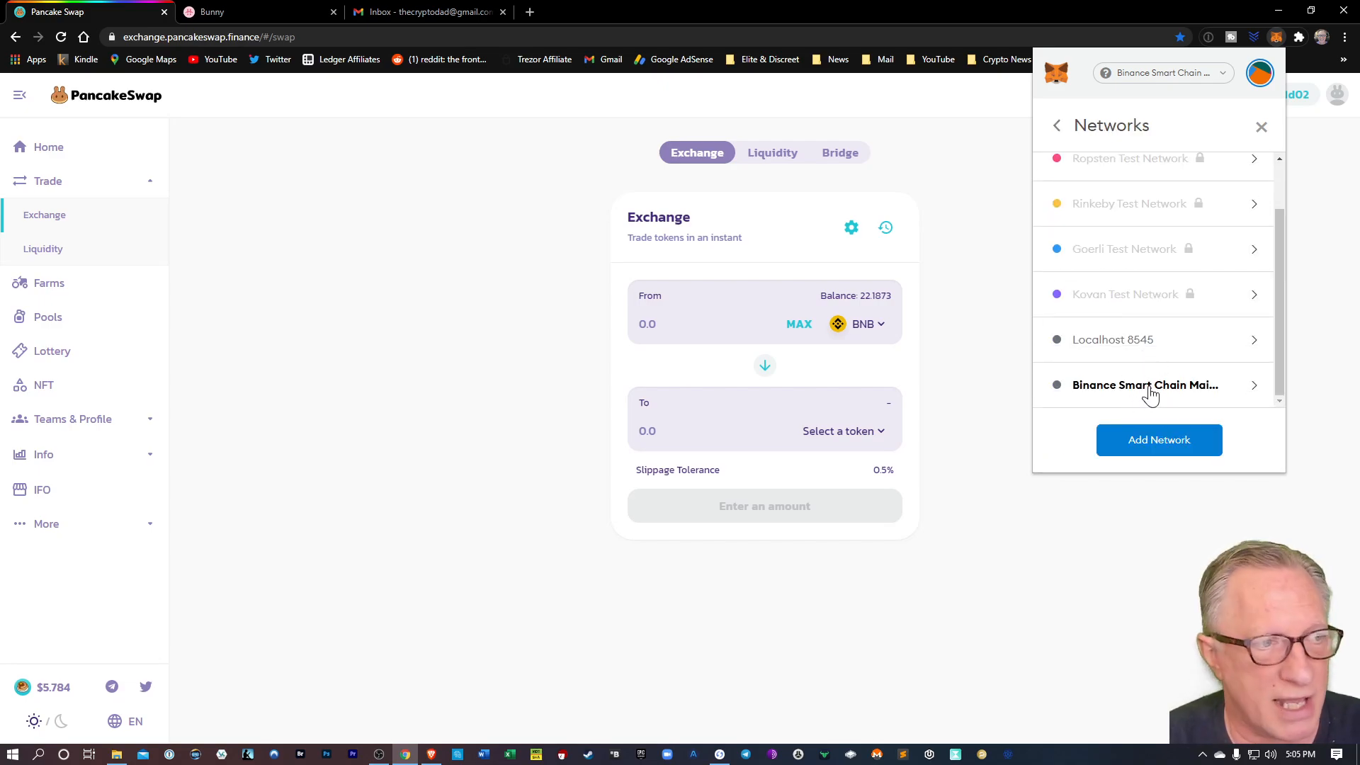
pyautogui.click(1145, 385)
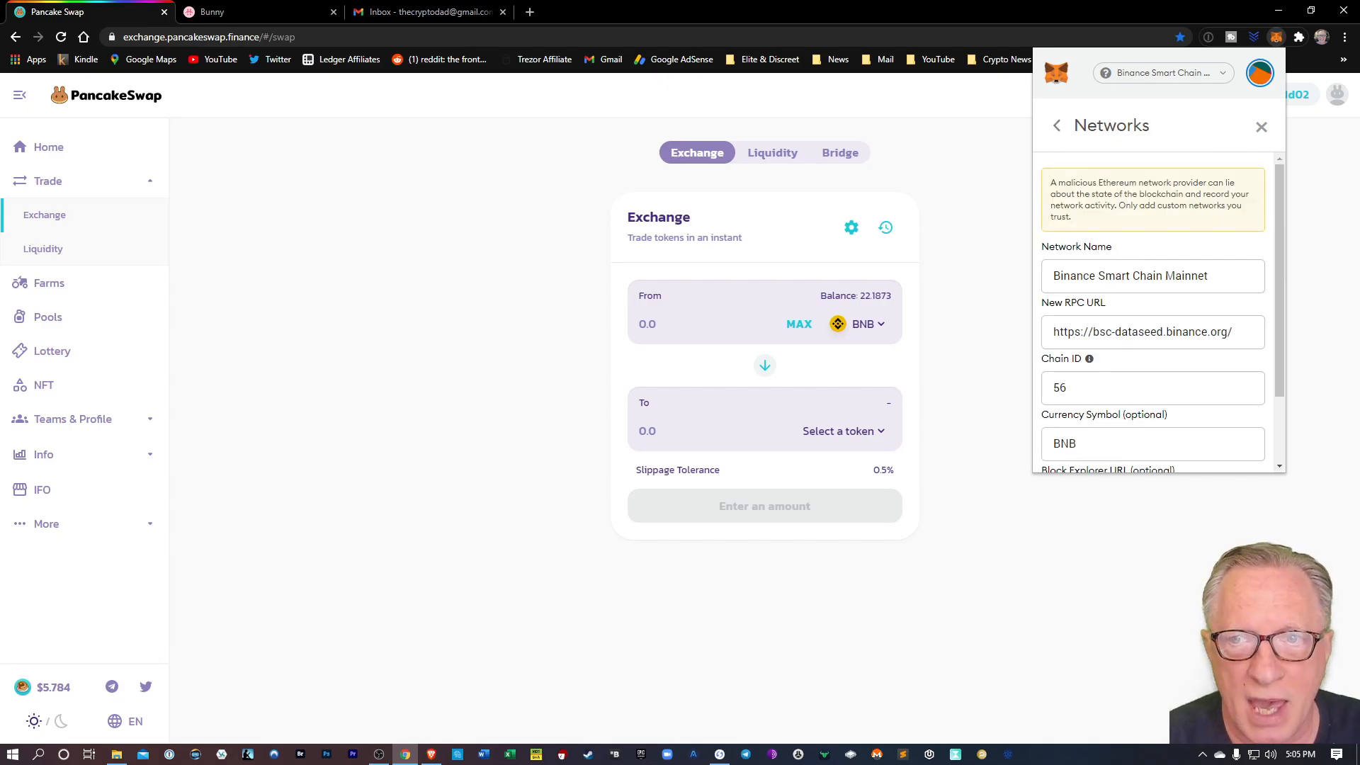
pyautogui.scroll(-3)
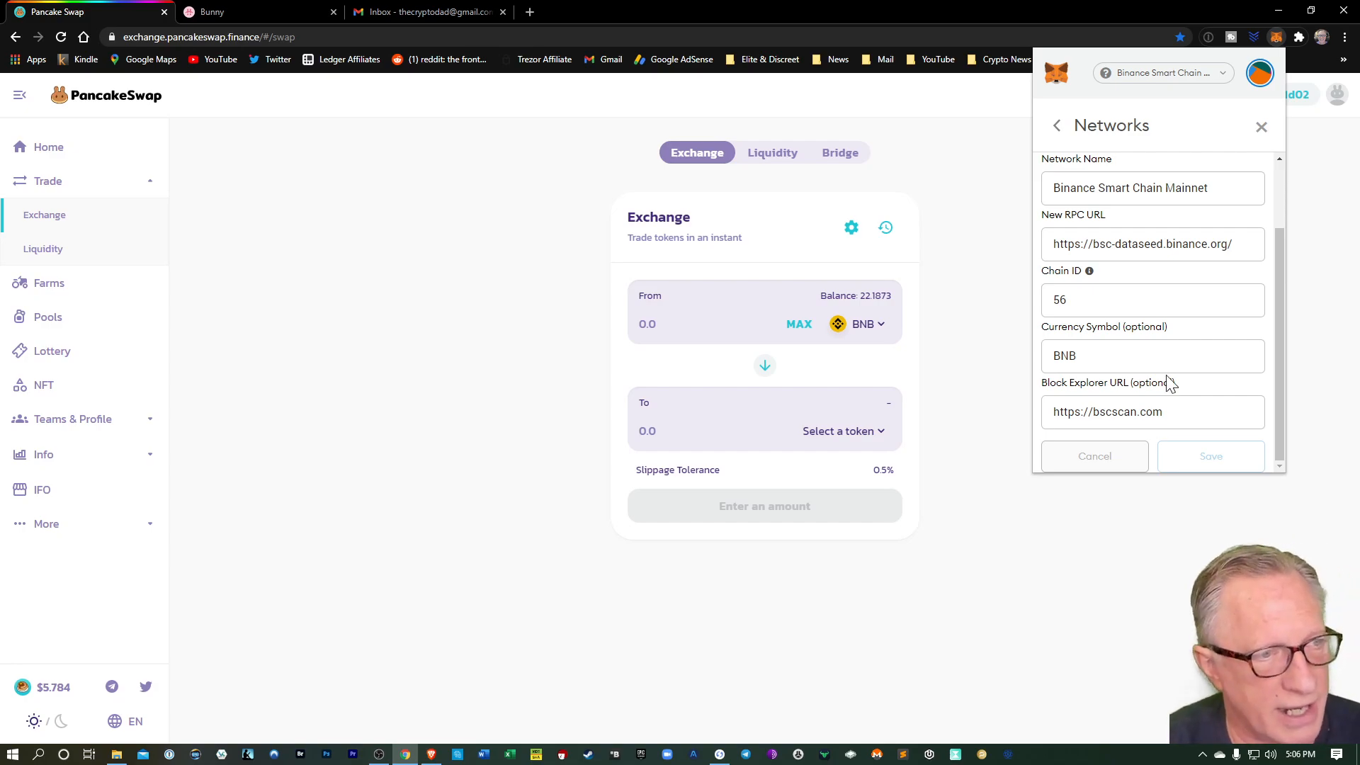
pyautogui.moveTo(1262, 129)
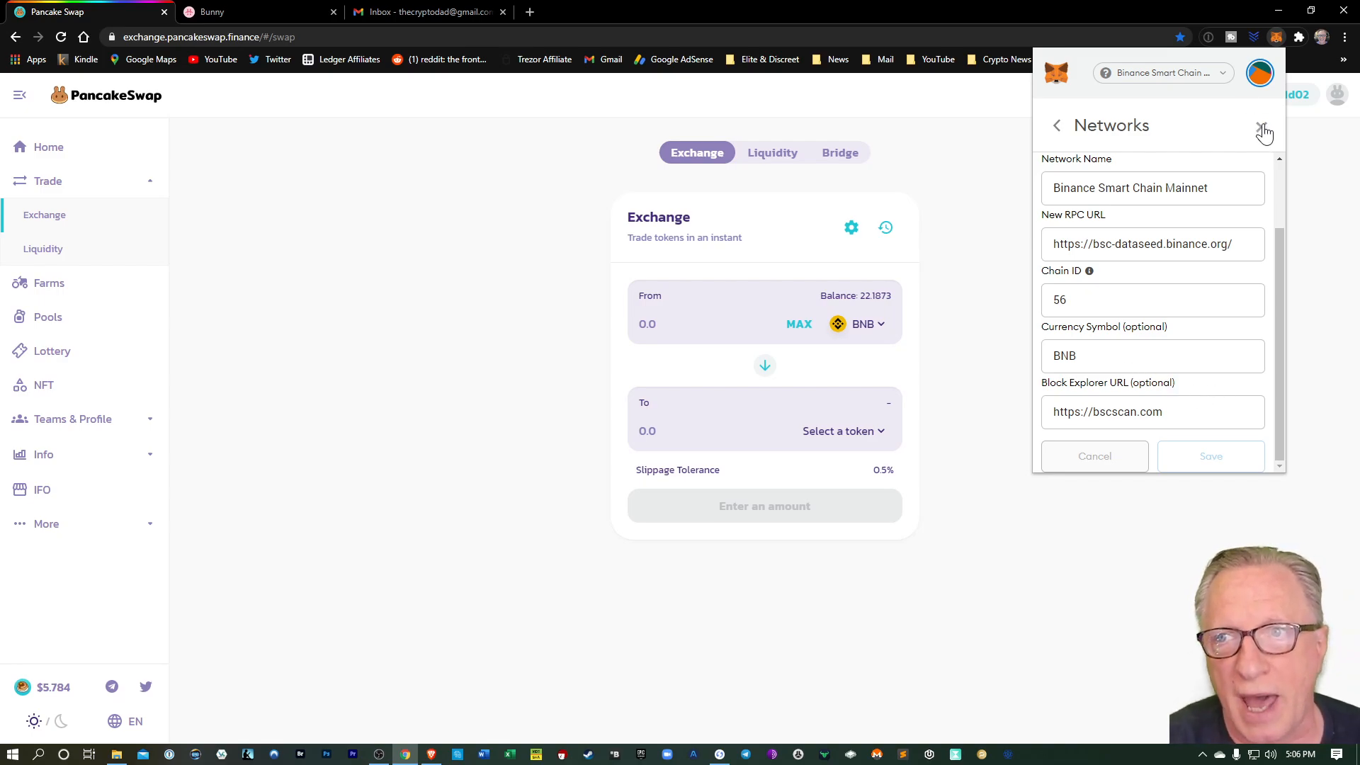
# Step: Close the Networks settings to return to the Pankake Wallet home showing 22.1874 BNB
pyautogui.click(1264, 128)
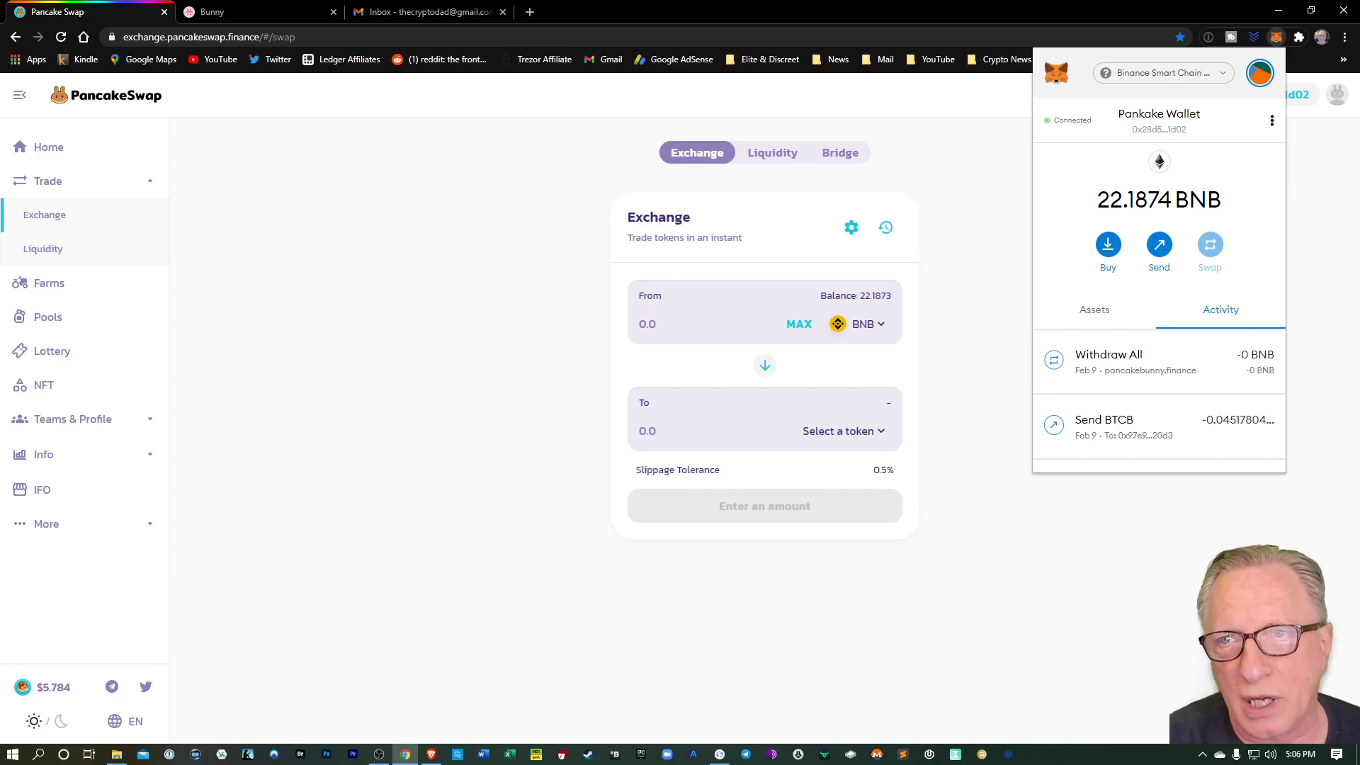
pyautogui.moveTo(1165, 83)
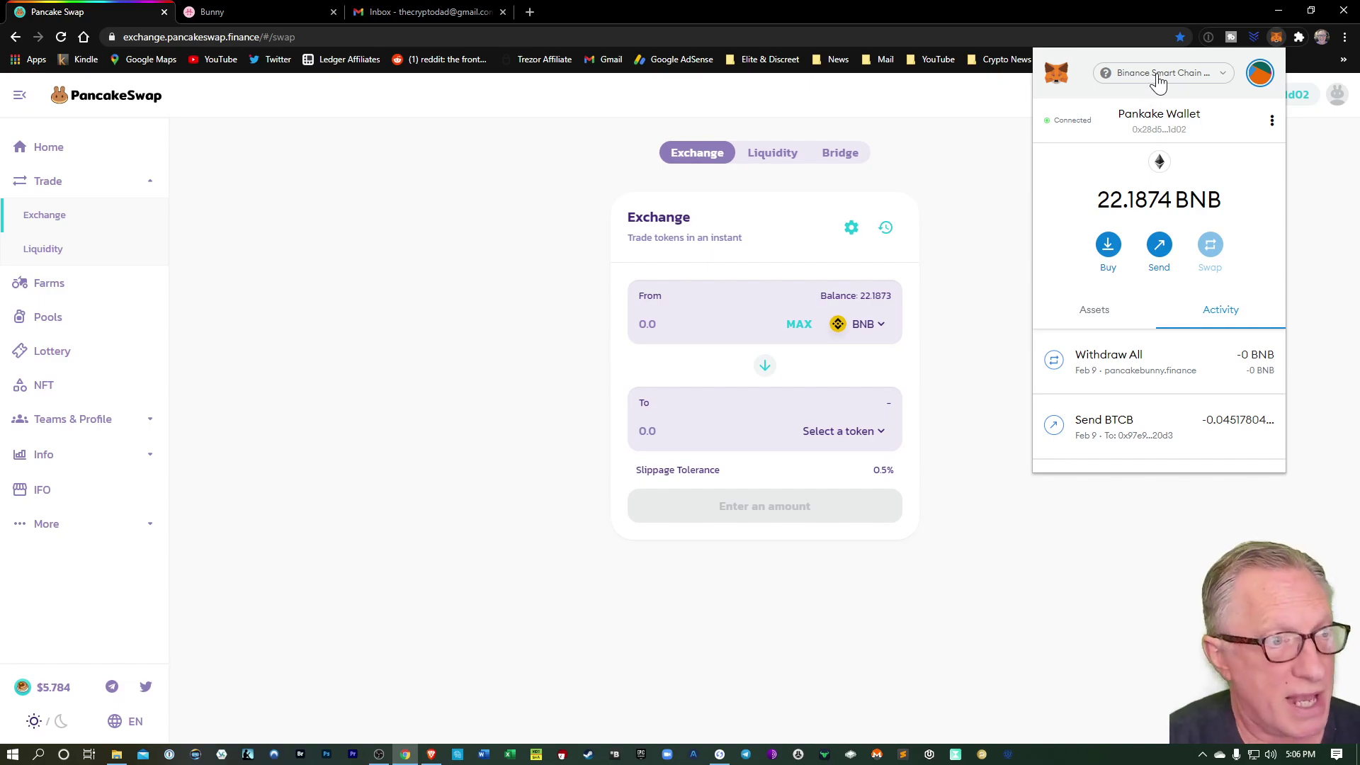
pyautogui.moveTo(1159, 129)
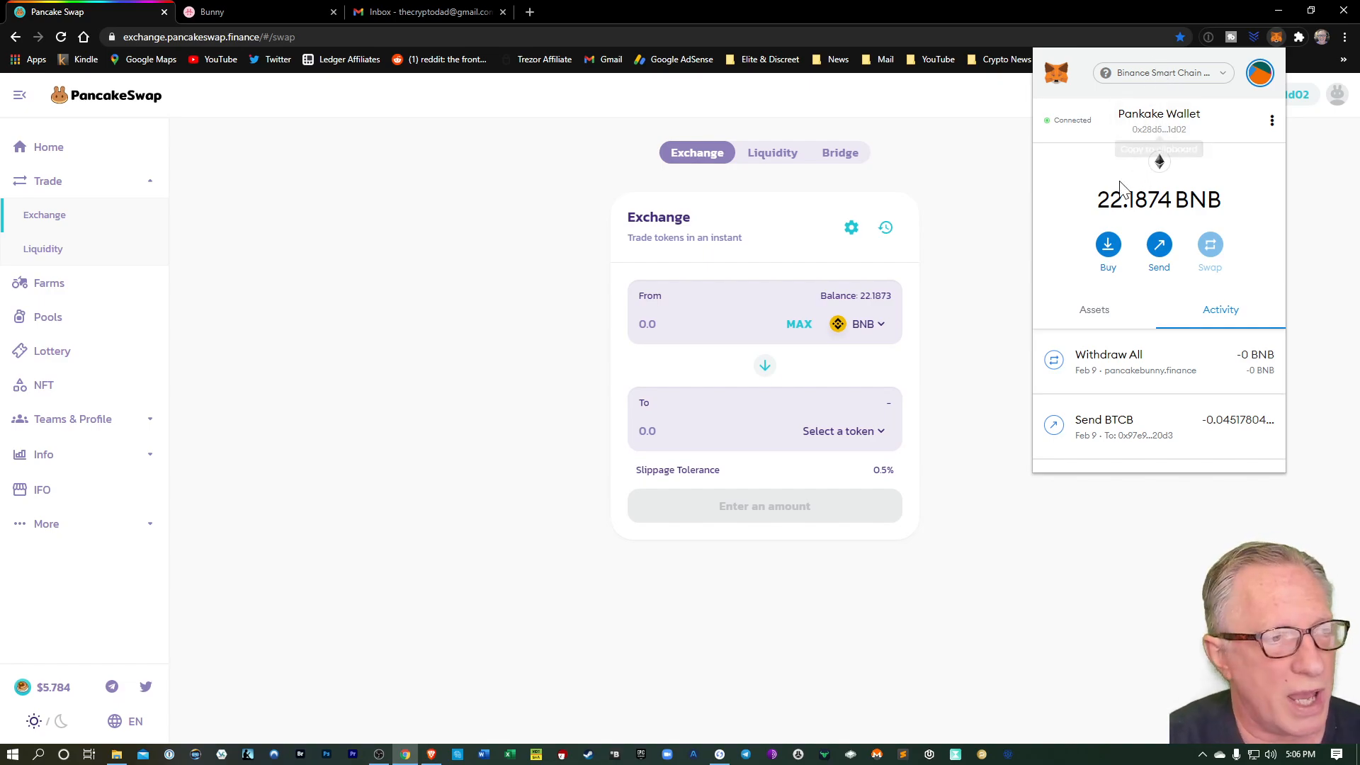
pyautogui.moveTo(1069, 270)
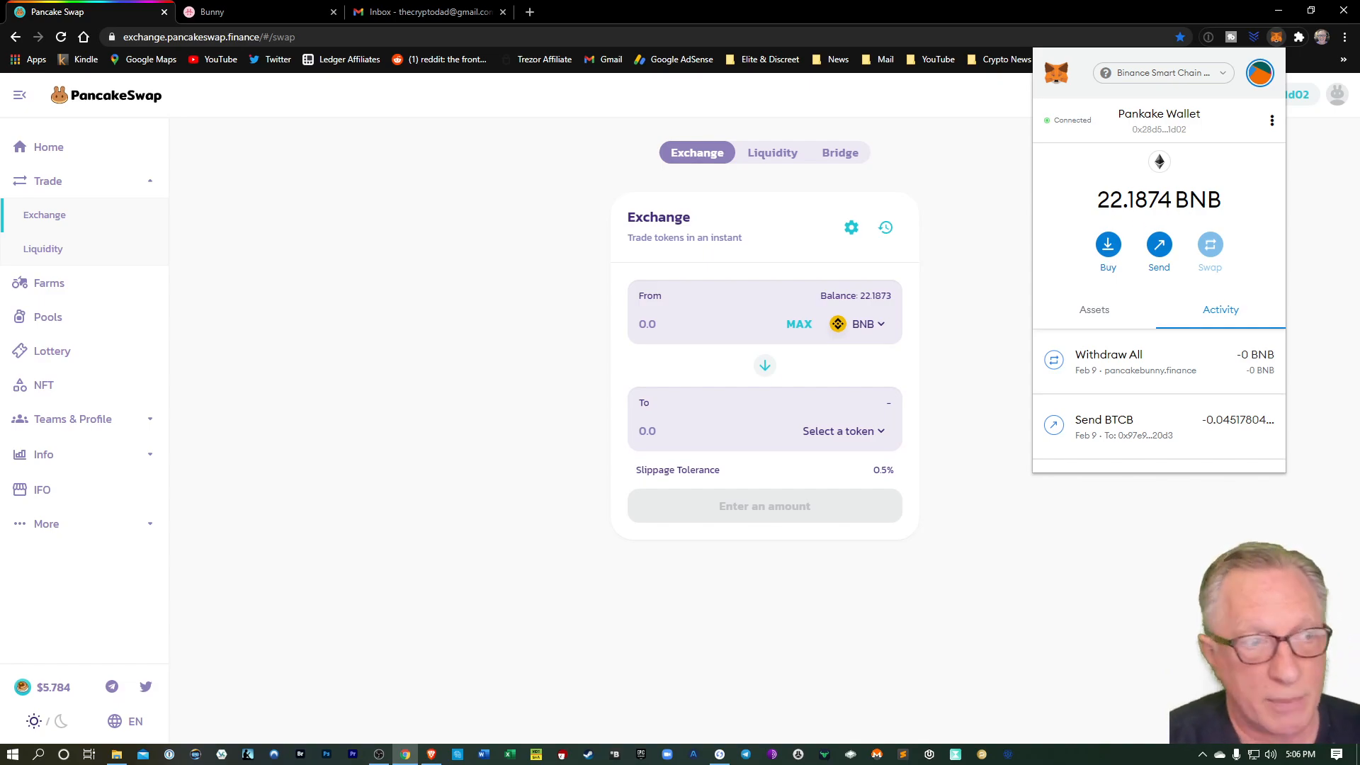
pyautogui.moveTo(1076, 310)
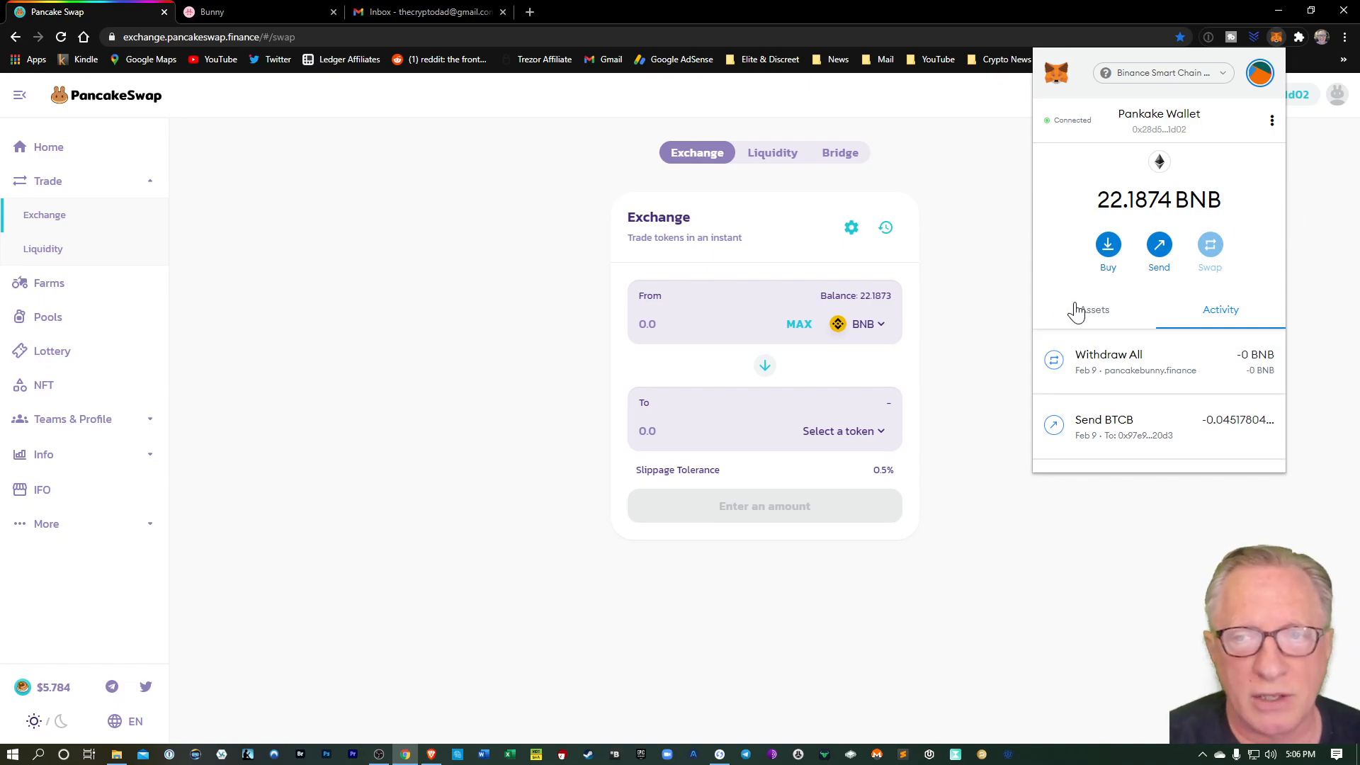
pyautogui.moveTo(327, 264)
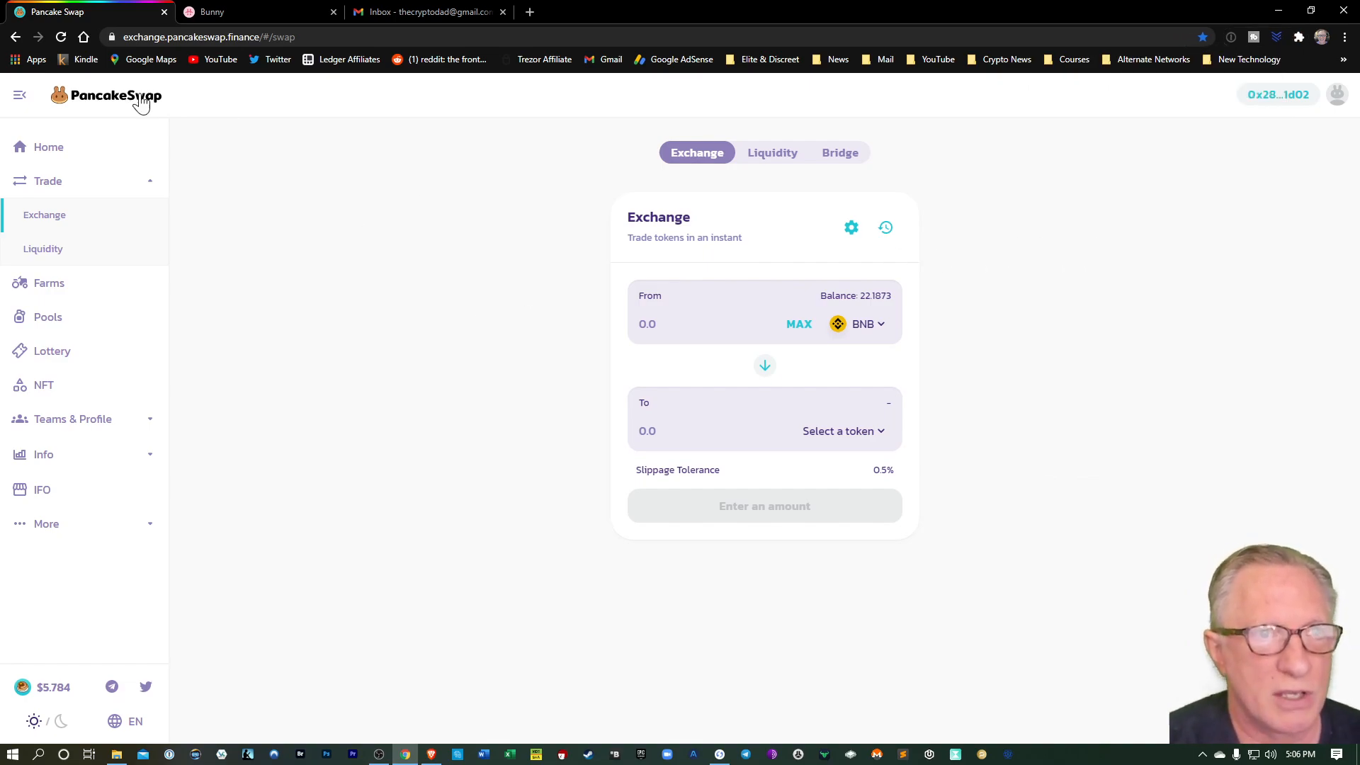
pyautogui.moveTo(1268, 106)
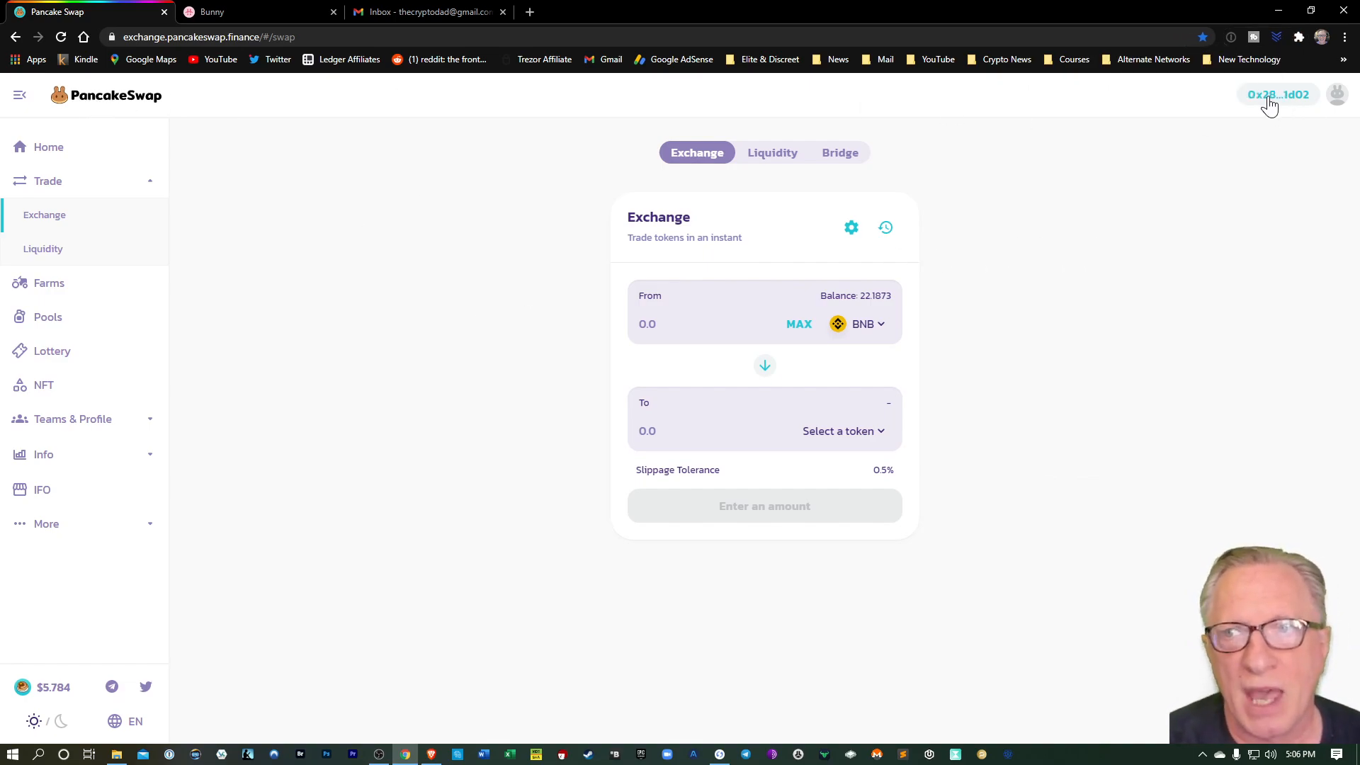
pyautogui.moveTo(1285, 105)
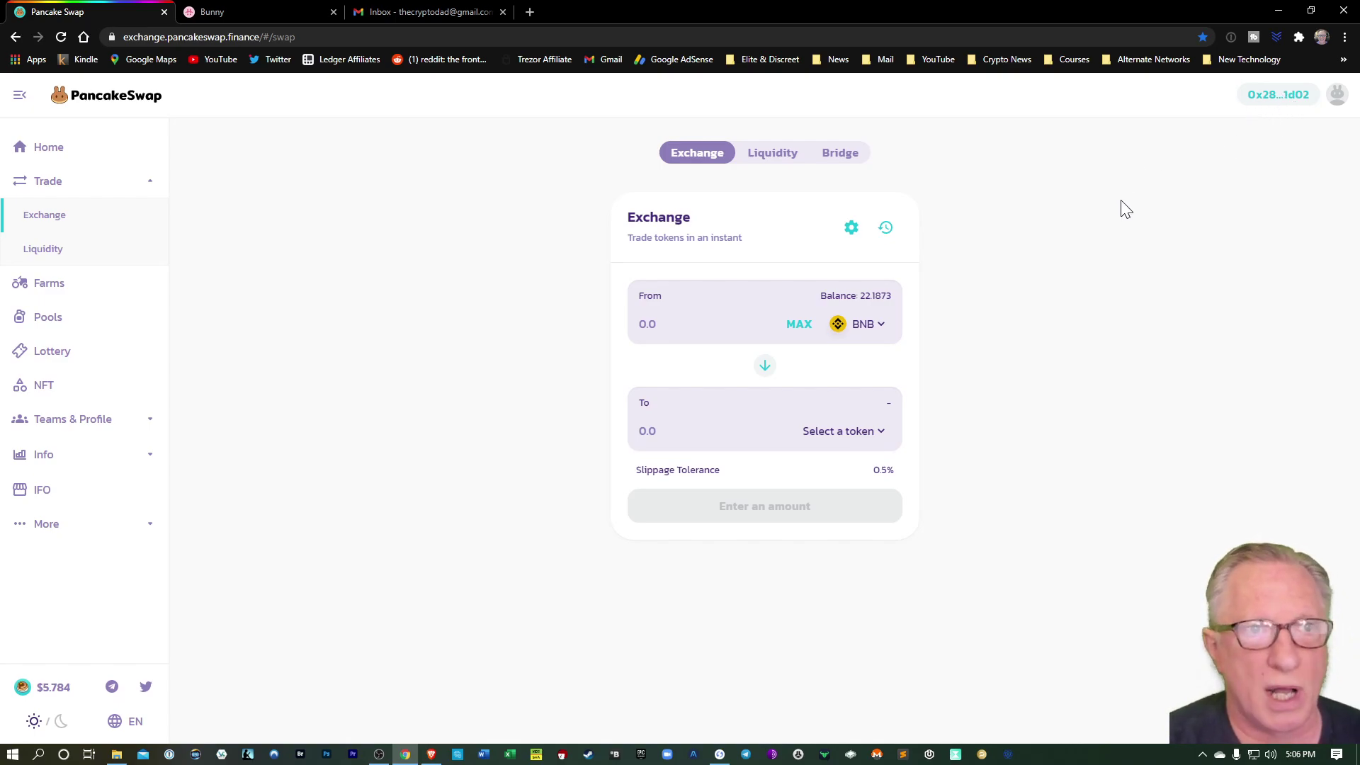
pyautogui.moveTo(725, 362)
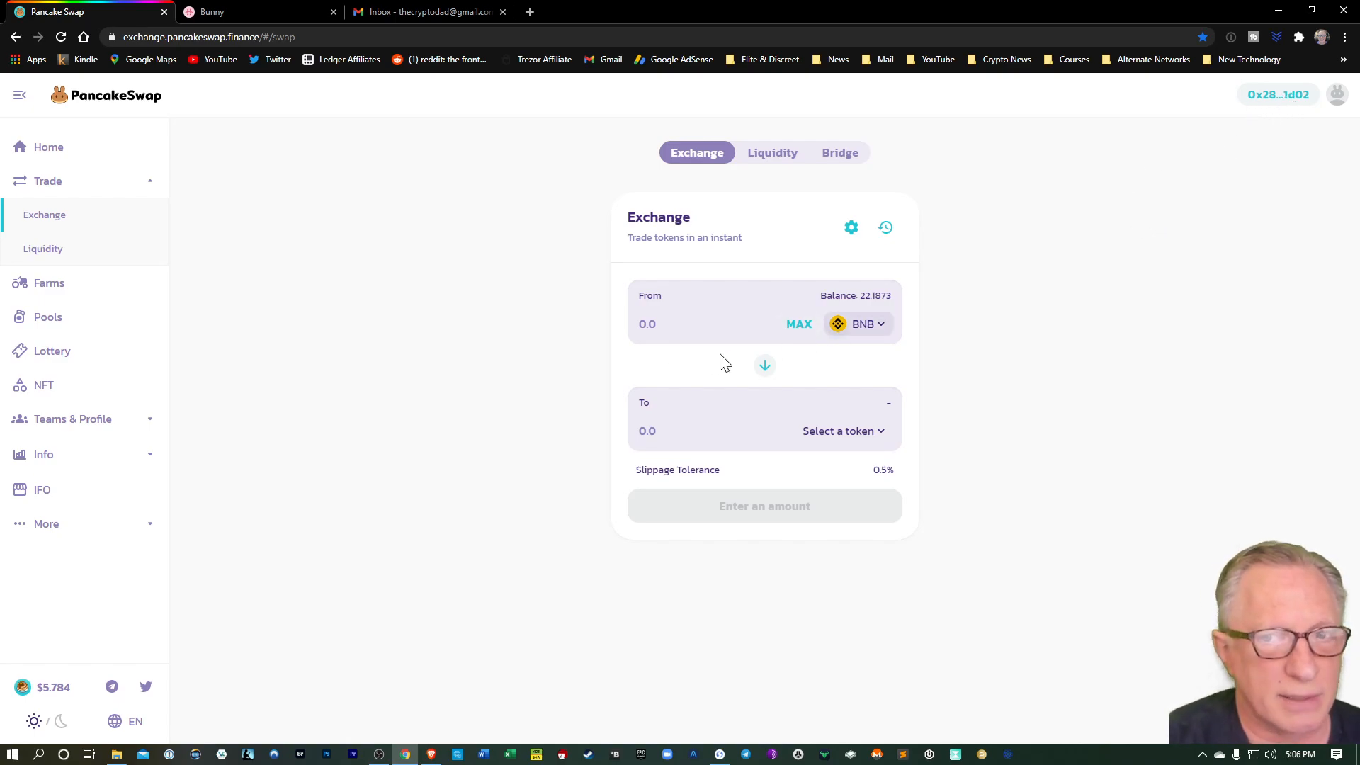
# Step: Select CAKE as the From token in the Exchange card, showing a 371.688 balance
pyautogui.click(858, 324)
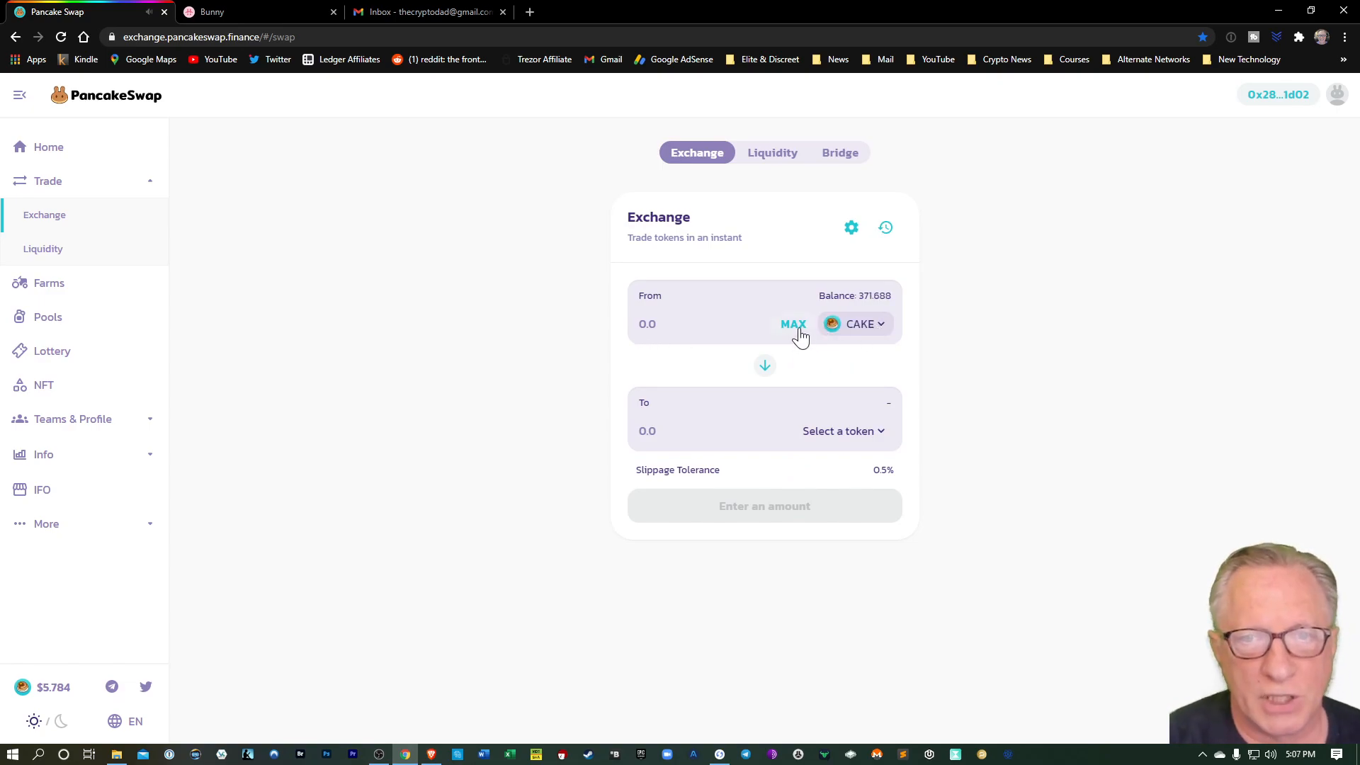
pyautogui.moveTo(968, 346)
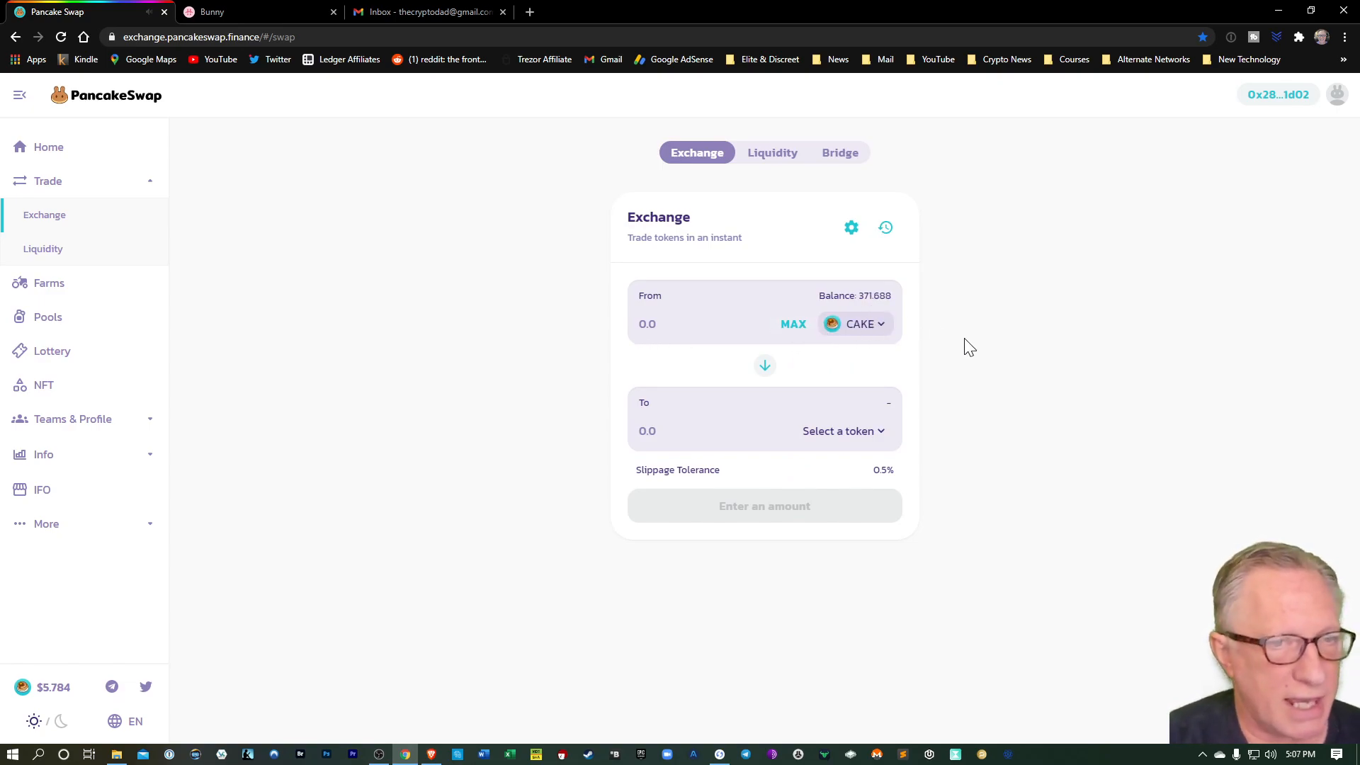
pyautogui.moveTo(956, 362)
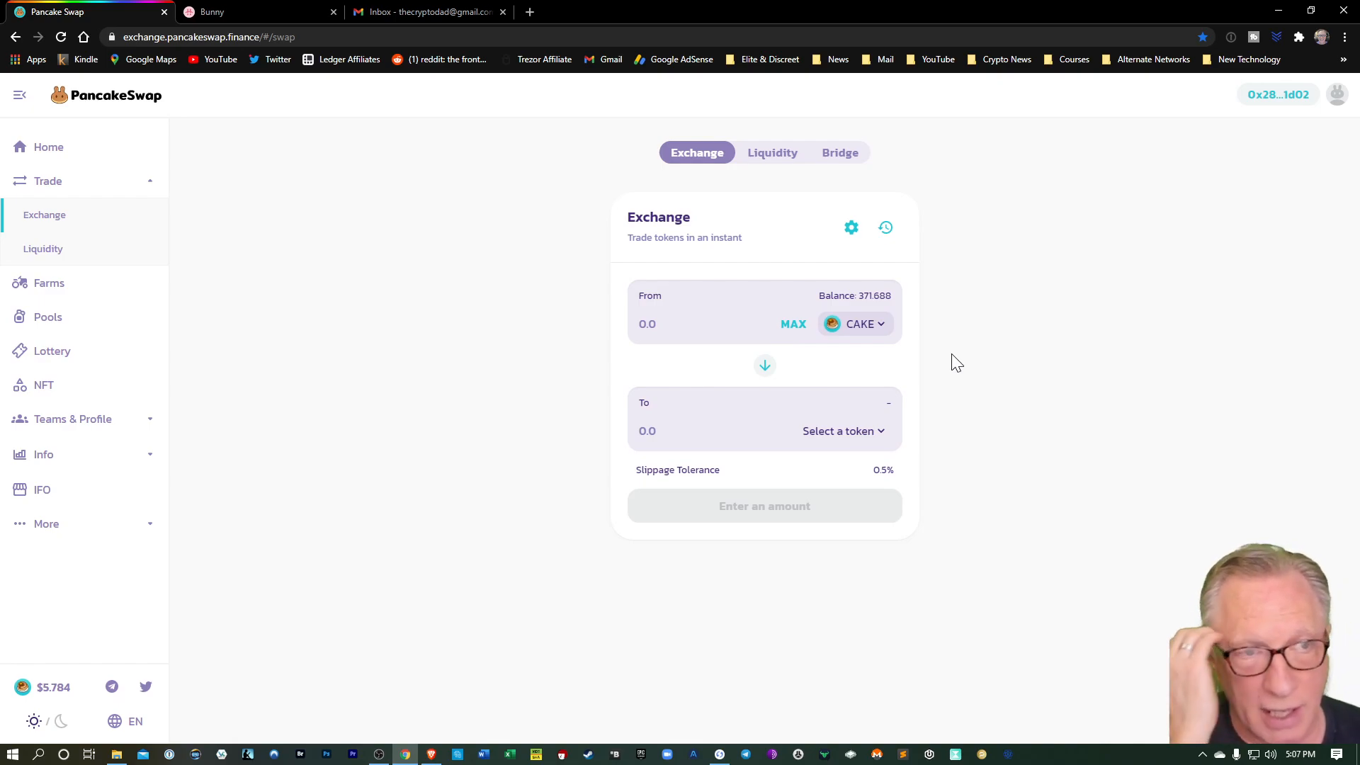
pyautogui.moveTo(39, 334)
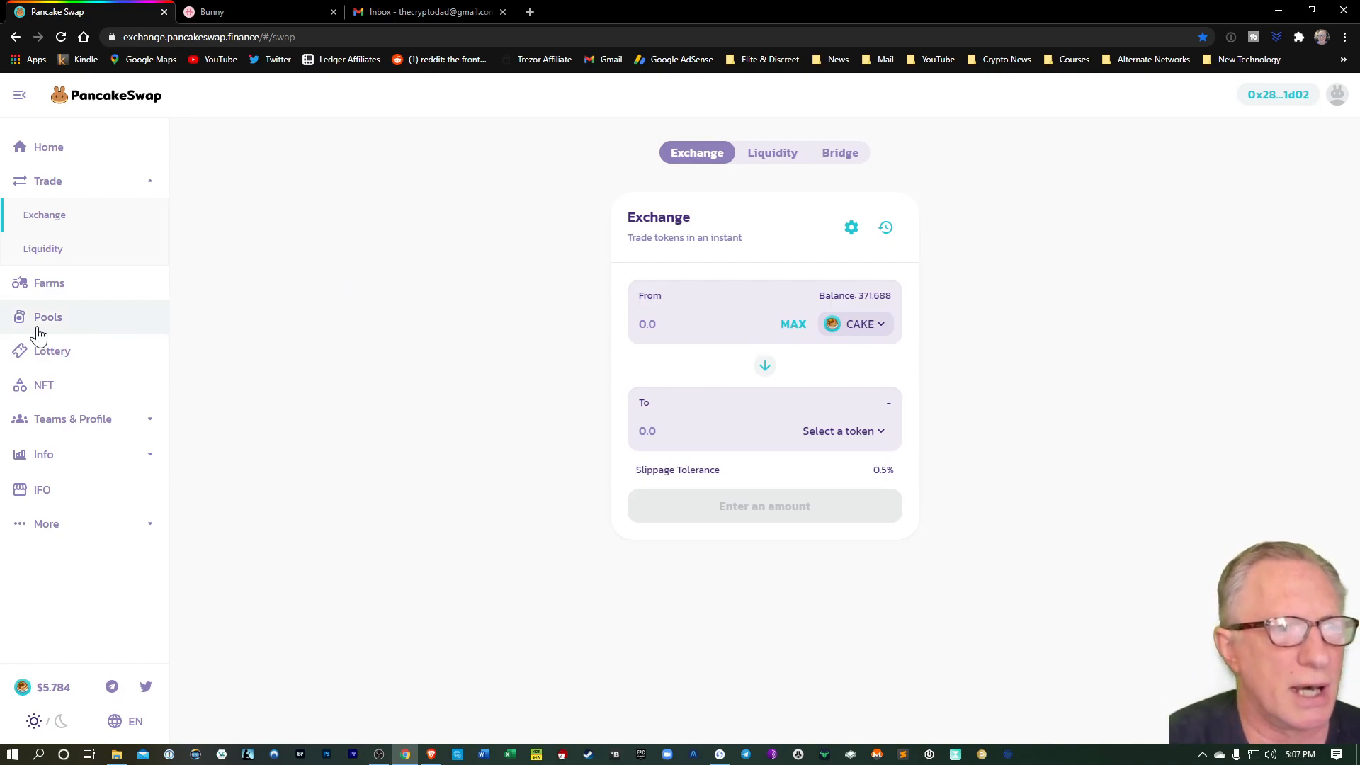
# Step: On the Pools page, approve CAKE for the CAKE Pool card
pyautogui.click(48, 317)
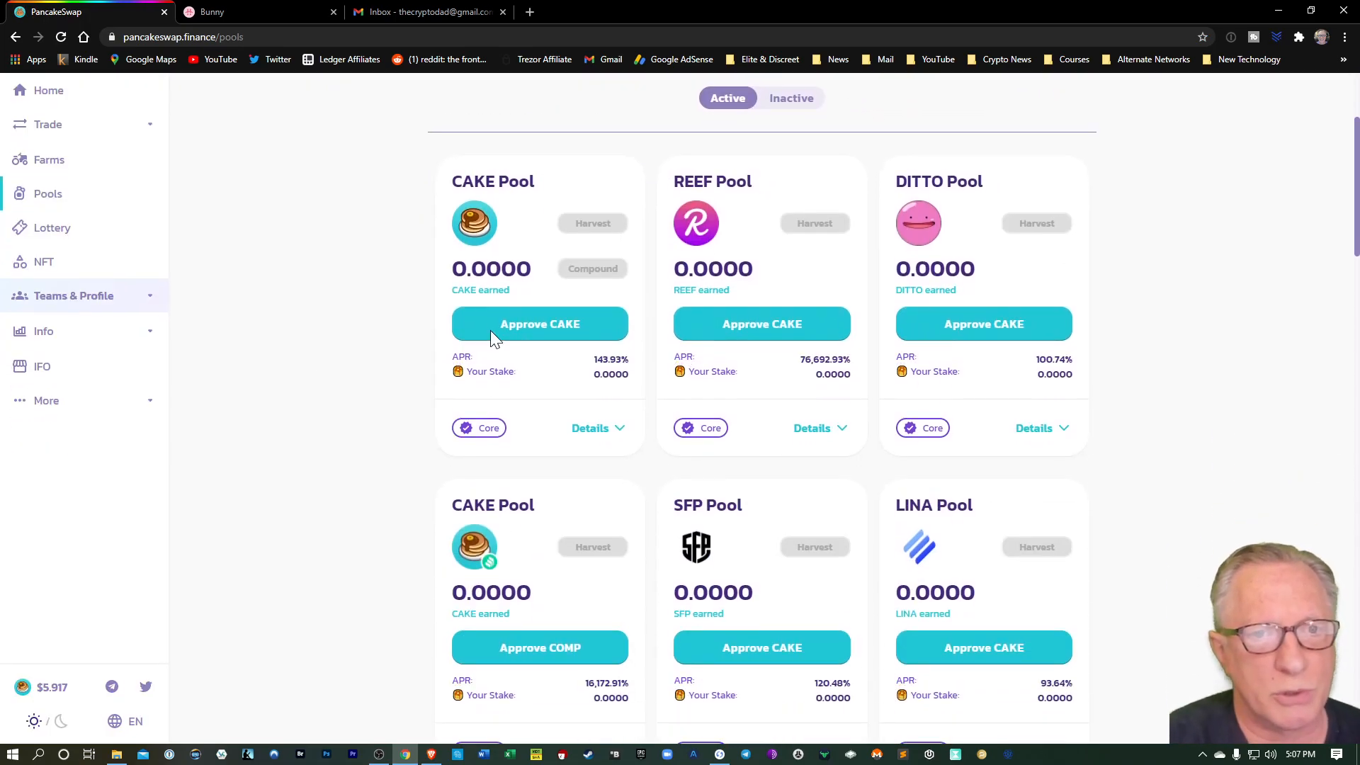
pyautogui.click(540, 324)
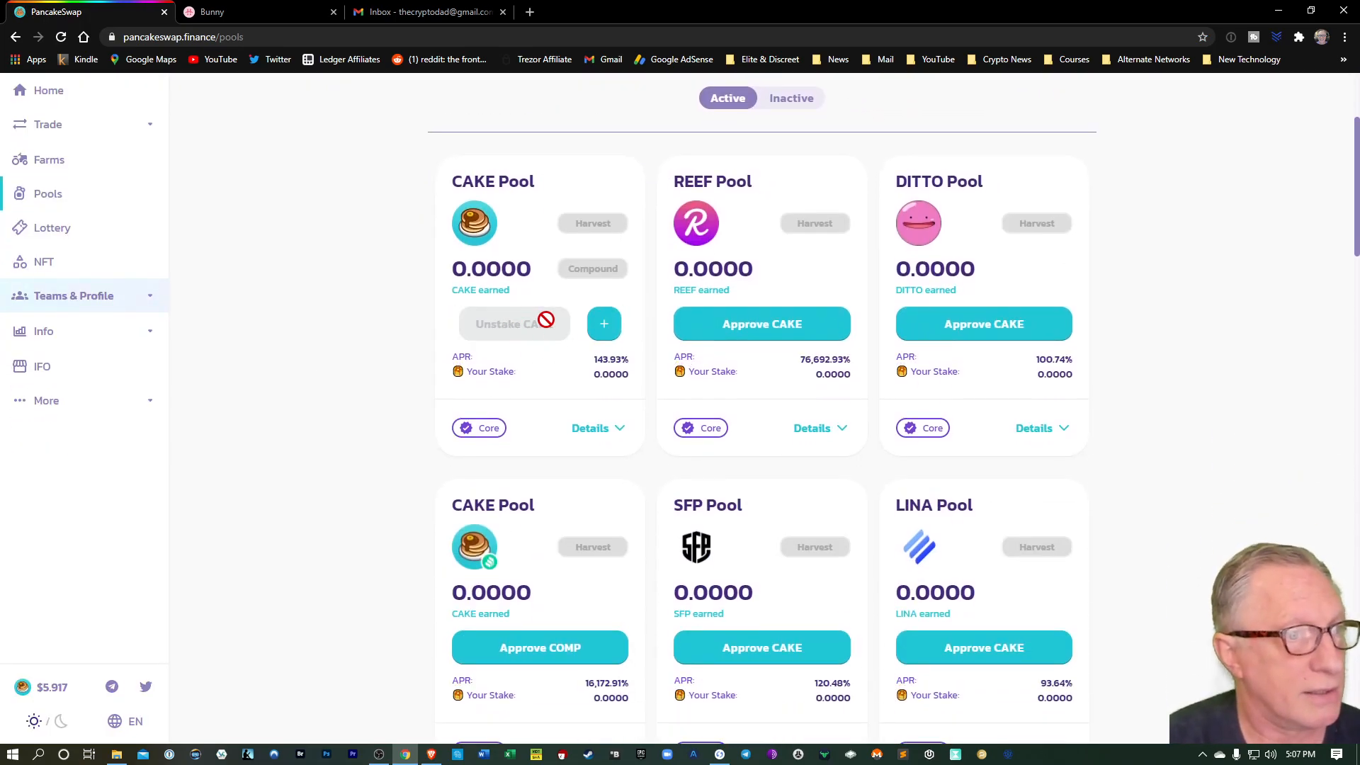
pyautogui.moveTo(396, 281)
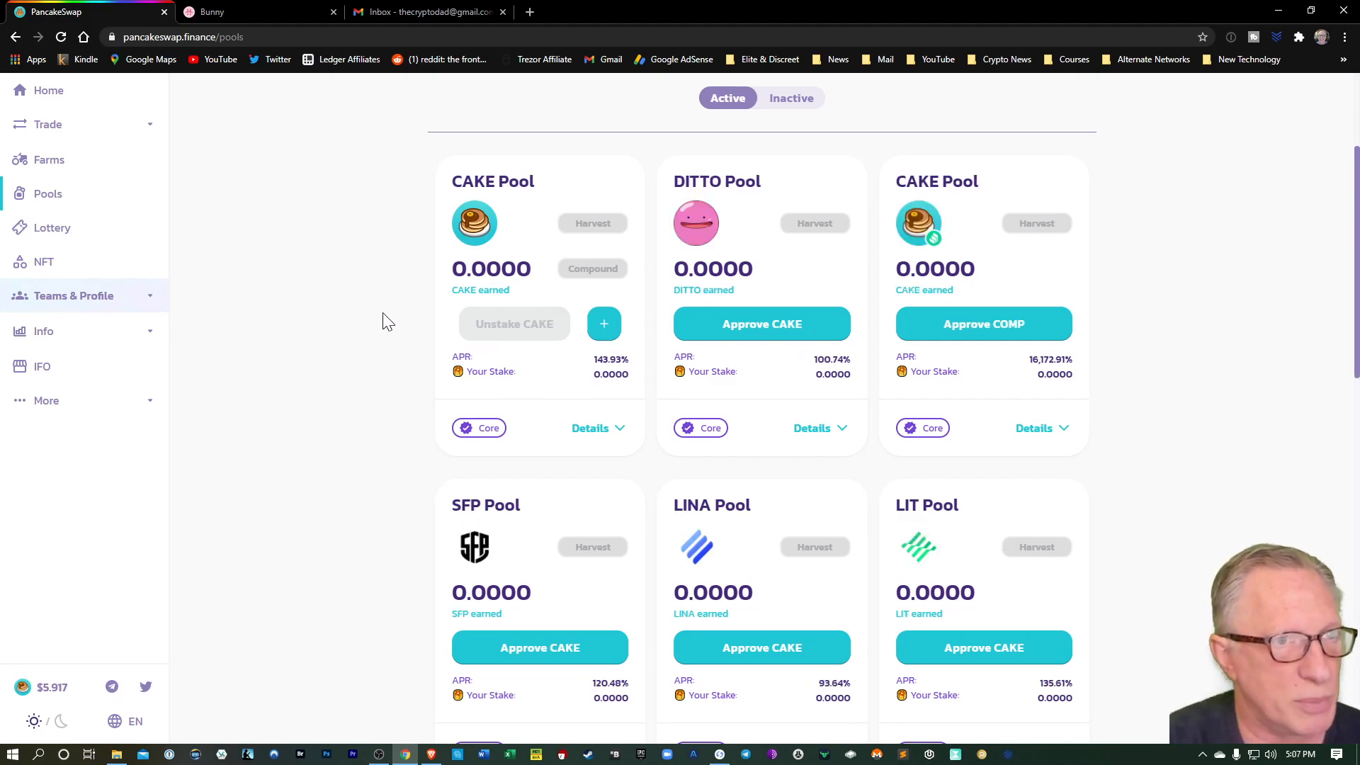
pyautogui.click(48, 124)
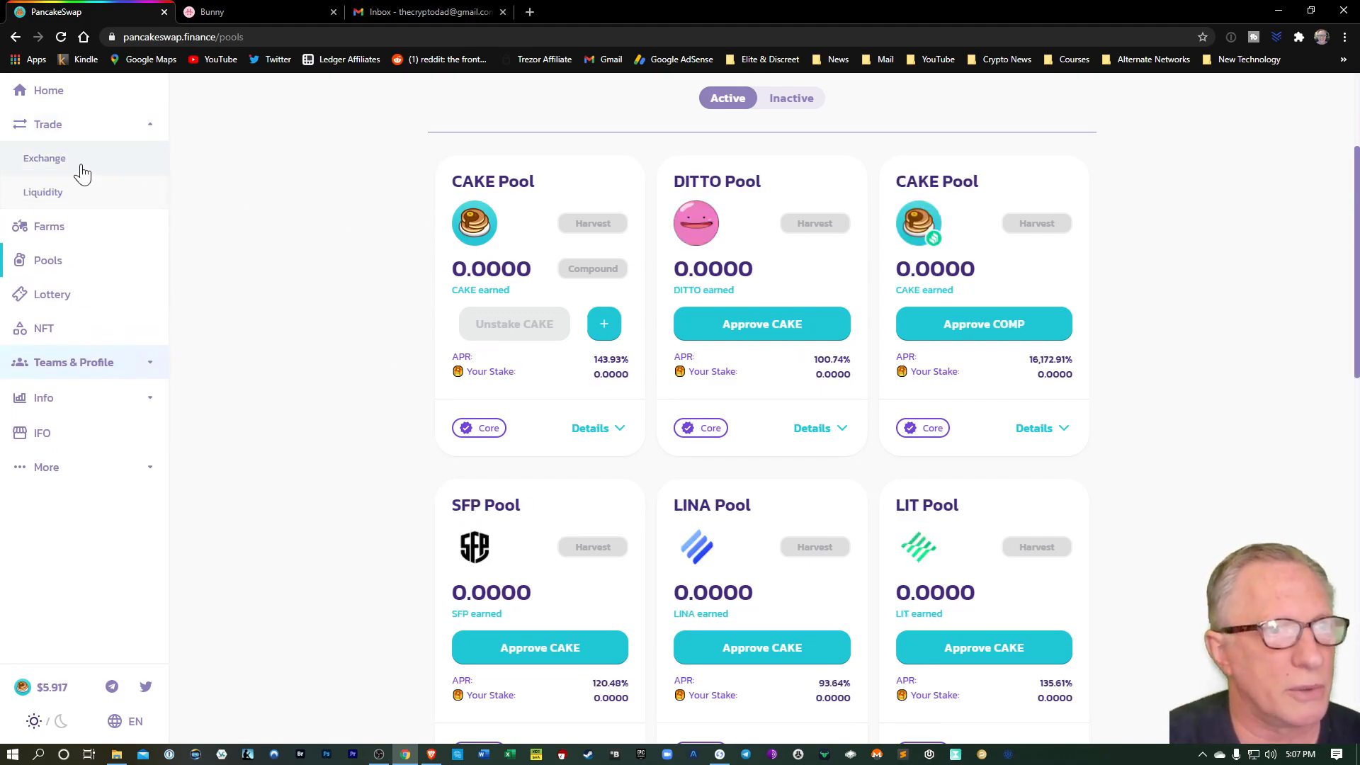
# Step: Check the Exchange Liquidity tab shows no liquidity, then go to the Farms page
pyautogui.click(44, 158)
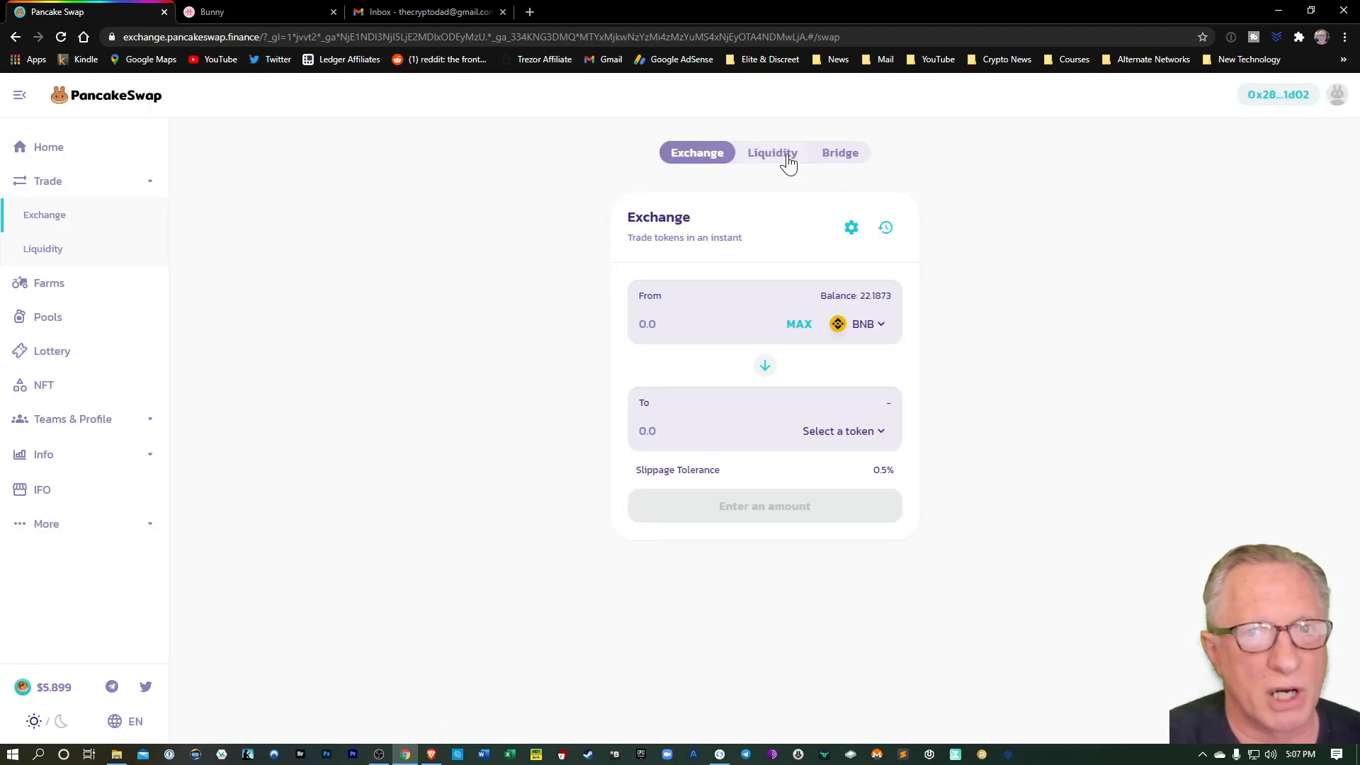
pyautogui.click(773, 152)
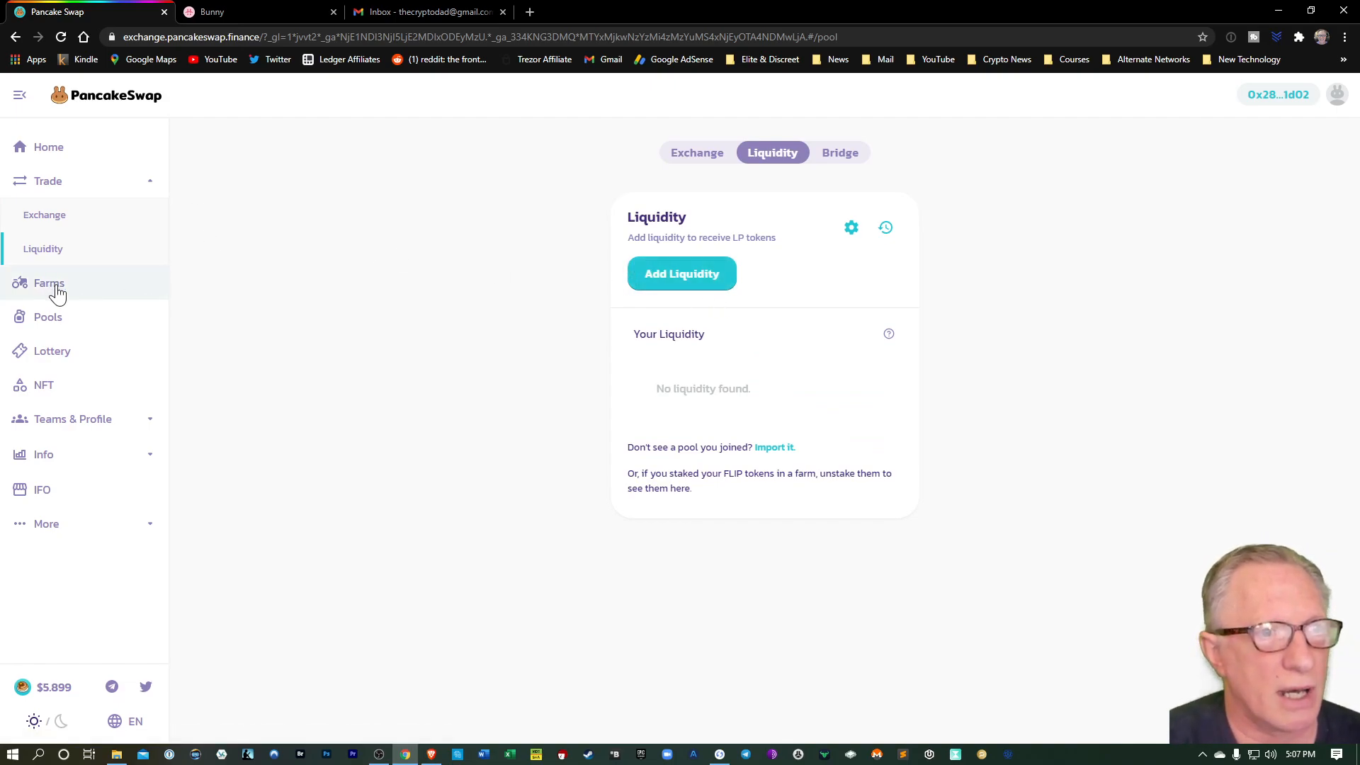
pyautogui.click(49, 282)
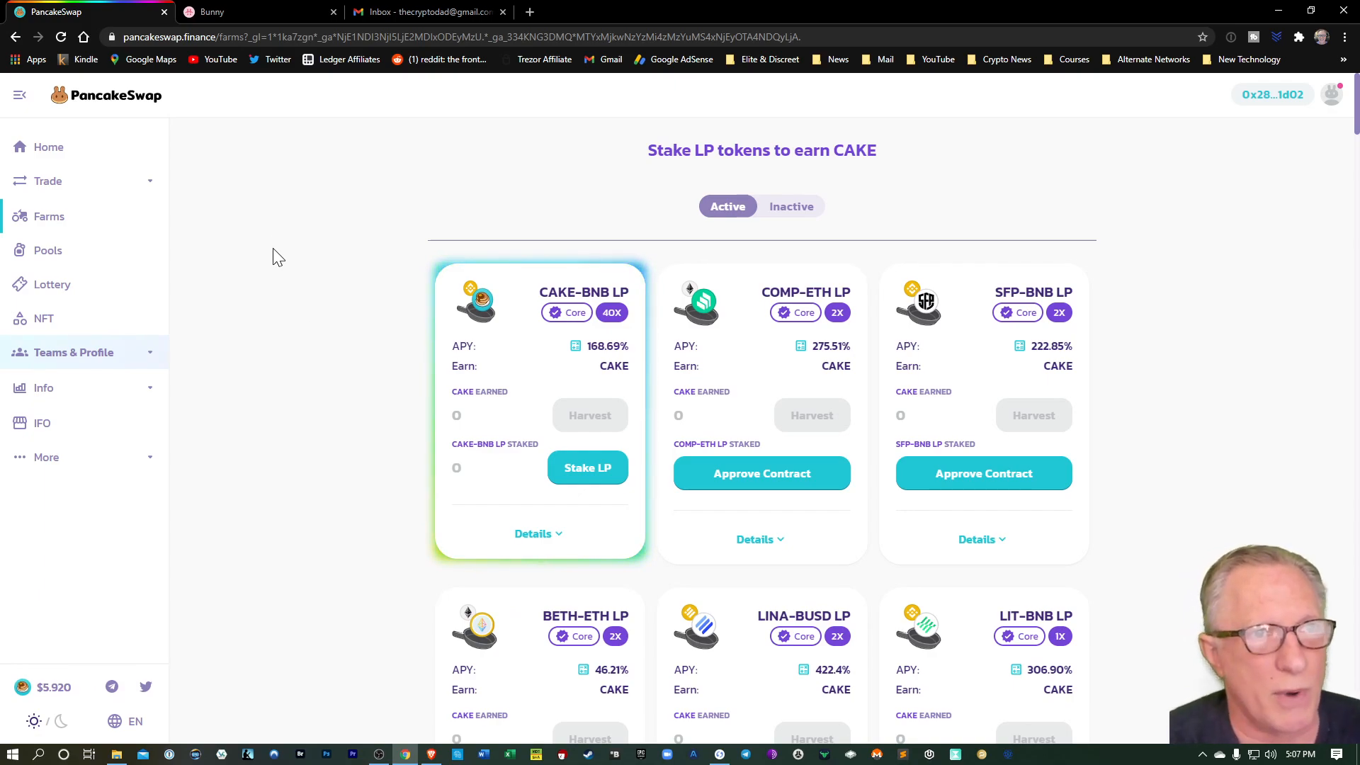
pyautogui.moveTo(281, 214)
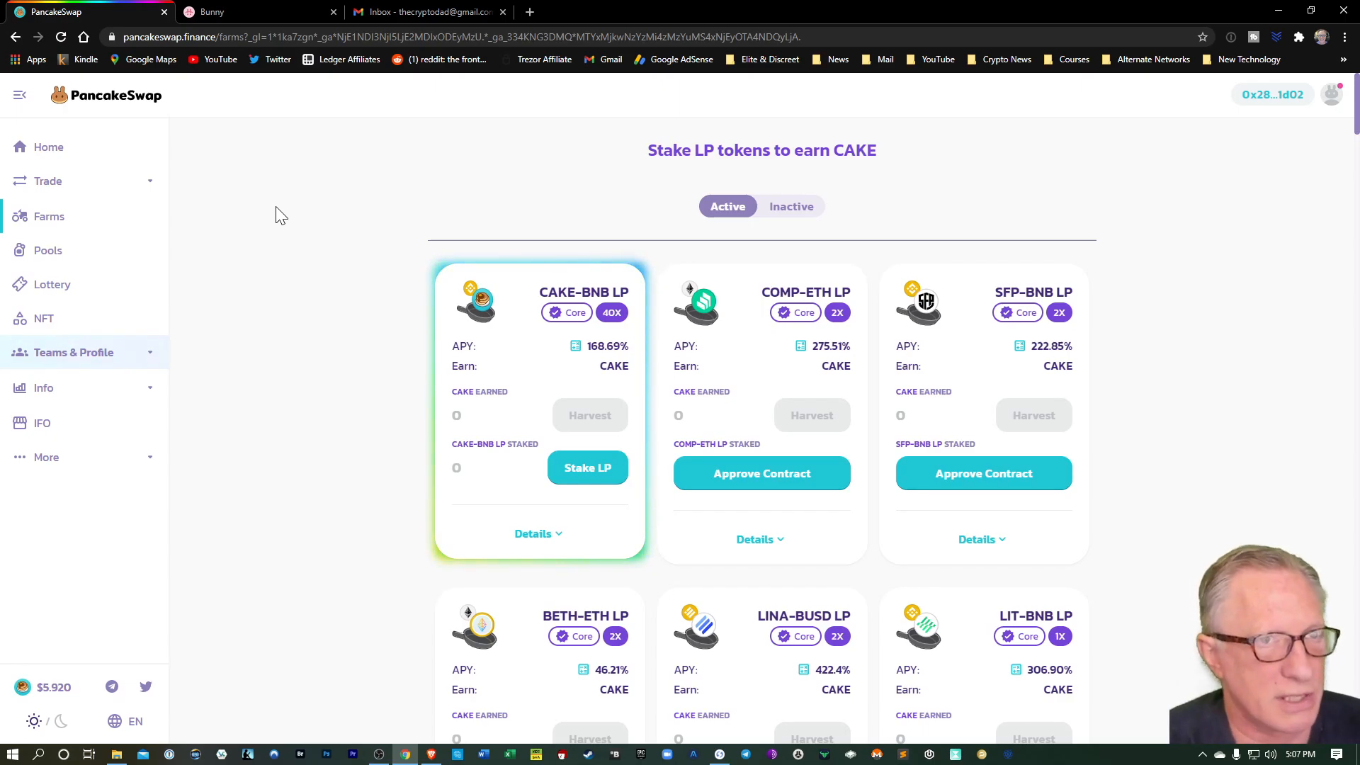
pyautogui.moveTo(282, 62)
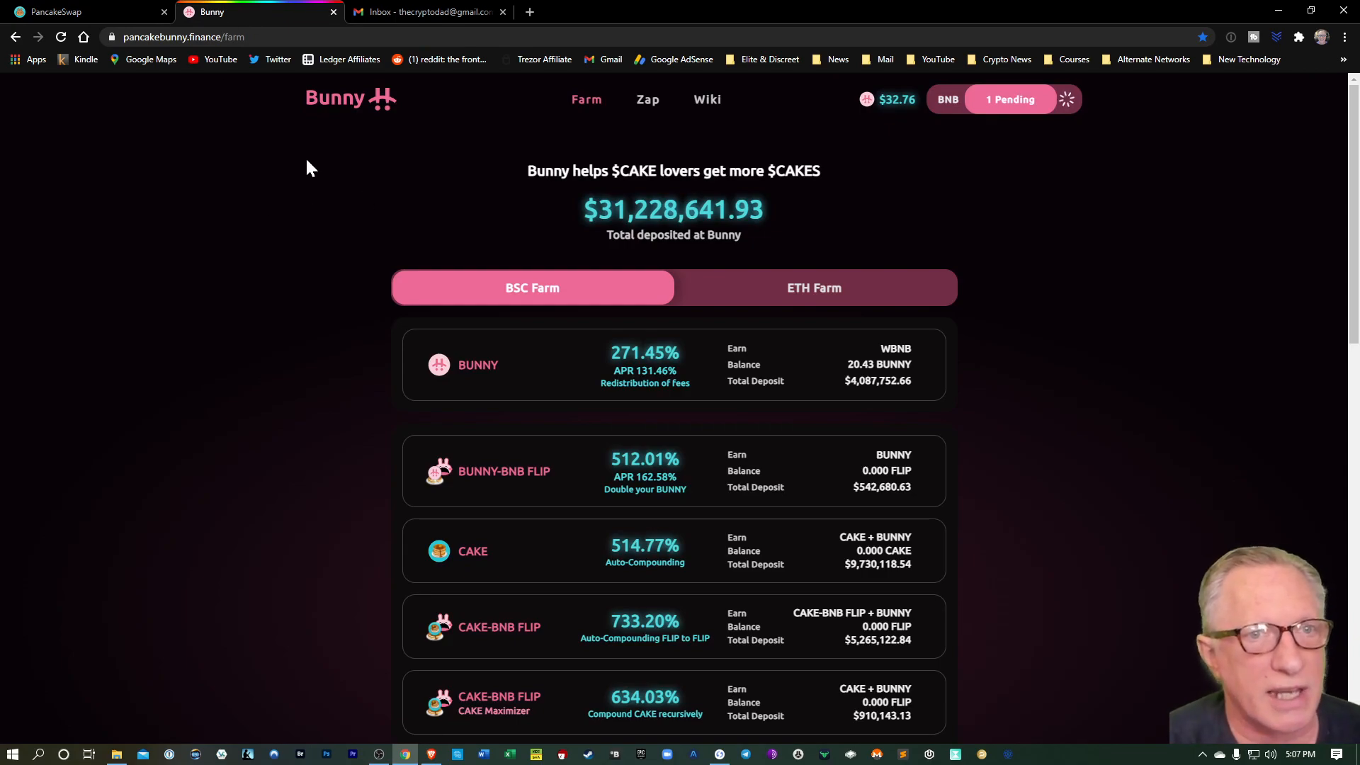
pyautogui.moveTo(329, 176)
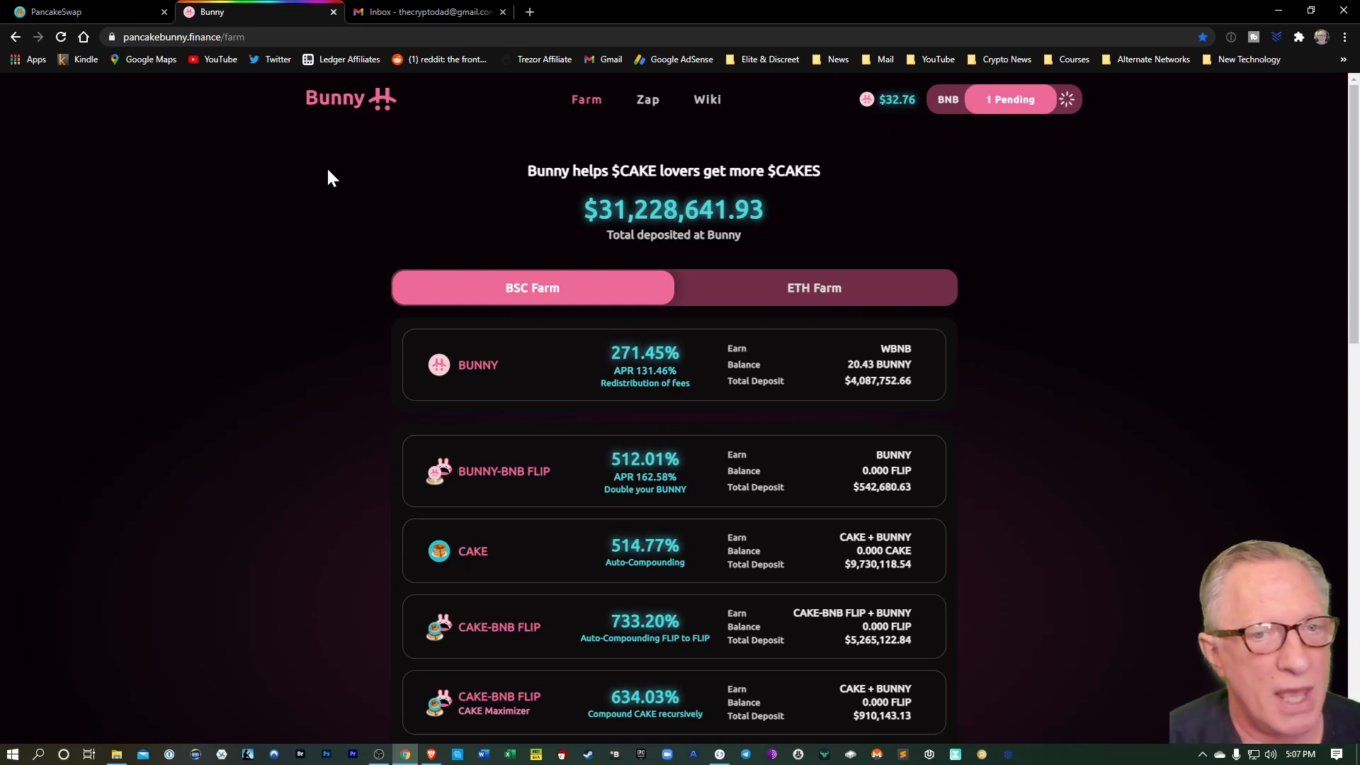
# Step: Scroll through the PancakeBunny BSC farm vaults, then return to PancakeSwap's Liquidity page
pyautogui.scroll(-3)
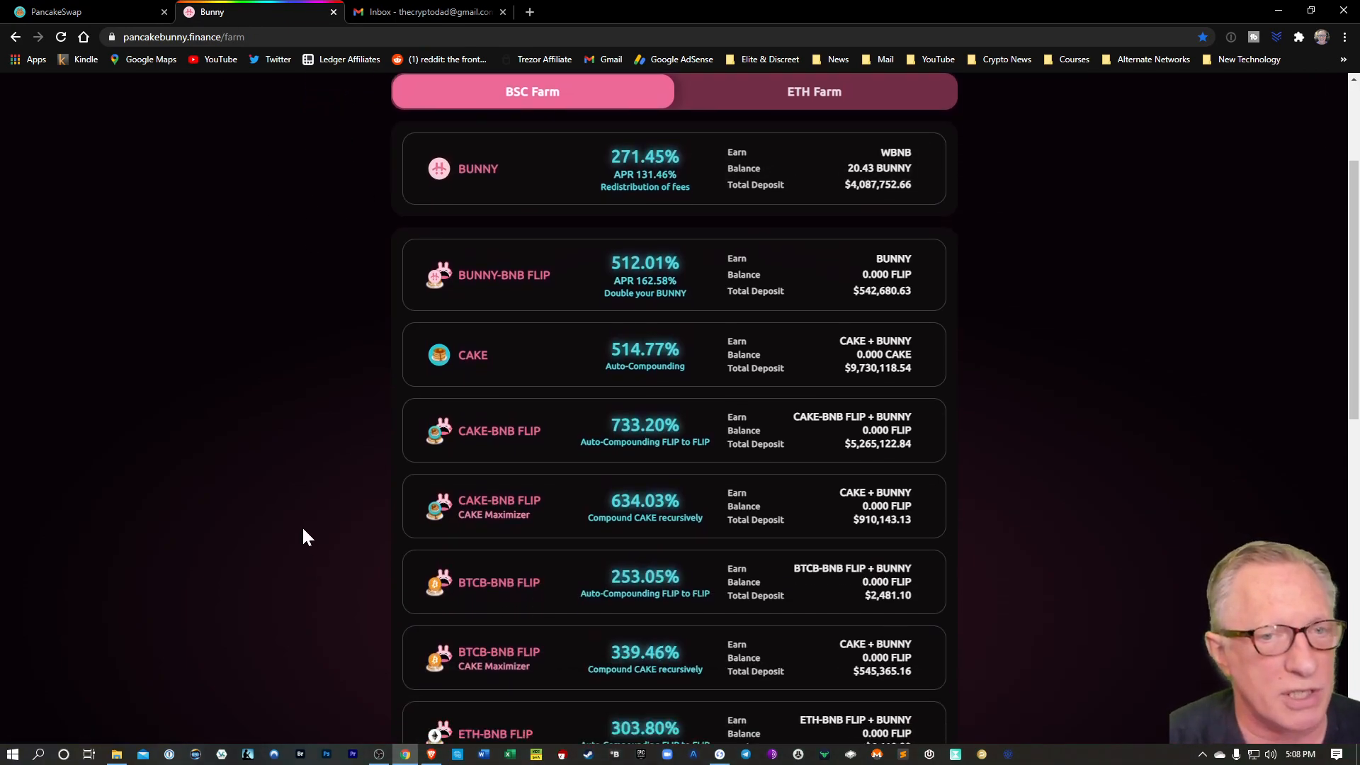
pyautogui.scroll(-3)
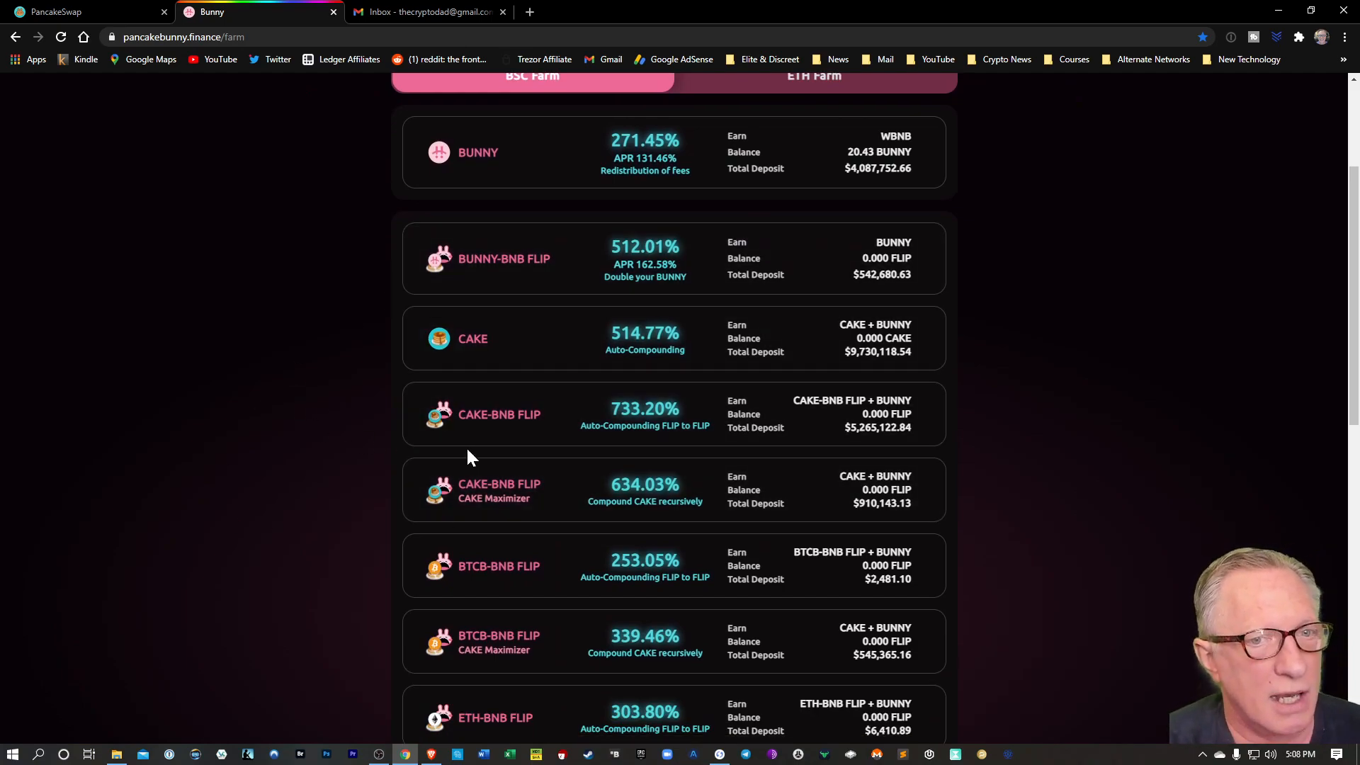
pyautogui.moveTo(469, 350)
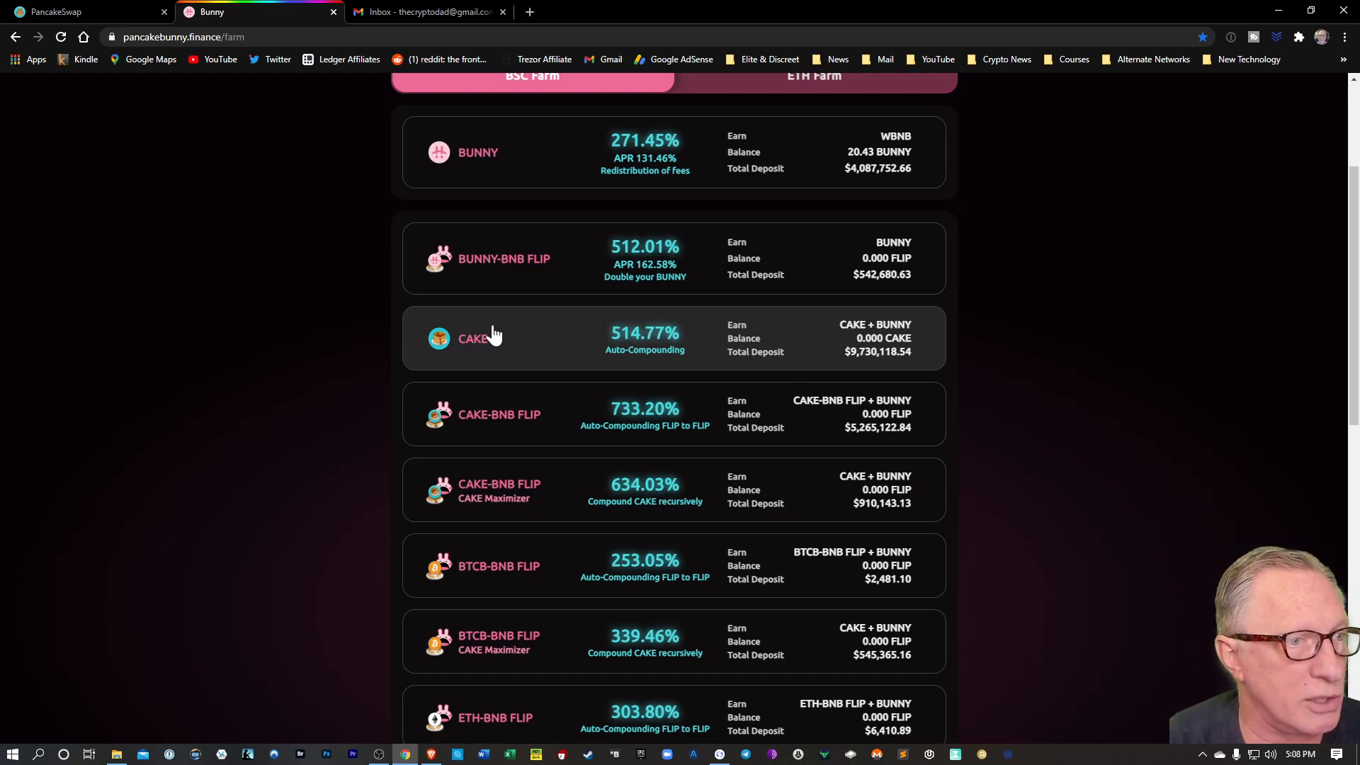
pyautogui.moveTo(510, 342)
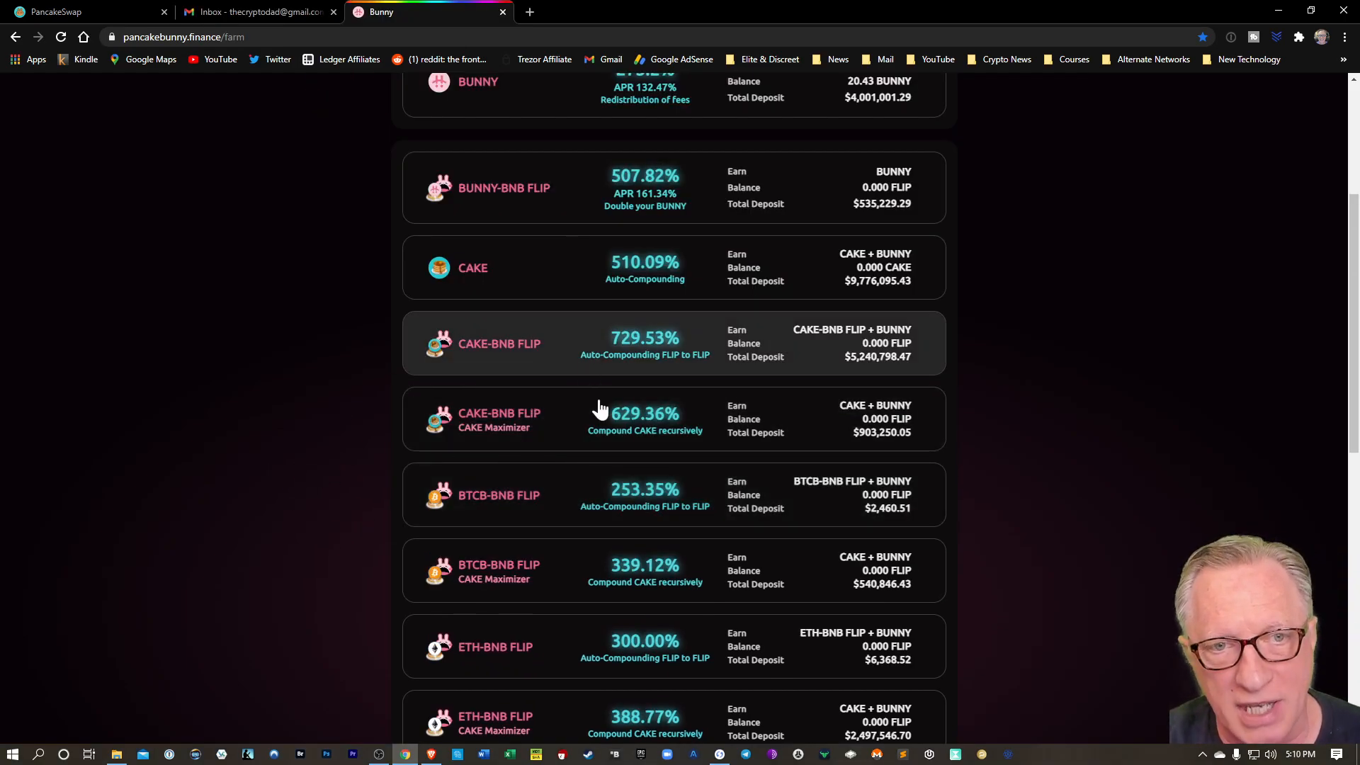
pyautogui.moveTo(524, 498)
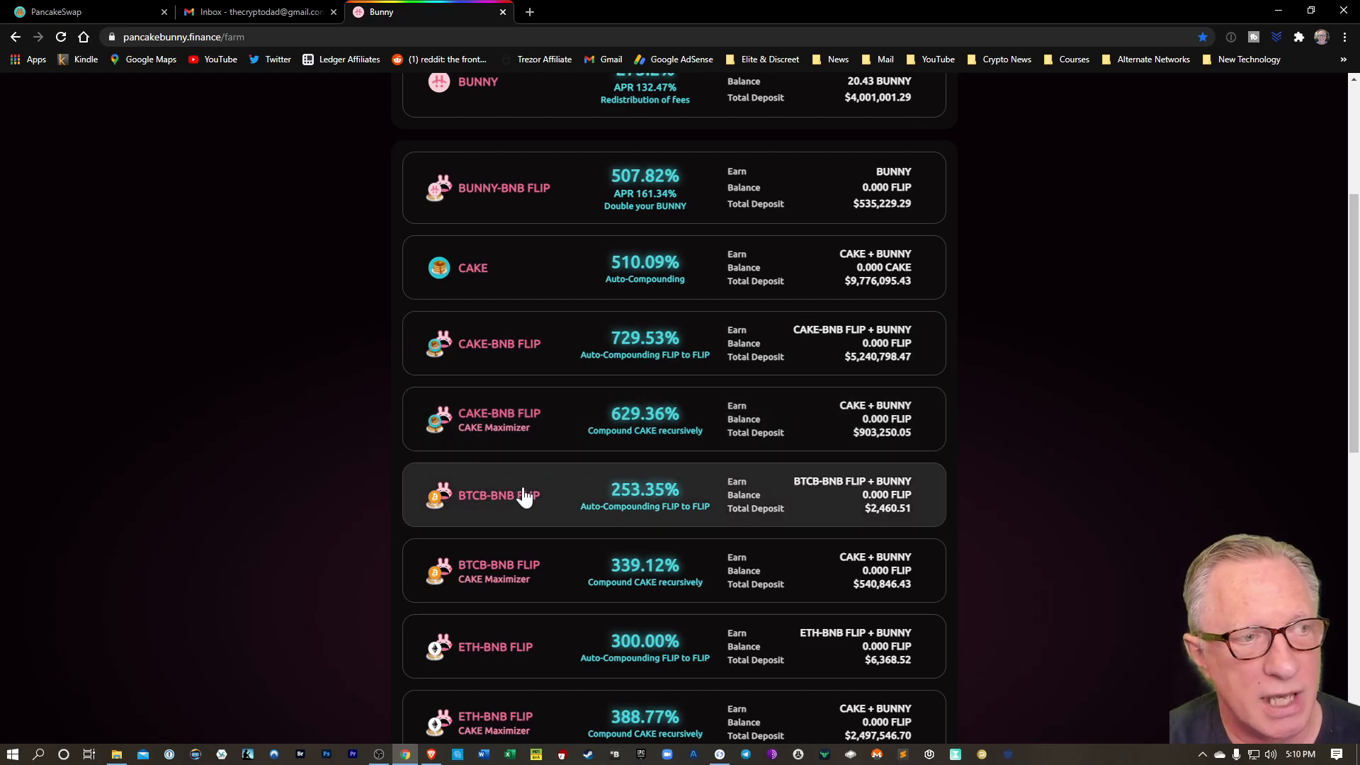
pyautogui.moveTo(552, 465)
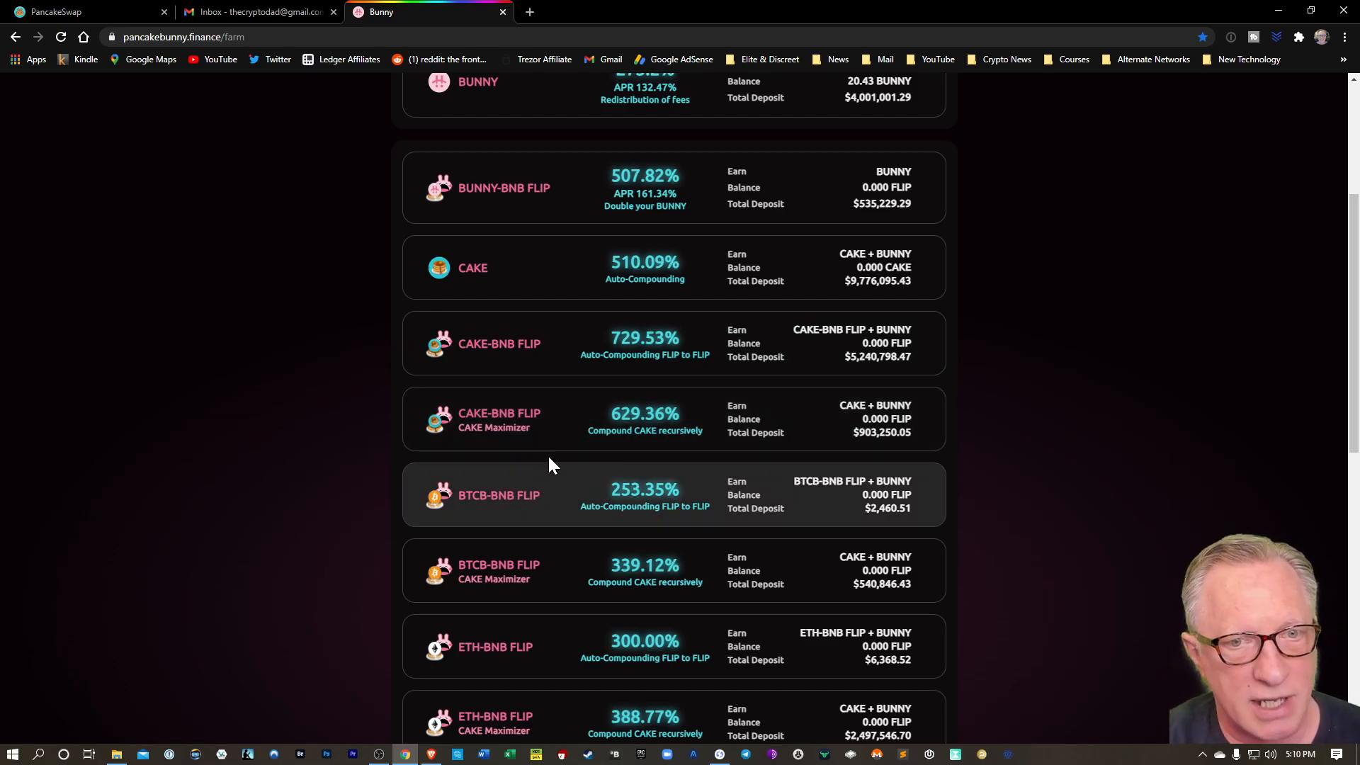
pyautogui.moveTo(498, 505)
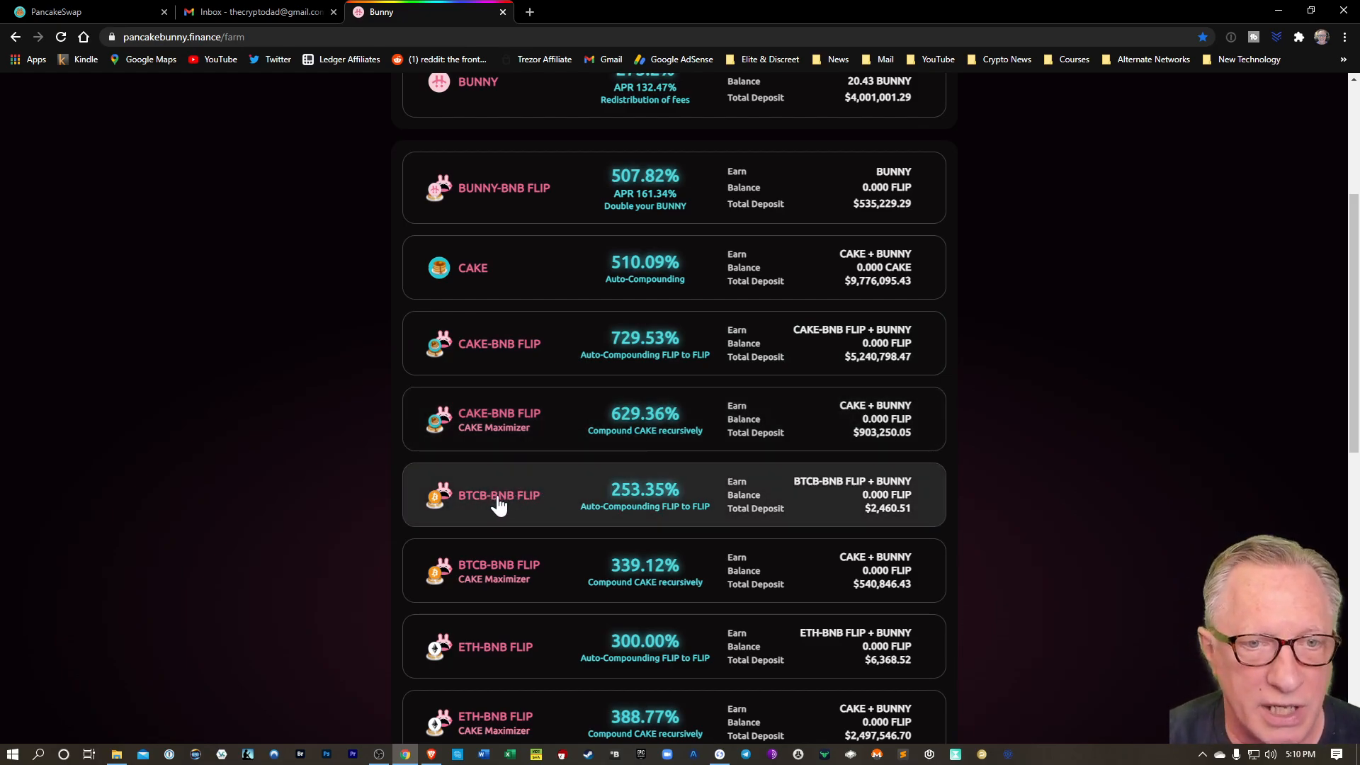
pyautogui.click(53, 11)
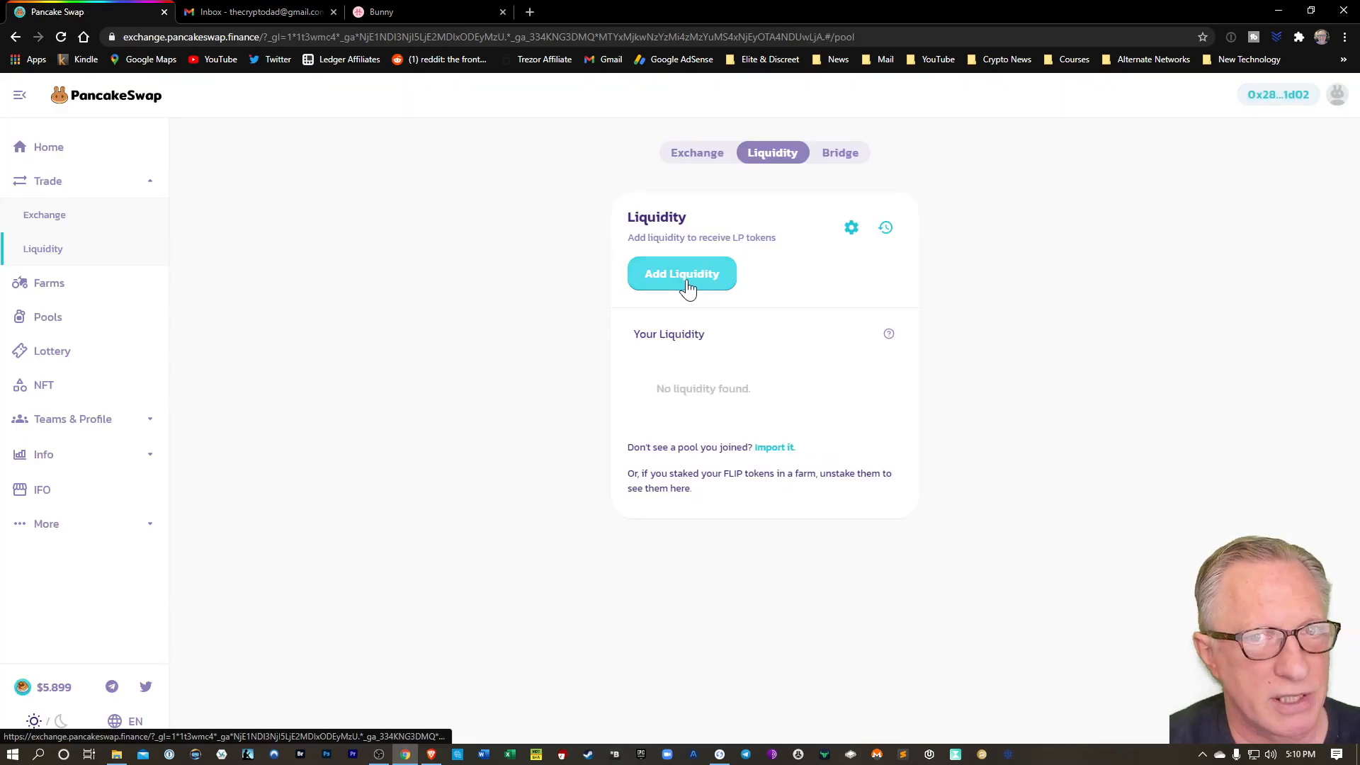
pyautogui.moveTo(367, 22)
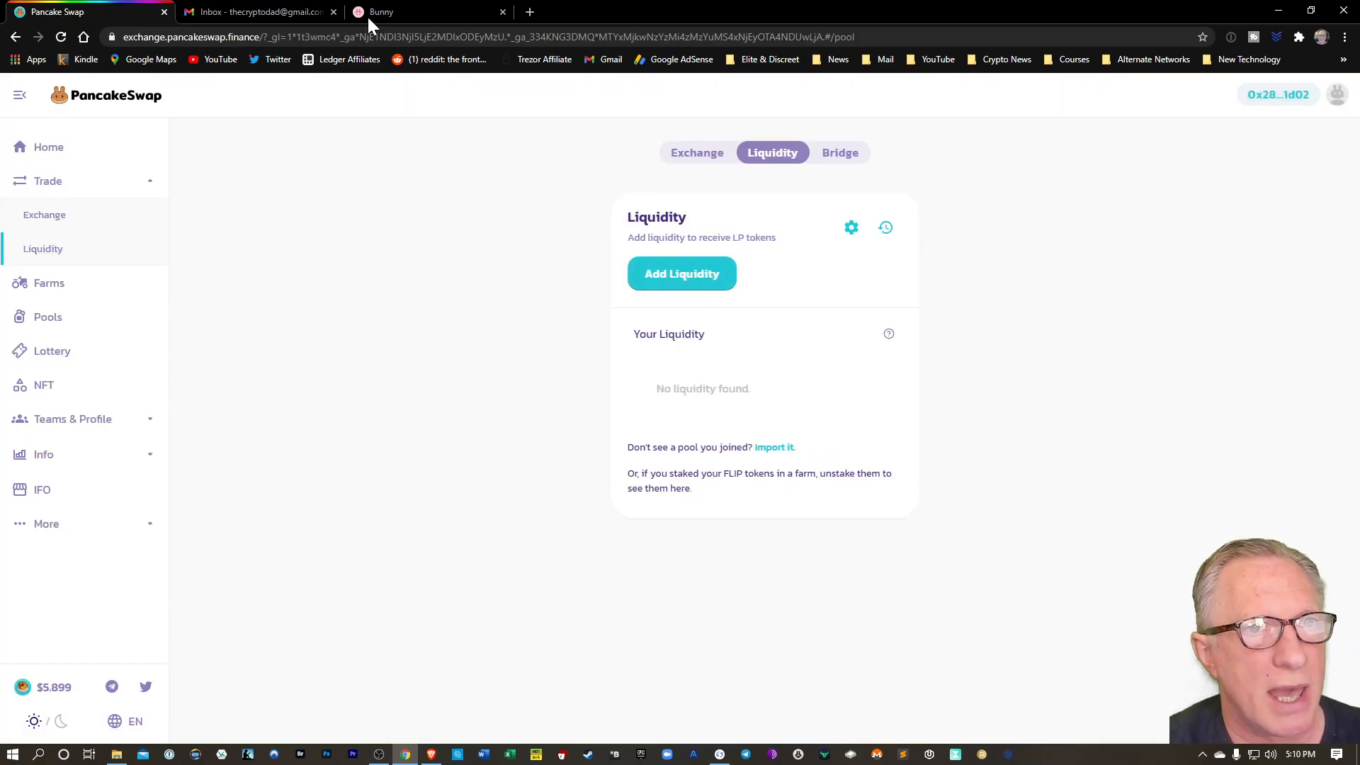
# Step: Open PancakeBunny's Zap and enter 1 BNB, estimating 3.35649 BUNNY
pyautogui.click(382, 11)
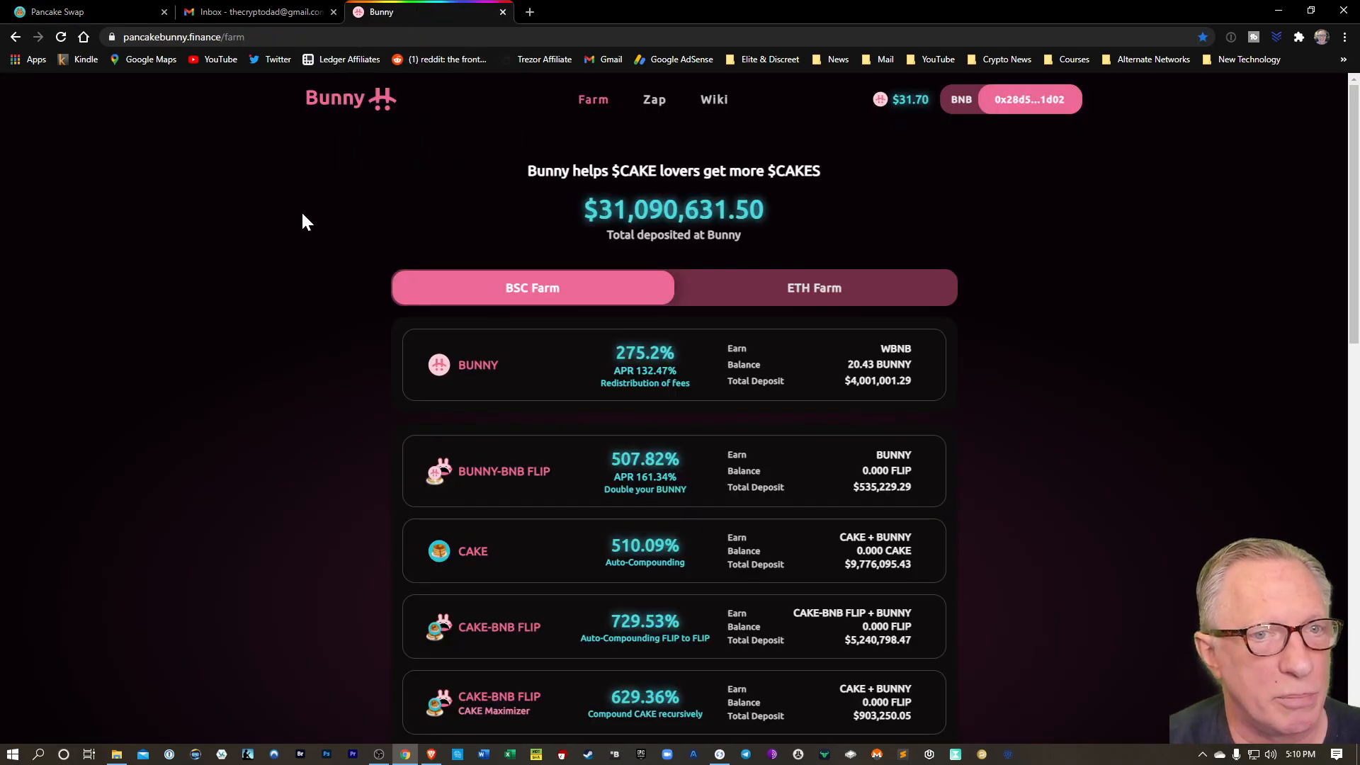
pyautogui.moveTo(364, 259)
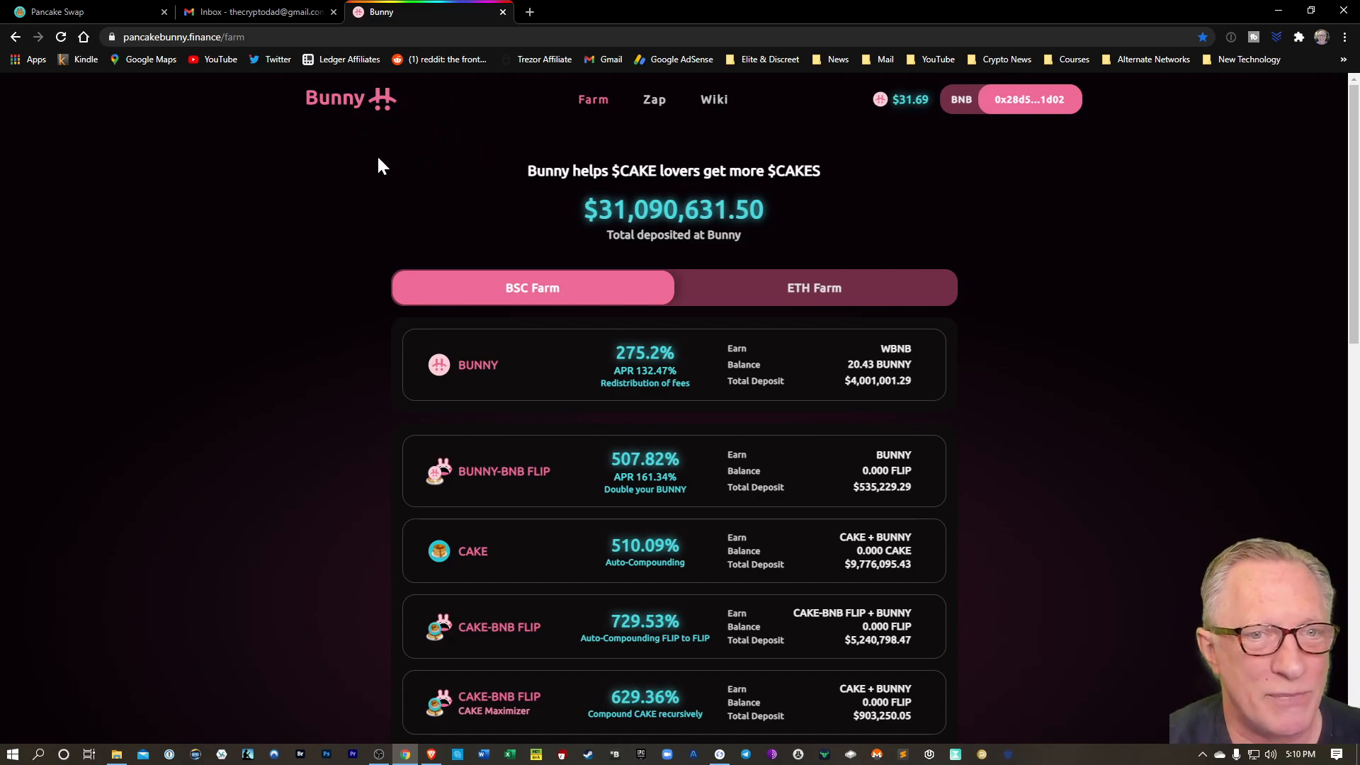
pyautogui.moveTo(543, 379)
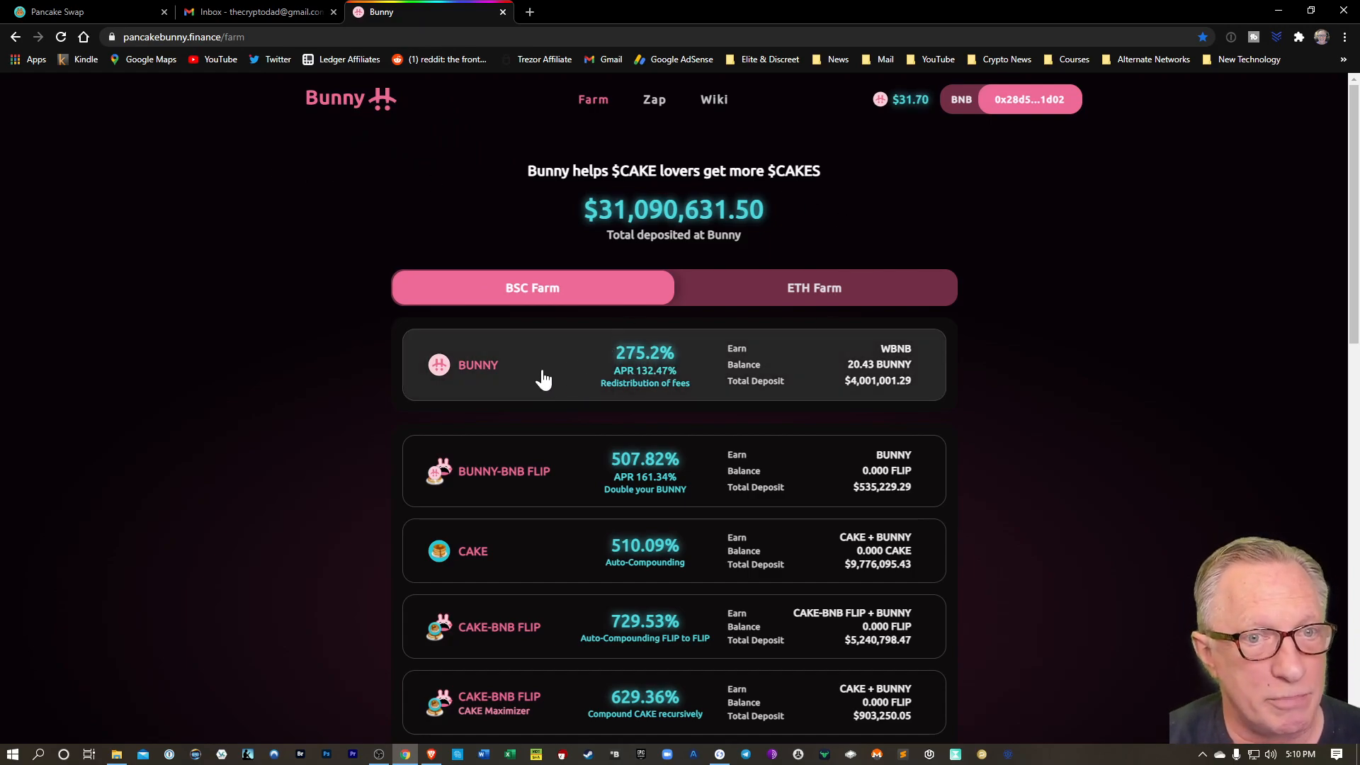
pyautogui.moveTo(513, 277)
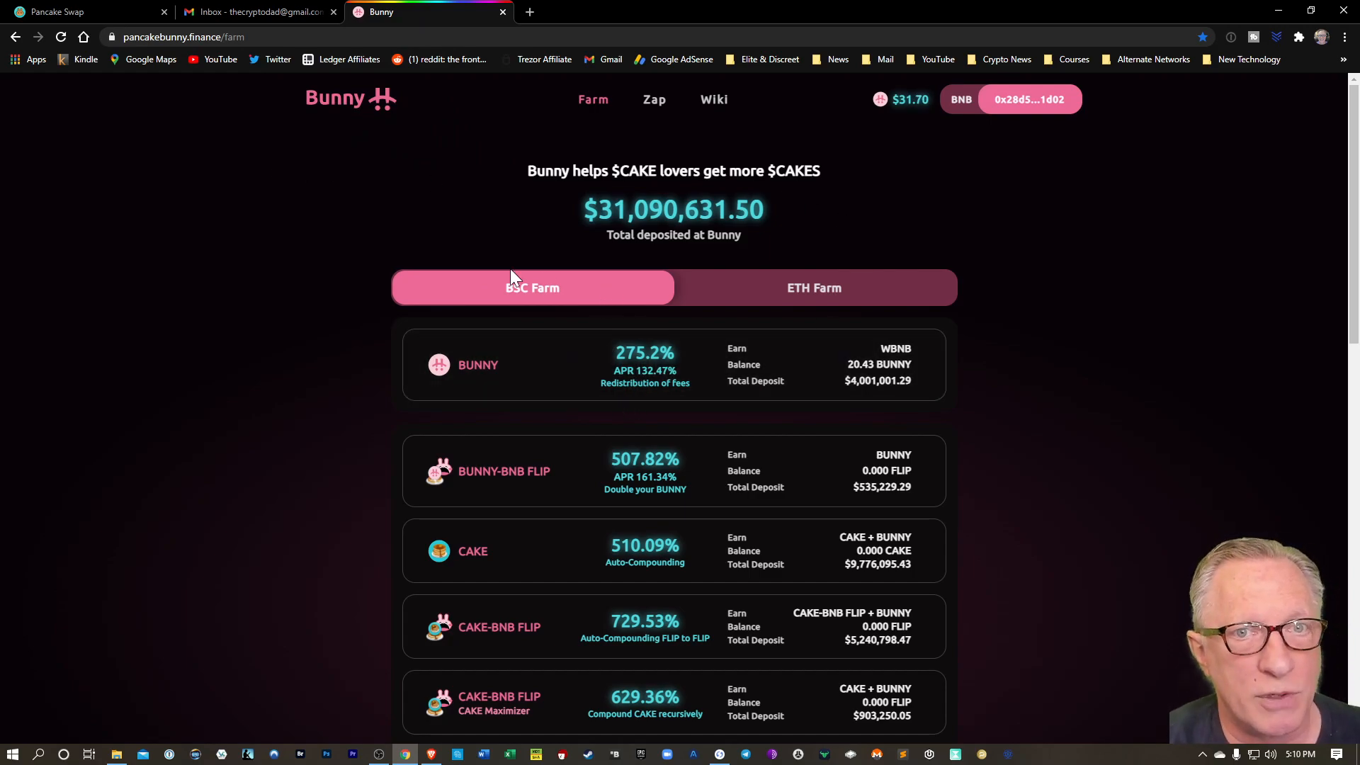
pyautogui.moveTo(661, 106)
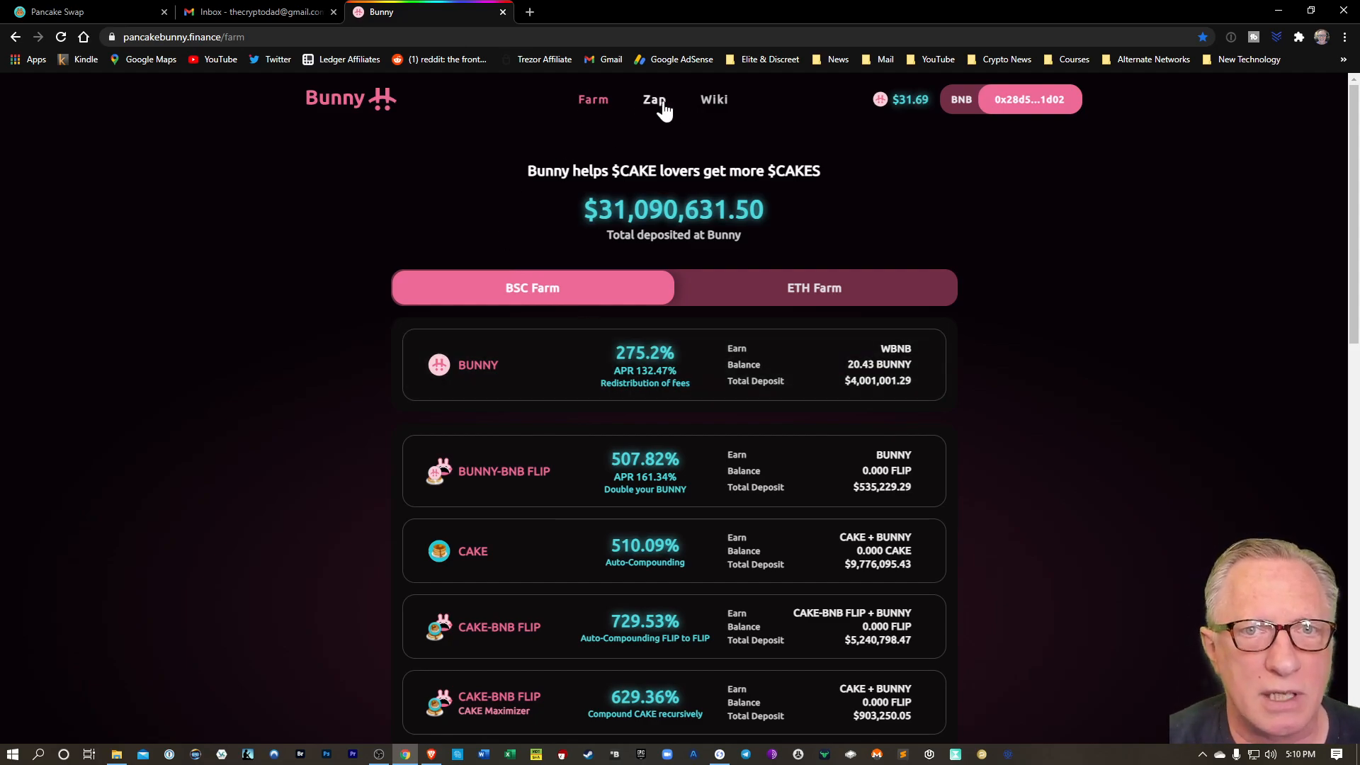
pyautogui.click(652, 100)
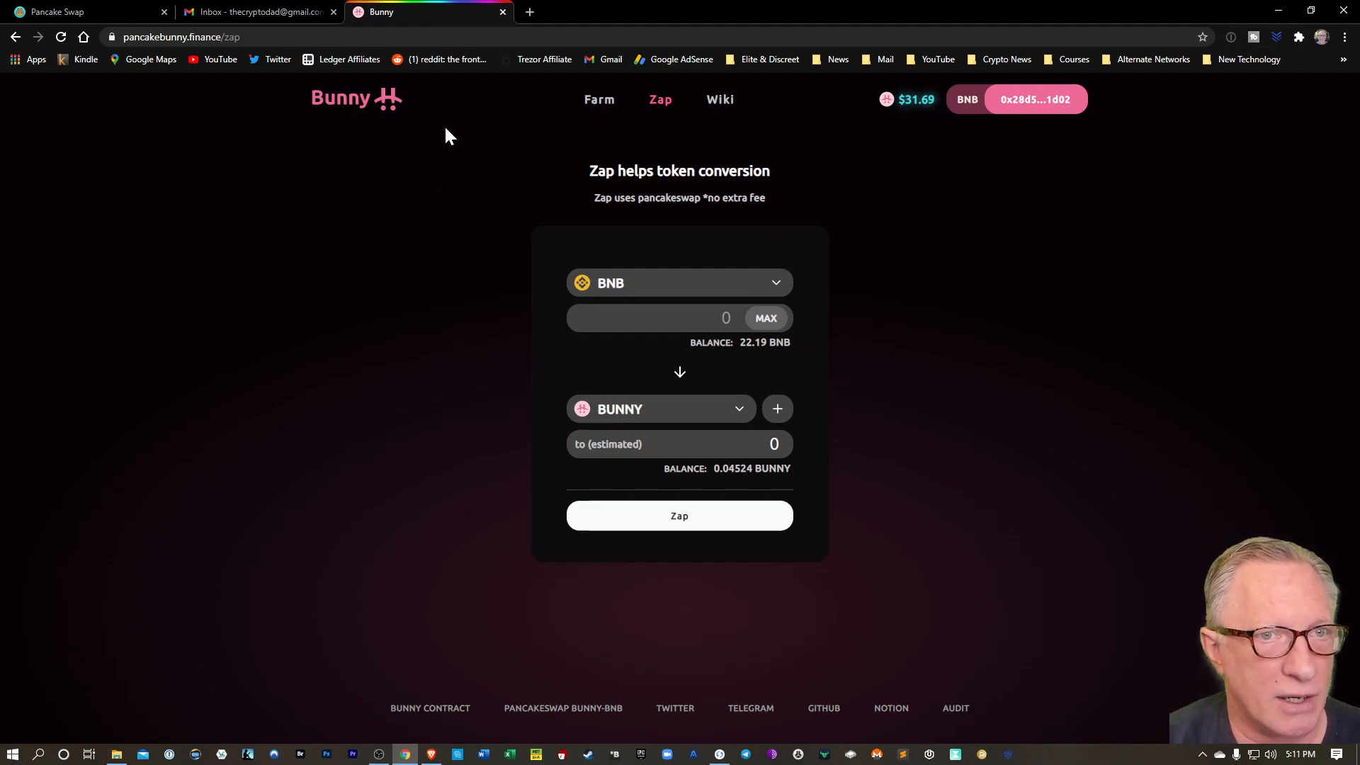
pyautogui.moveTo(799, 359)
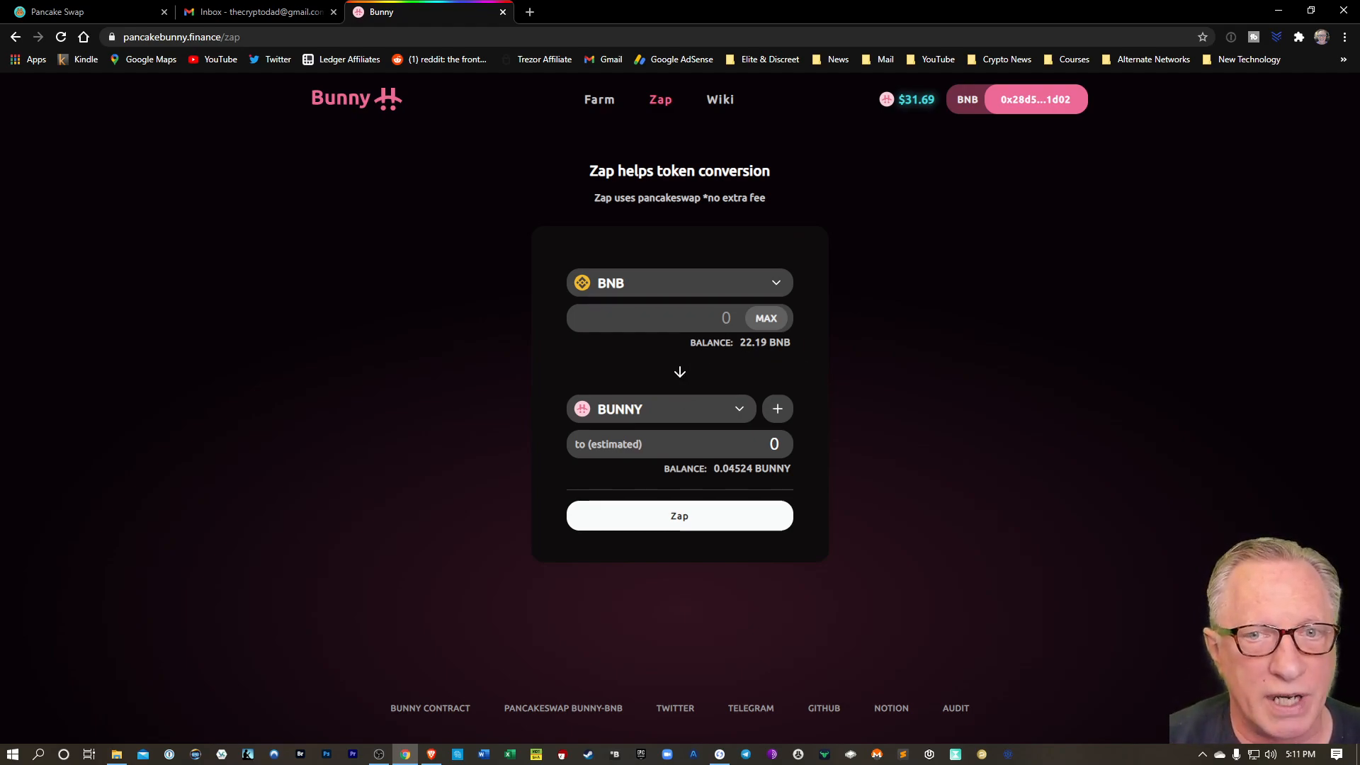
pyautogui.write('2')
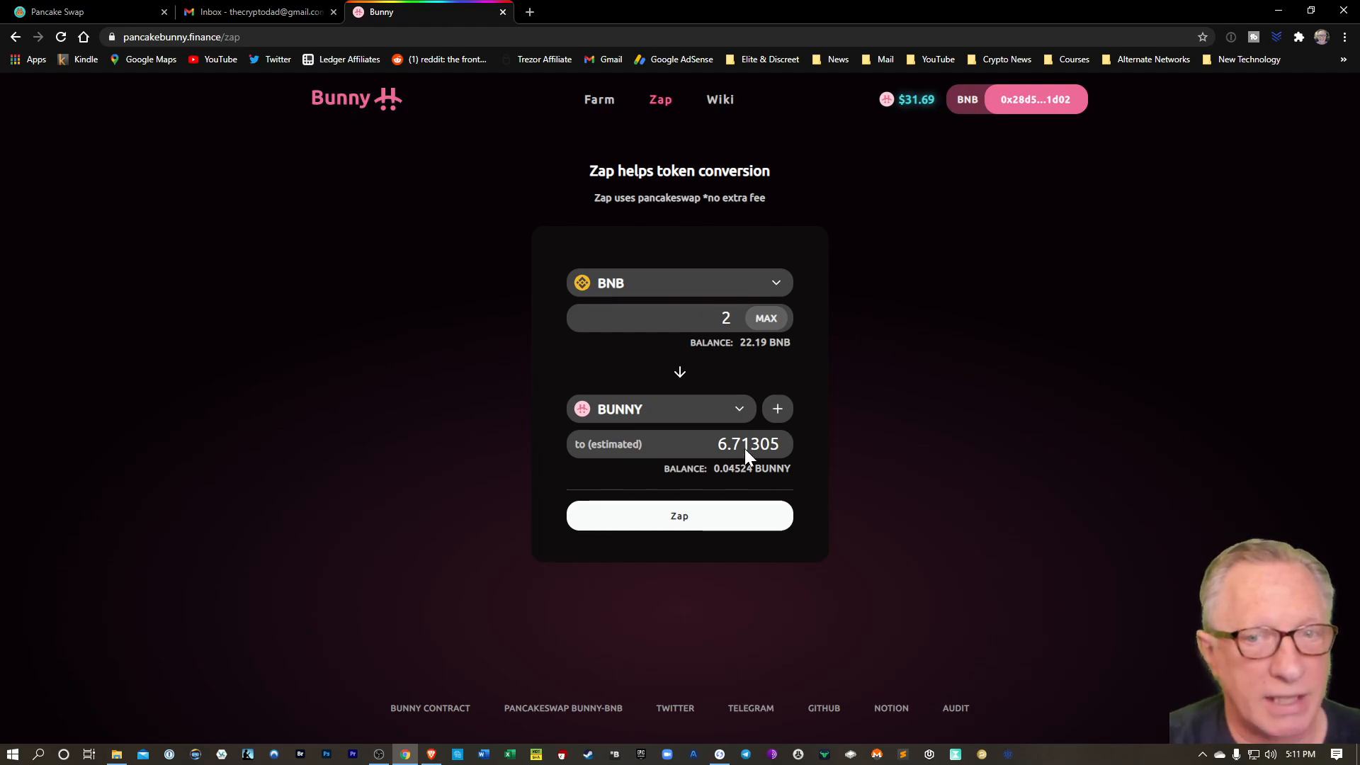
pyautogui.moveTo(874, 485)
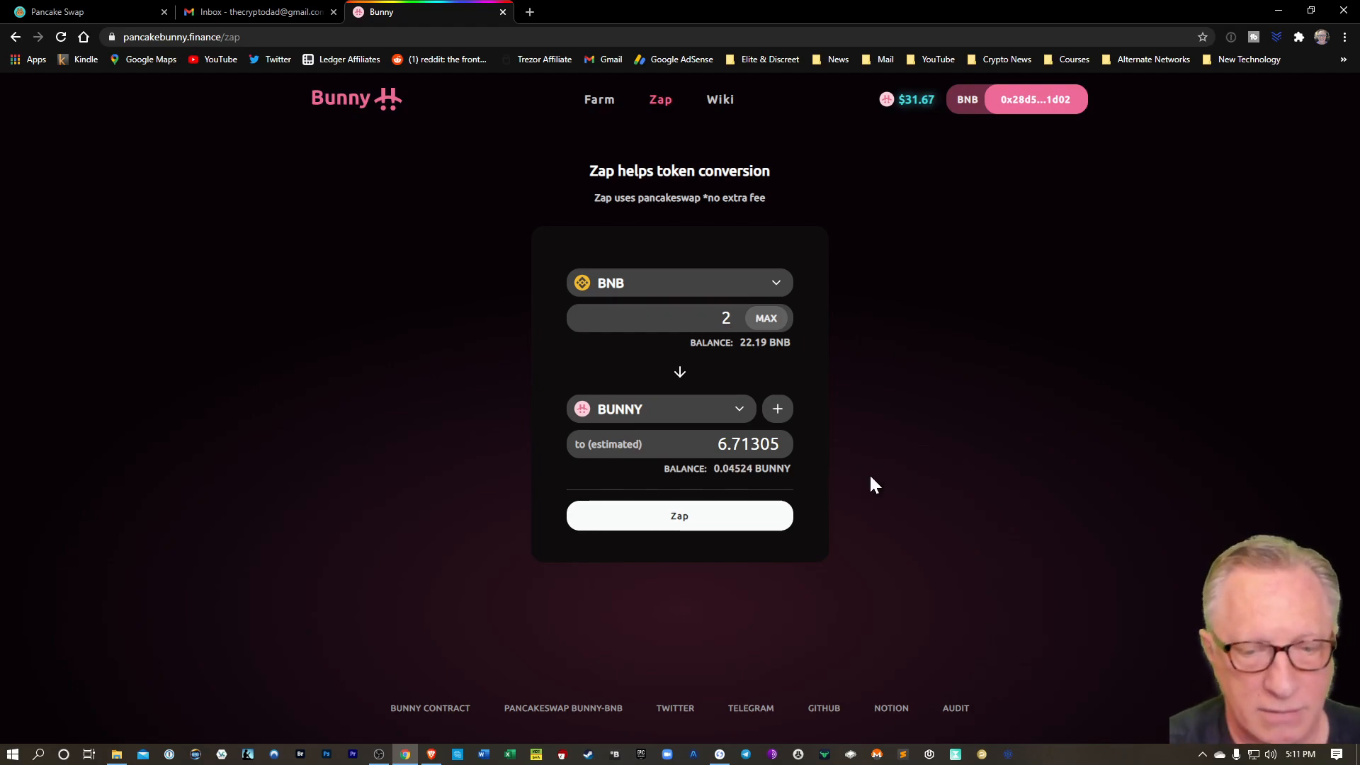
pyautogui.write('1')
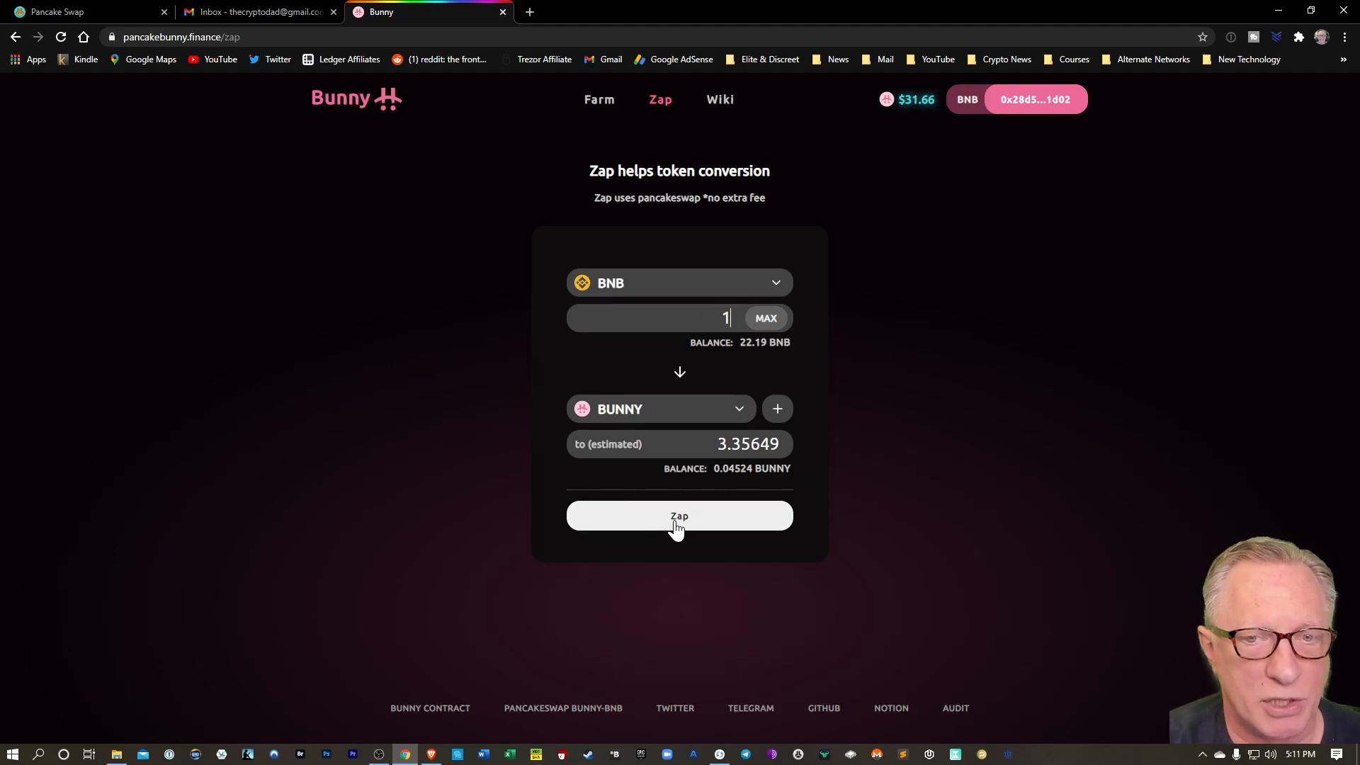
pyautogui.moveTo(434, 716)
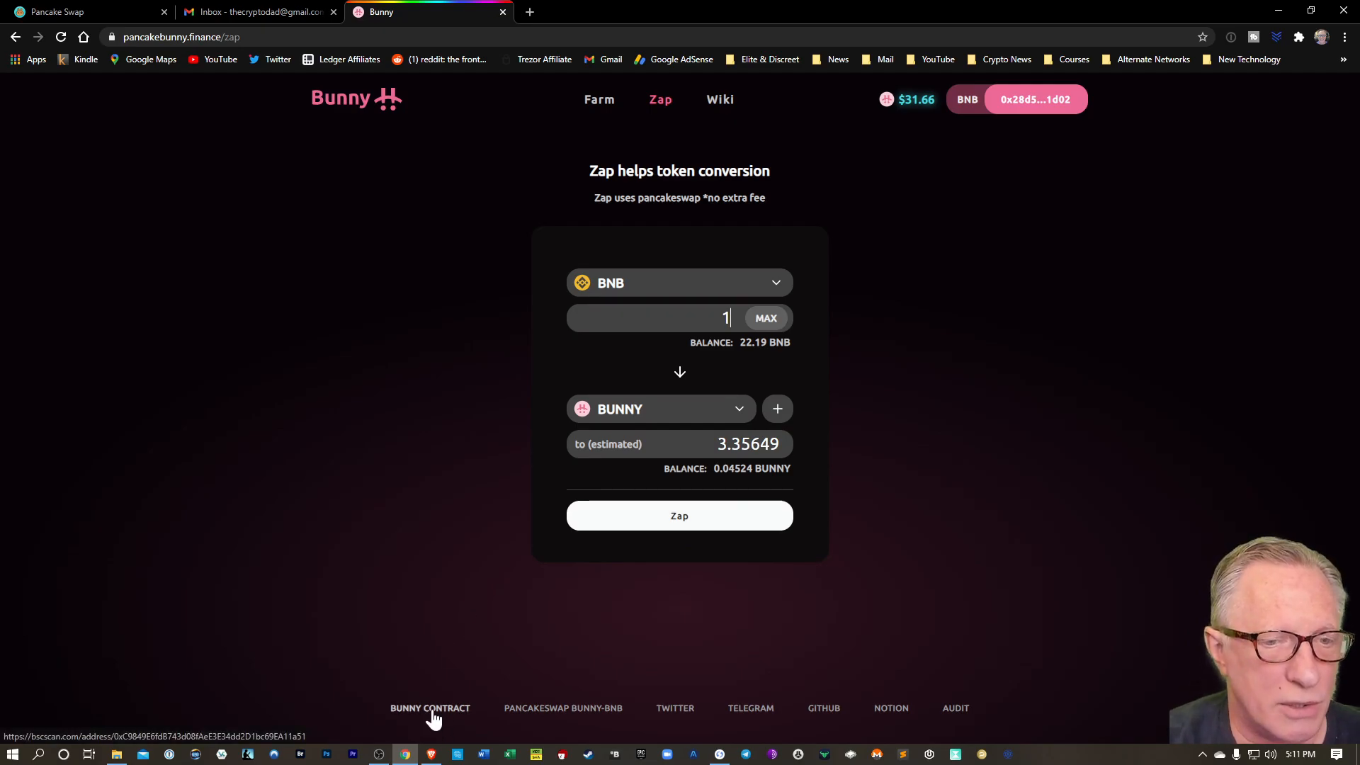
# Step: Open the Bunny Token tracker page on BscScan and copy its contract address
pyautogui.click(430, 709)
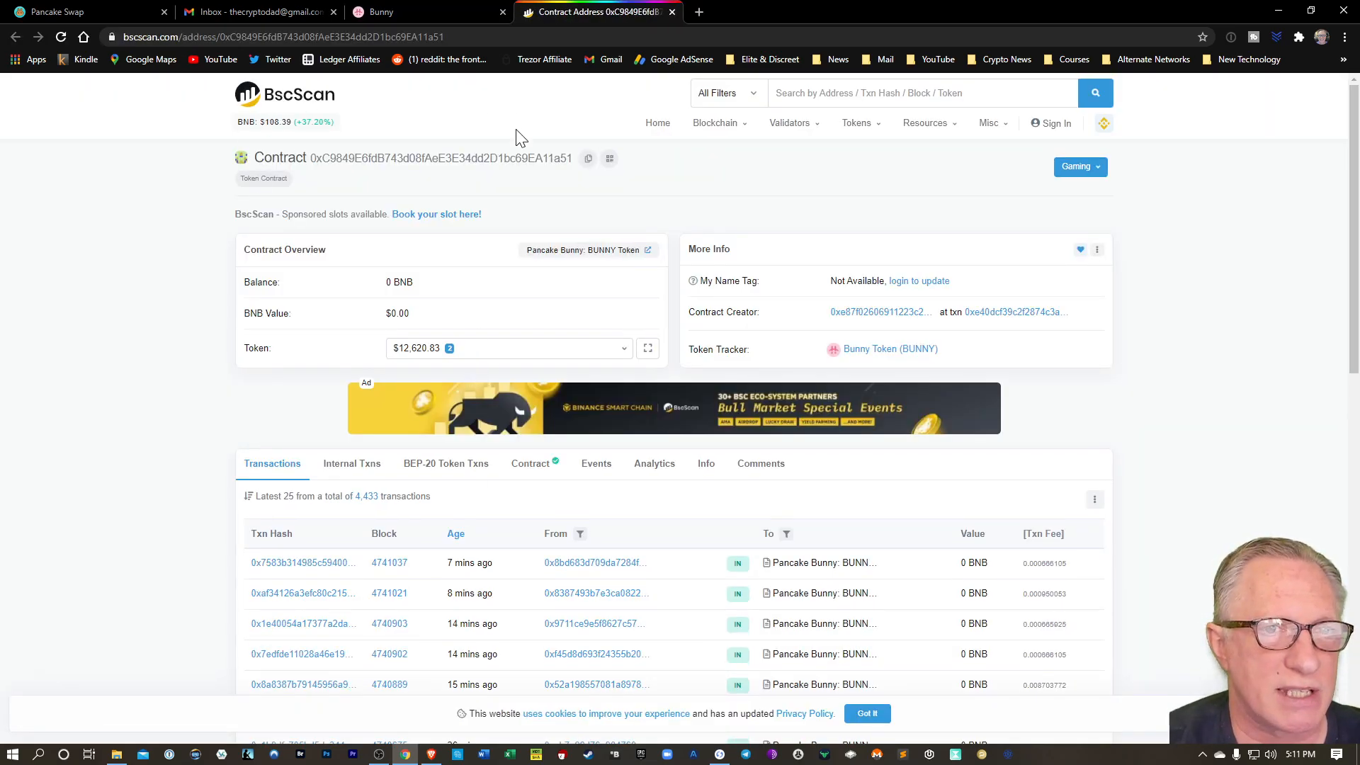
pyautogui.moveTo(275, 108)
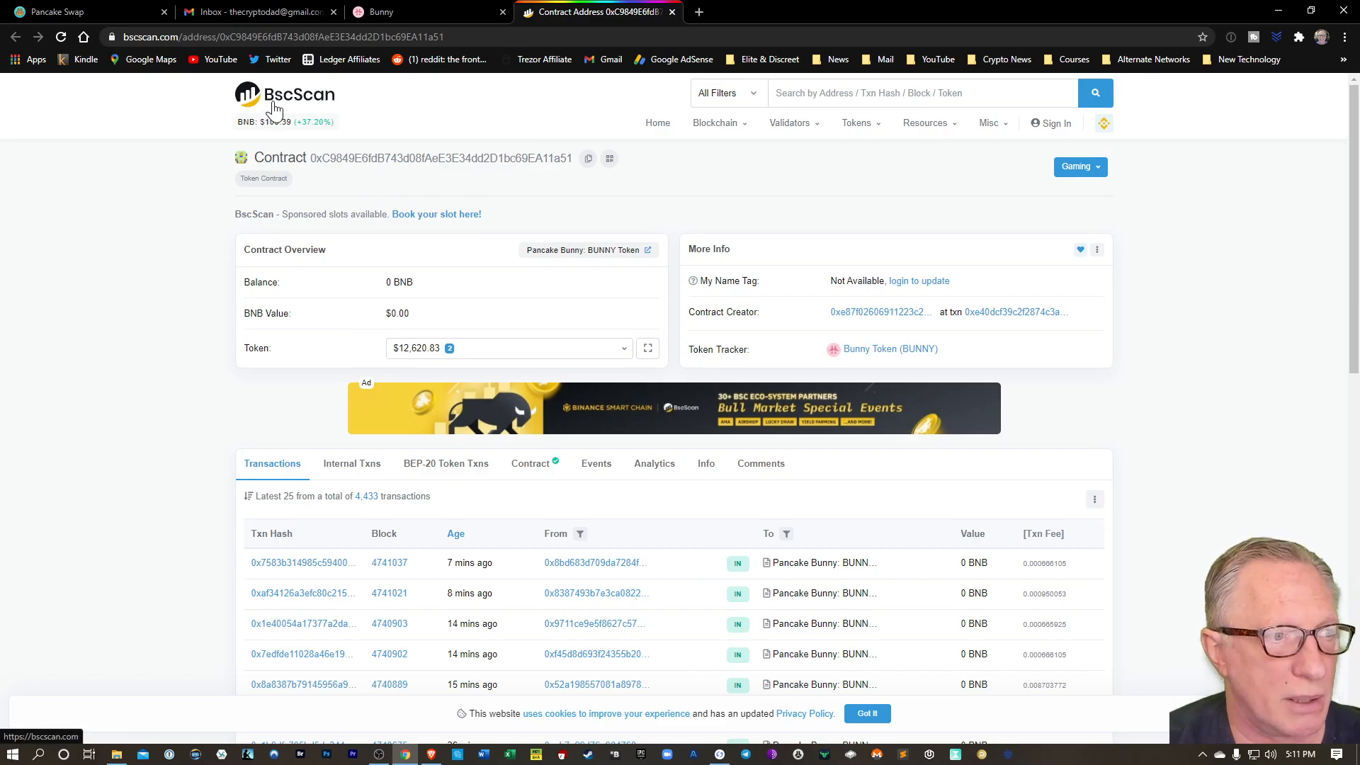
pyautogui.click(990, 123)
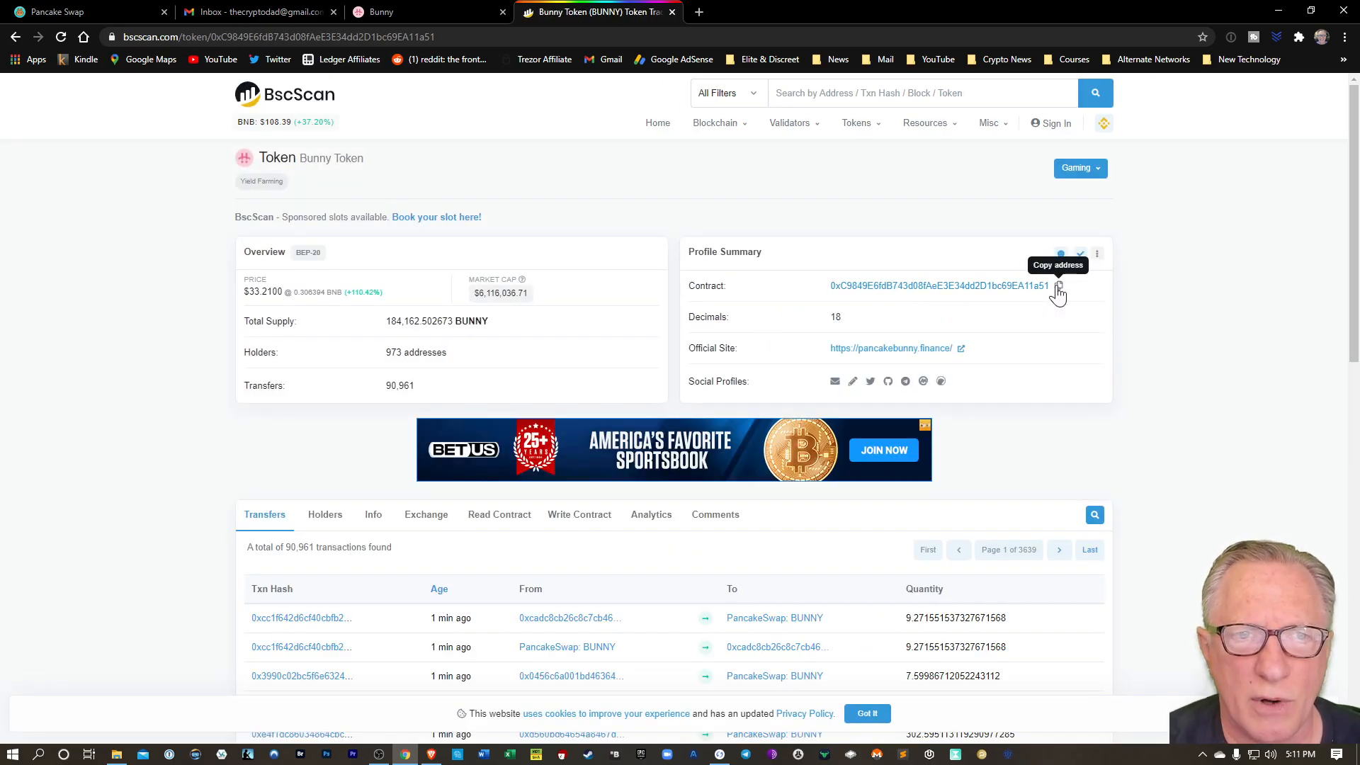
pyautogui.click(1059, 286)
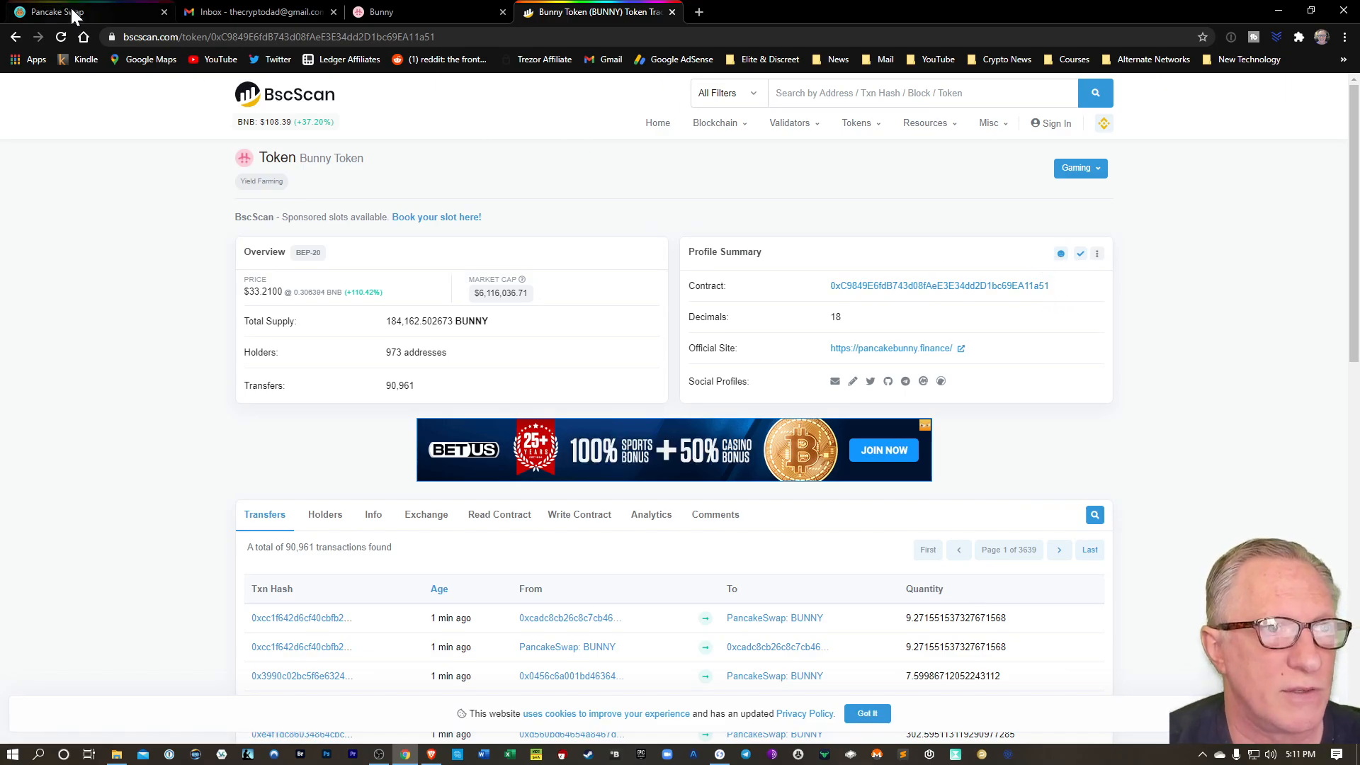
# Step: In PancakeSwap's Exchange, select BUNNY as the token to sell
pyautogui.click(58, 12)
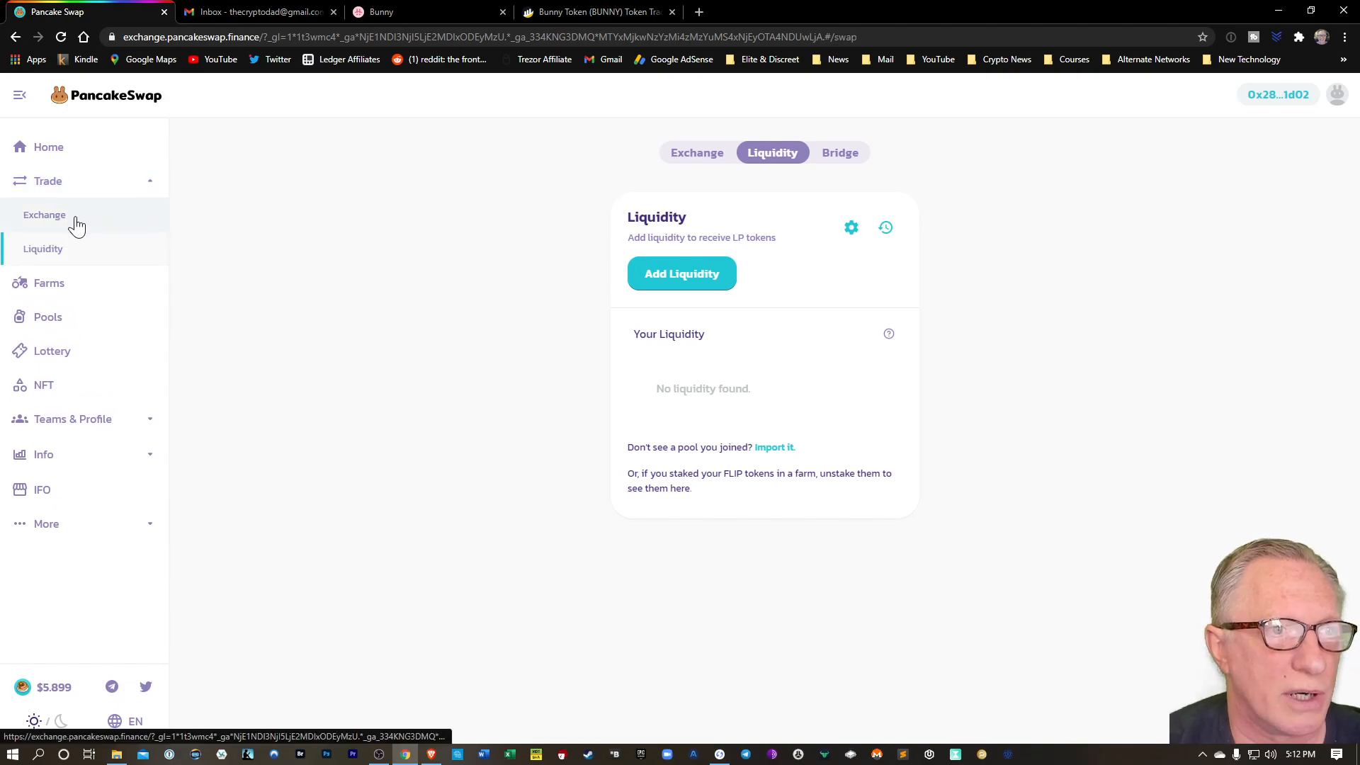
pyautogui.click(44, 215)
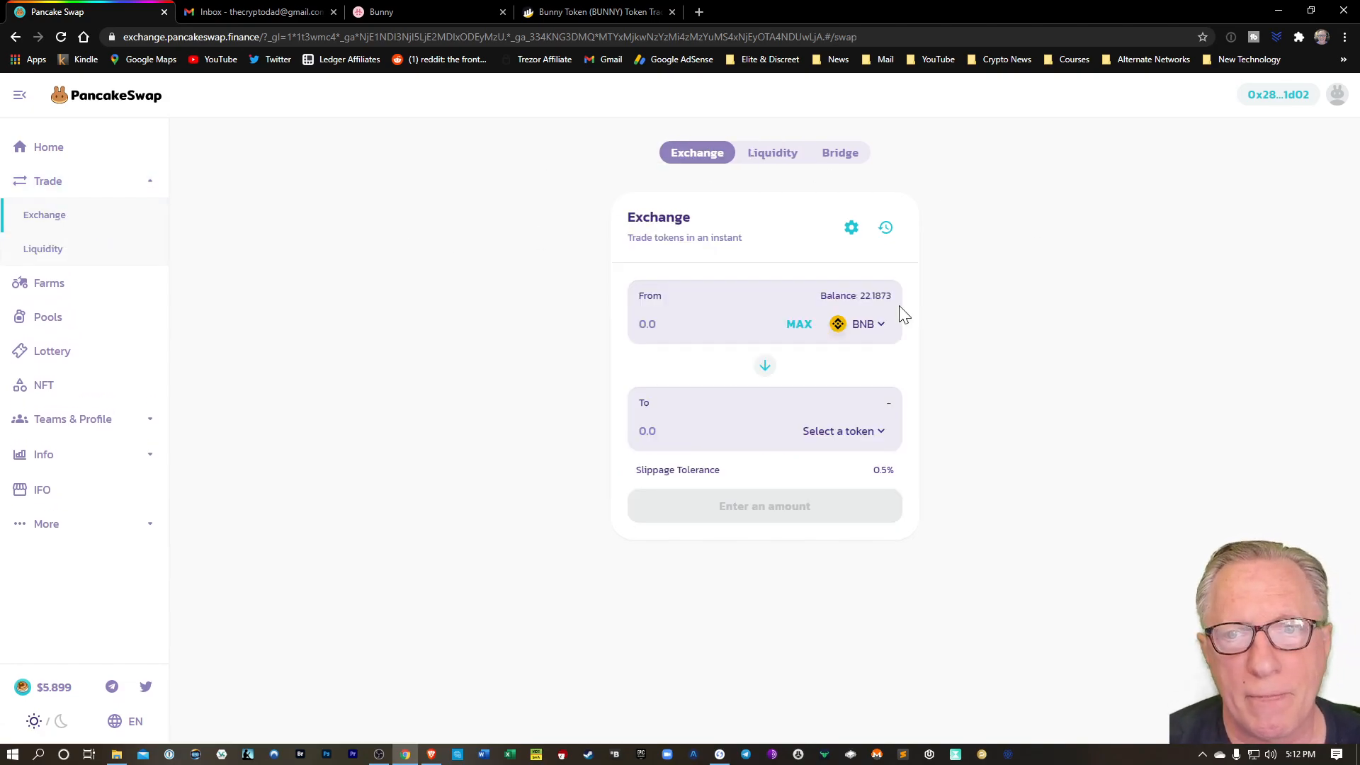
pyautogui.click(838, 431)
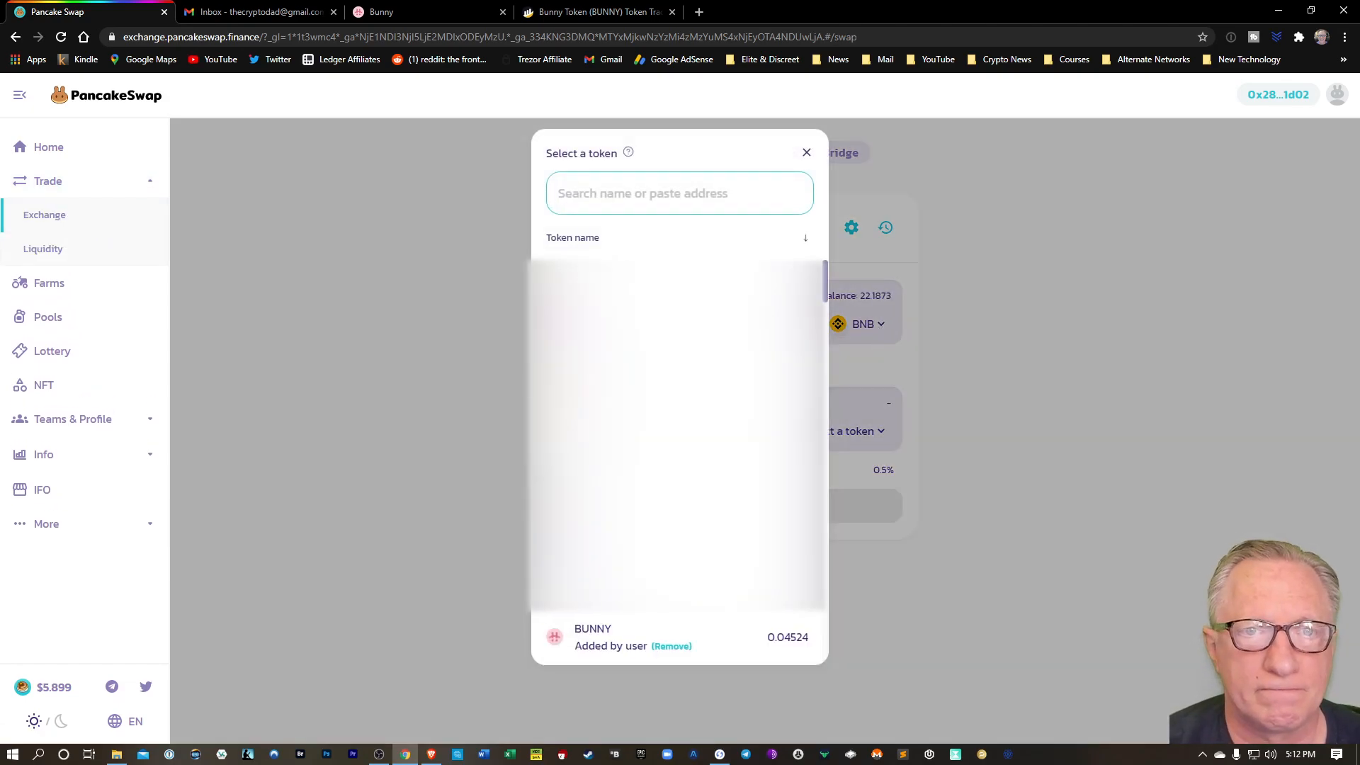
pyautogui.moveTo(595, 635)
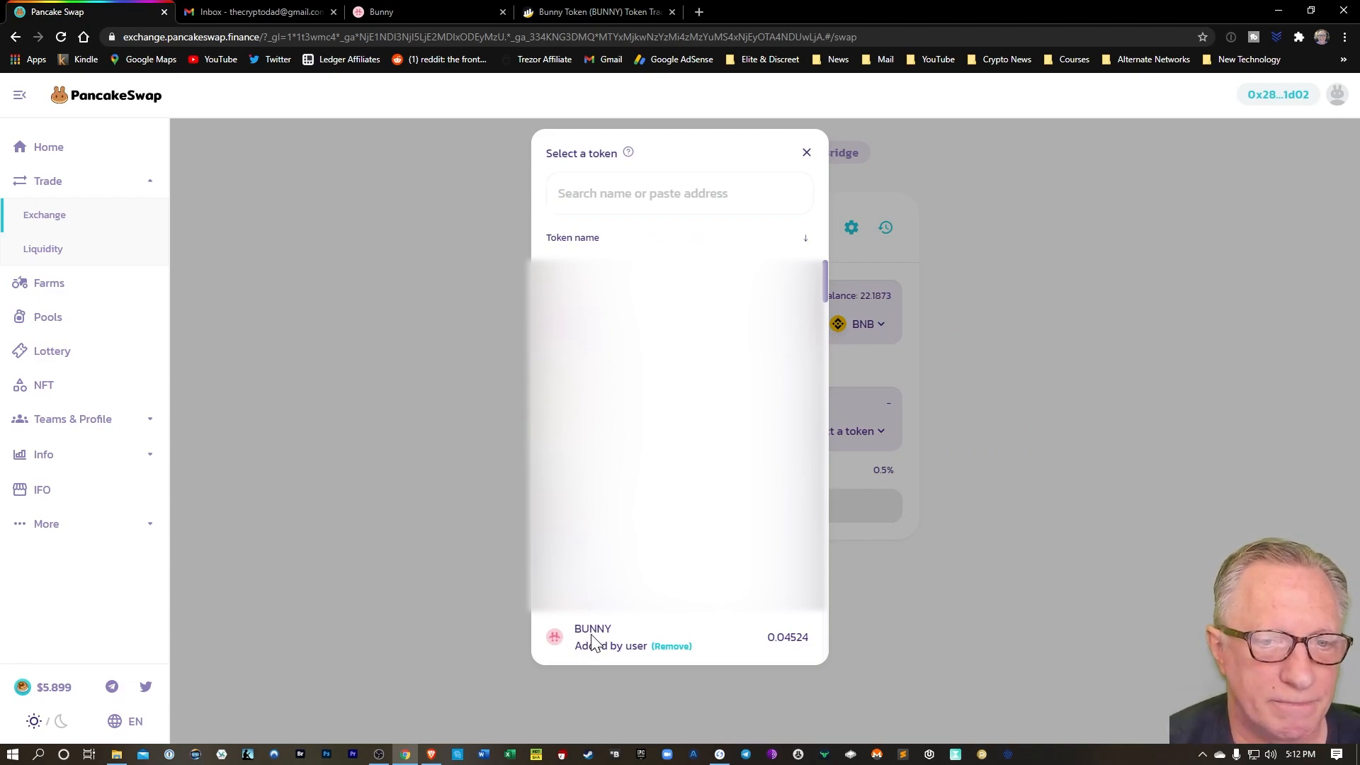
pyautogui.click(593, 637)
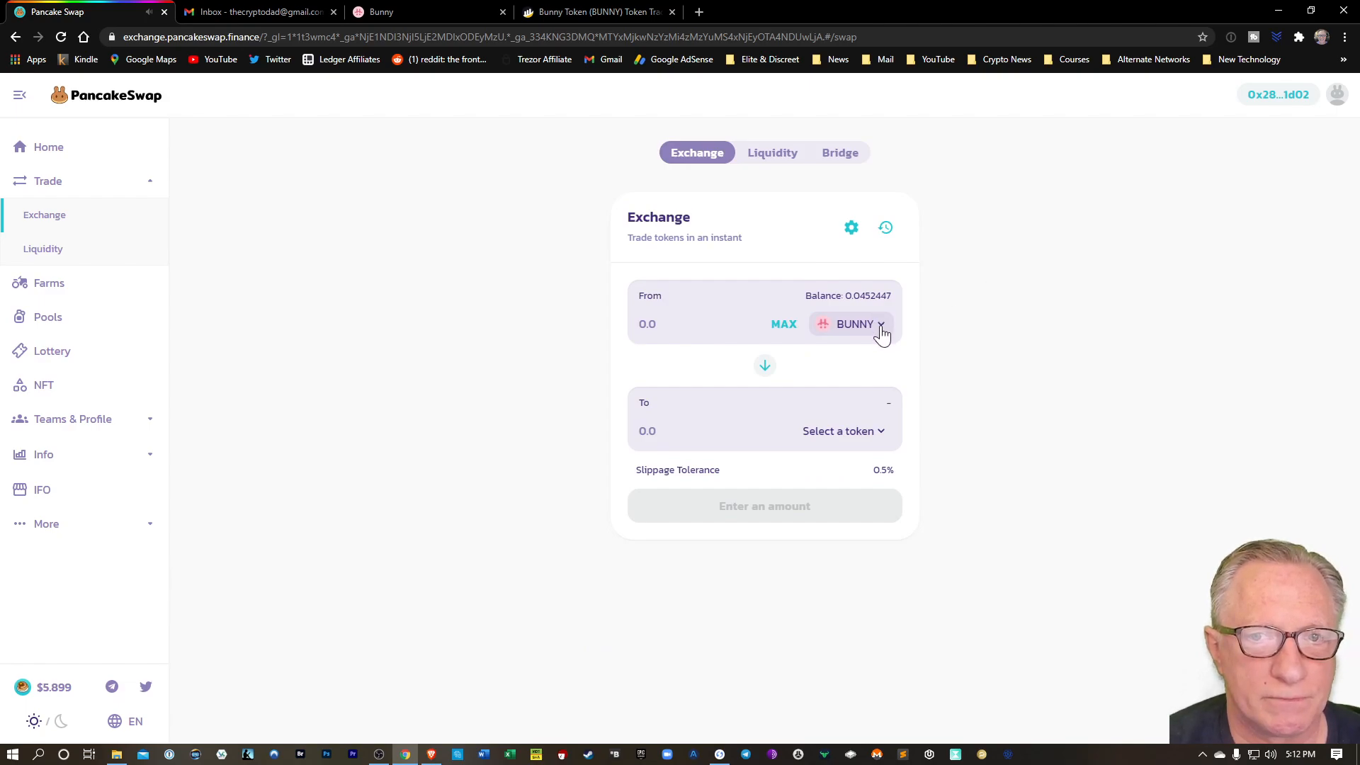
# Step: Paste the BUNNY contract address into the token search to confirm it is listed
pyautogui.click(856, 324)
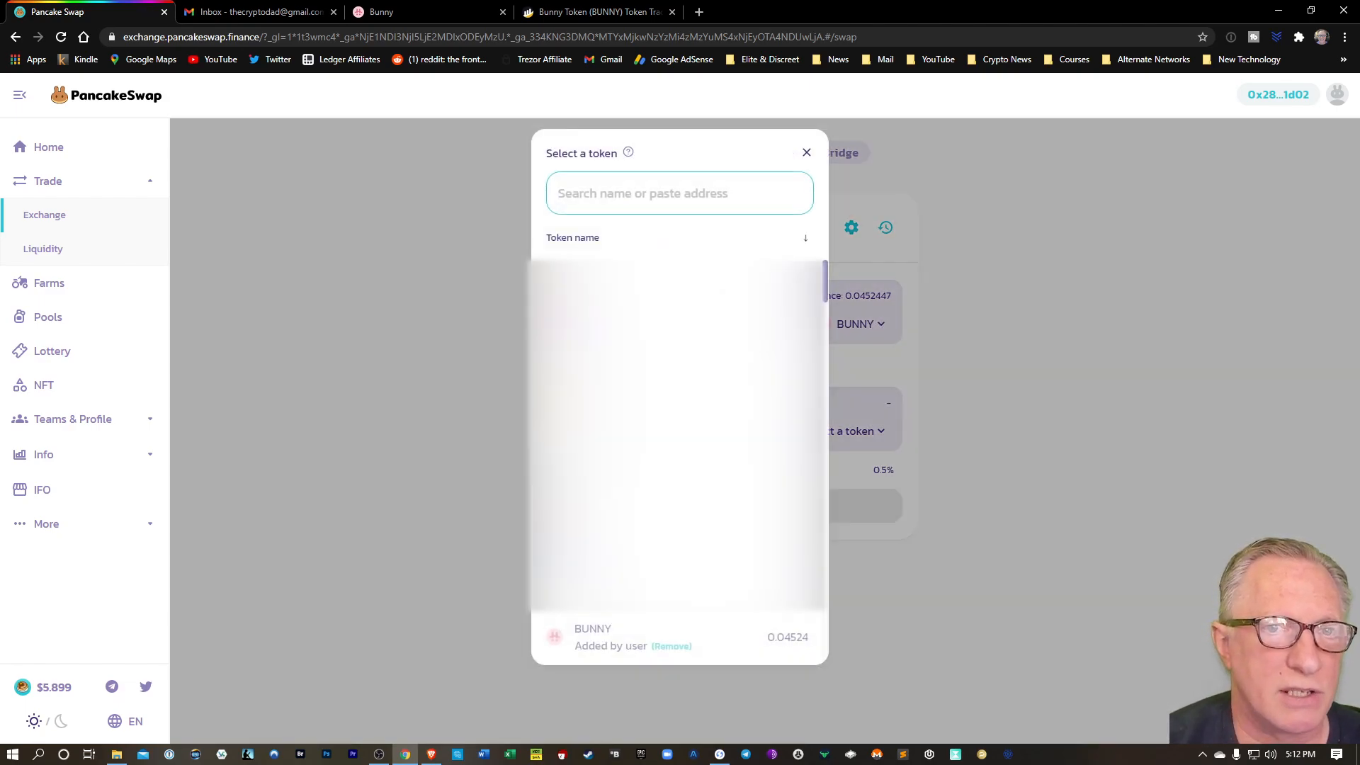
pyautogui.rightClick(641, 193)
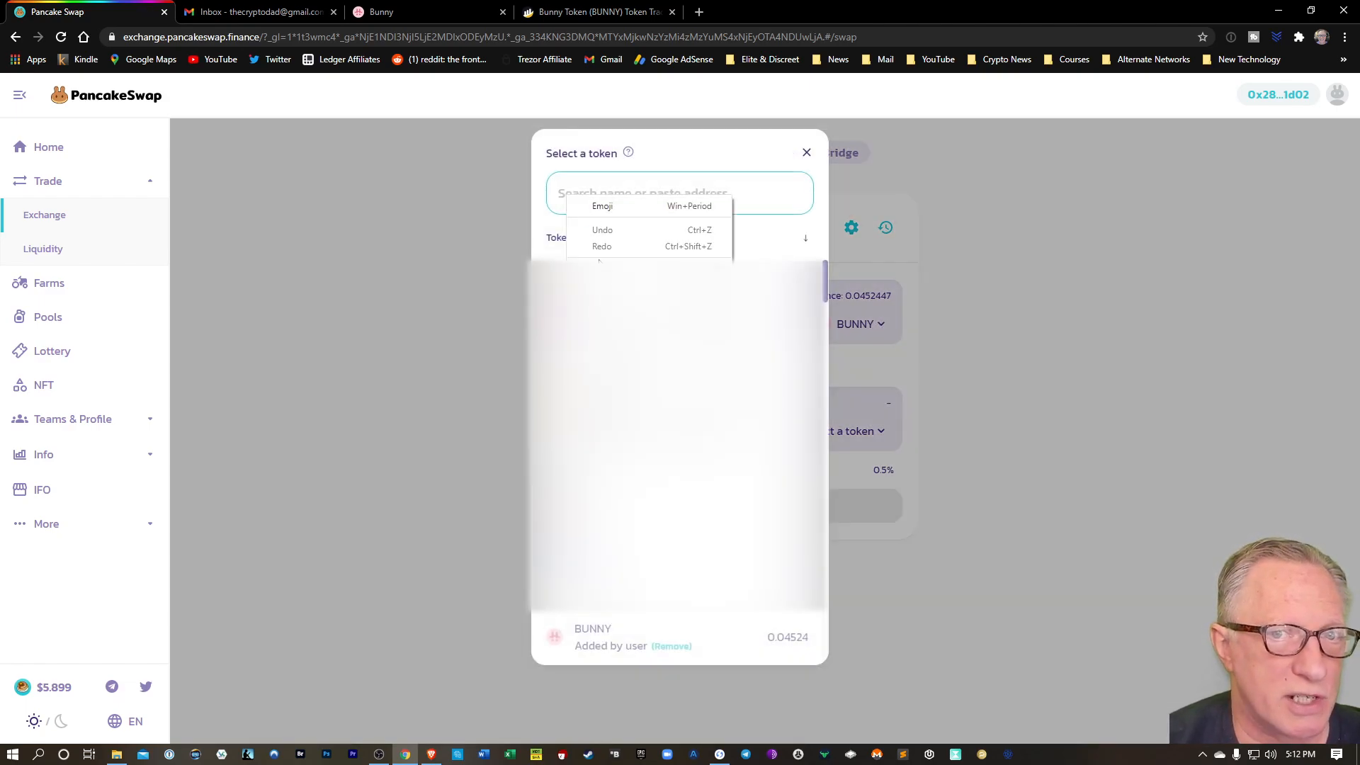
pyautogui.write('9E6fdB743d08fAeE3E34dd2D1bc69EA11a51')
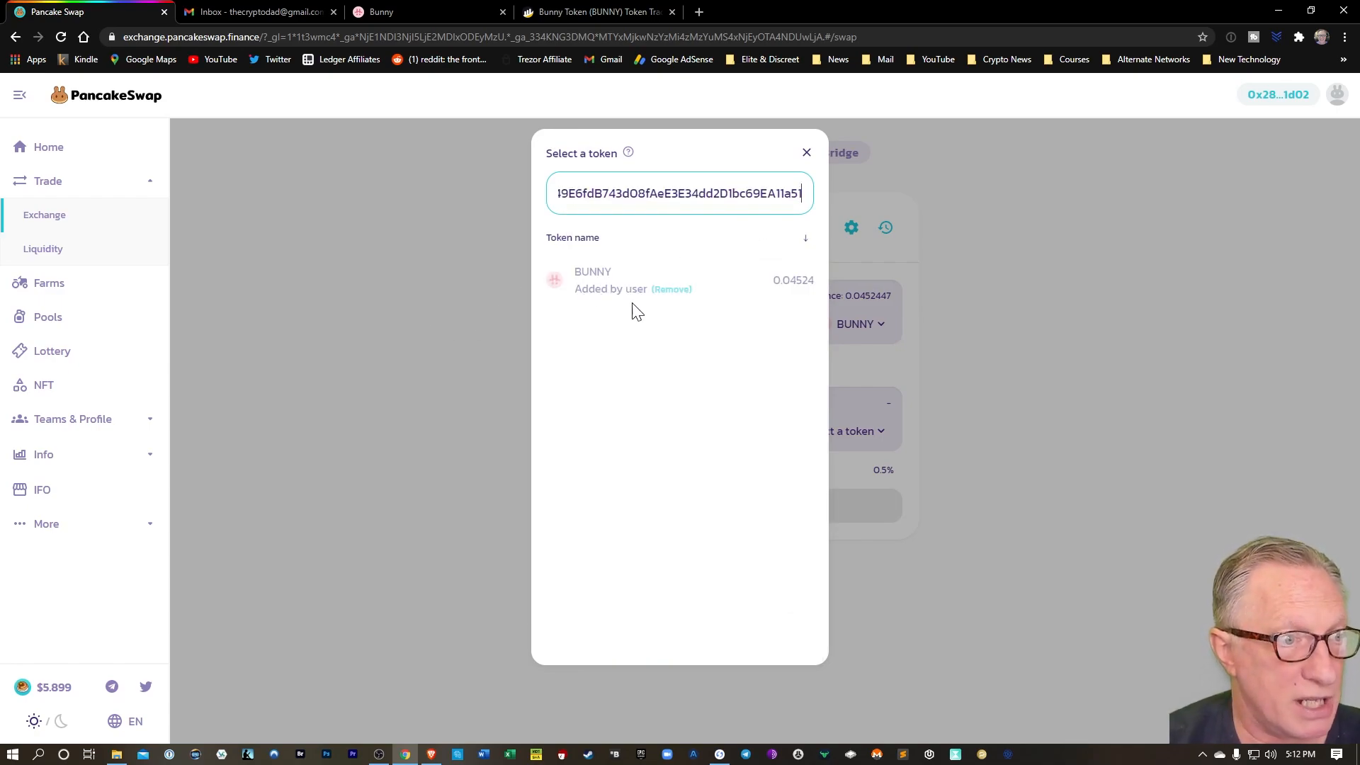
pyautogui.moveTo(604, 291)
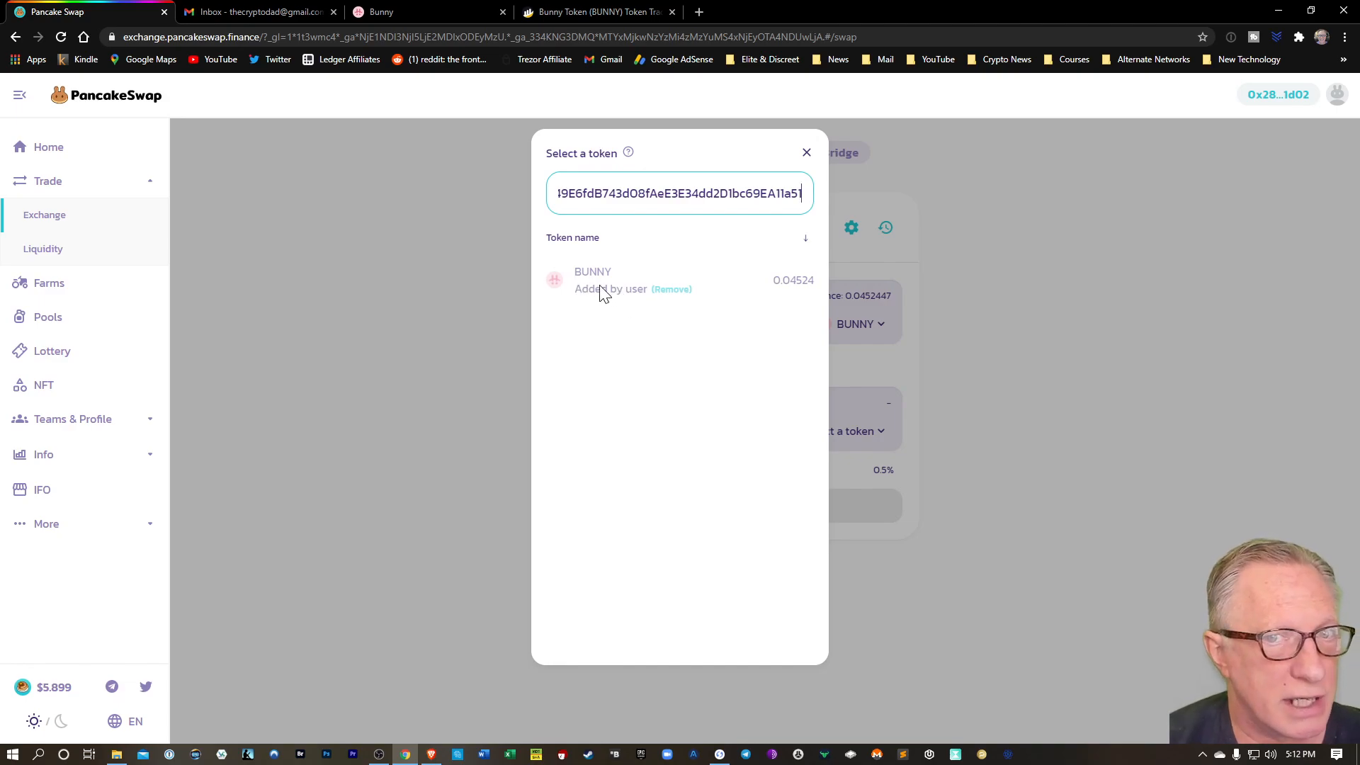
pyautogui.moveTo(108, 253)
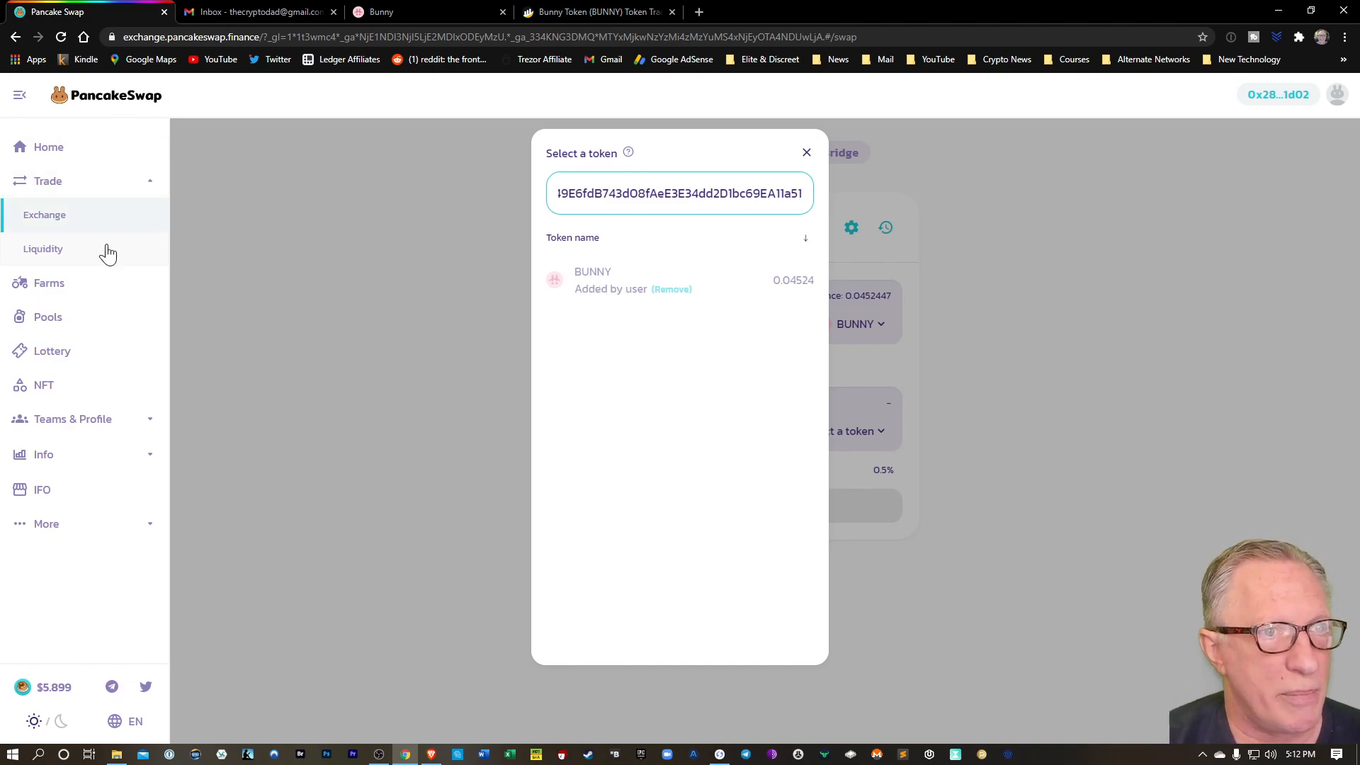
pyautogui.moveTo(340, 280)
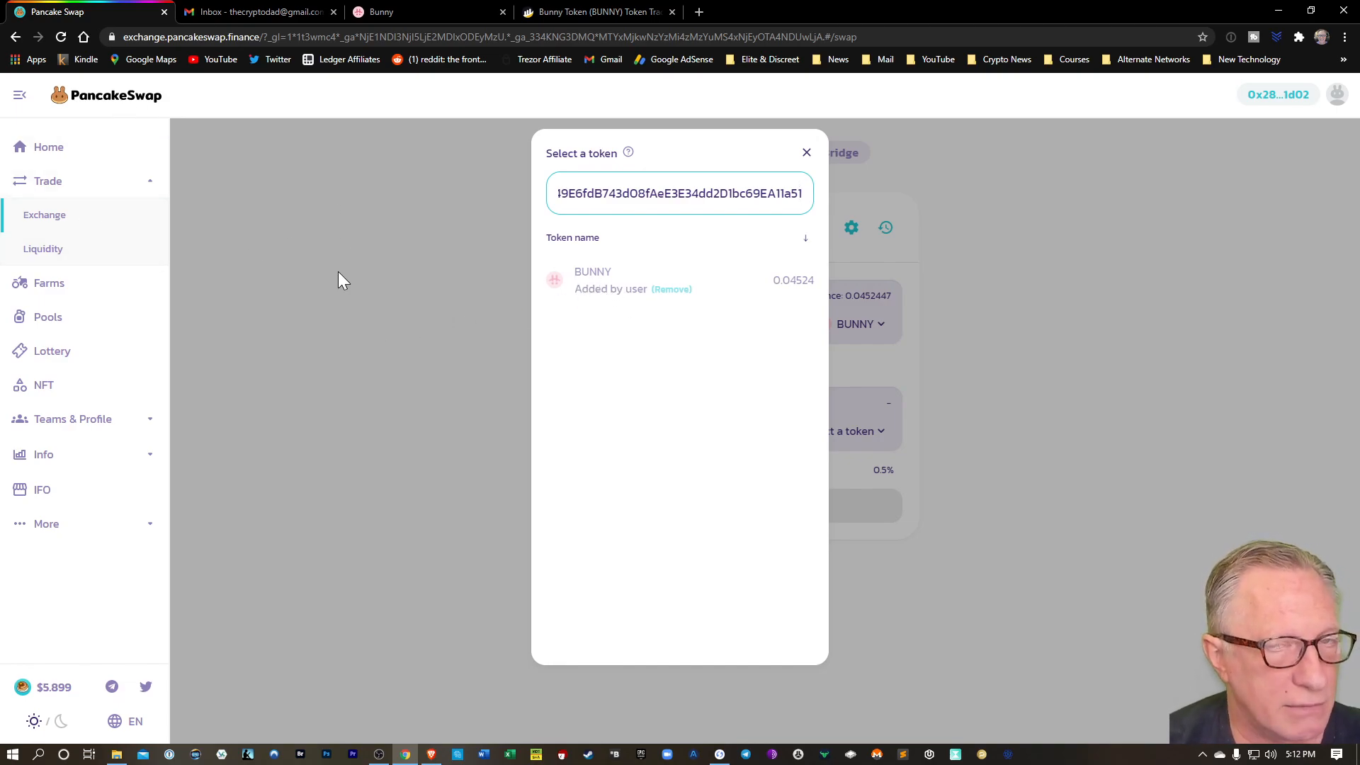
pyautogui.click(806, 152)
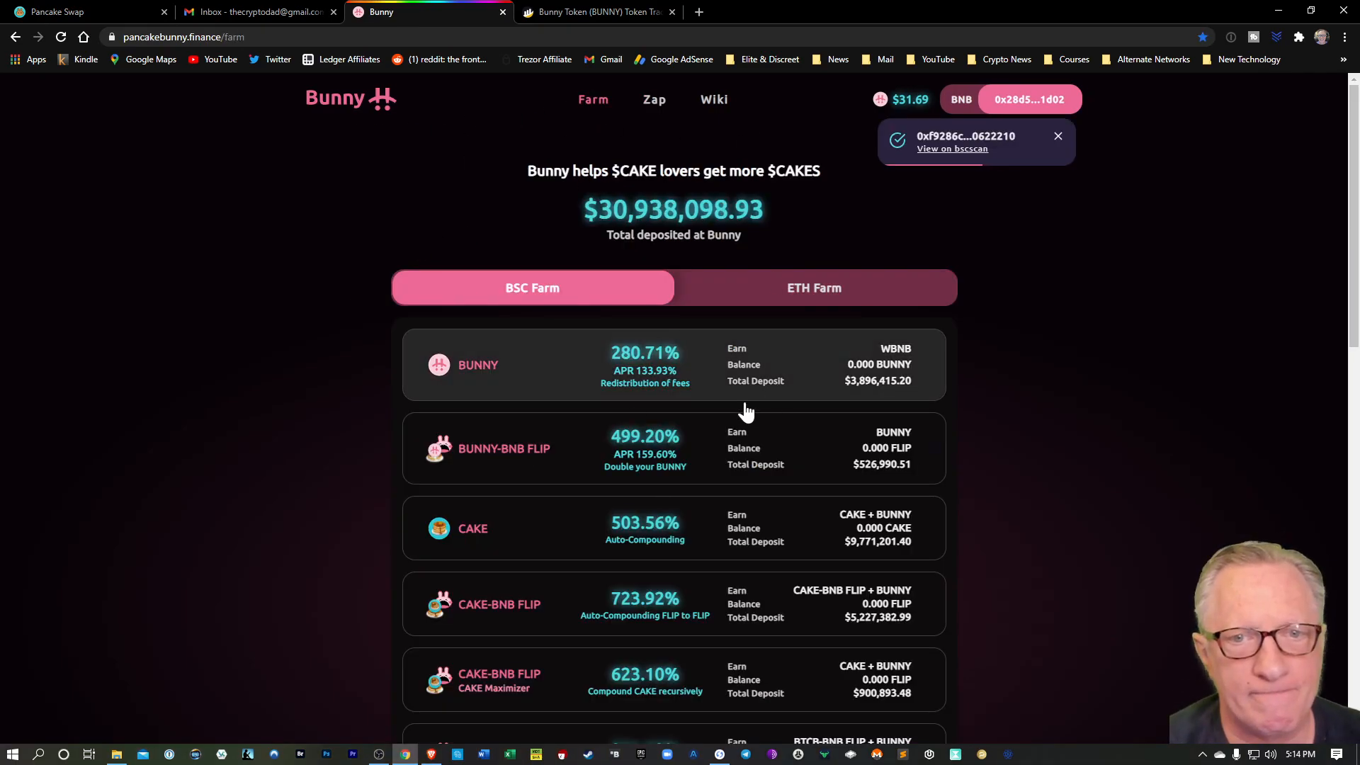
pyautogui.moveTo(267, 238)
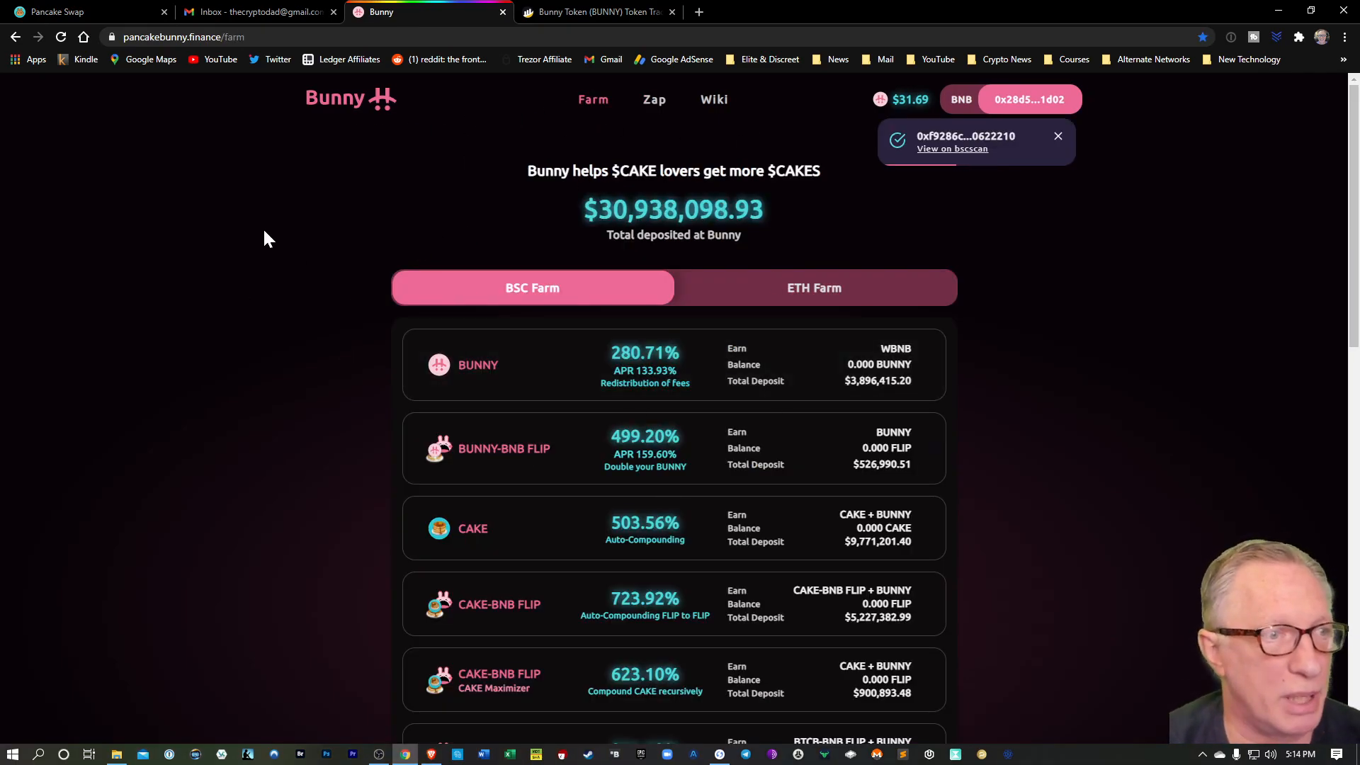
pyautogui.moveTo(1306, 70)
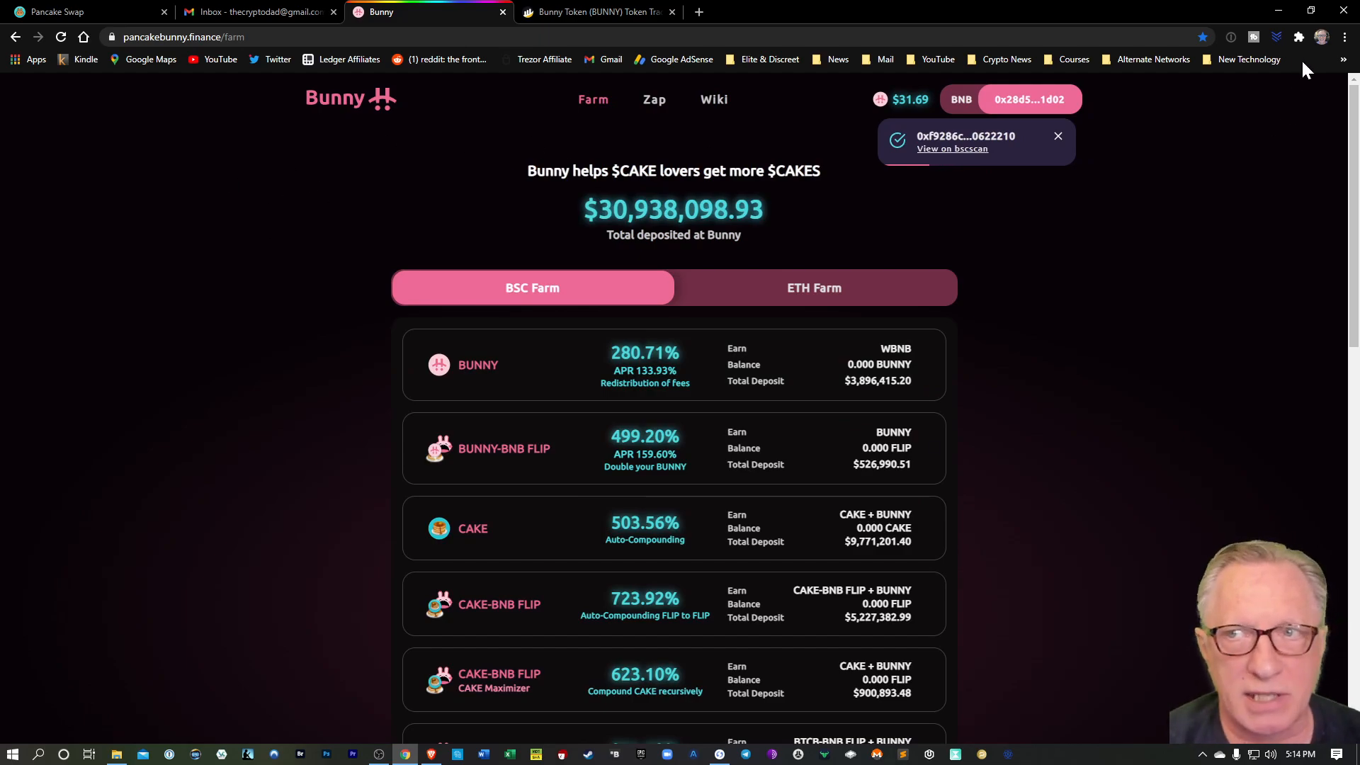
pyautogui.moveTo(1135, 291)
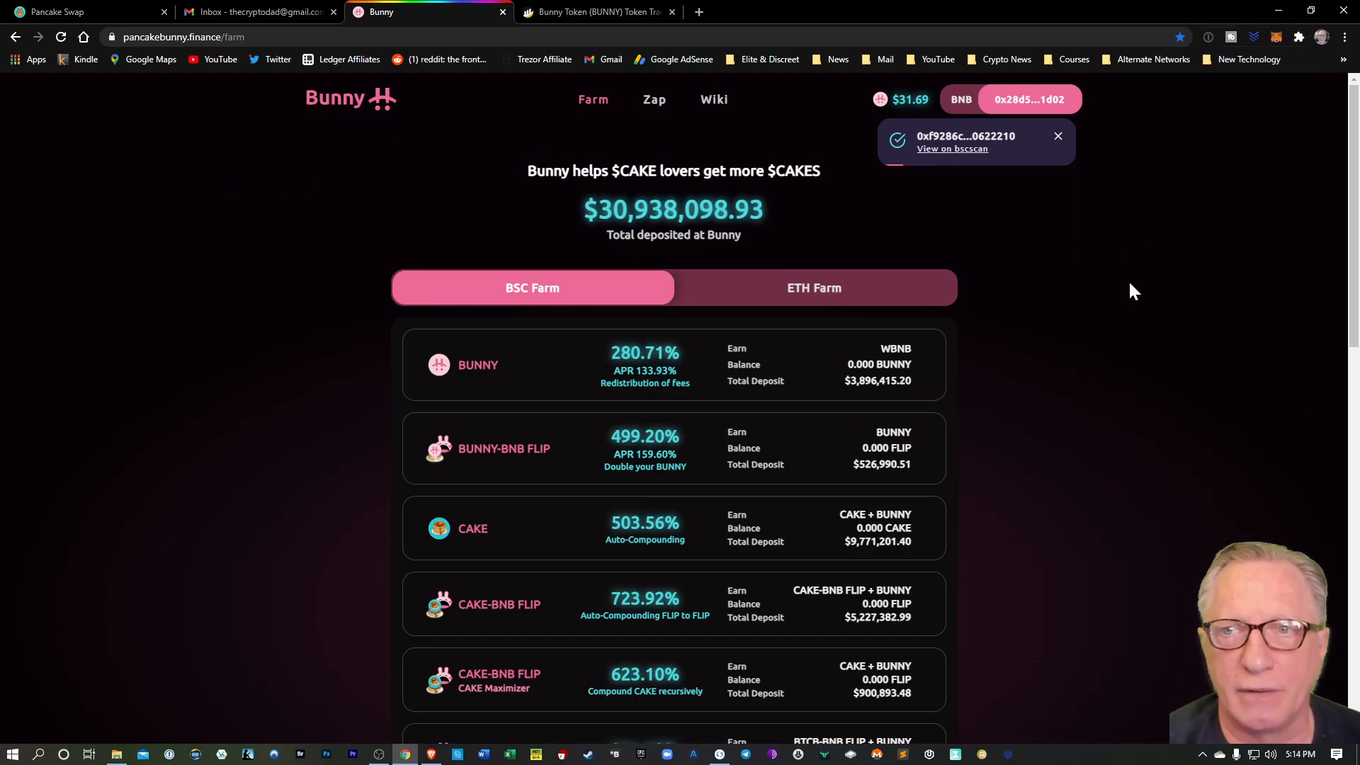
pyautogui.click(1280, 36)
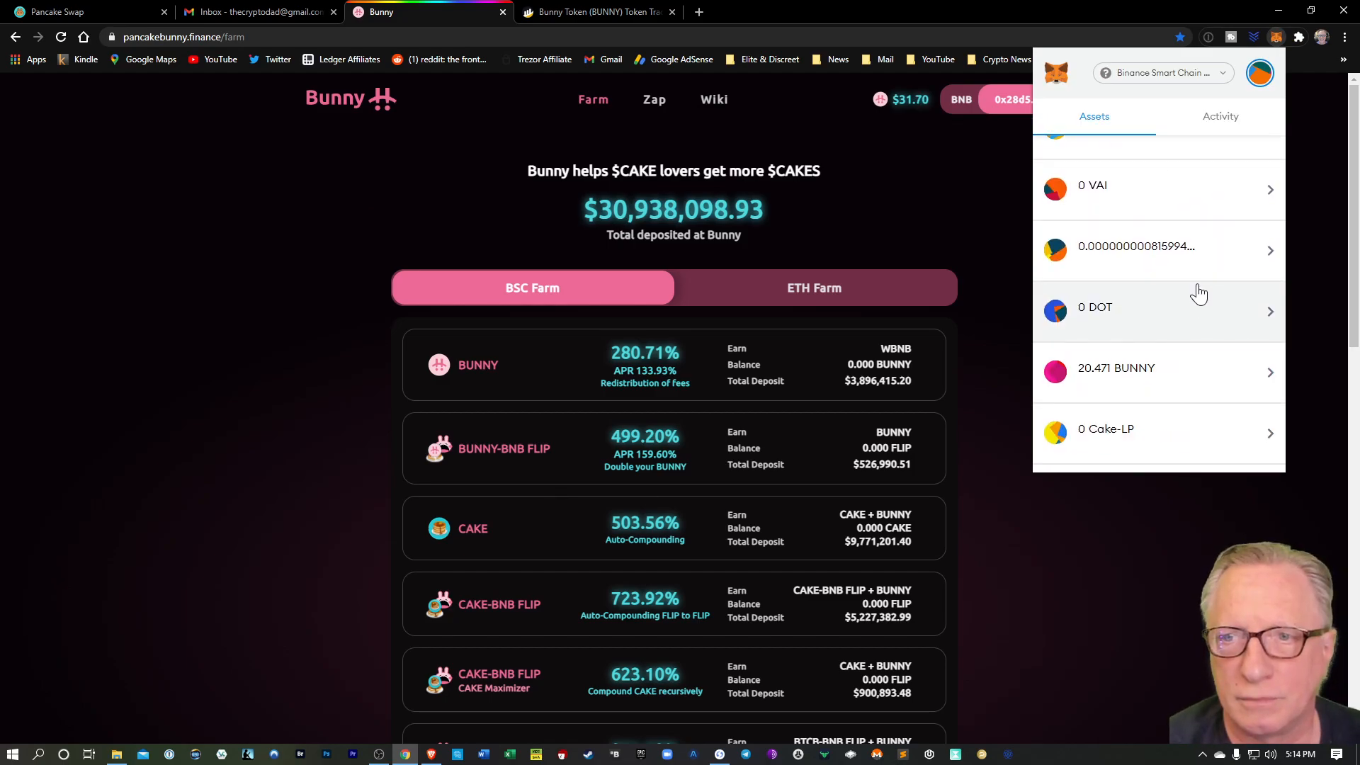
pyautogui.scroll(-3)
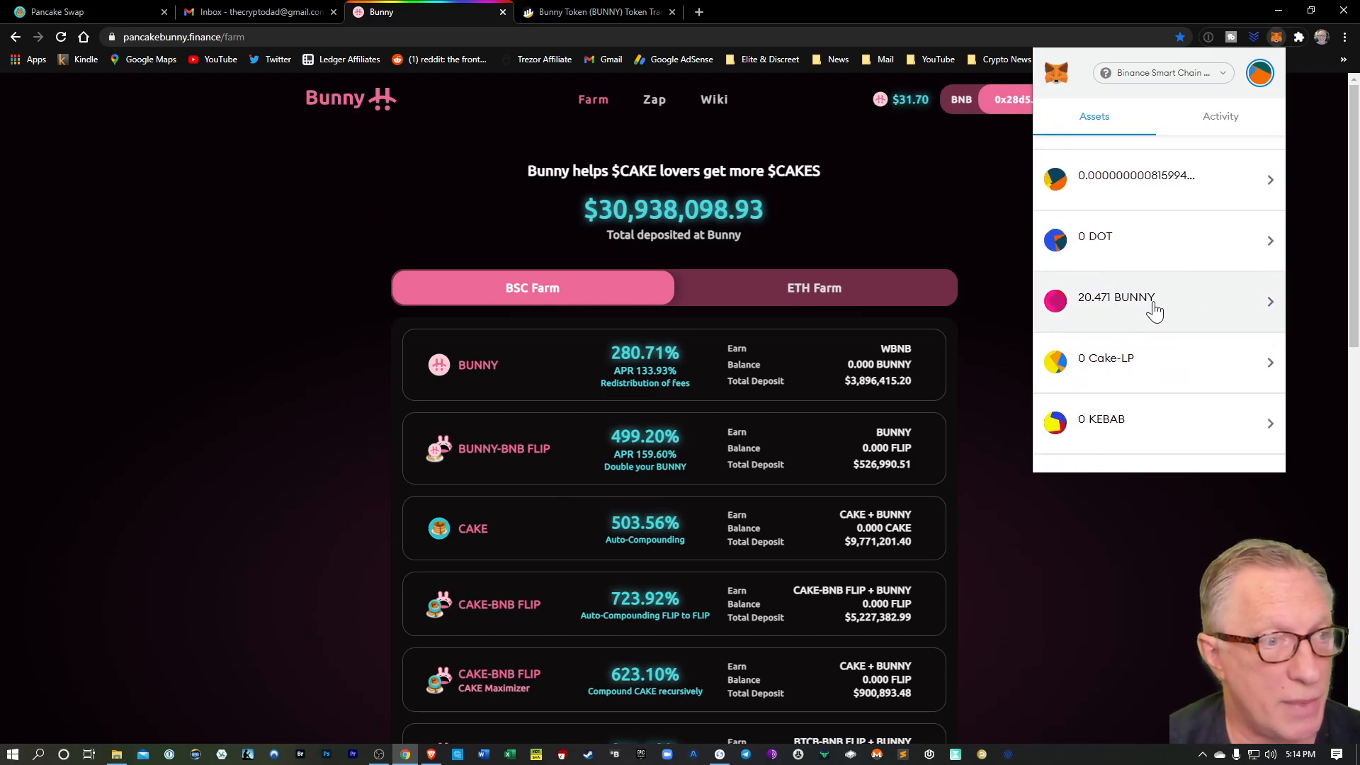
pyautogui.moveTo(1133, 313)
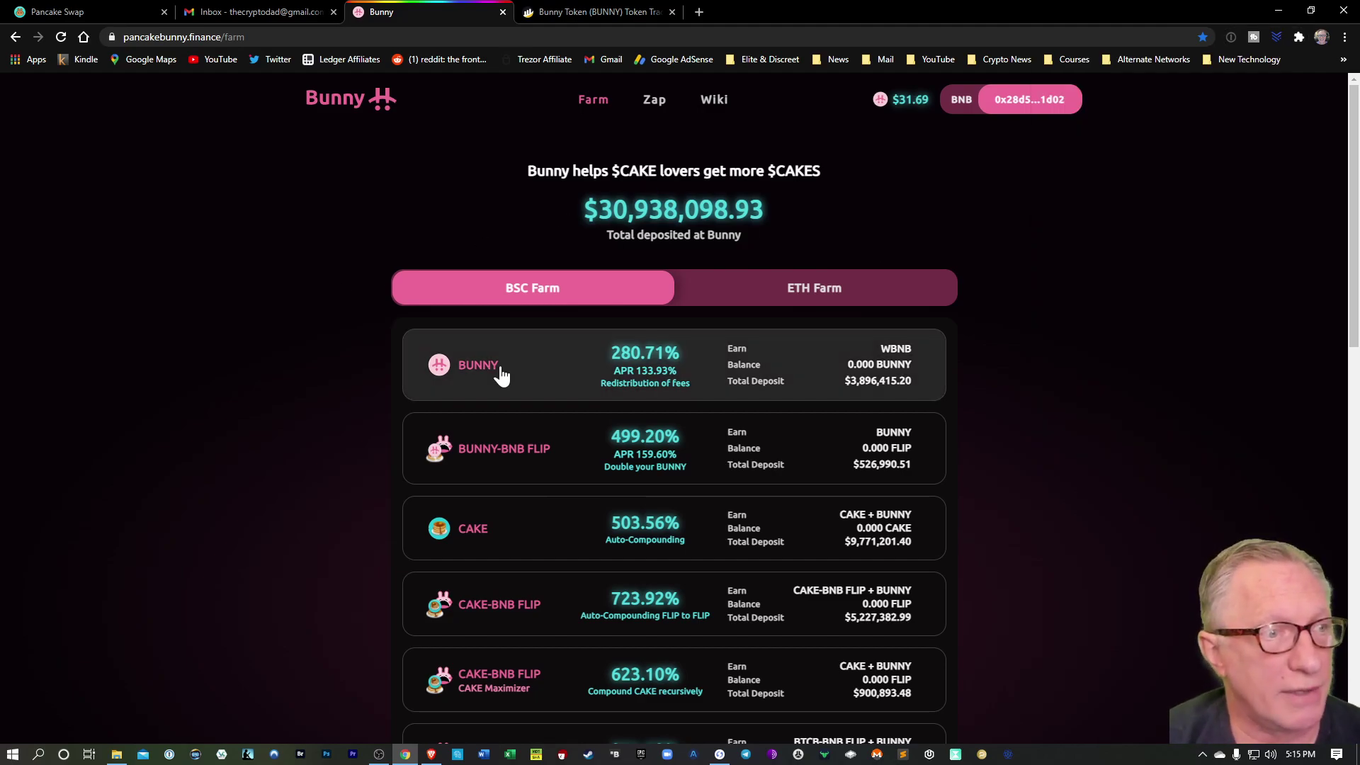
pyautogui.moveTo(569, 377)
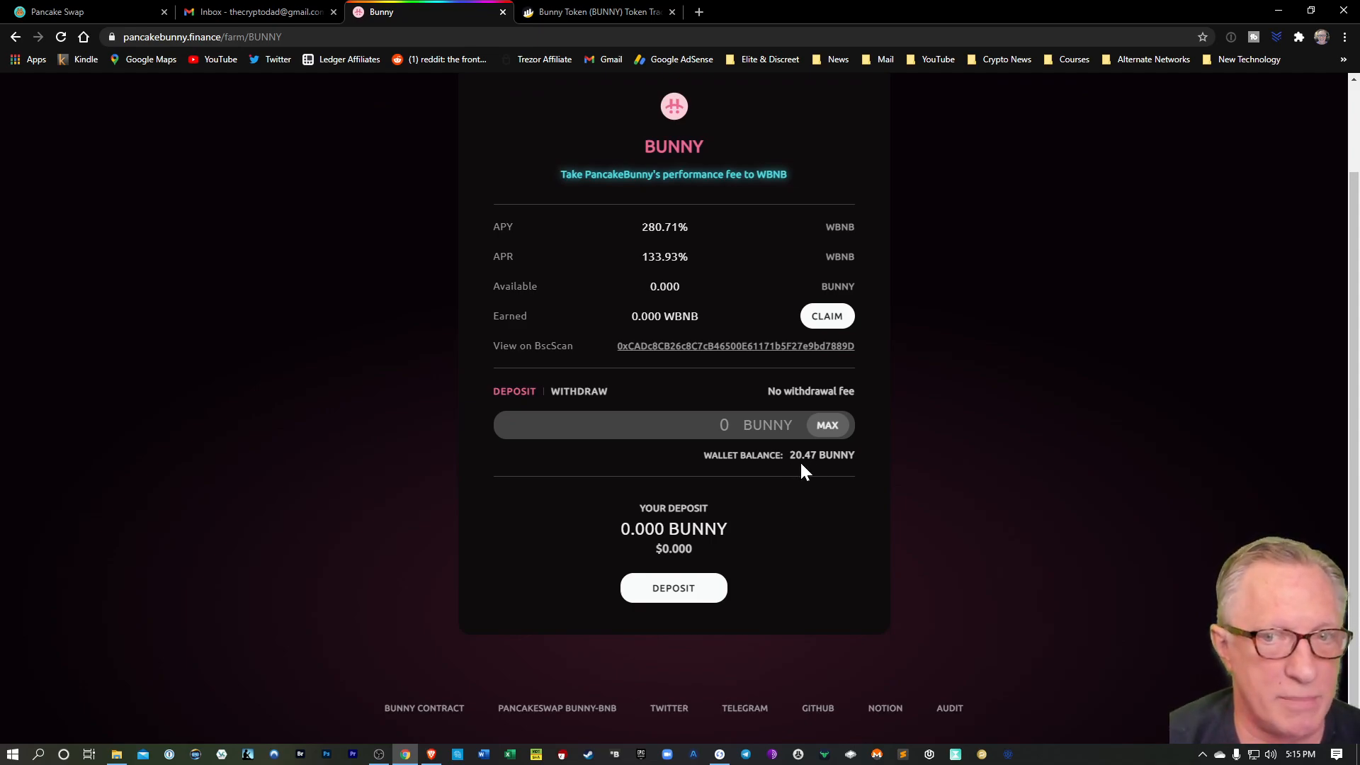
# Step: Deposit MAX 20.47 BUNNY into the vault and confirm the transaction in MetaMask
pyautogui.click(828, 424)
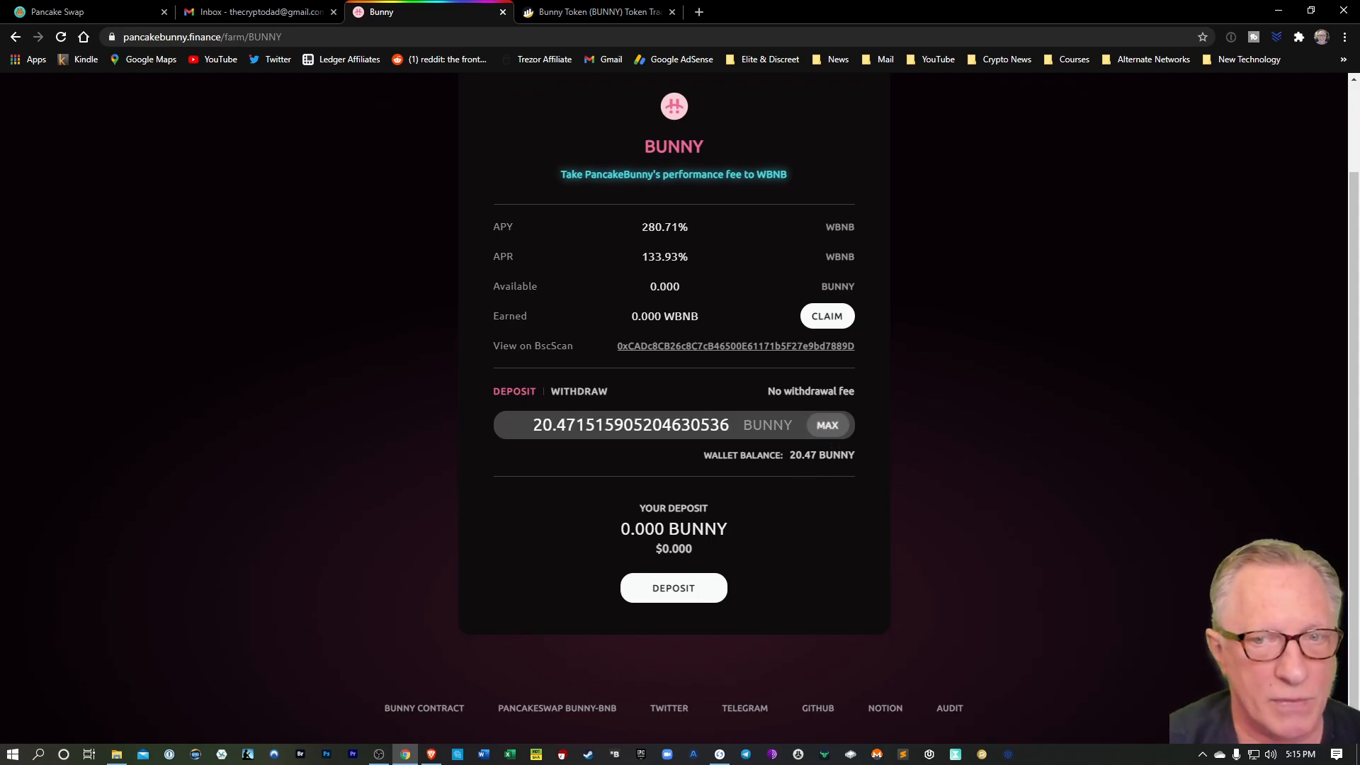
pyautogui.moveTo(473, 497)
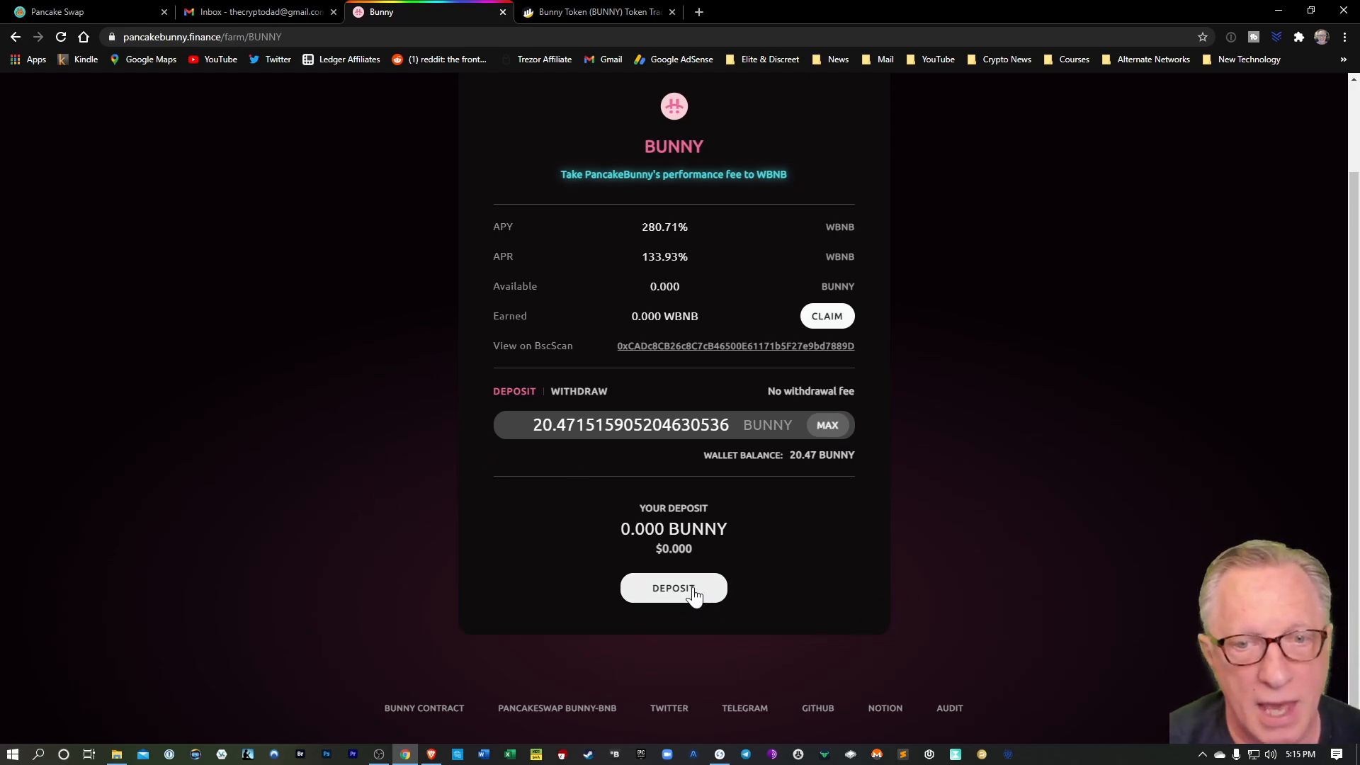
pyautogui.click(674, 587)
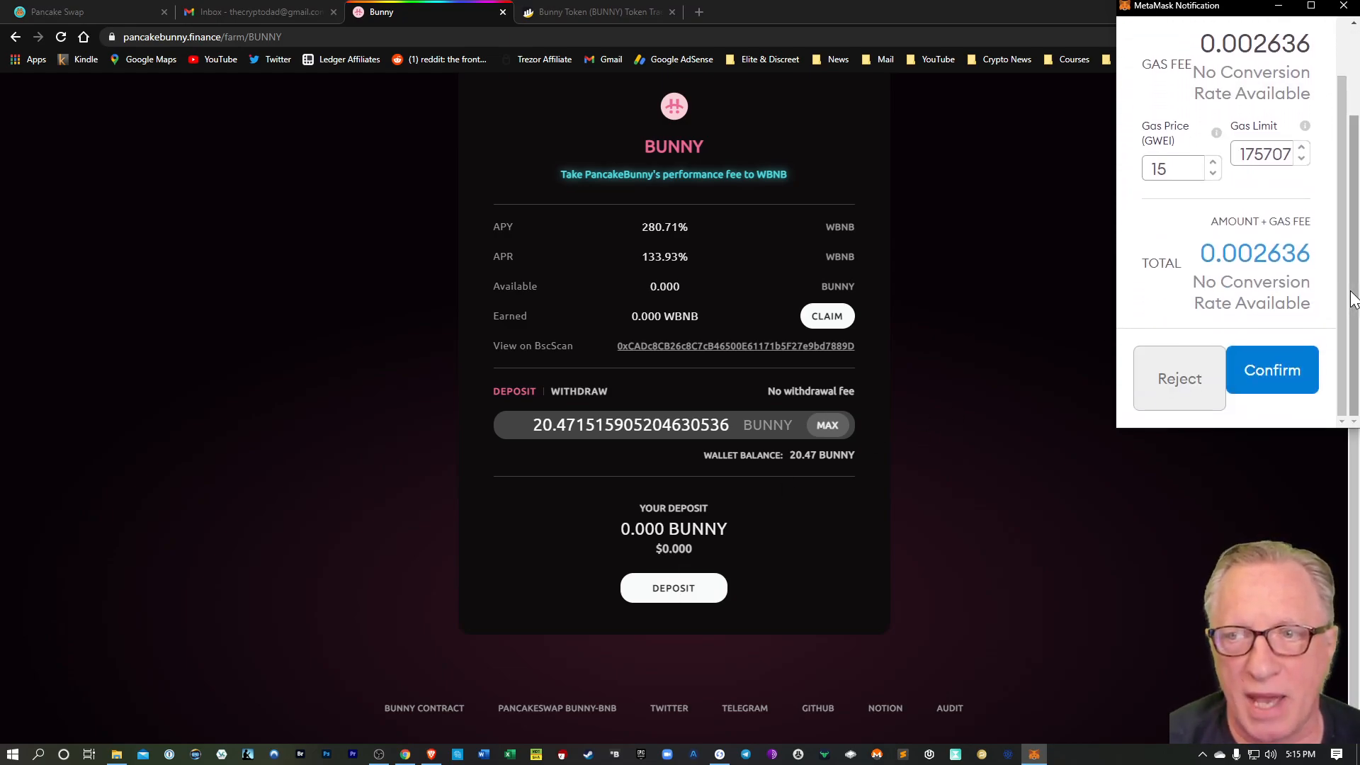
pyautogui.click(1273, 370)
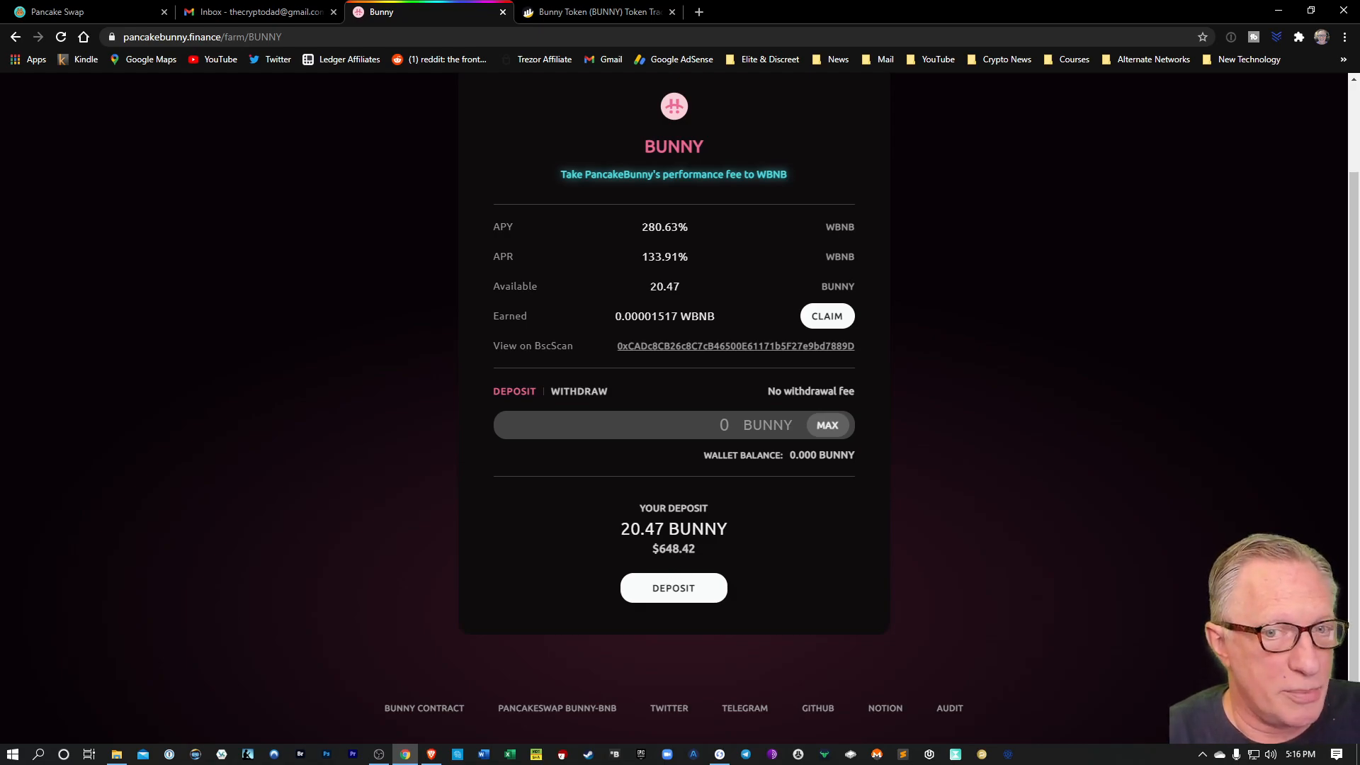
pyautogui.moveTo(645, 316)
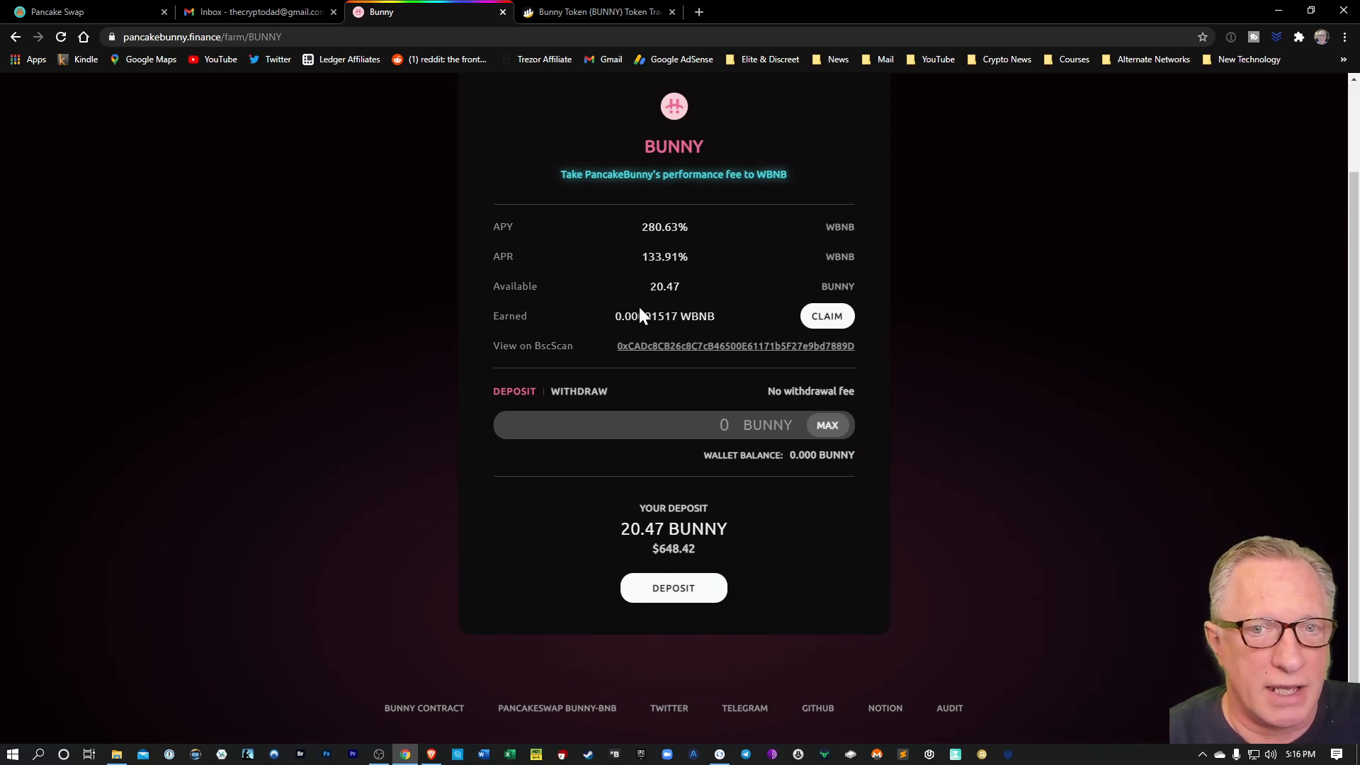
pyautogui.moveTo(720, 336)
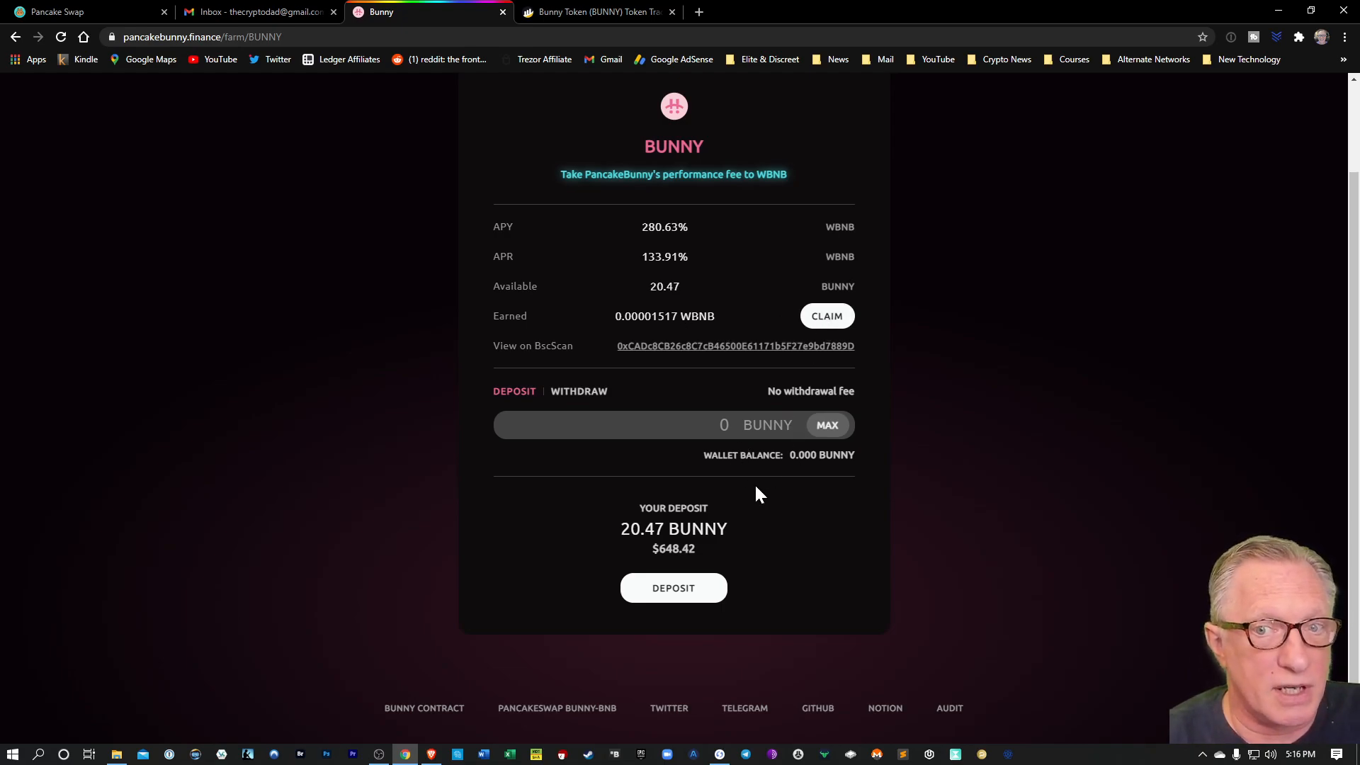
pyautogui.moveTo(830, 326)
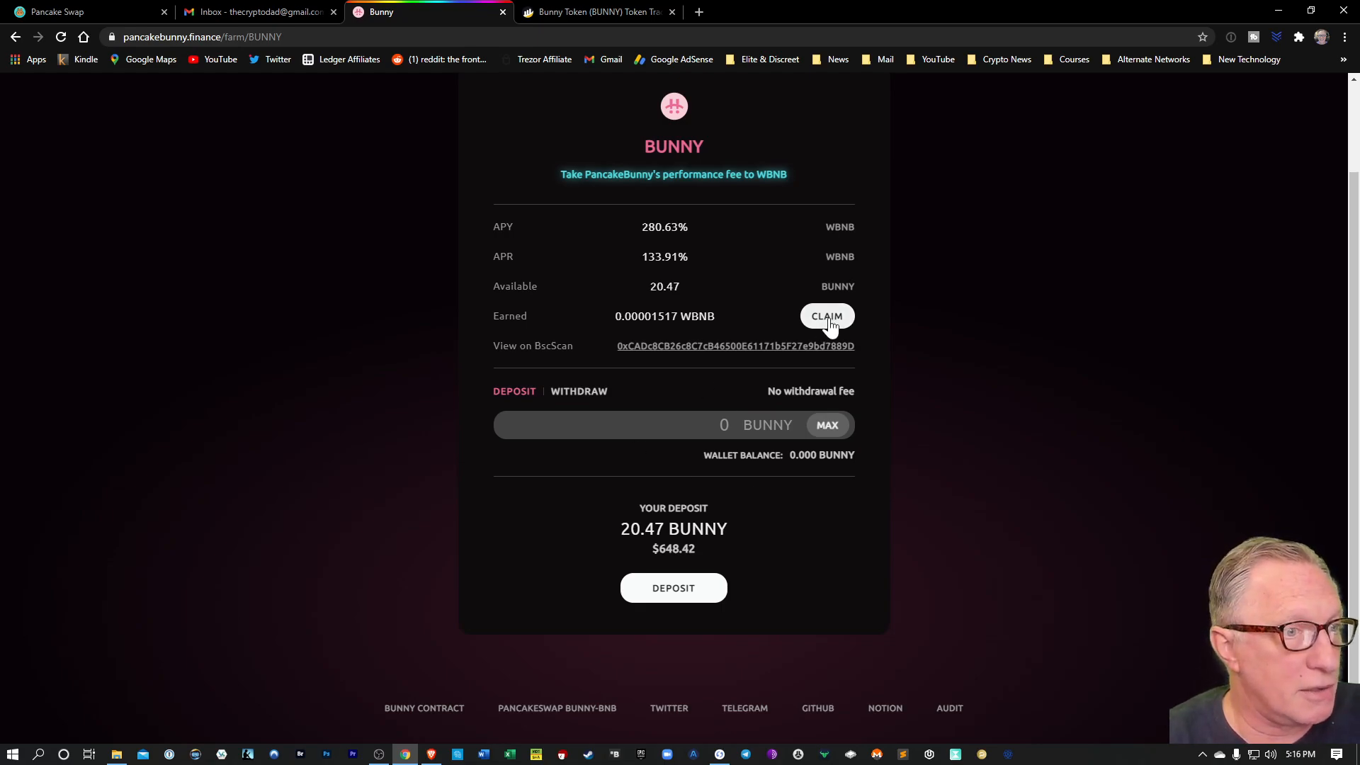
pyautogui.moveTo(768, 541)
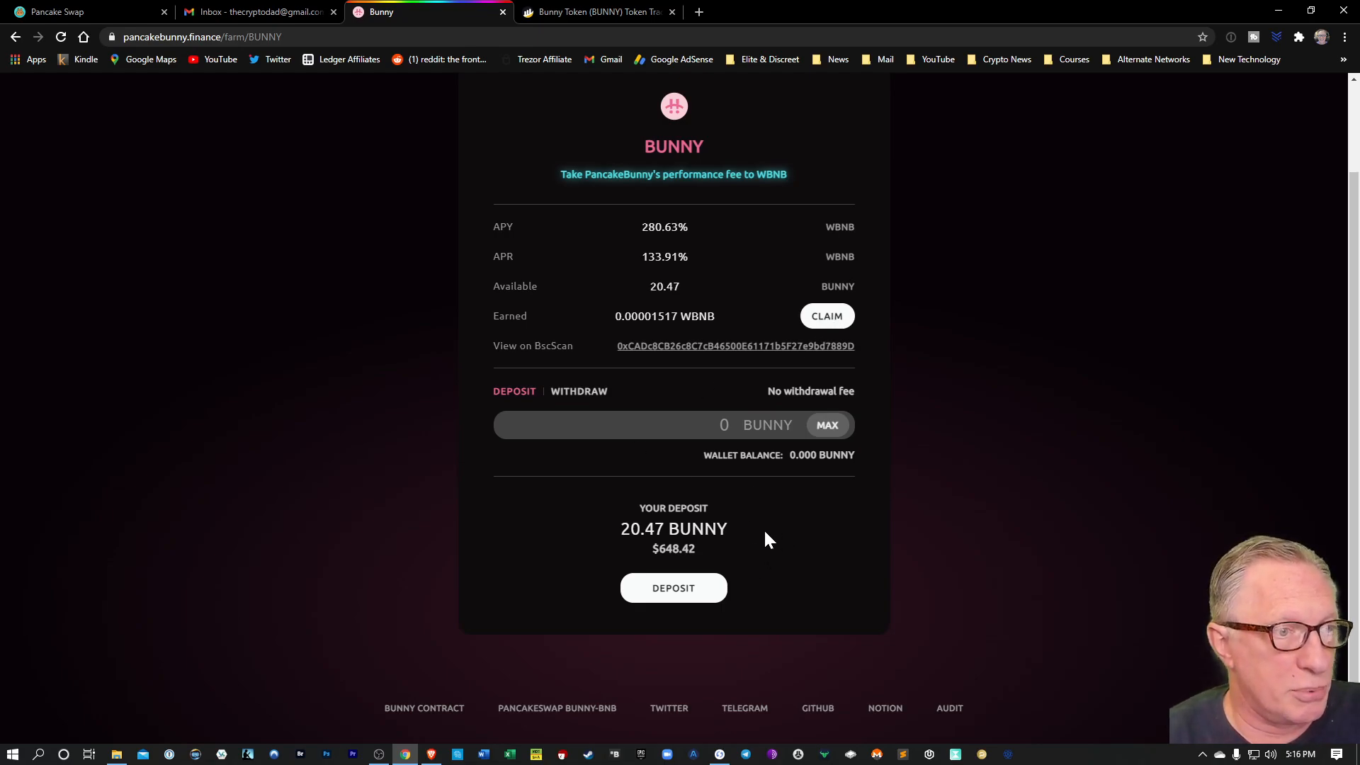
pyautogui.moveTo(710, 502)
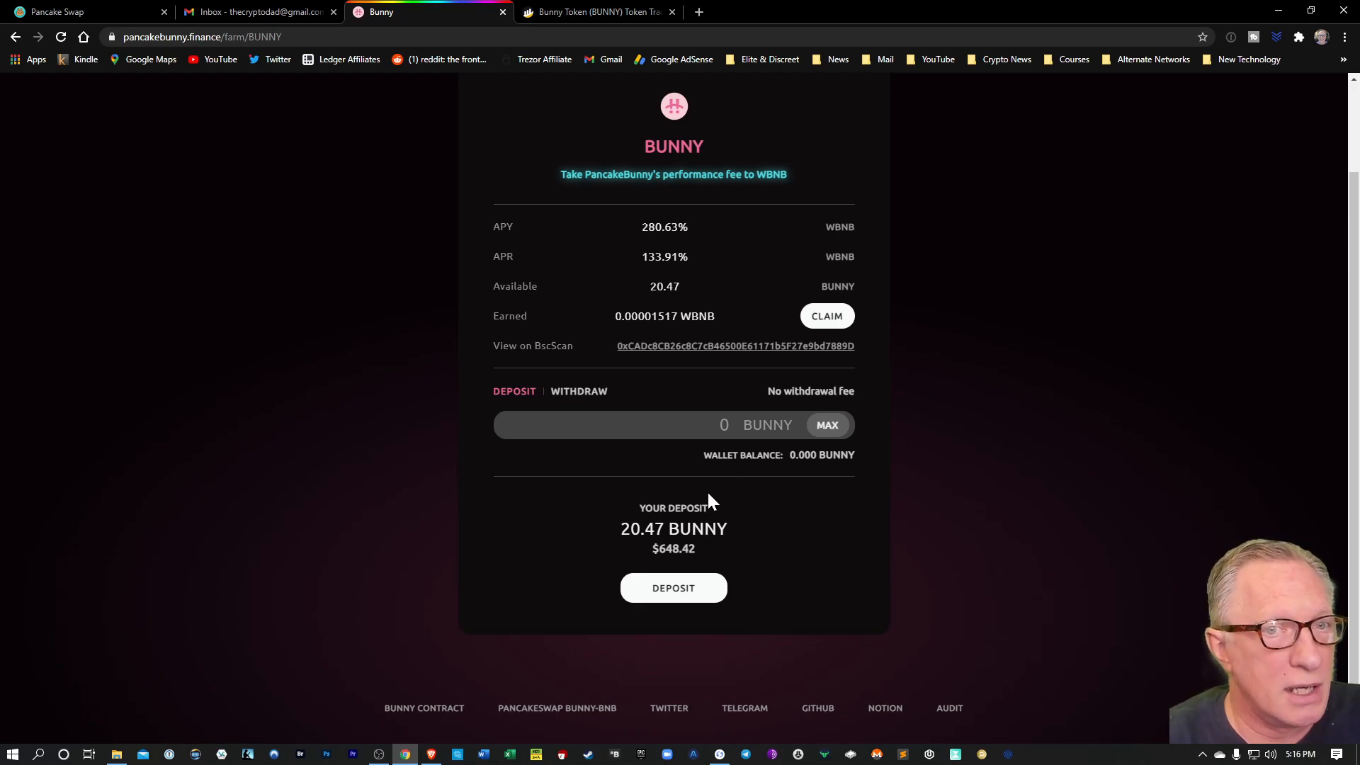
pyautogui.moveTo(629, 449)
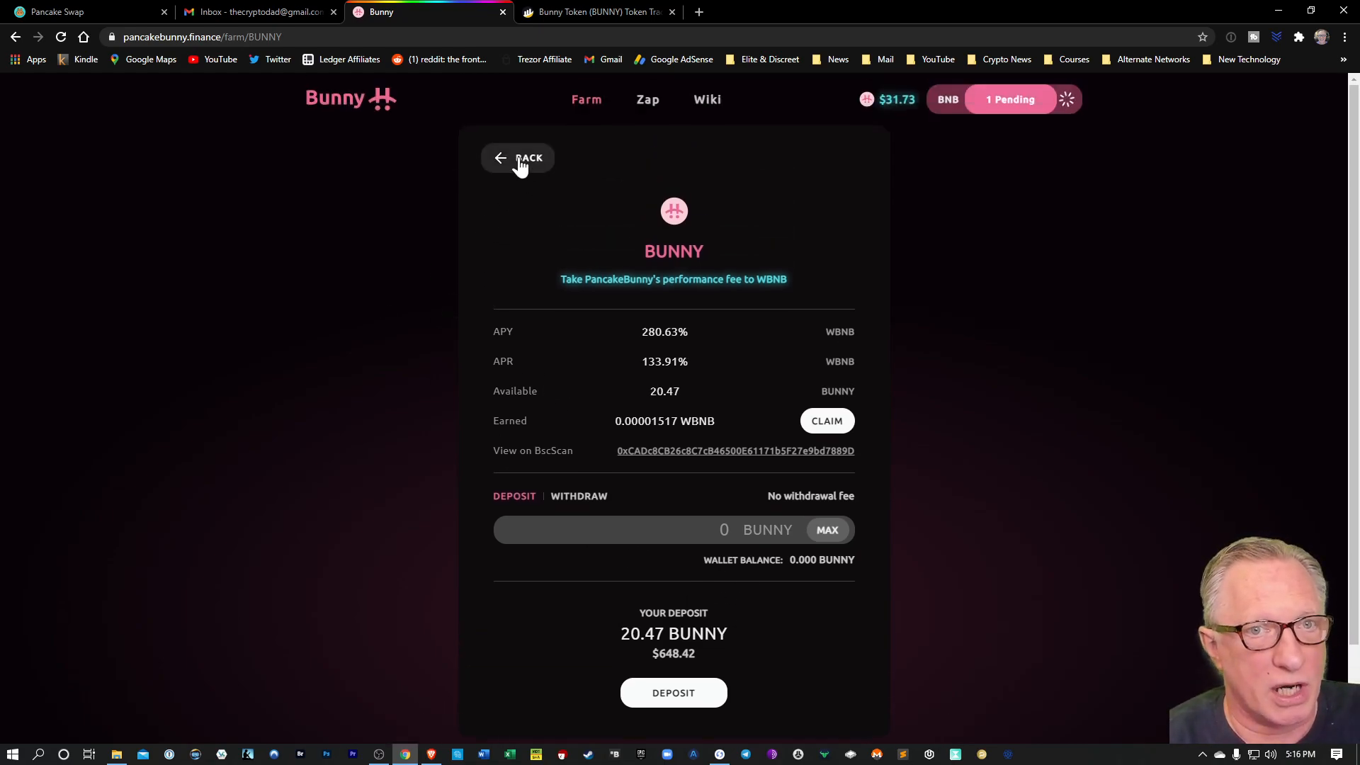
# Step: Return to the PancakeBunny farm list and open the CAKE vault
pyautogui.click(518, 158)
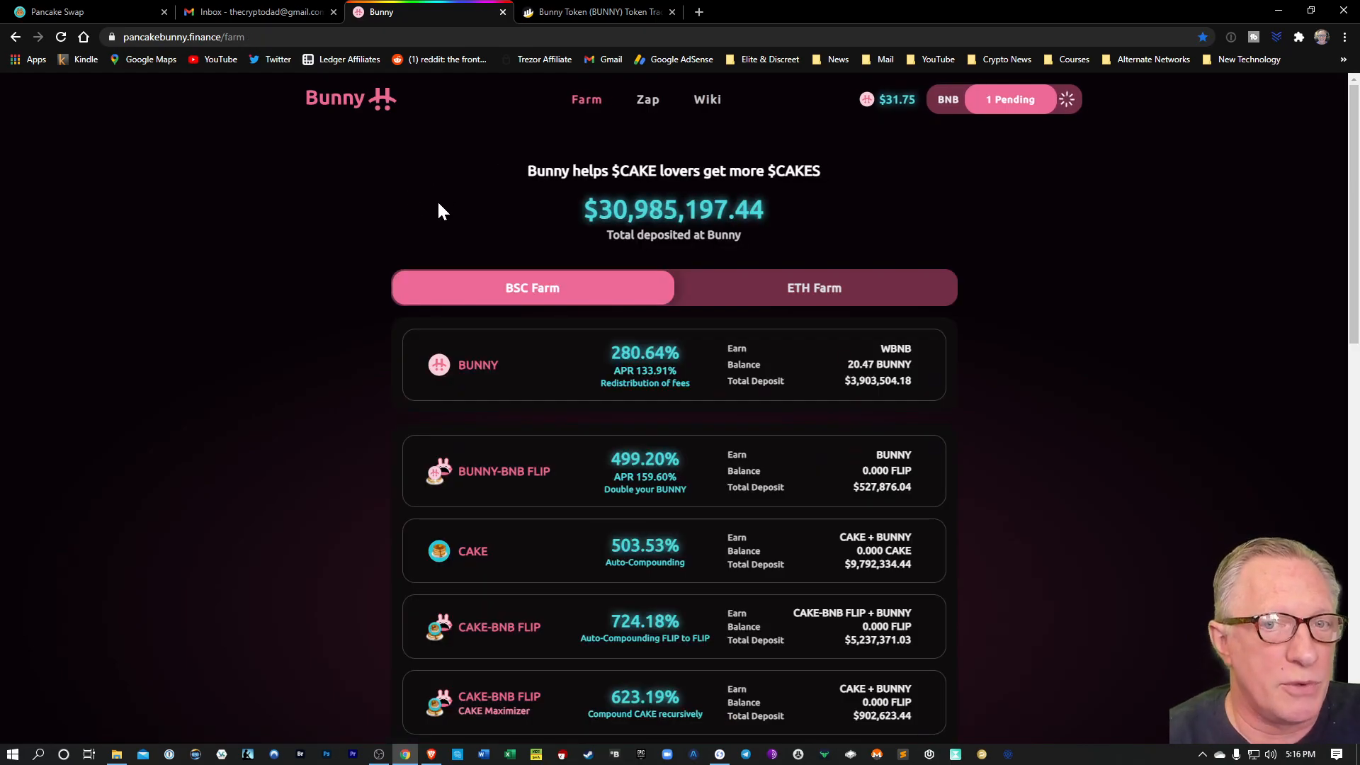
pyautogui.scroll(-3)
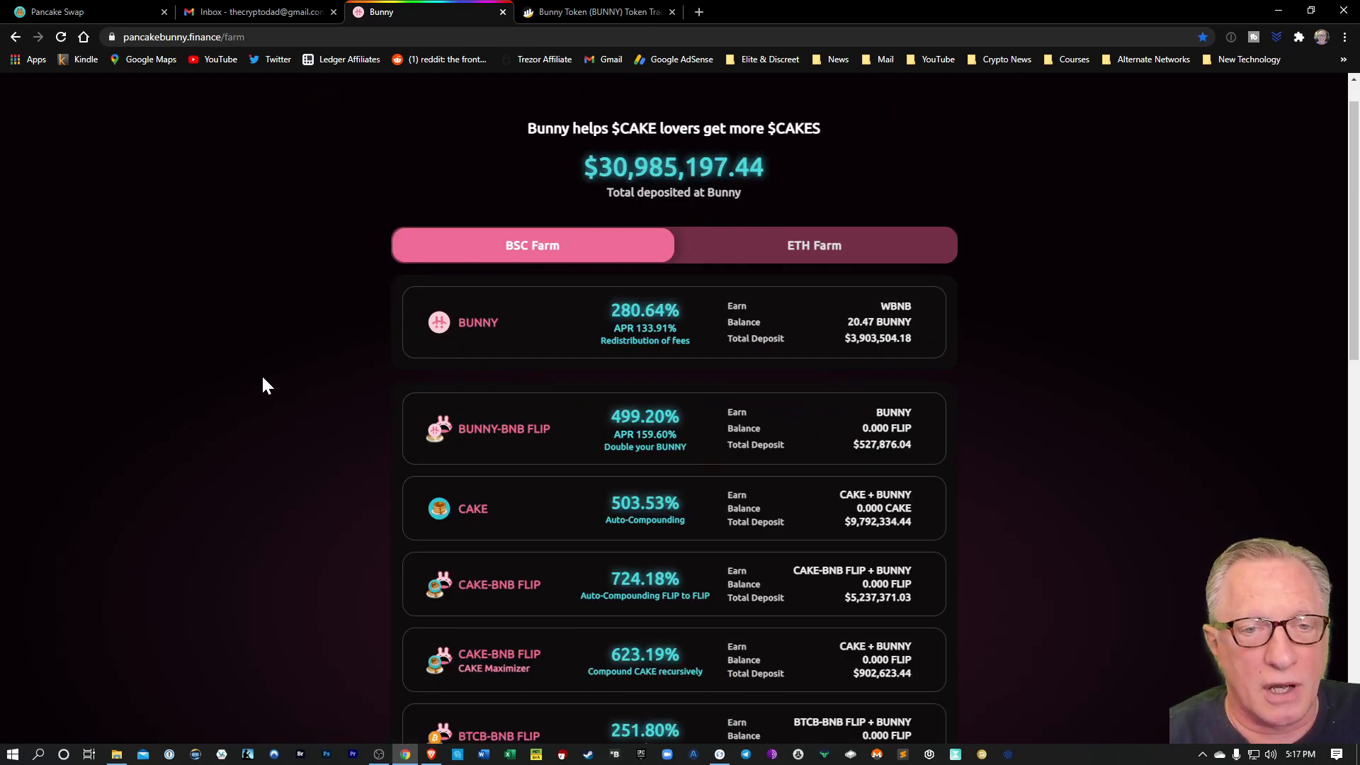
pyautogui.scroll(-3)
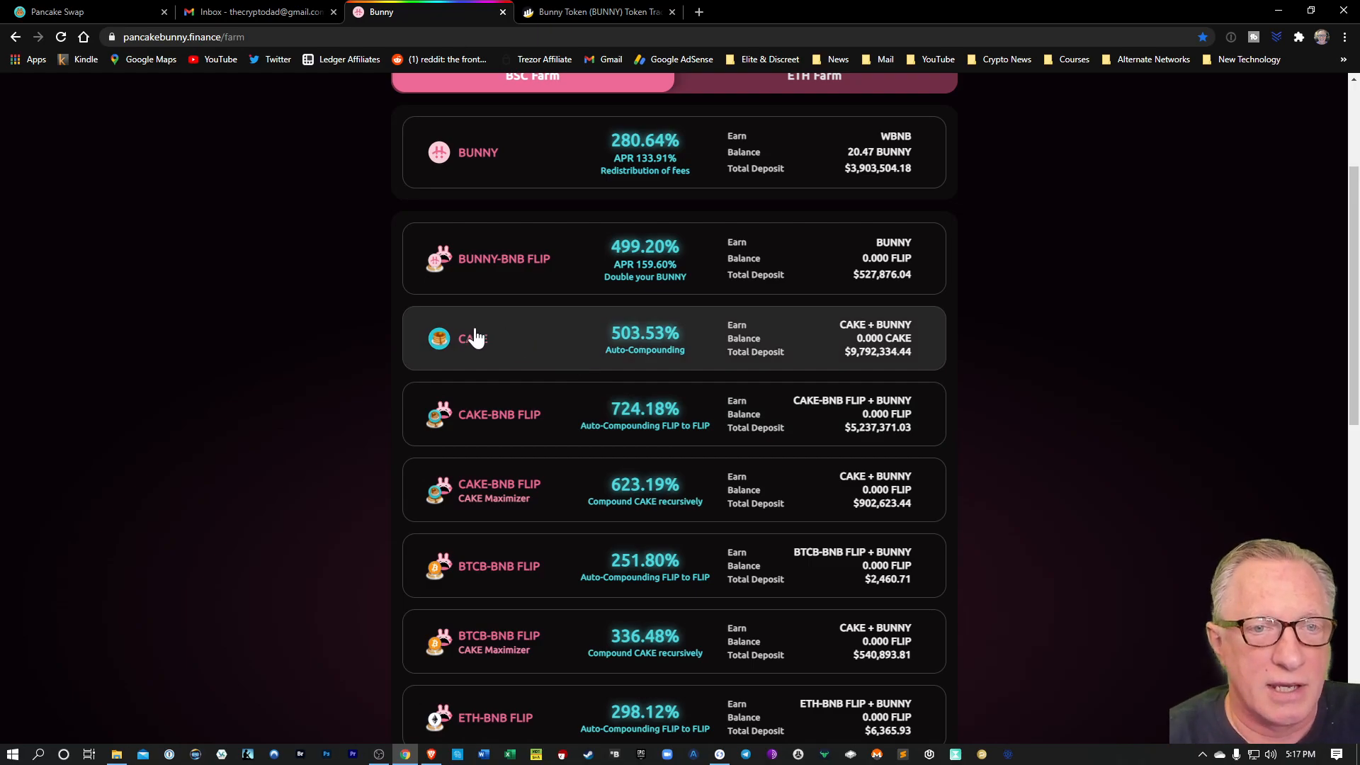
pyautogui.click(473, 339)
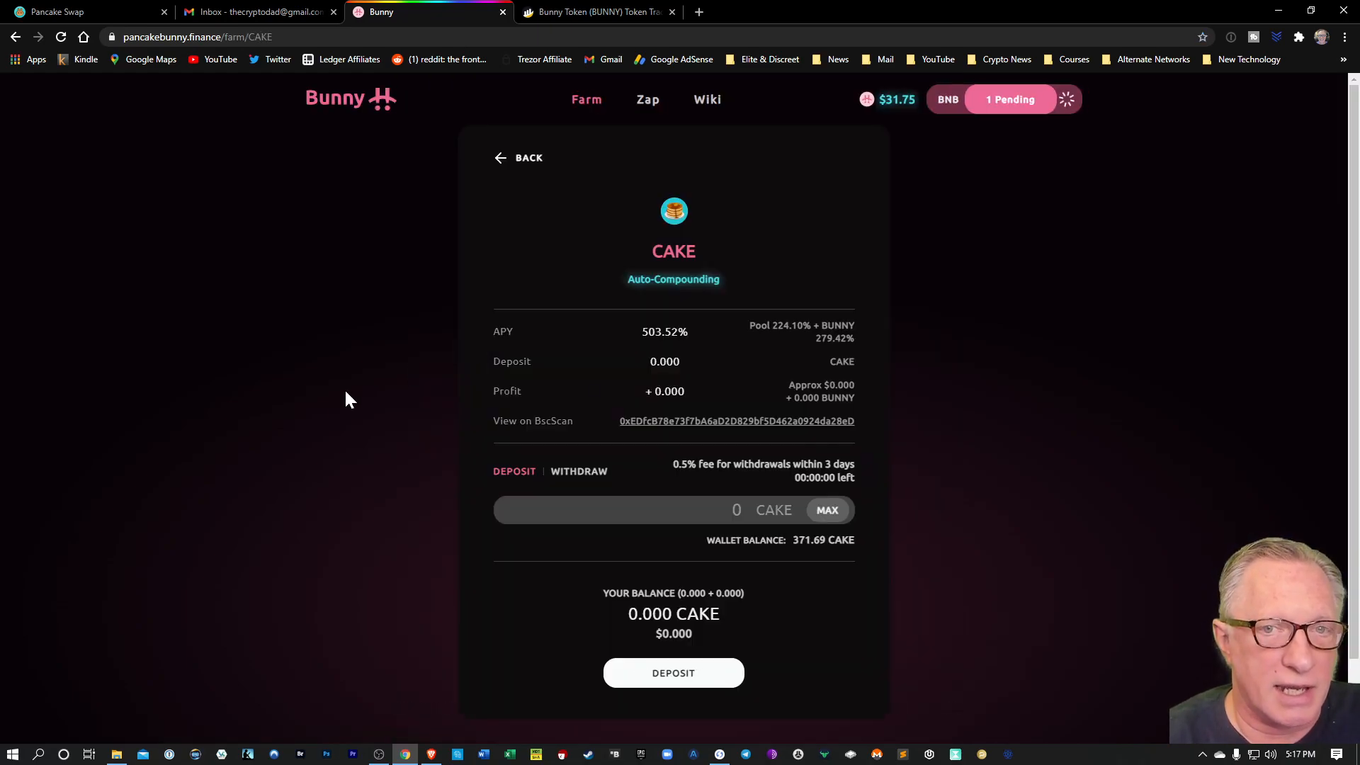
# Step: Deposit the maximum 371.69 CAKE into the vault and confirm it in MetaMask
pyautogui.scroll(-3)
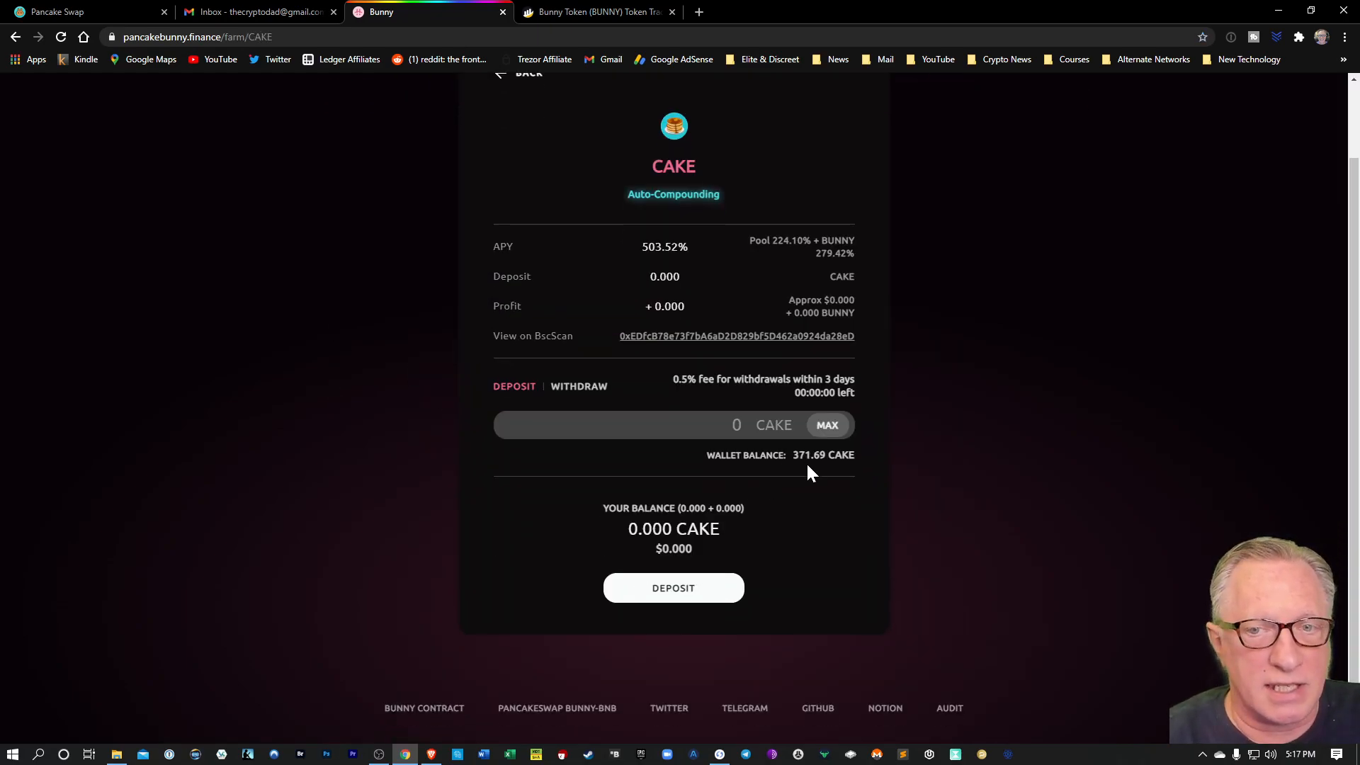
pyautogui.moveTo(828, 425)
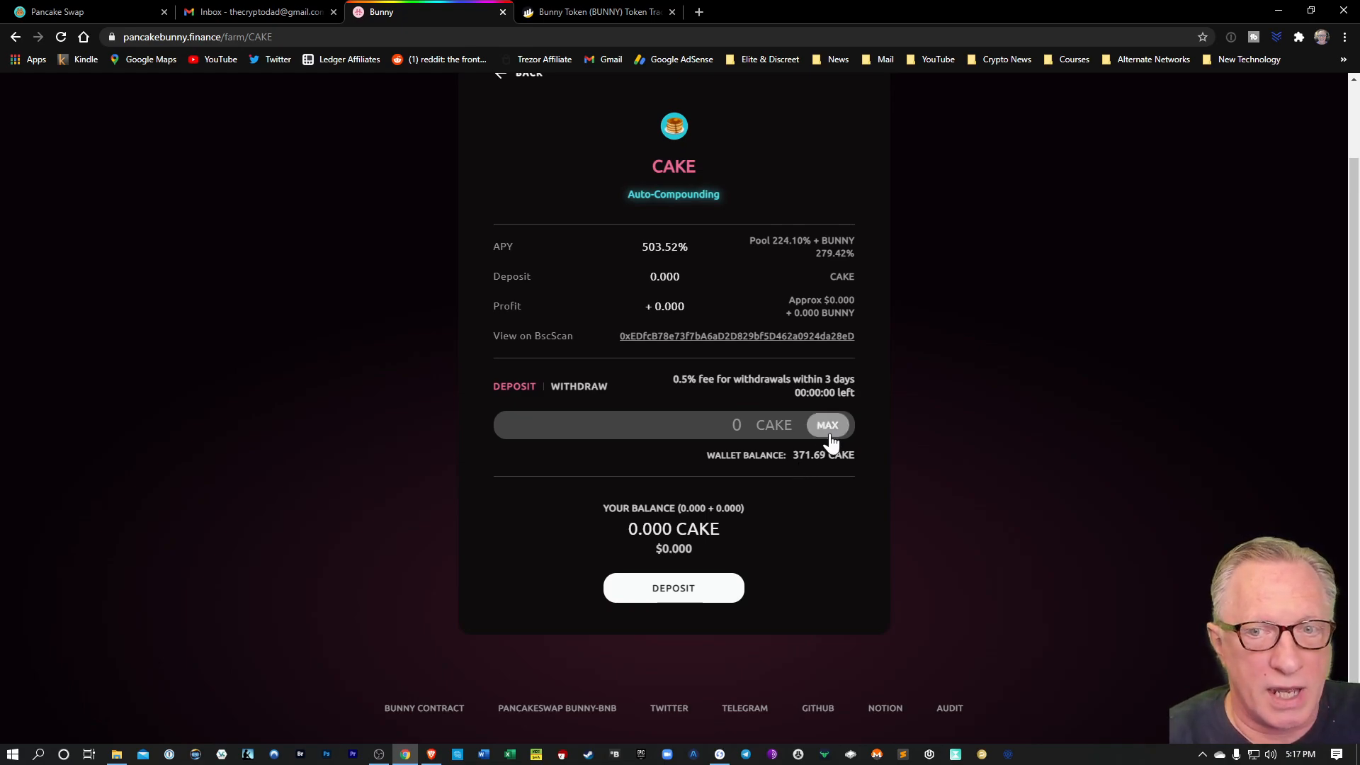
pyautogui.click(829, 425)
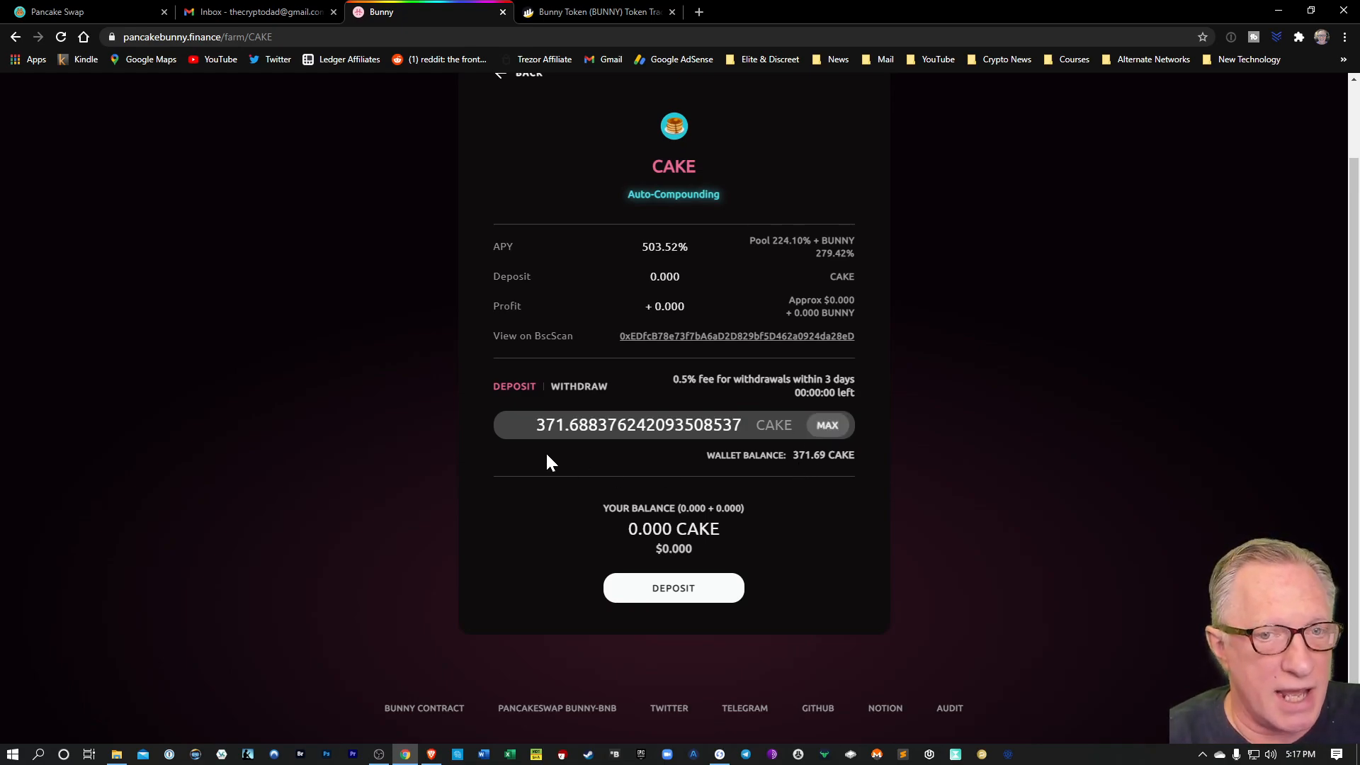
pyautogui.moveTo(635, 464)
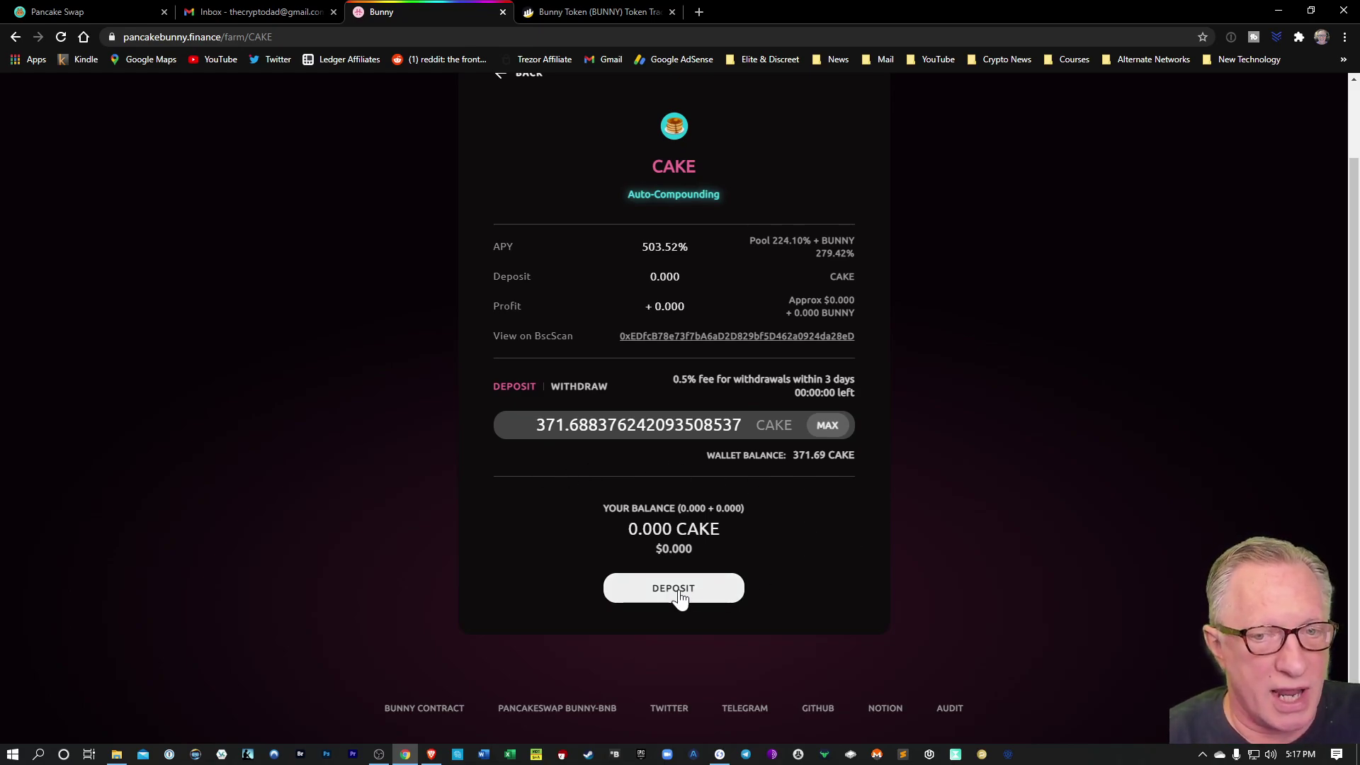
pyautogui.click(673, 588)
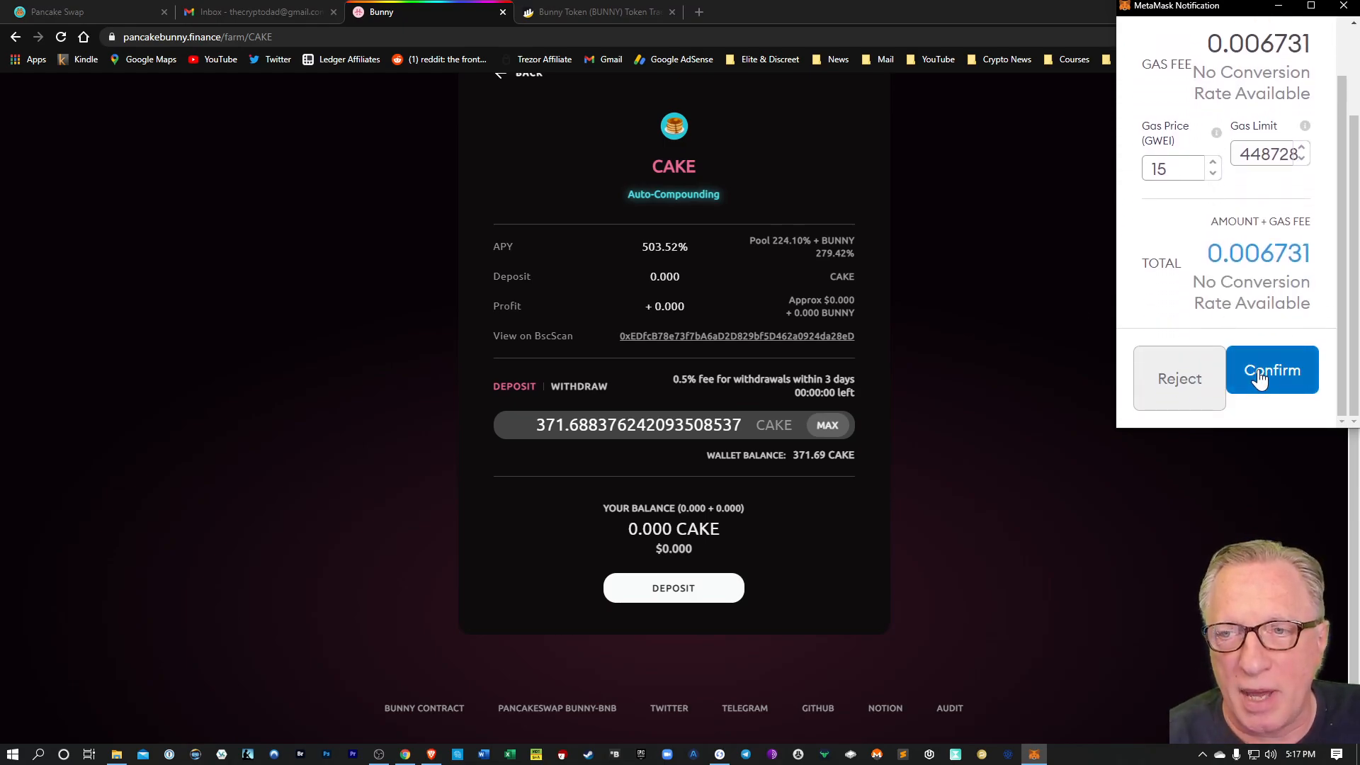
pyautogui.click(1273, 370)
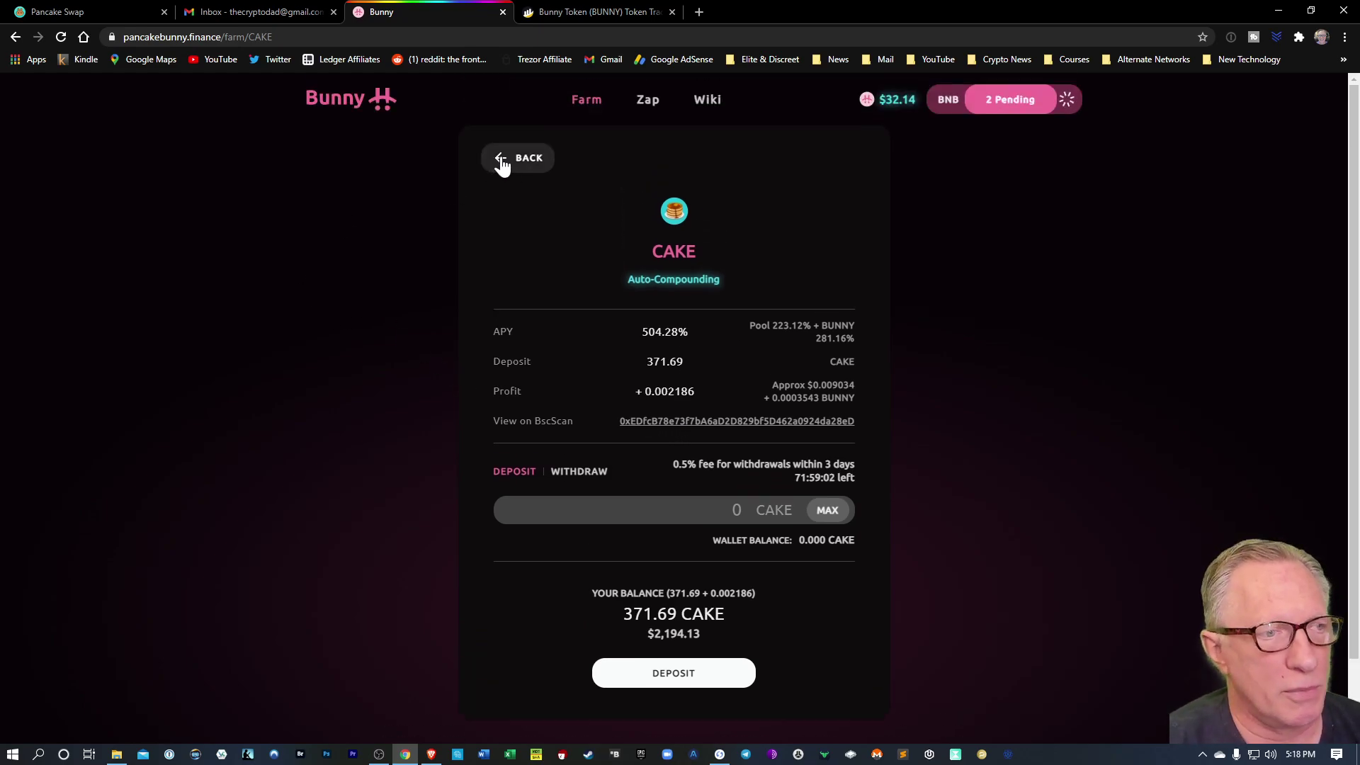
# Step: Go back to the farm list showing the CAKE vault's 371.69 CAKE balance at 504.28% APY
pyautogui.click(518, 158)
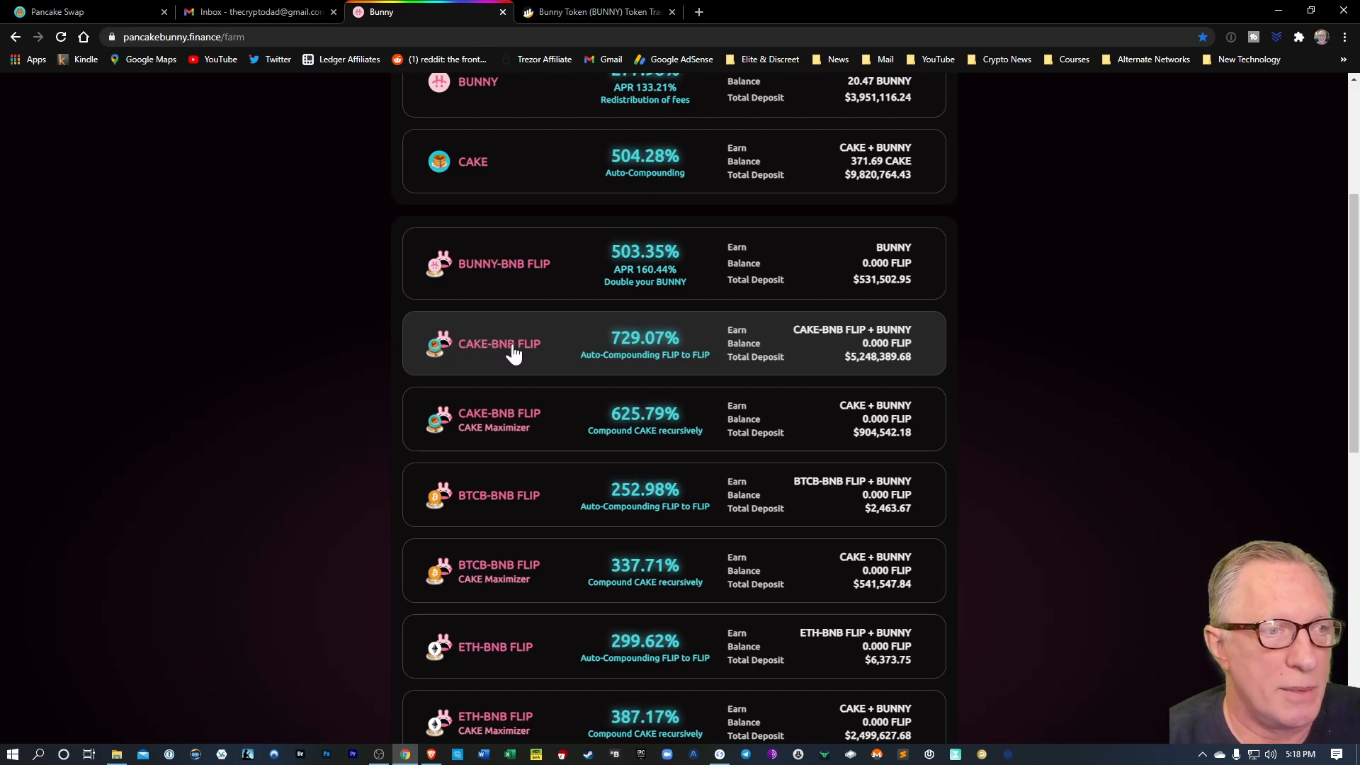
pyautogui.moveTo(505, 355)
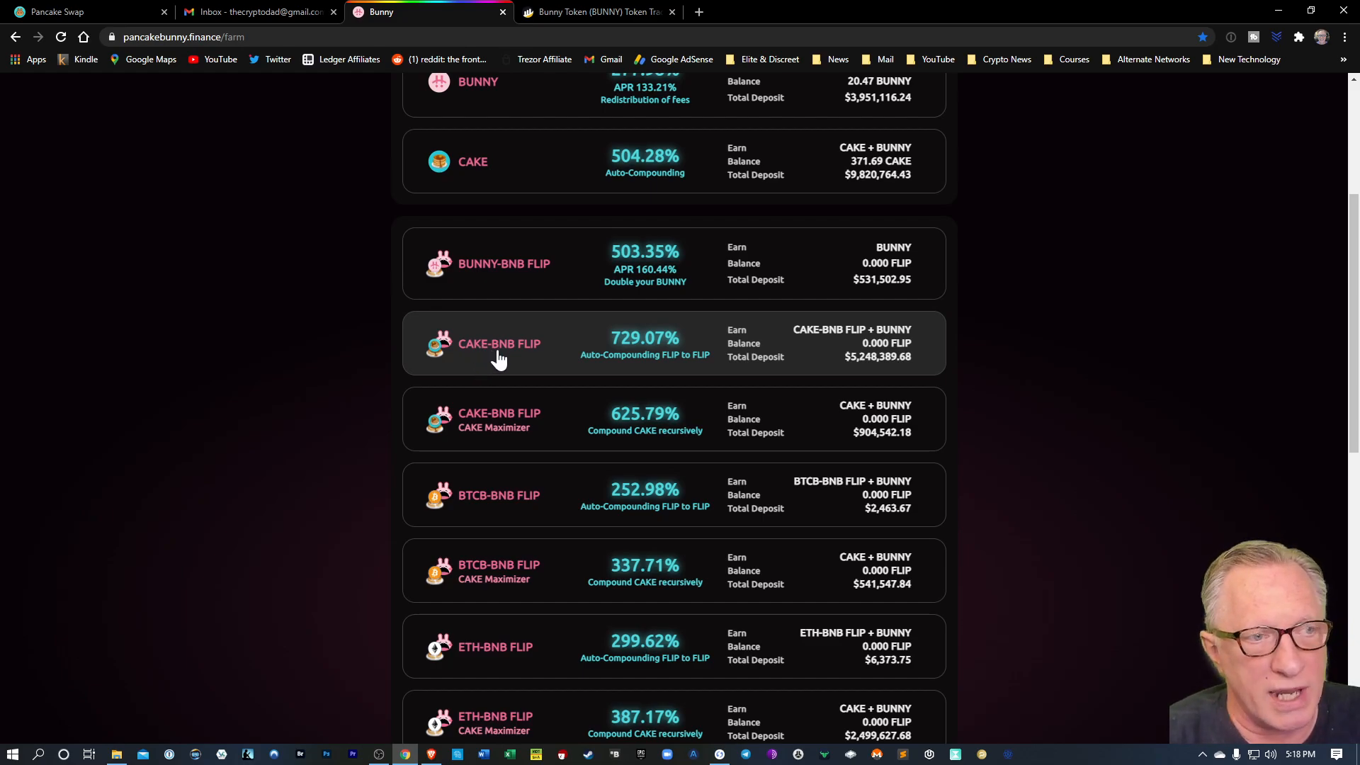
pyautogui.moveTo(480, 357)
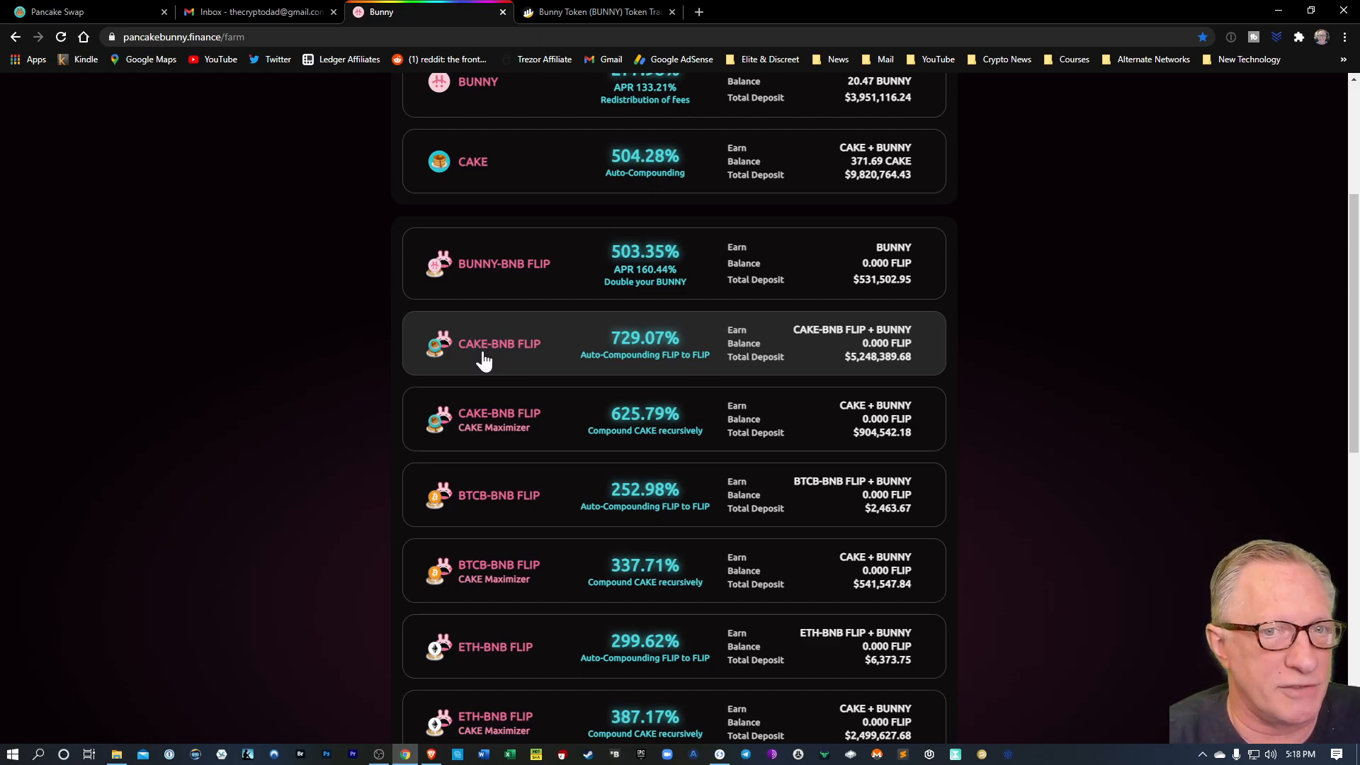
pyautogui.moveTo(505, 352)
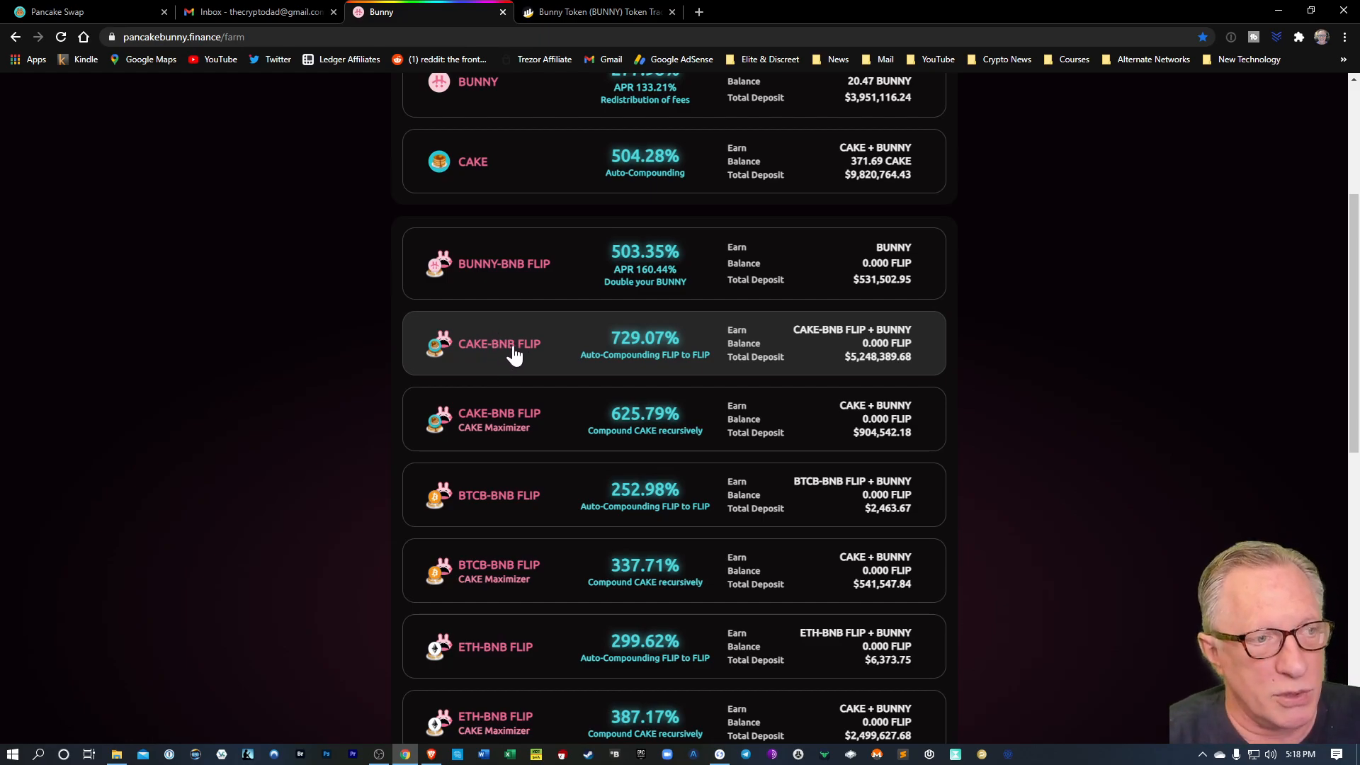
pyautogui.moveTo(505, 356)
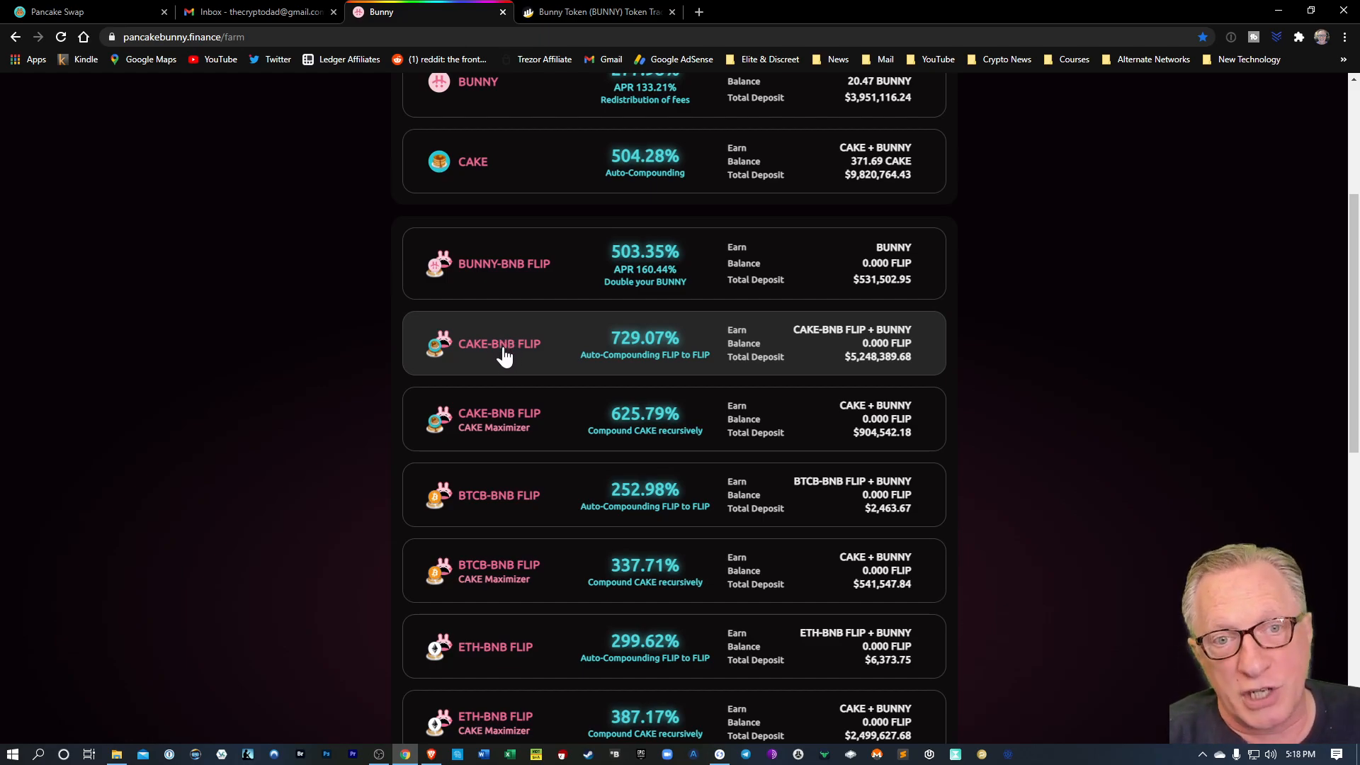
pyautogui.moveTo(498, 366)
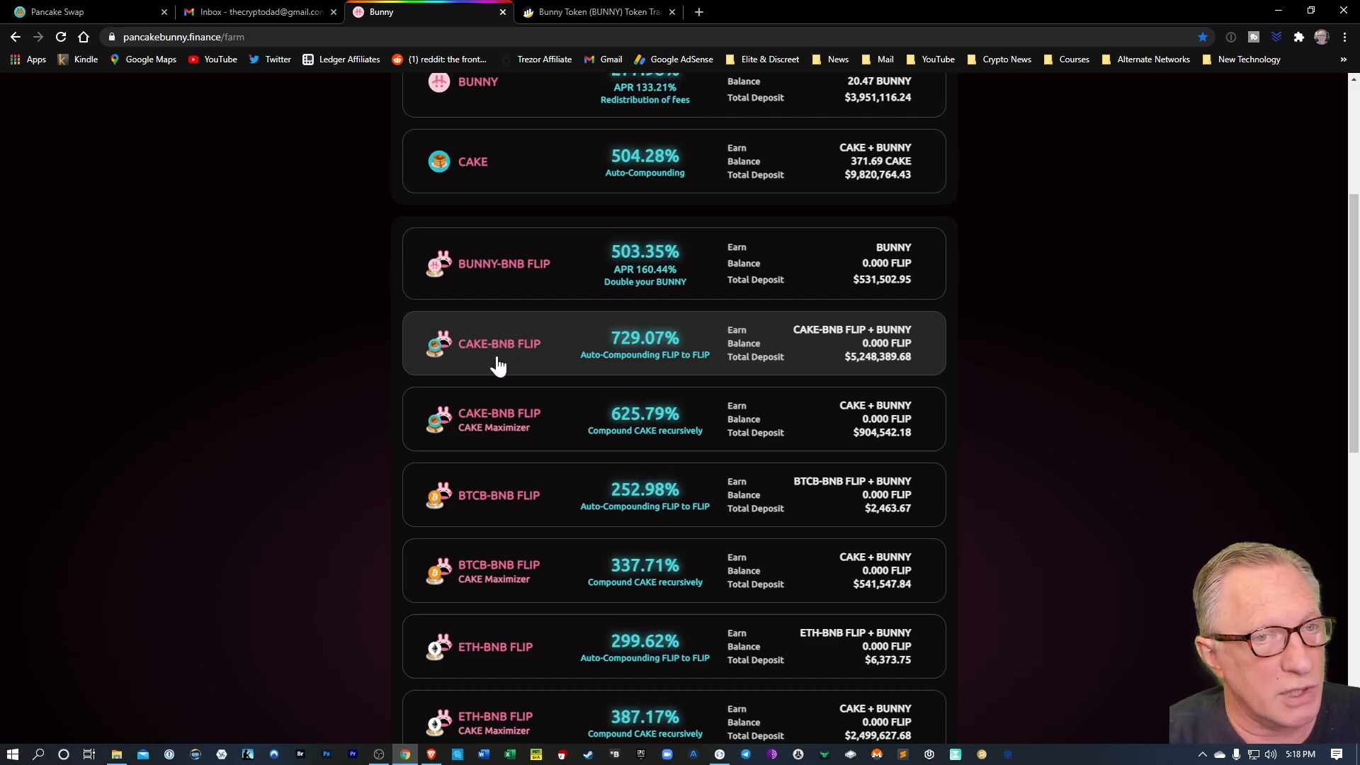
pyautogui.moveTo(507, 360)
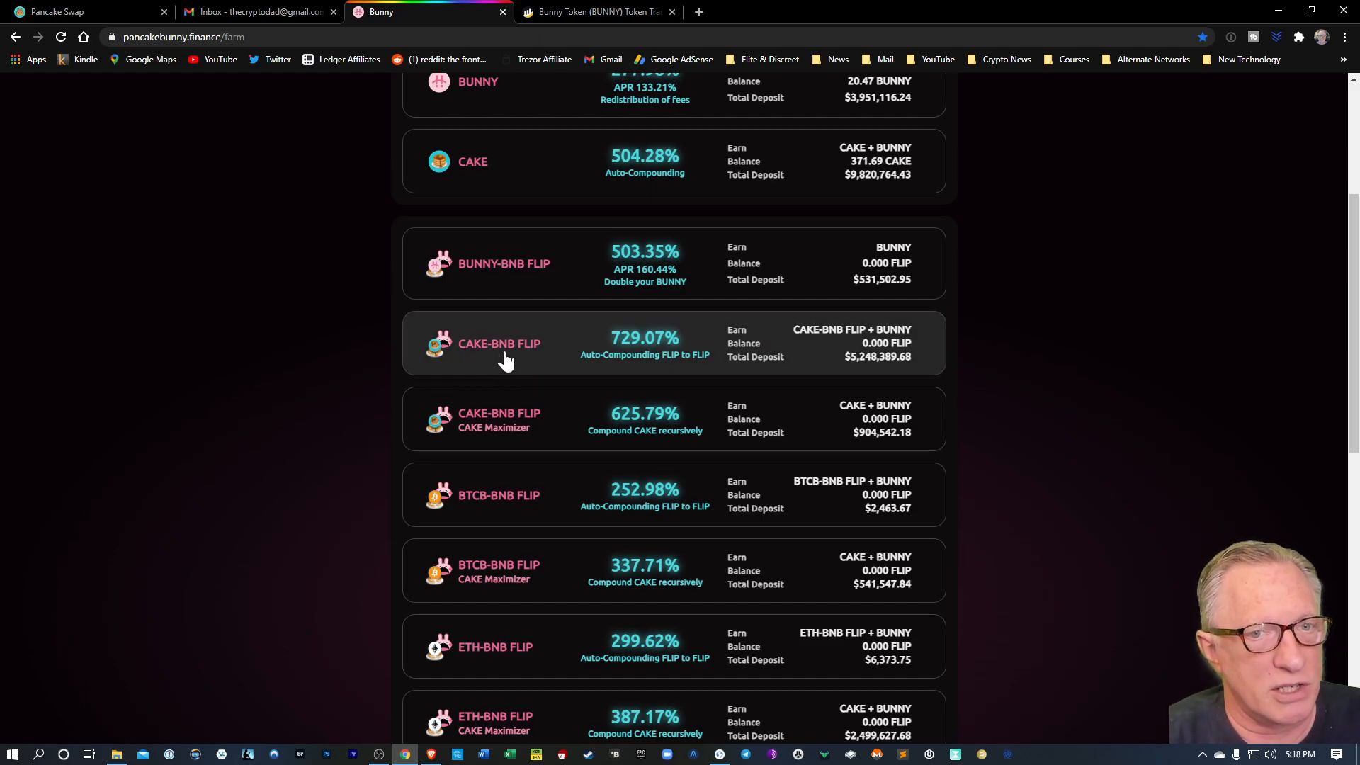
pyautogui.moveTo(321, 416)
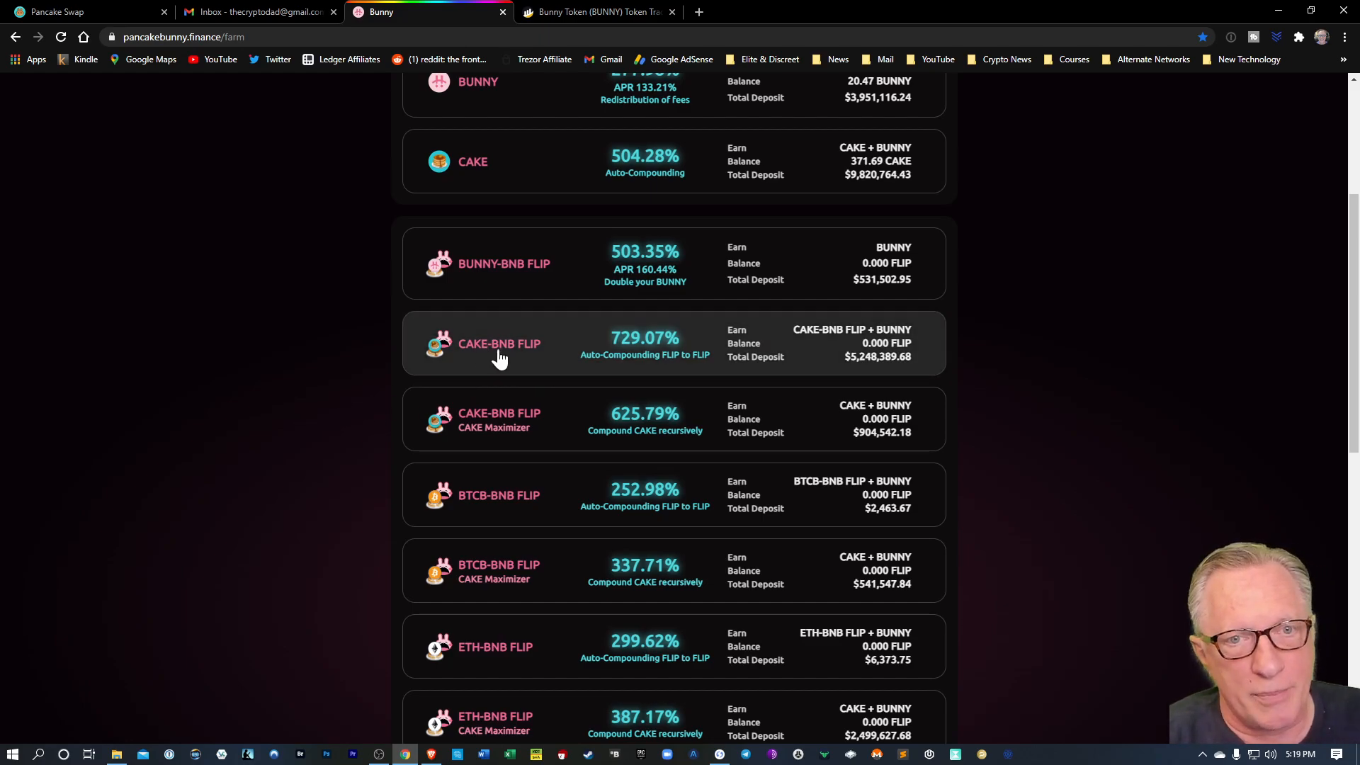
pyautogui.moveTo(475, 355)
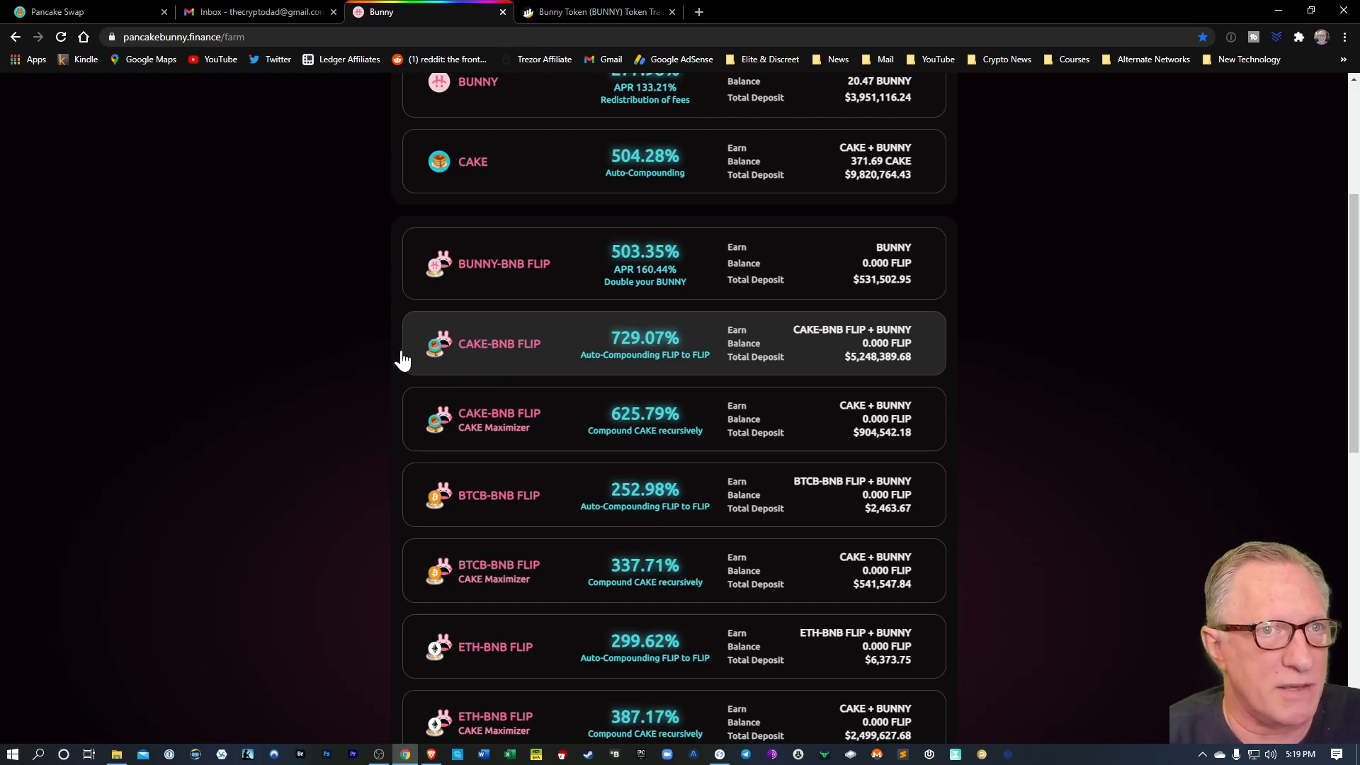
# Step: Swap 2 BNB for about 36.9 CAKE on PancakeSwap and dismiss the submitted notice
pyautogui.click(53, 10)
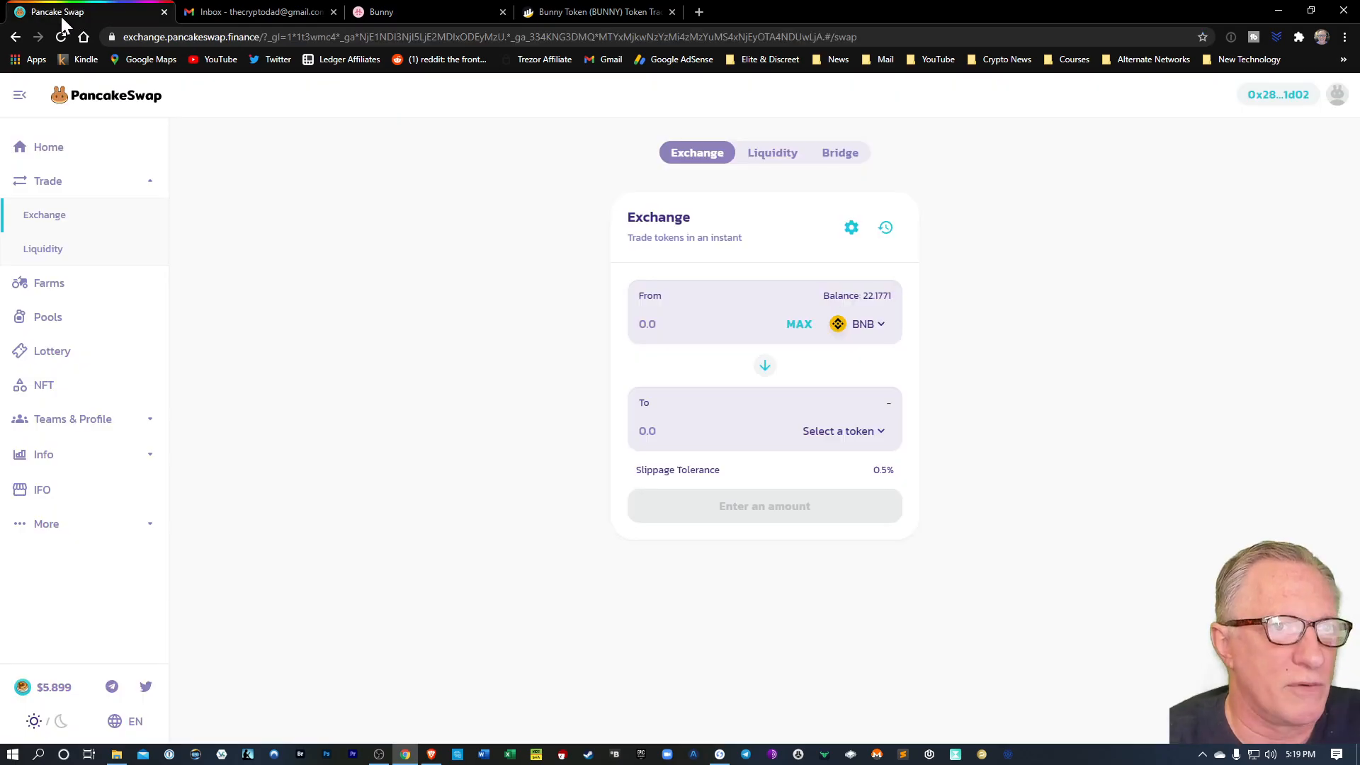
pyautogui.moveTo(470, 408)
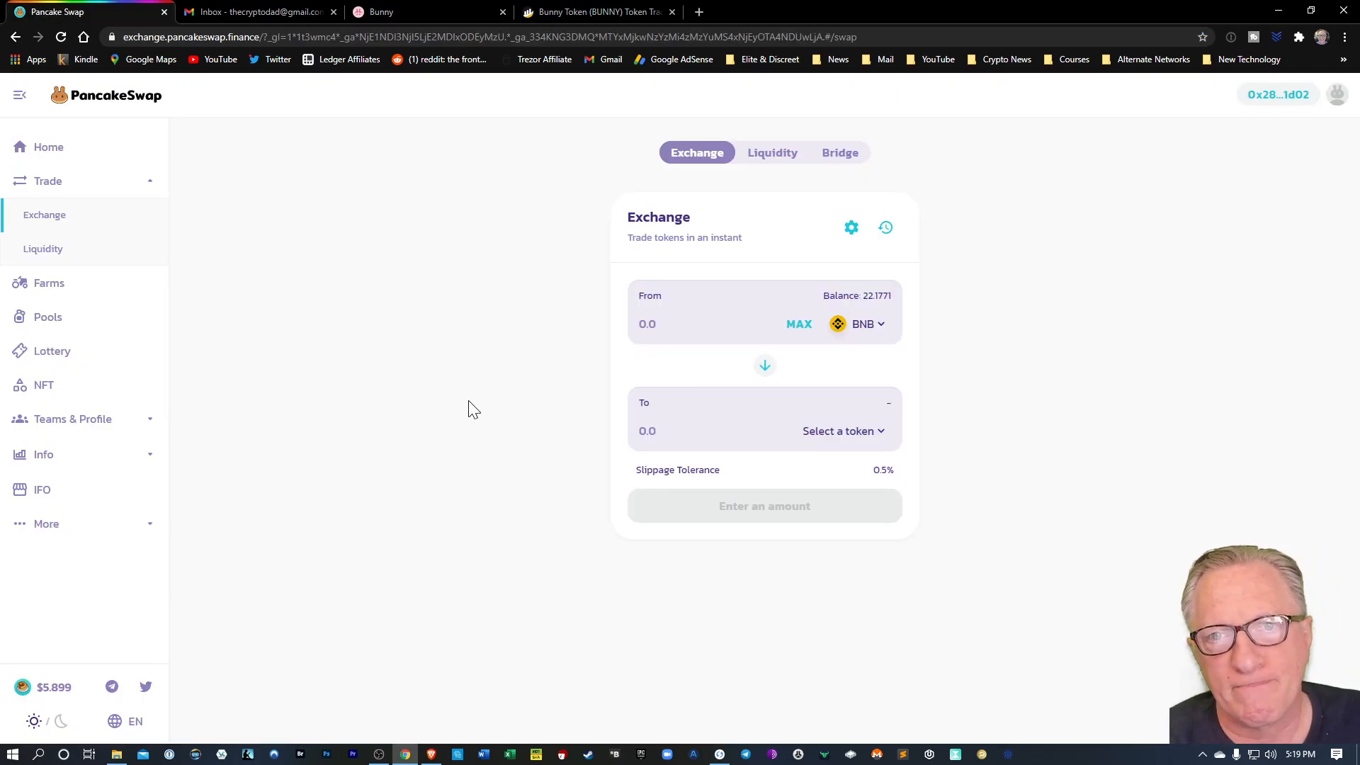
pyautogui.moveTo(869, 305)
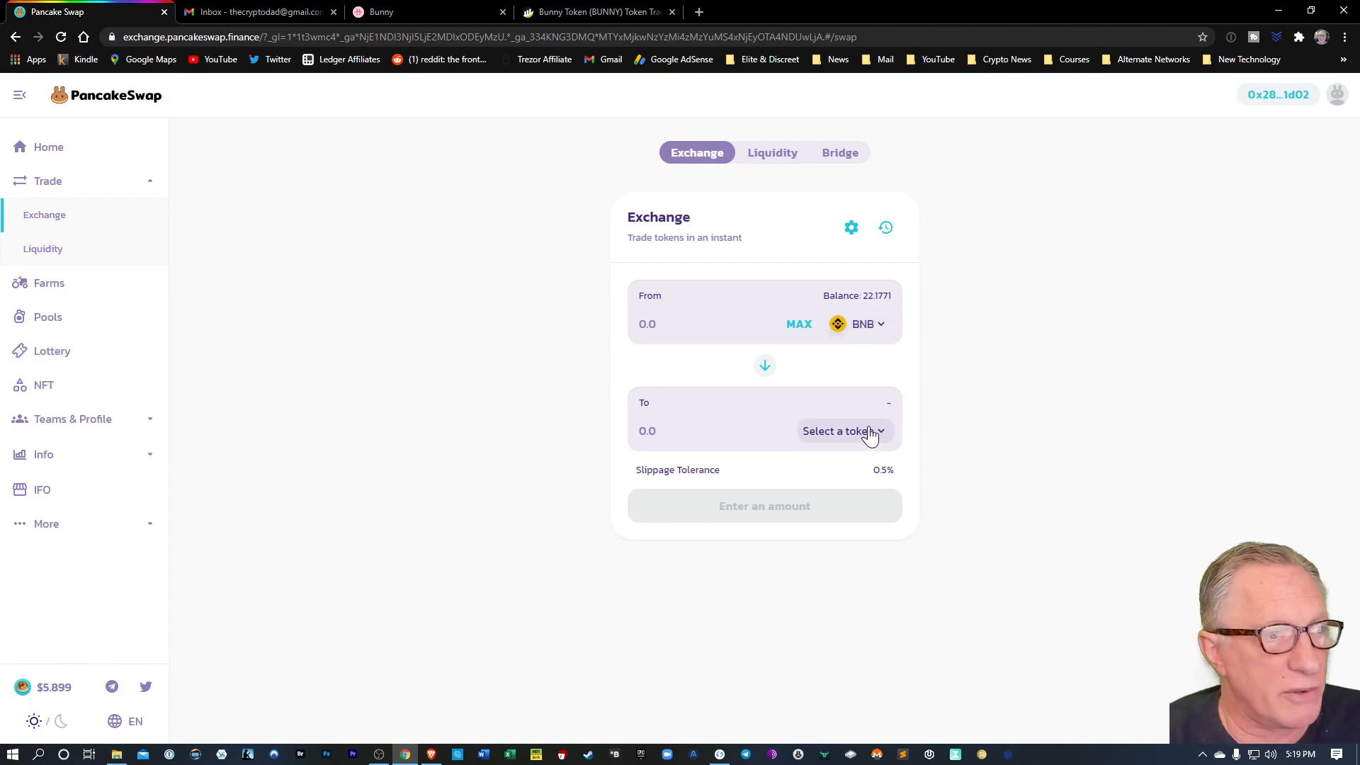
pyautogui.moveTo(875, 438)
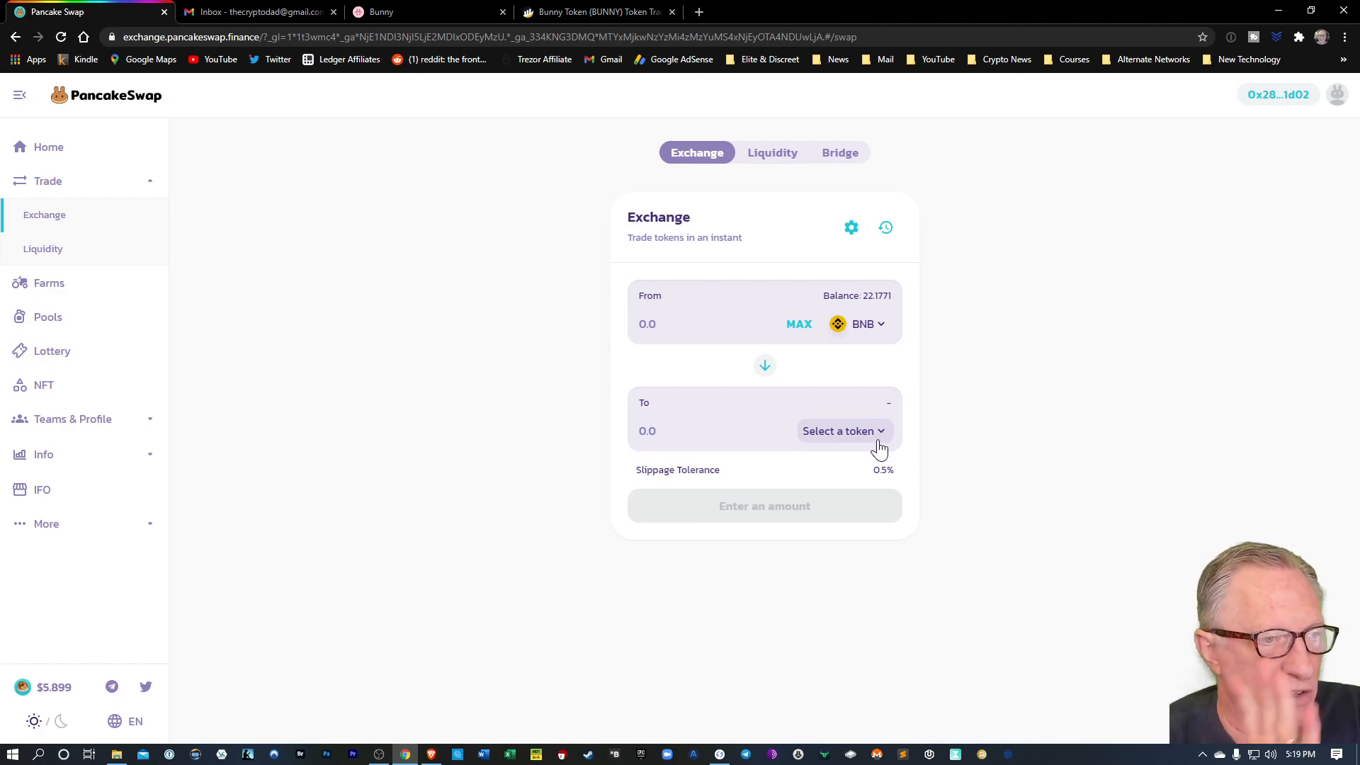
pyautogui.moveTo(877, 438)
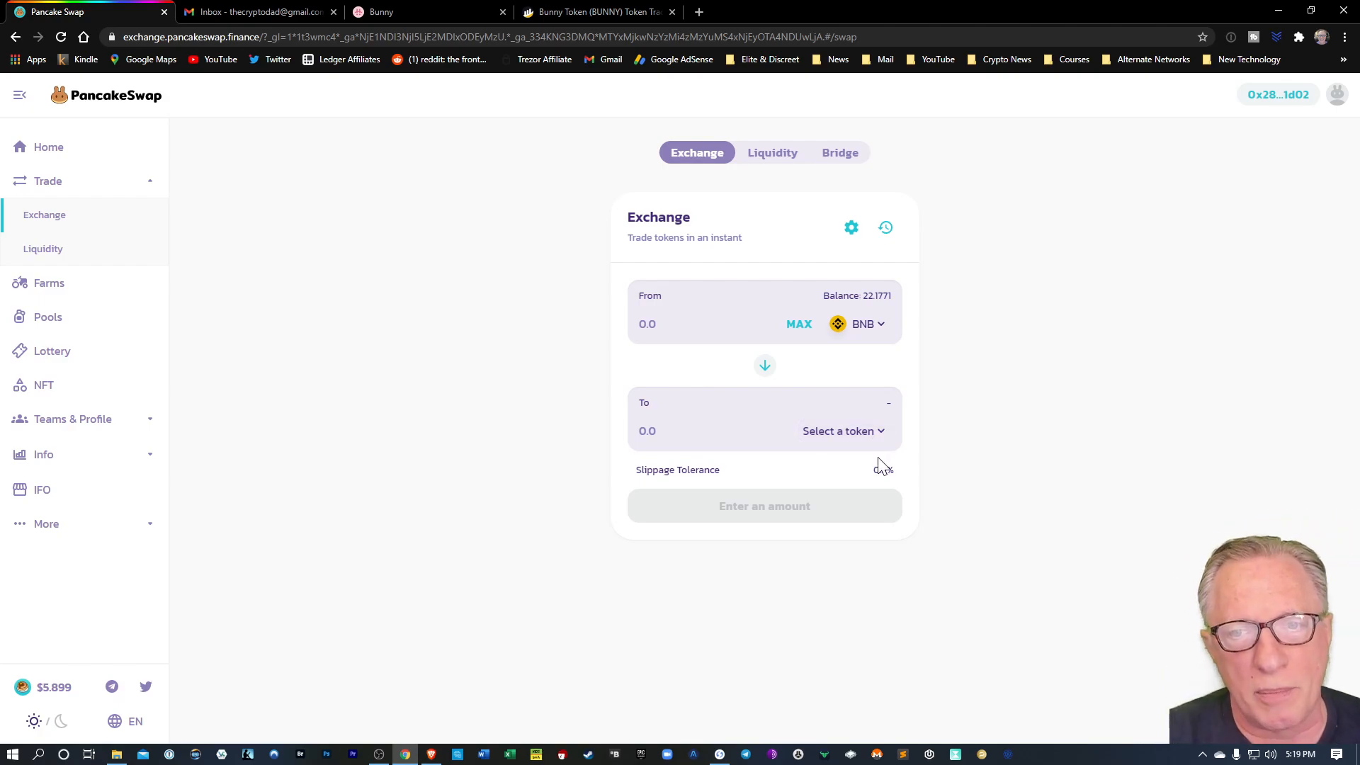
pyautogui.click(843, 431)
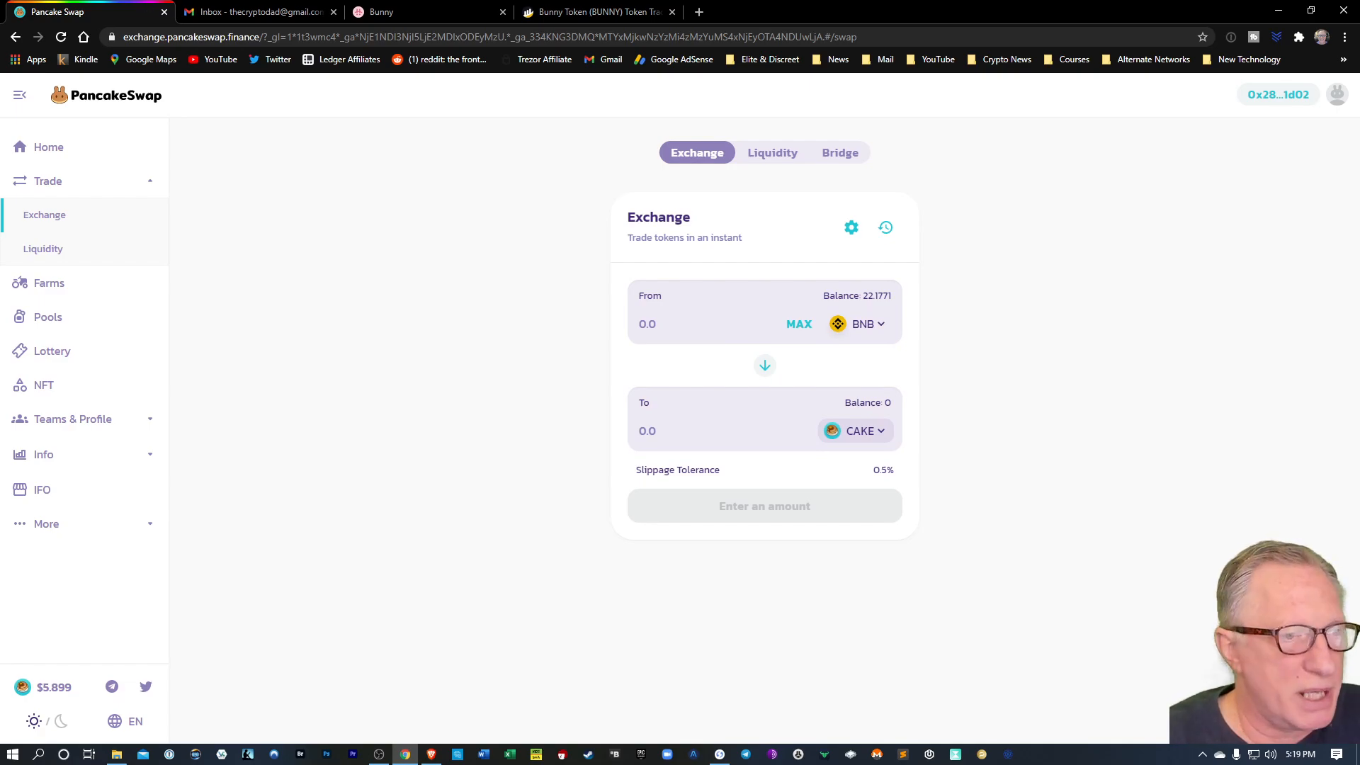
pyautogui.write('2')
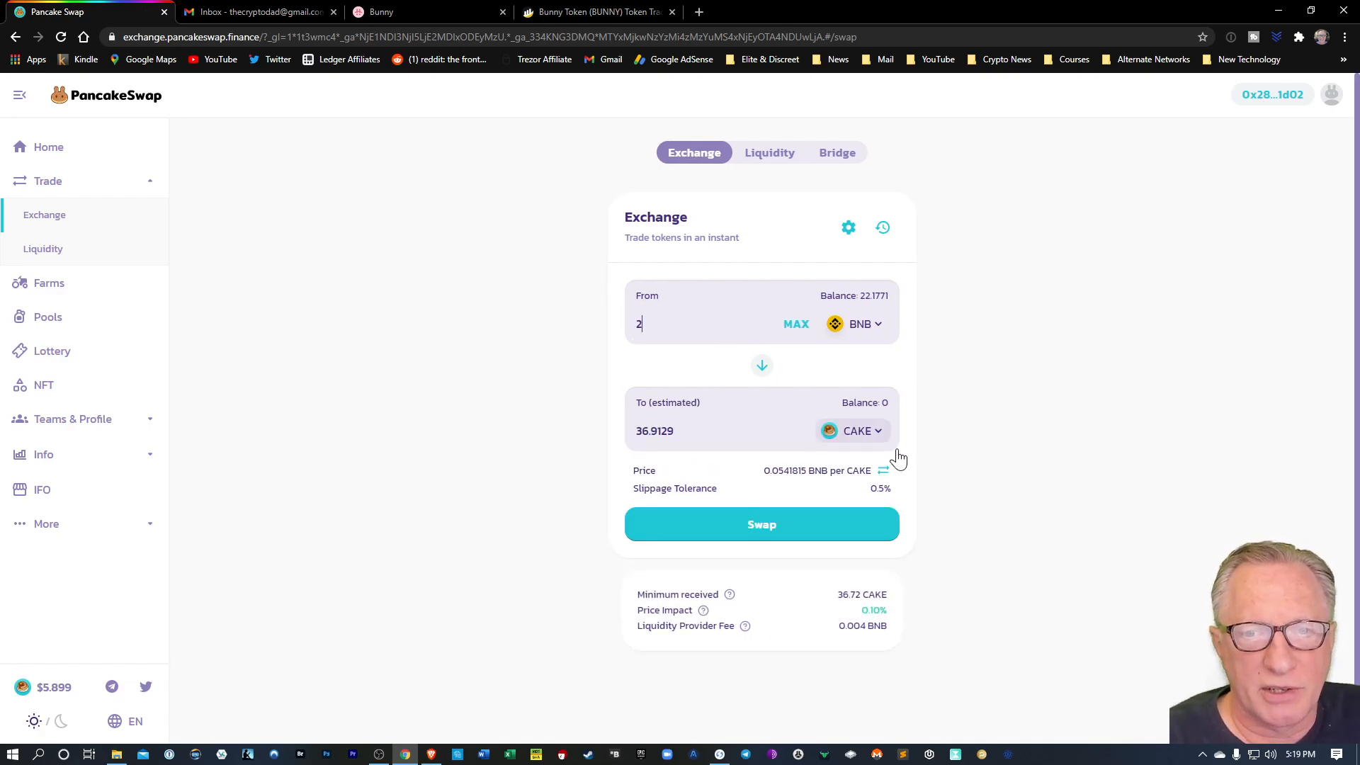
pyautogui.click(761, 524)
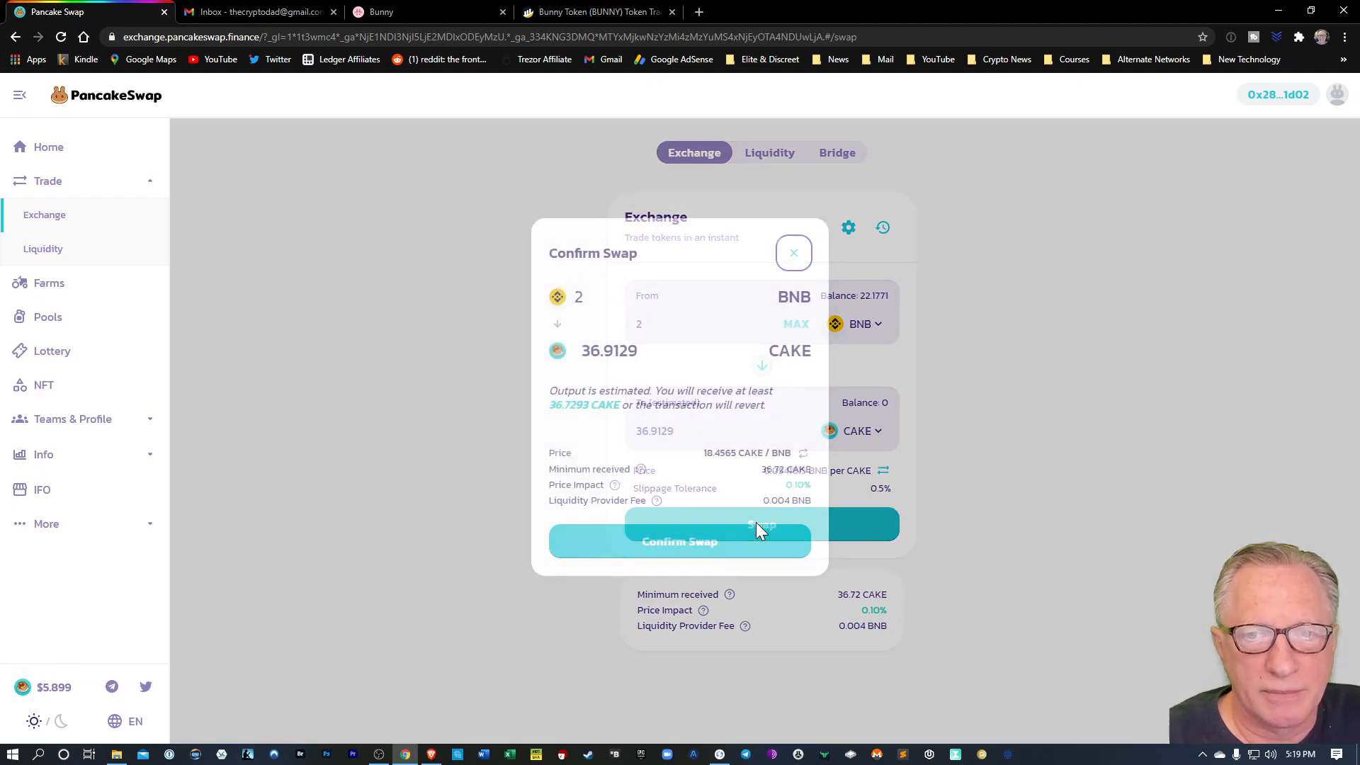
pyautogui.click(679, 542)
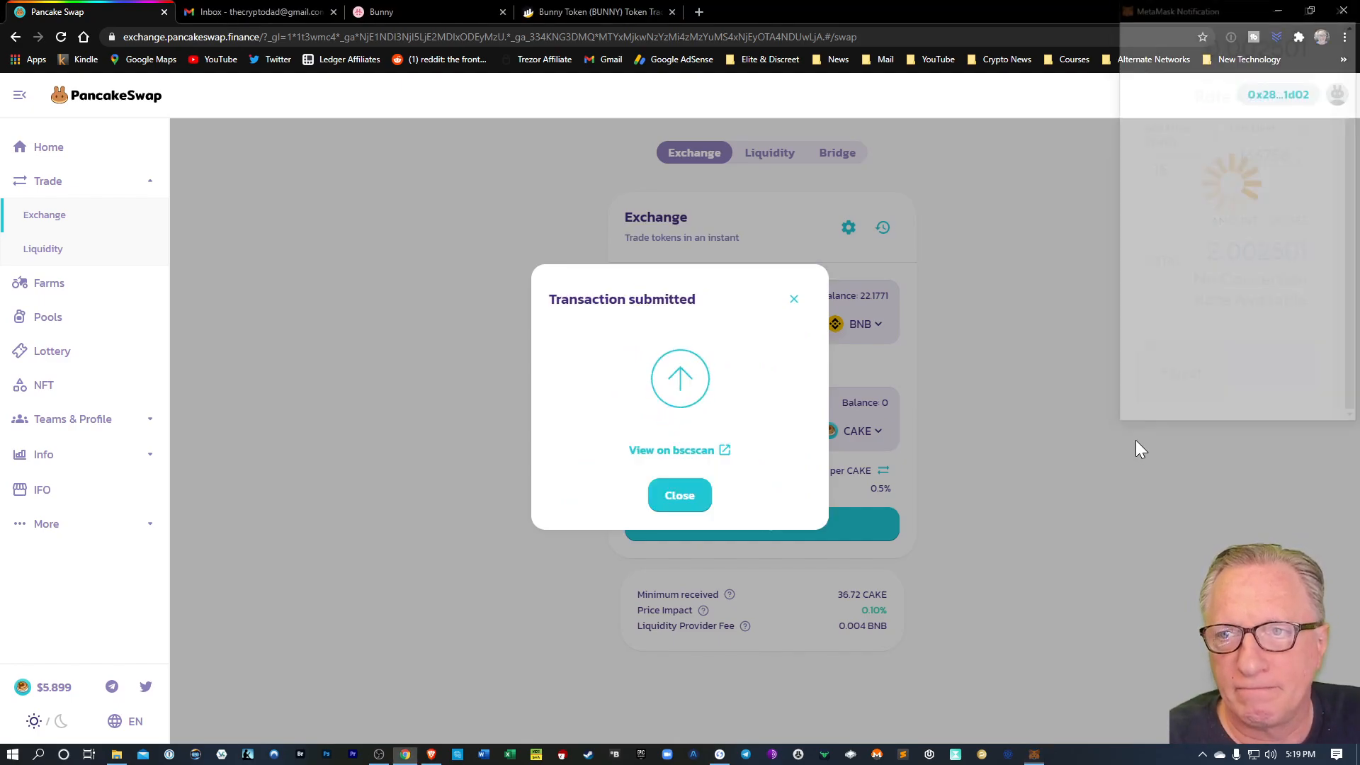
pyautogui.click(679, 495)
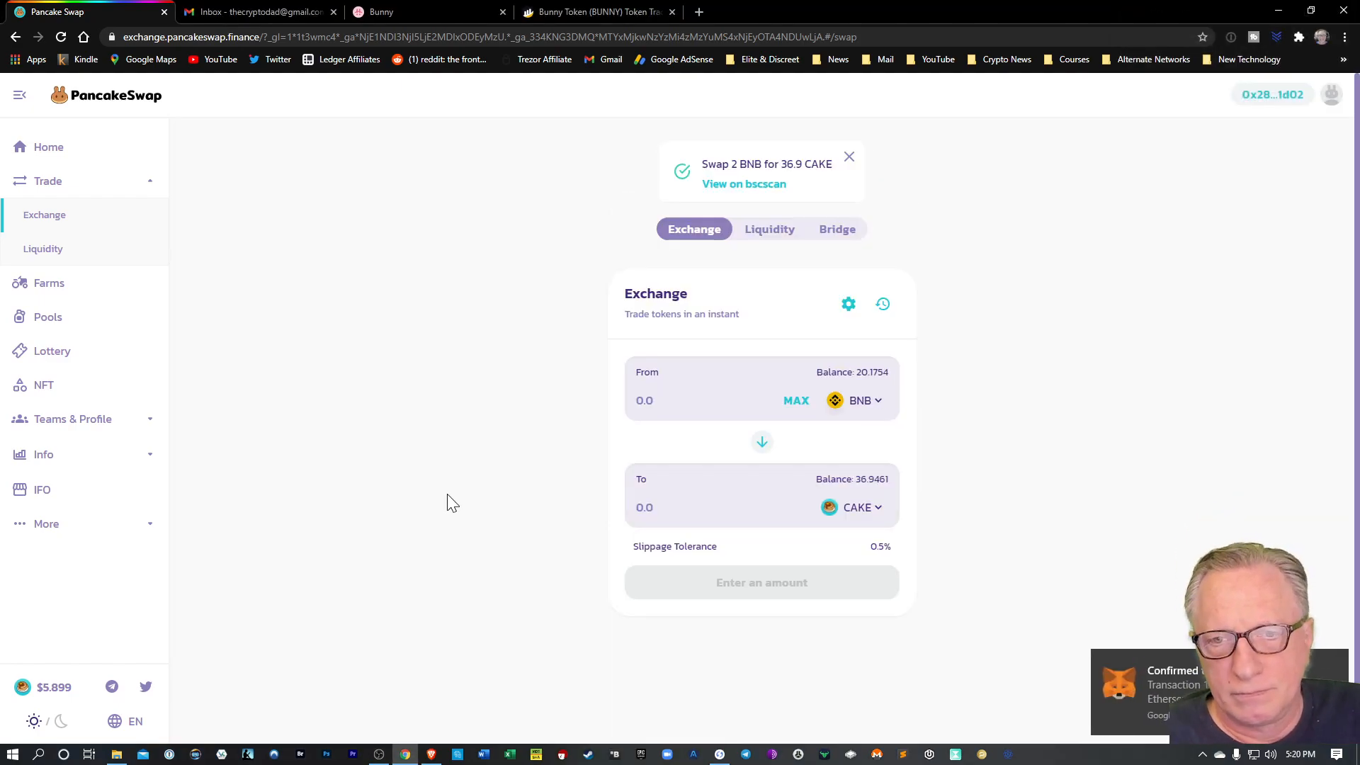
pyautogui.moveTo(1173, 499)
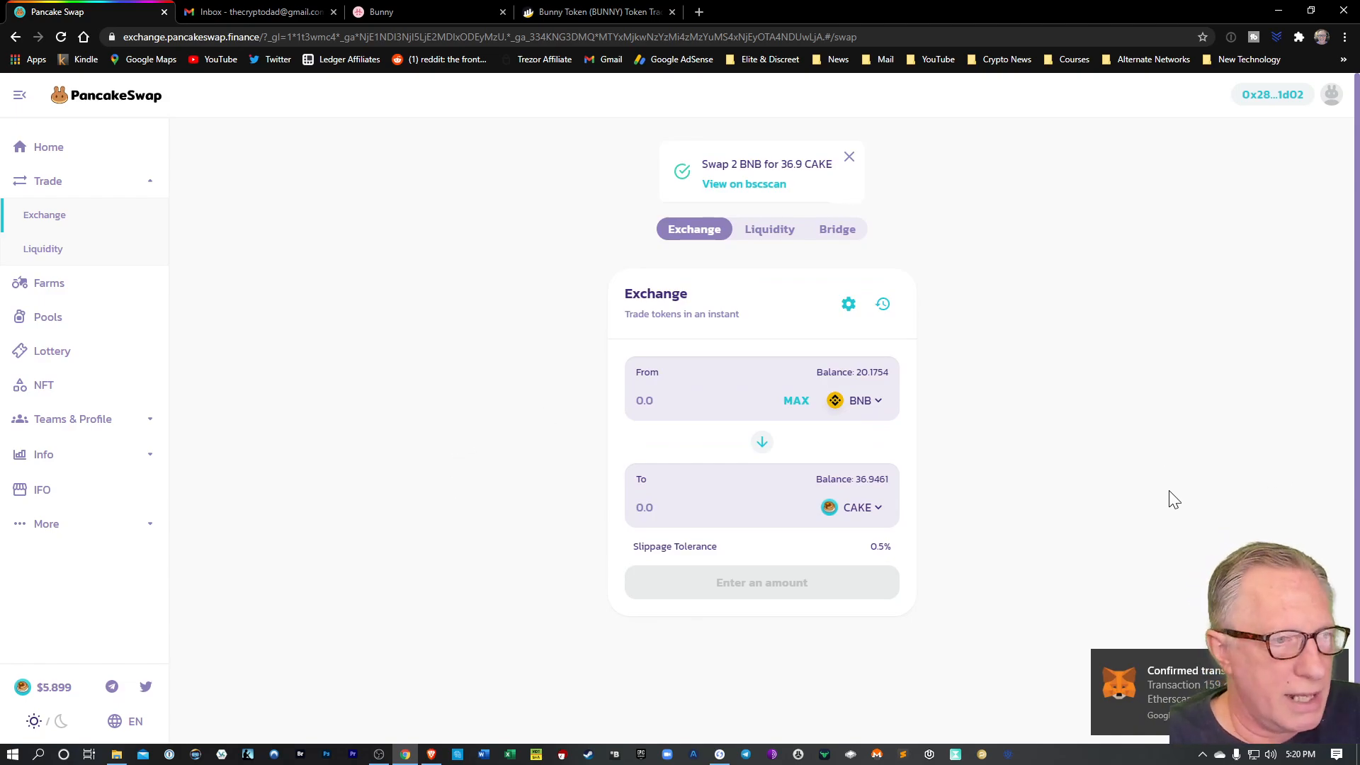
pyautogui.moveTo(854, 408)
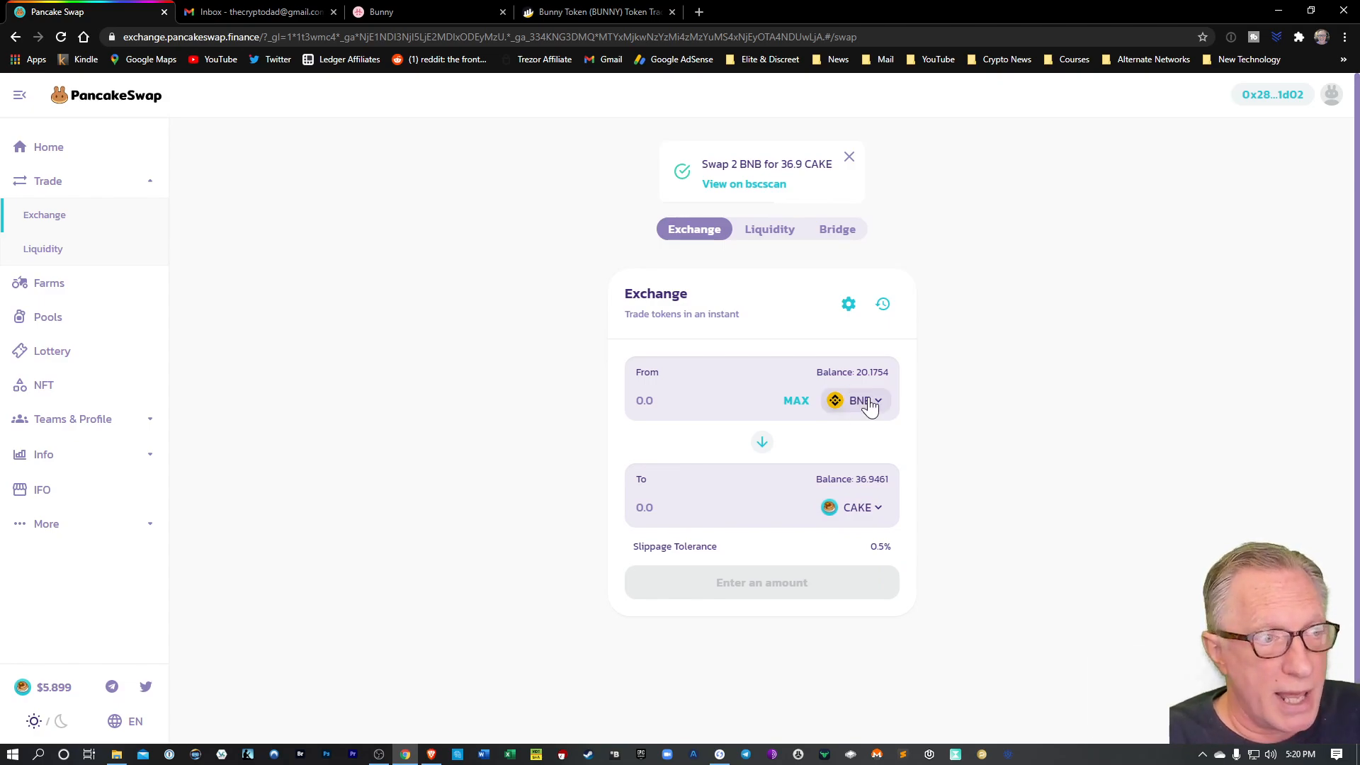
pyautogui.moveTo(360, 347)
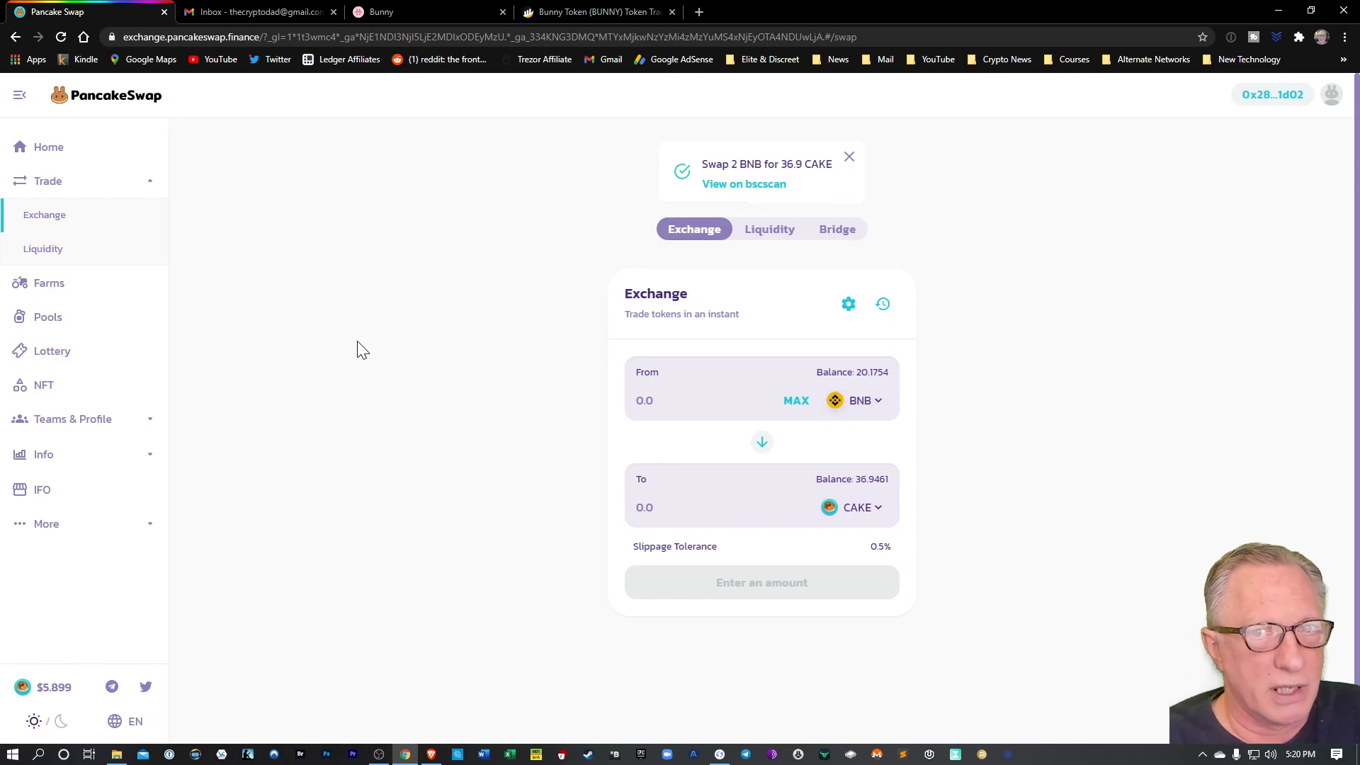
# Step: Supply 1.99575 BNB and 36.9461 CAKE to the CAKE/BNB pool for about 7.67 pool tokens
pyautogui.click(772, 228)
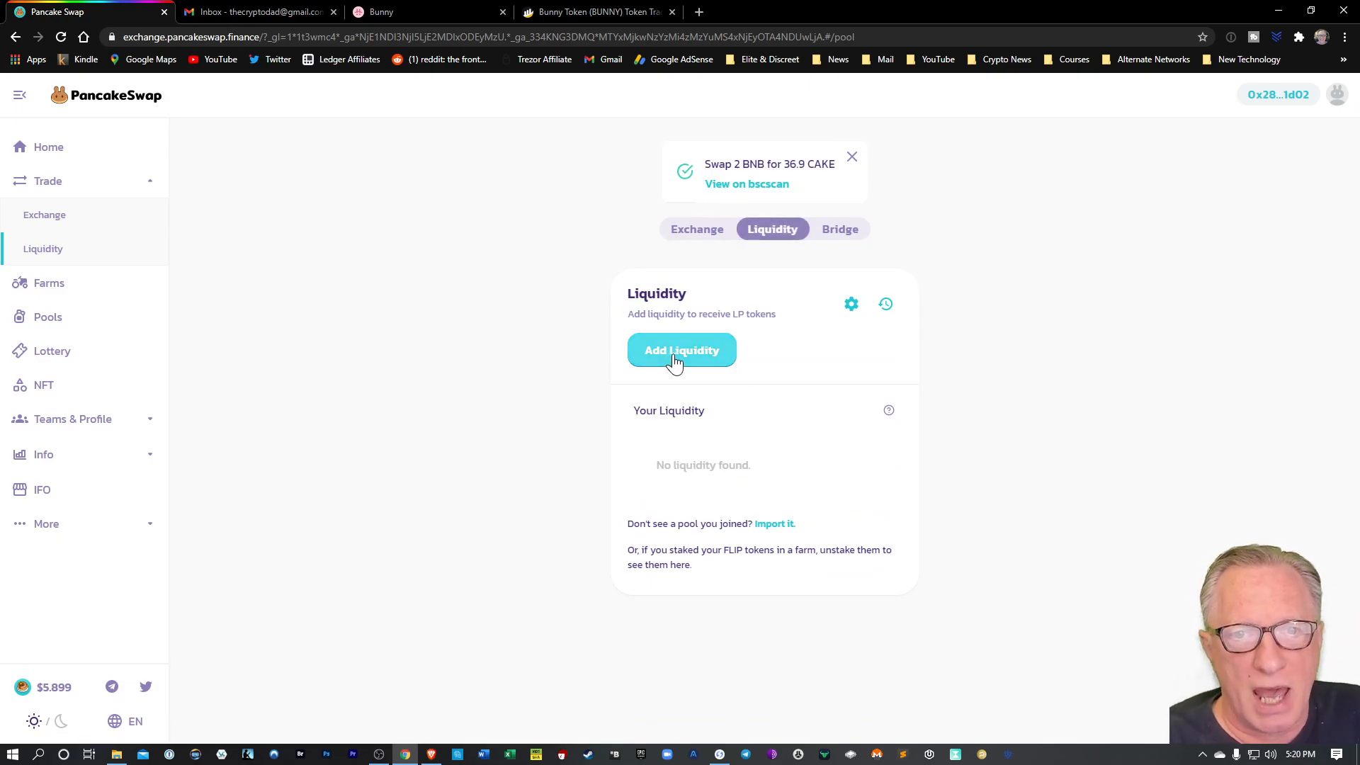
pyautogui.click(682, 350)
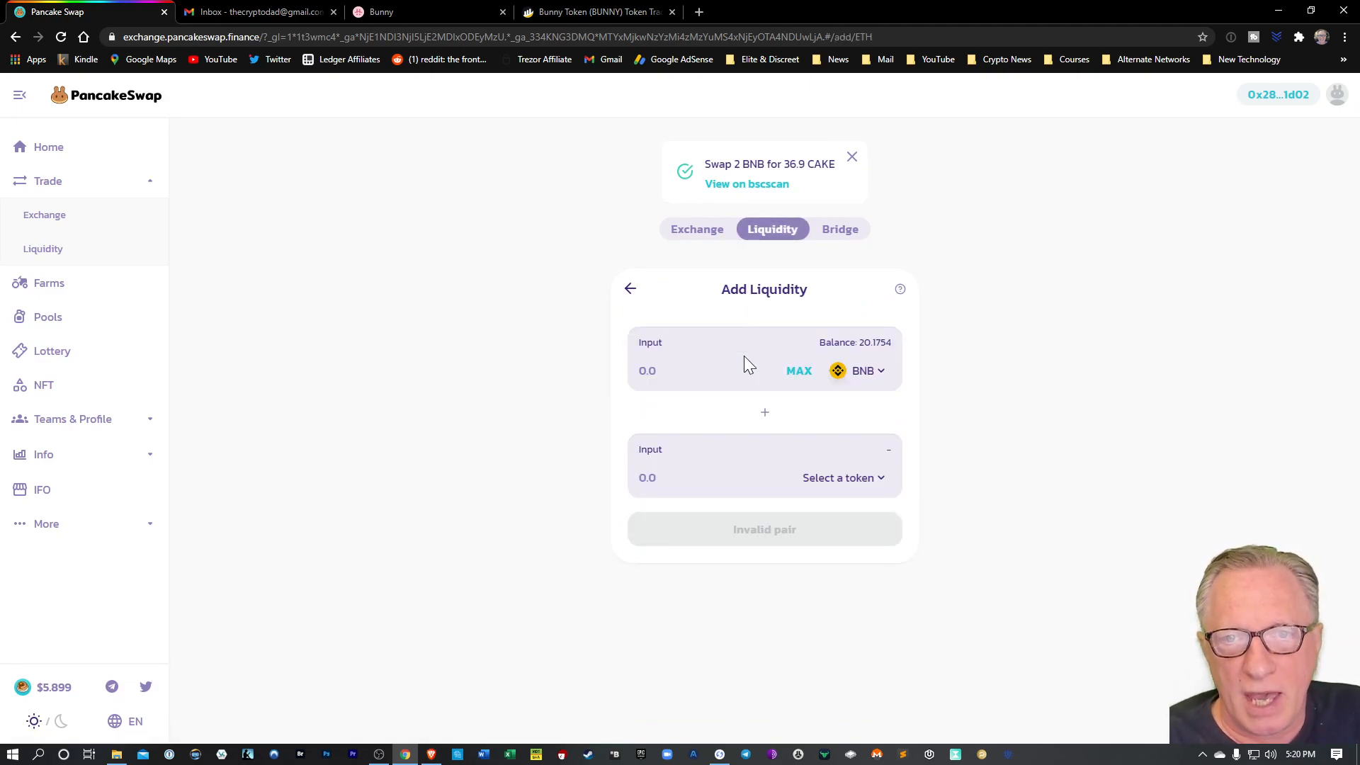
pyautogui.click(851, 157)
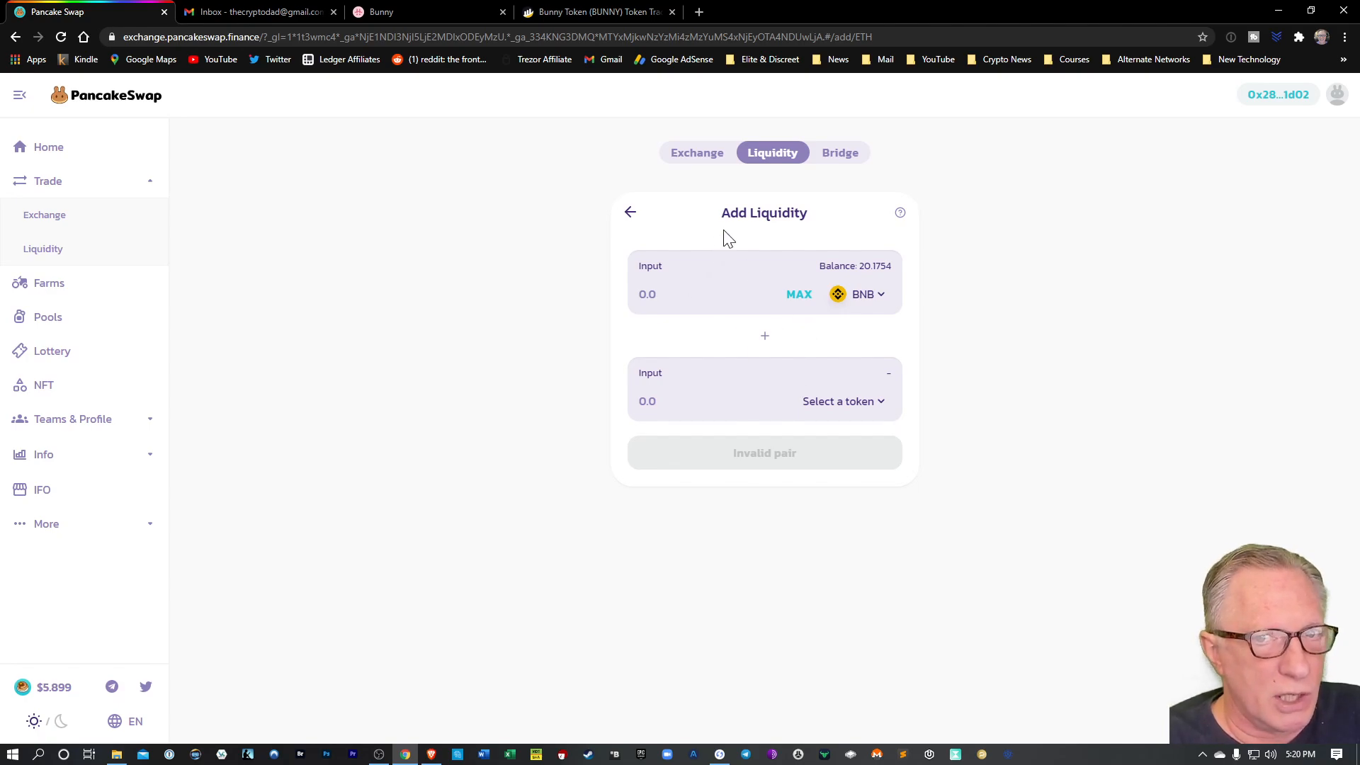
pyautogui.moveTo(759, 381)
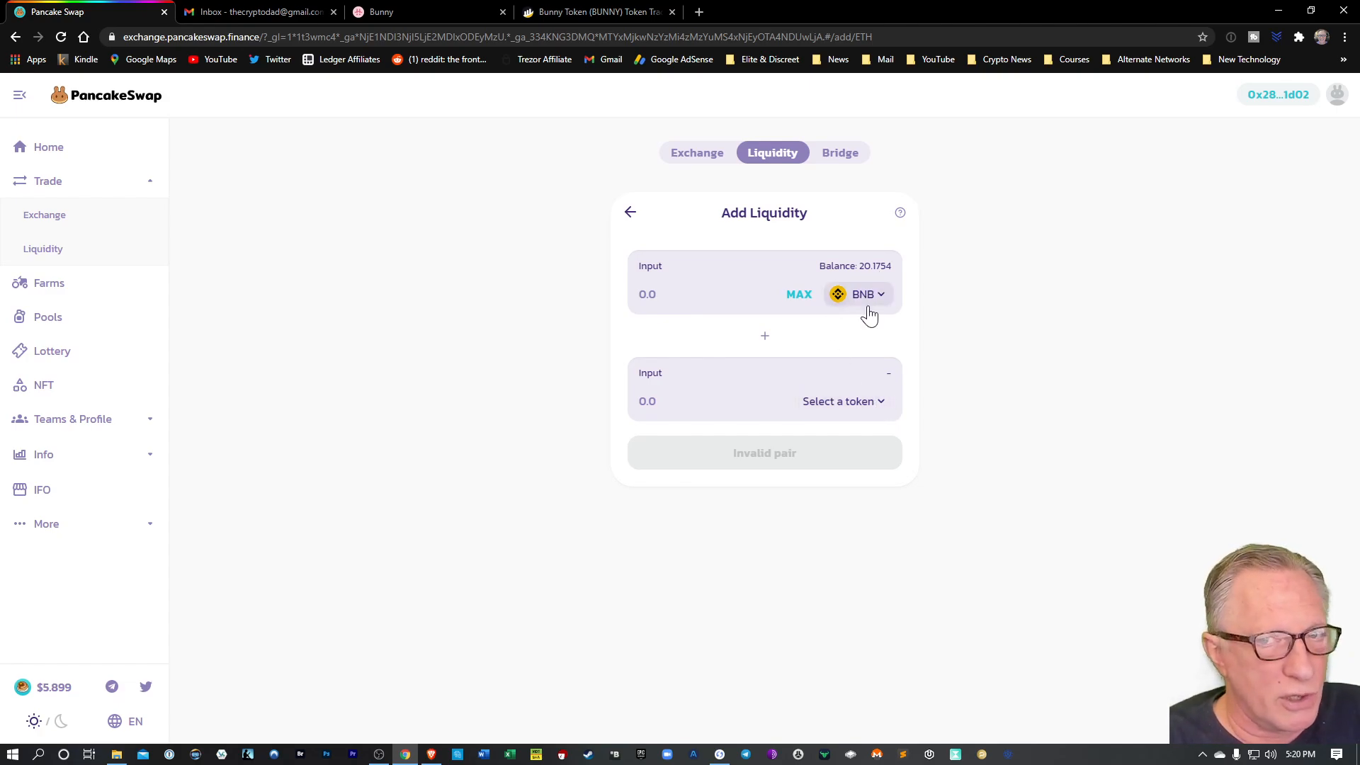
pyautogui.click(842, 401)
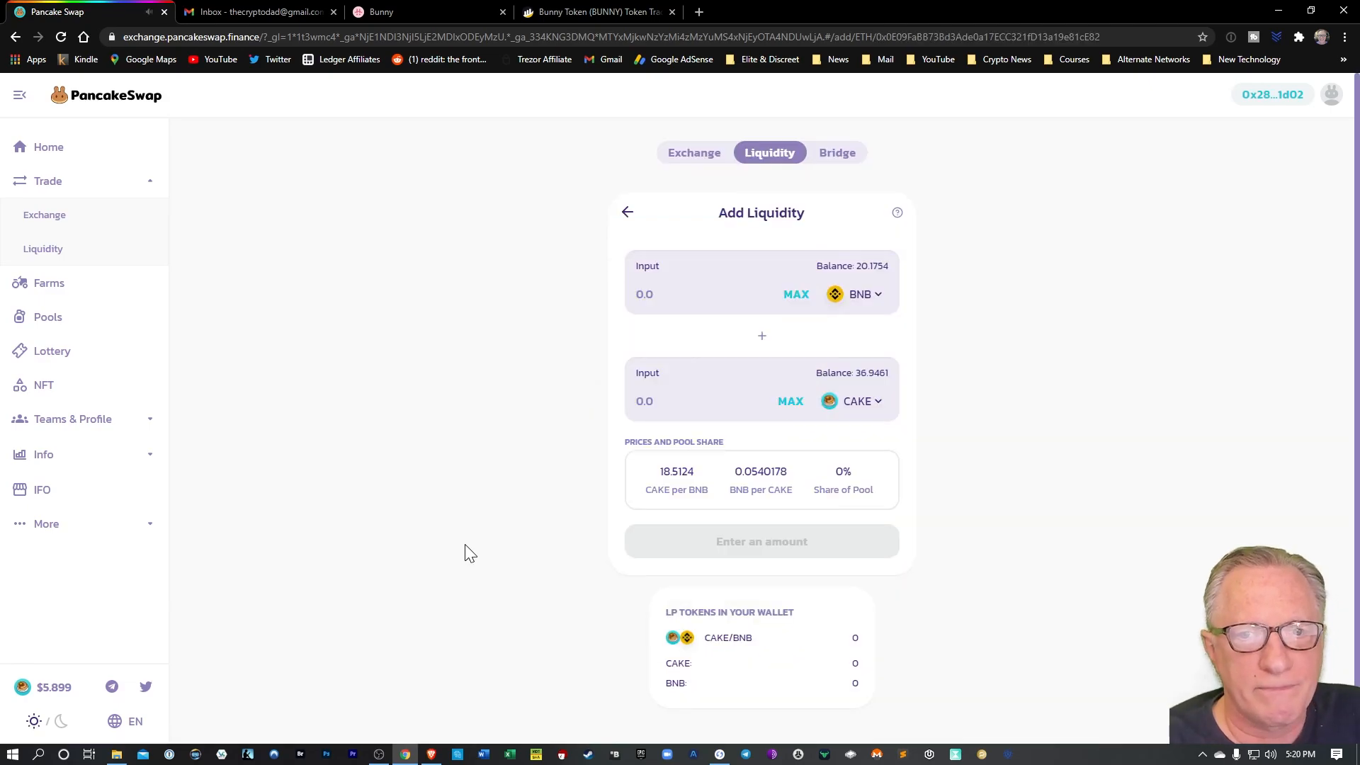
pyautogui.moveTo(869, 388)
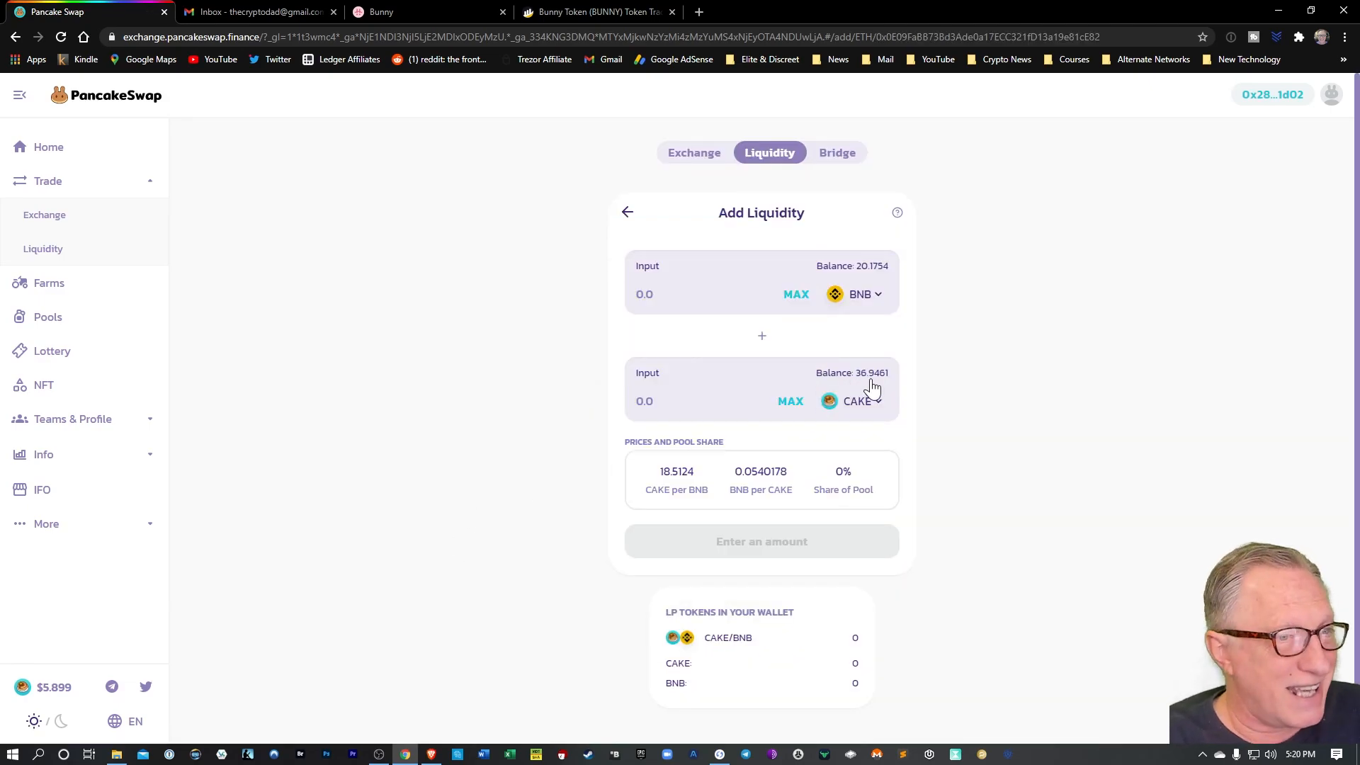
pyautogui.moveTo(879, 385)
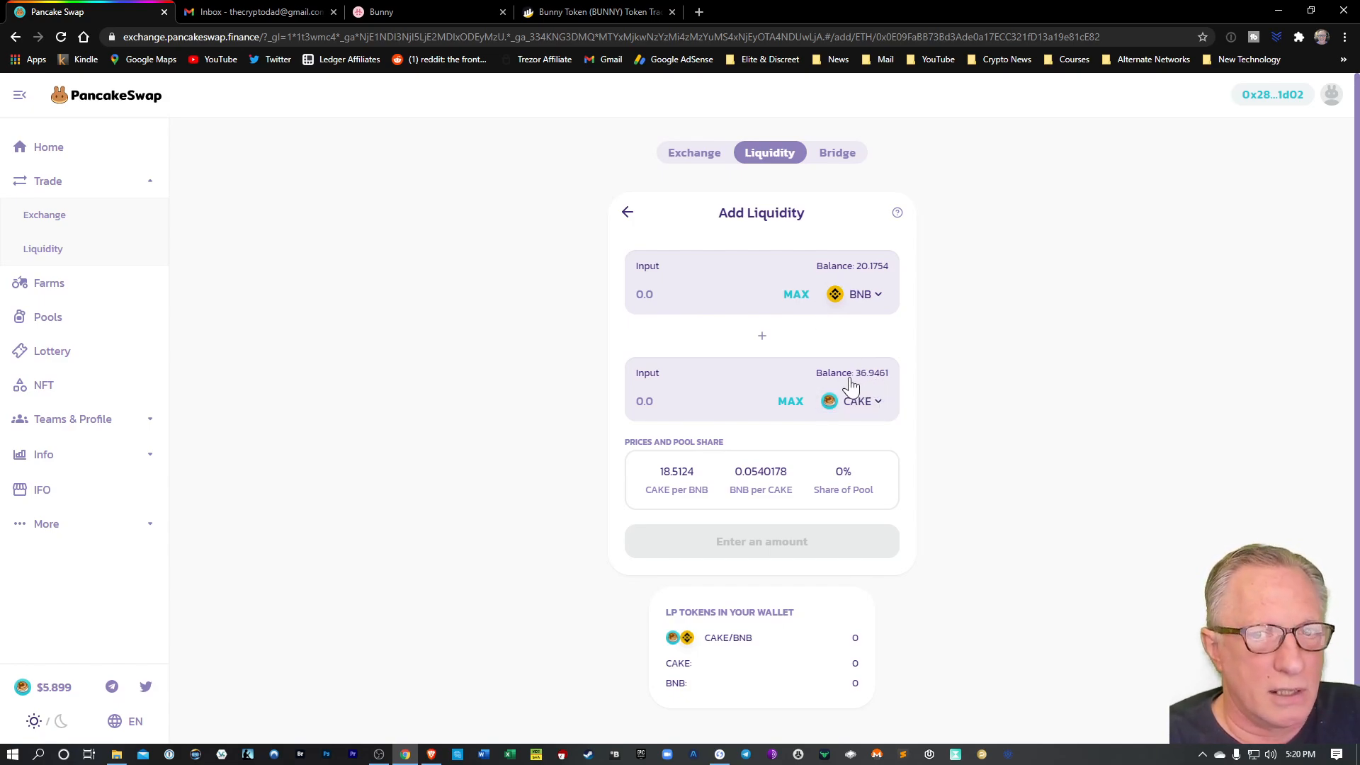
pyautogui.click(791, 401)
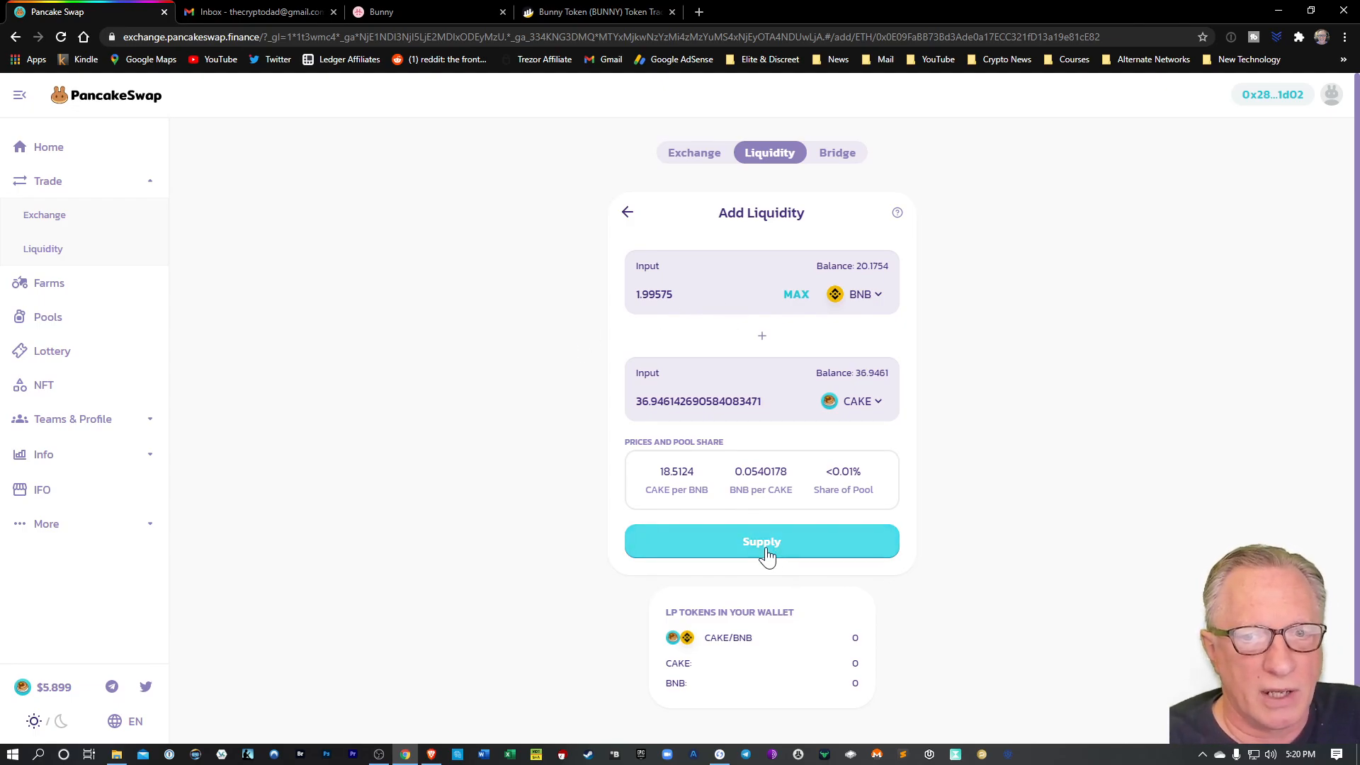
pyautogui.click(762, 541)
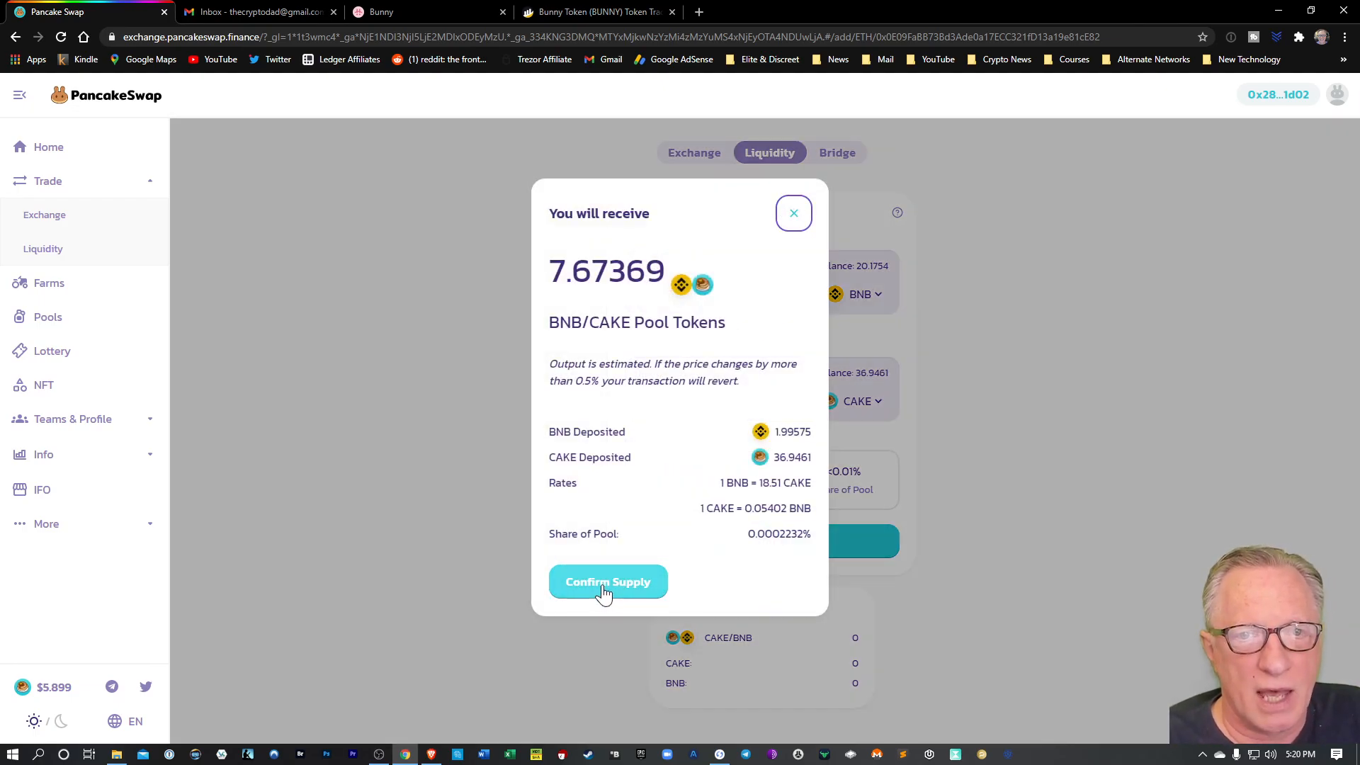
pyautogui.click(608, 582)
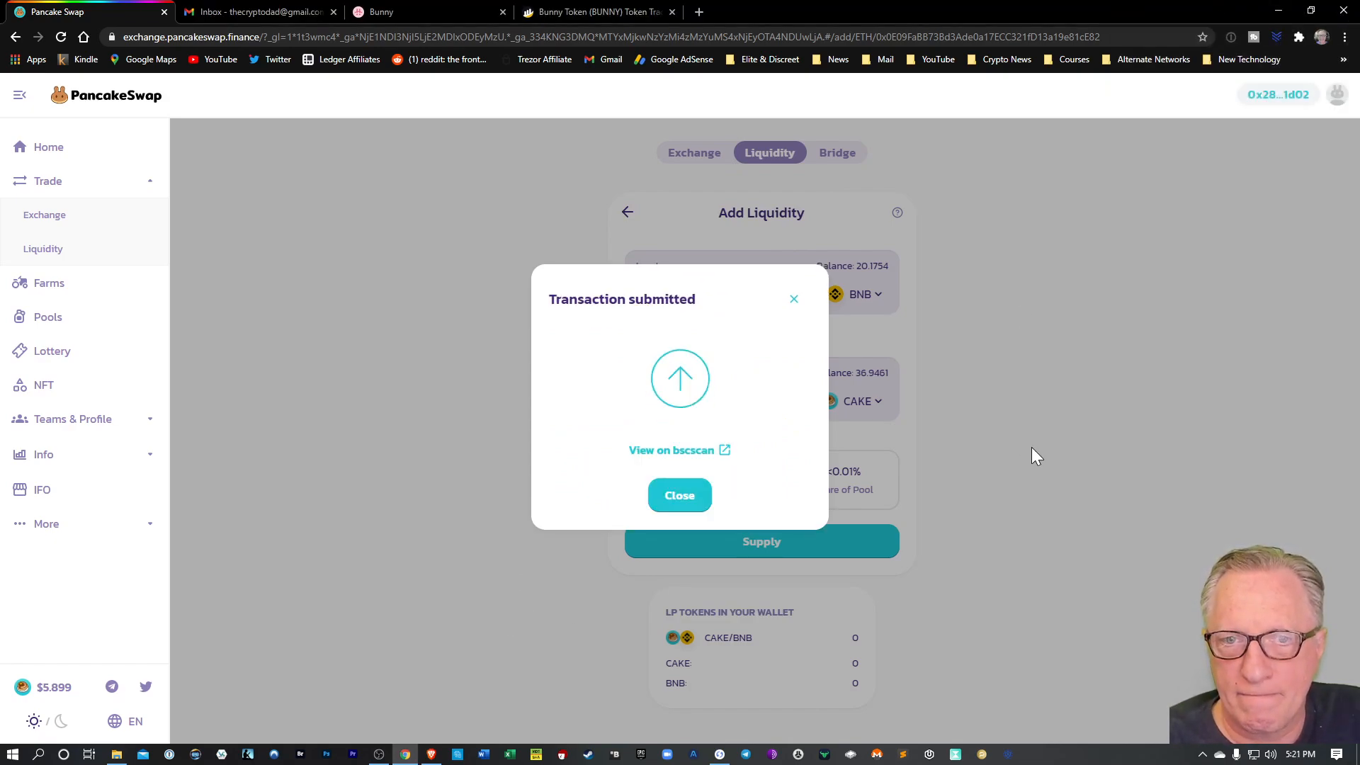
pyautogui.moveTo(679, 495)
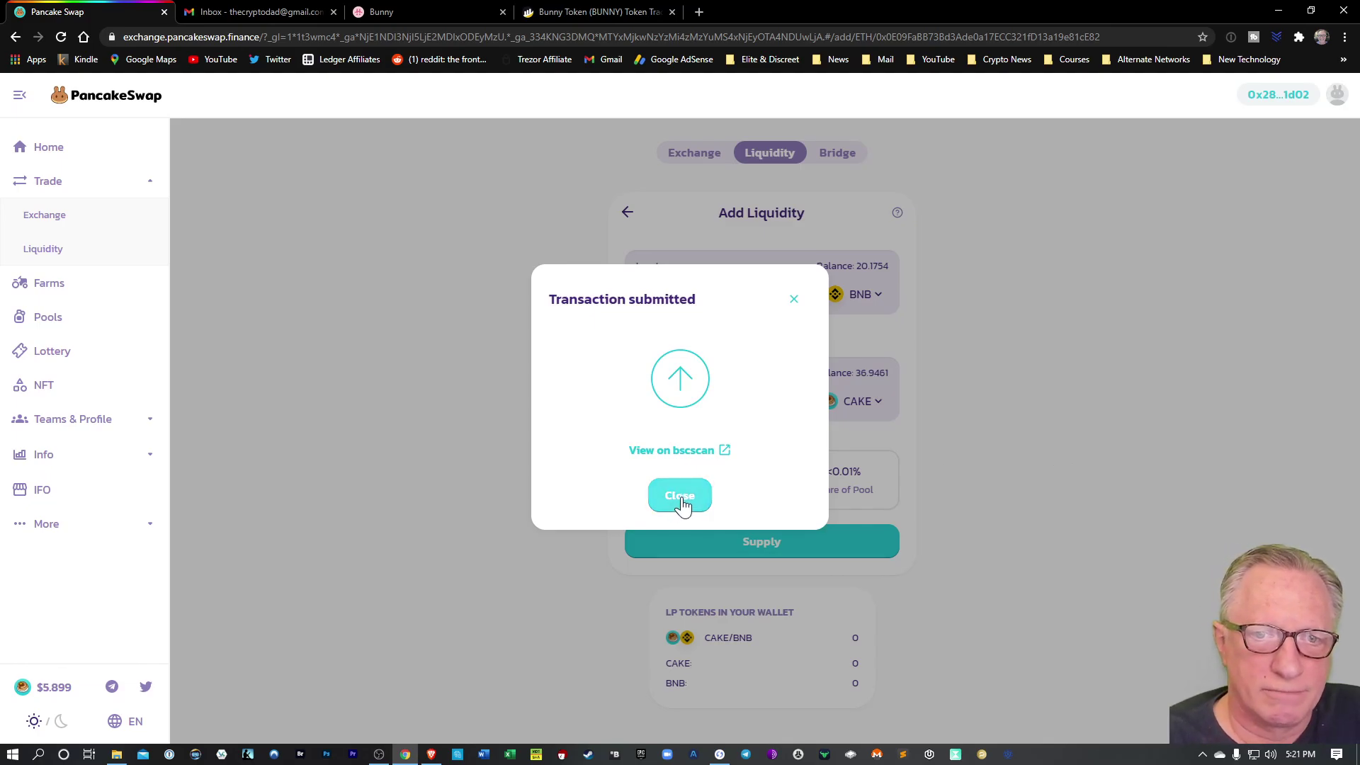
# Step: Expand the CAKE/BNB entry under Your Liquidity: 36.9432 CAKE, 1.99562 BNB, 7.673 pool tokens
pyautogui.click(679, 495)
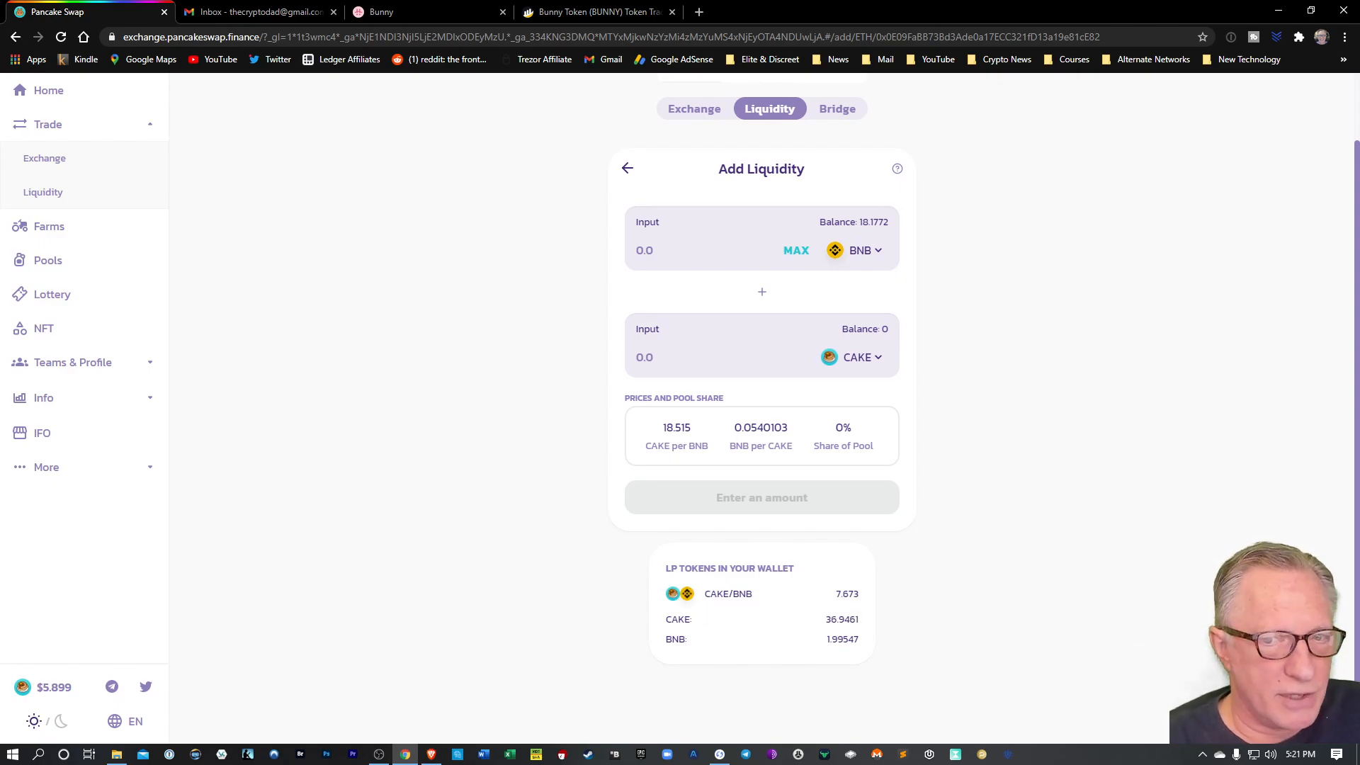
pyautogui.moveTo(538, 558)
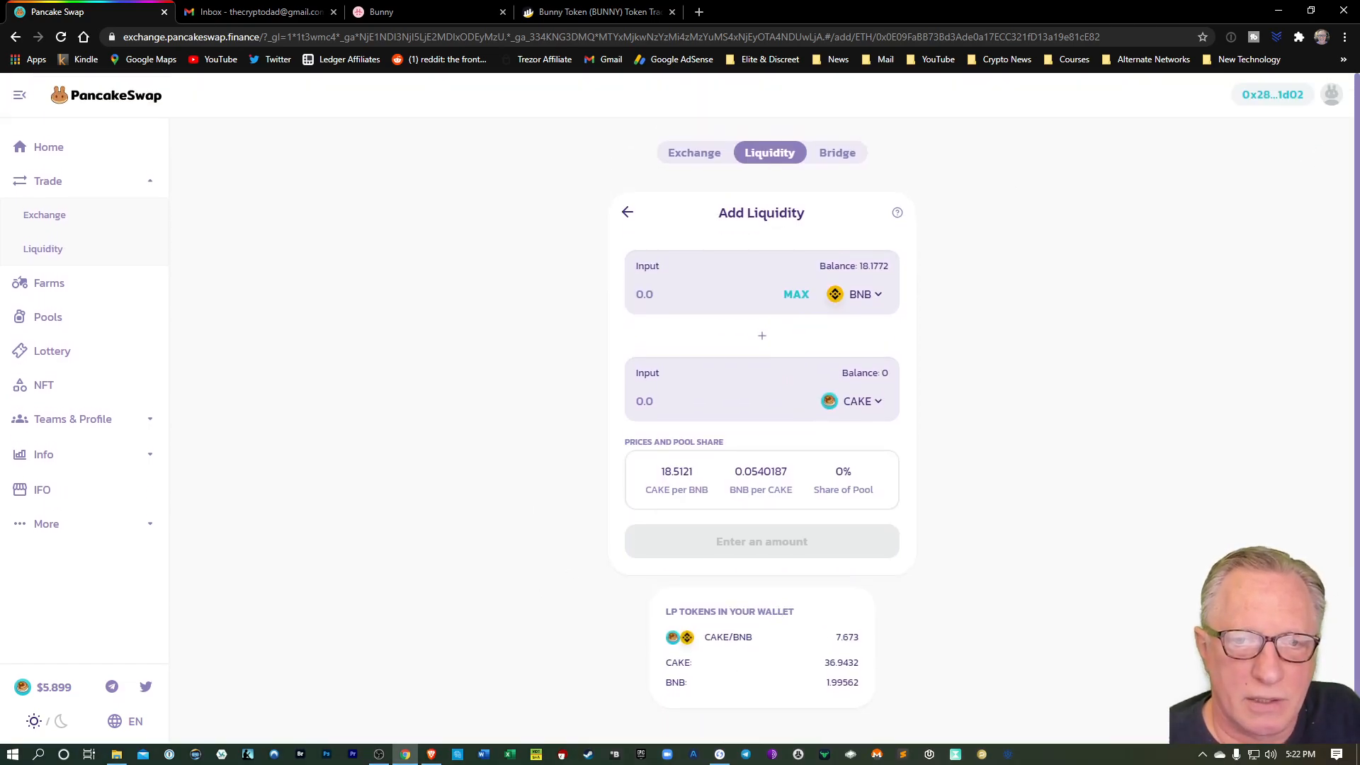
pyautogui.moveTo(763, 629)
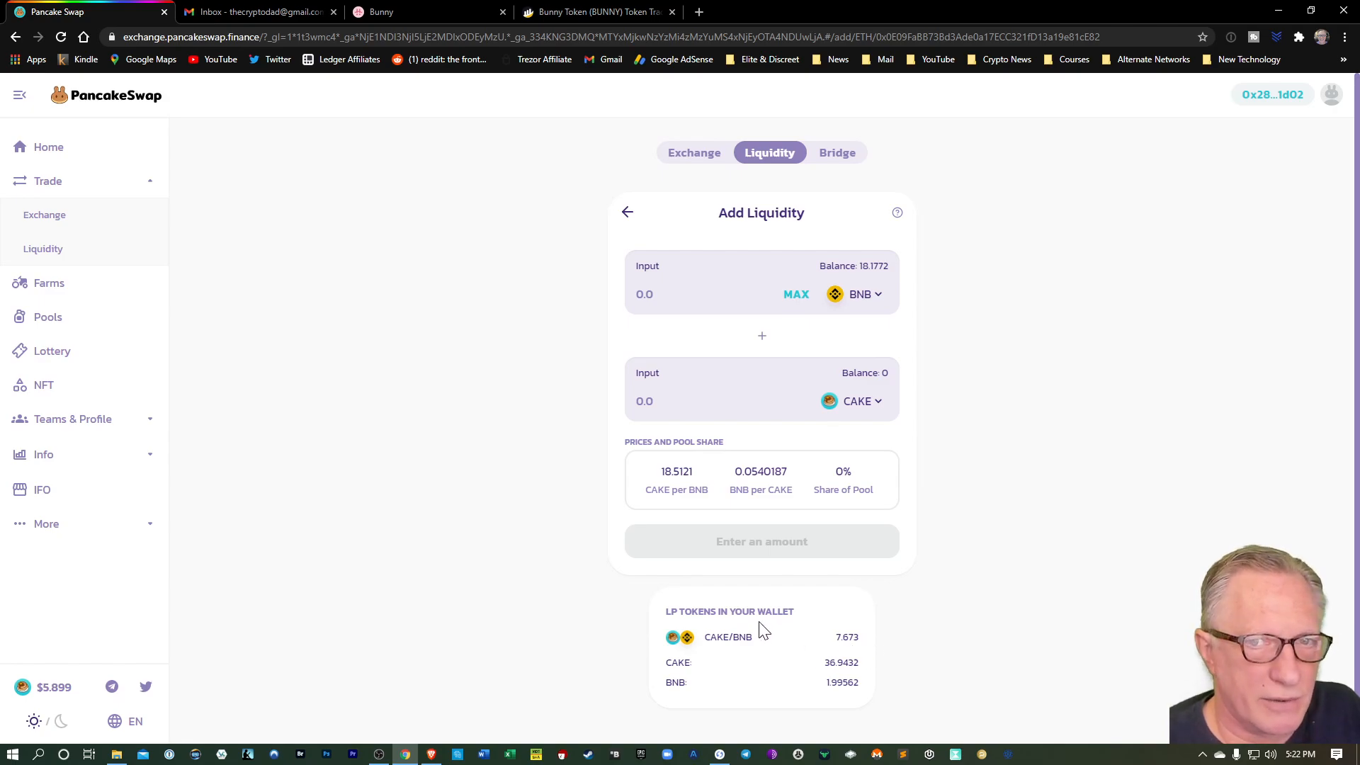
pyautogui.click(694, 152)
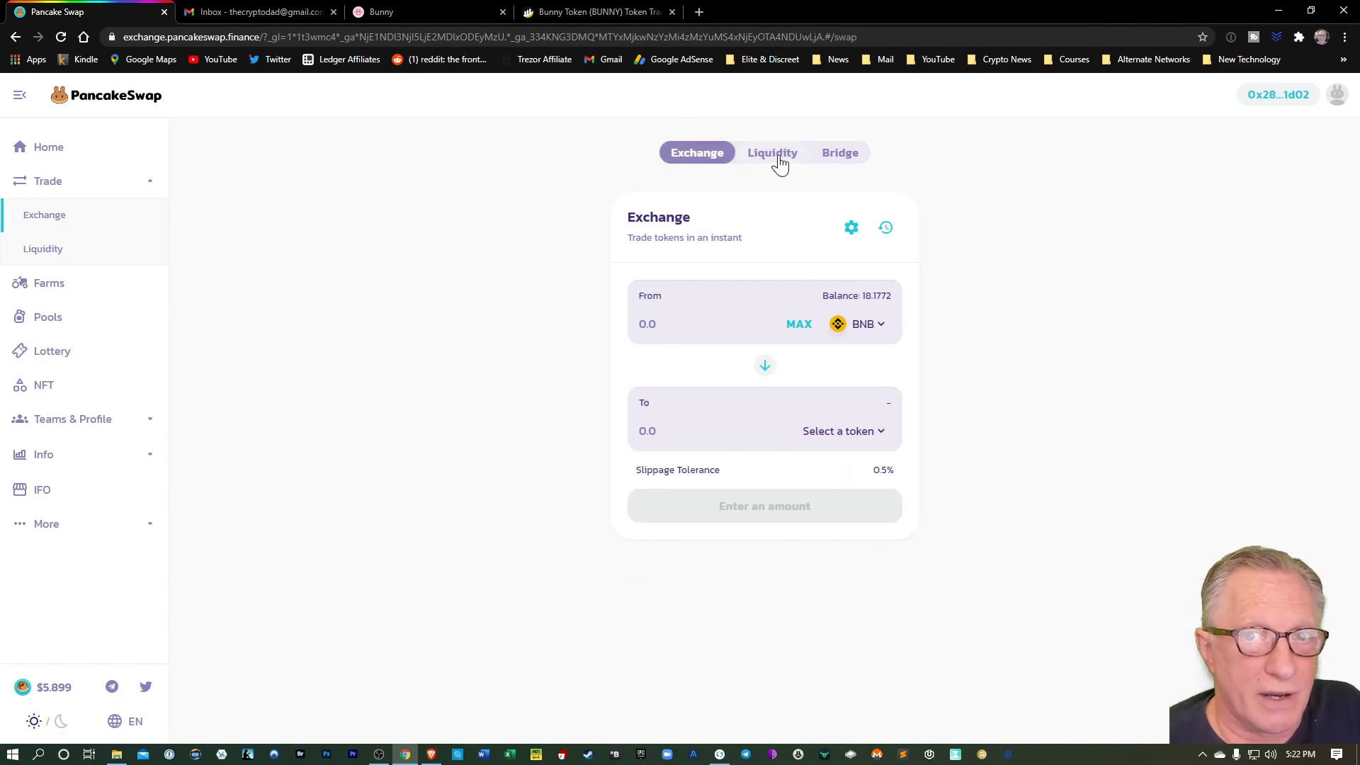
pyautogui.click(773, 153)
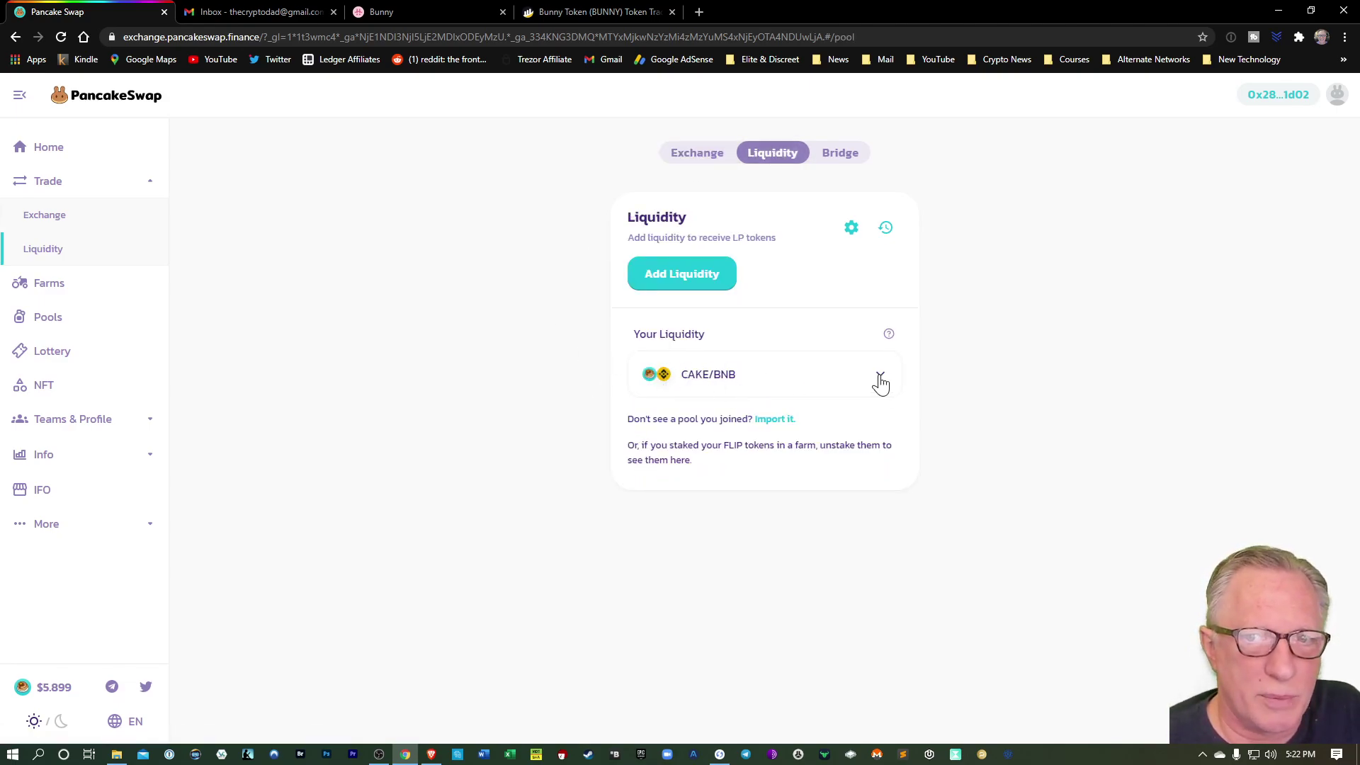
pyautogui.click(880, 375)
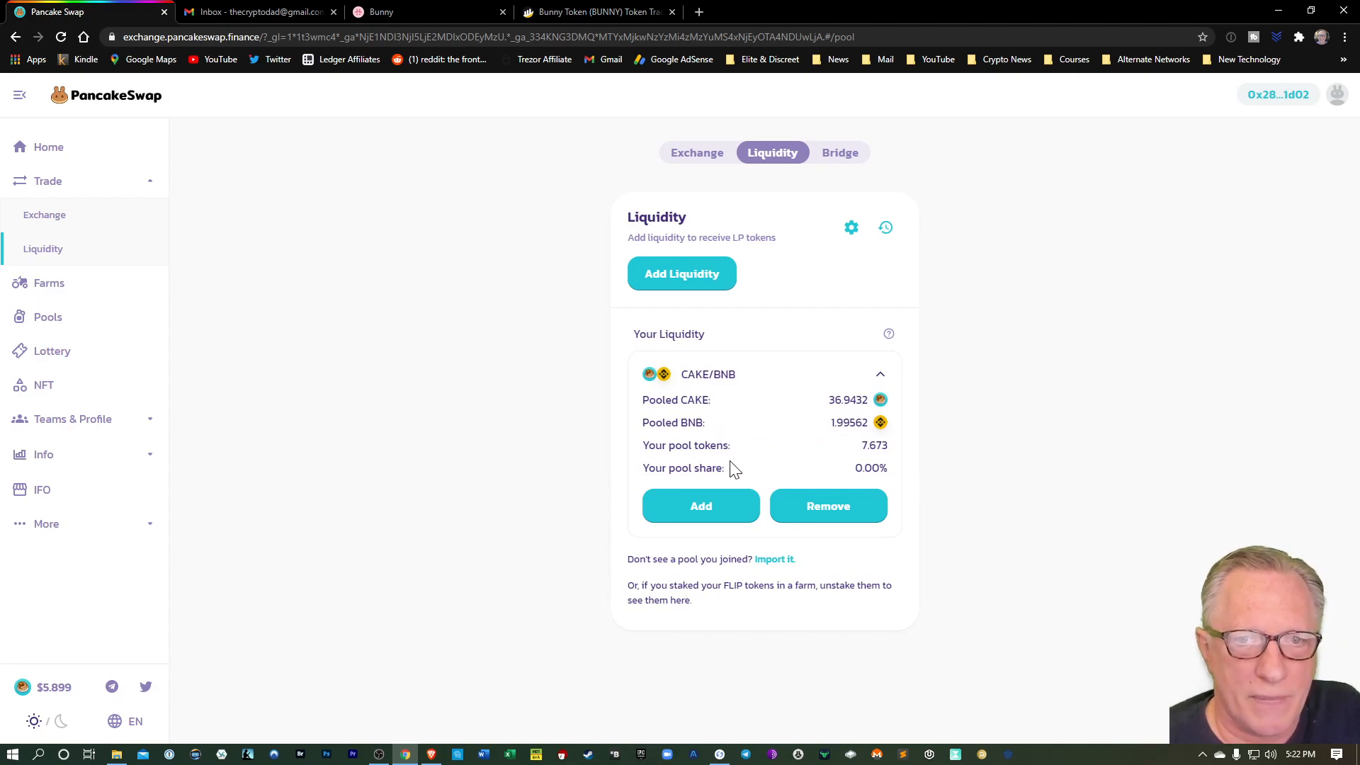
pyautogui.moveTo(501, 410)
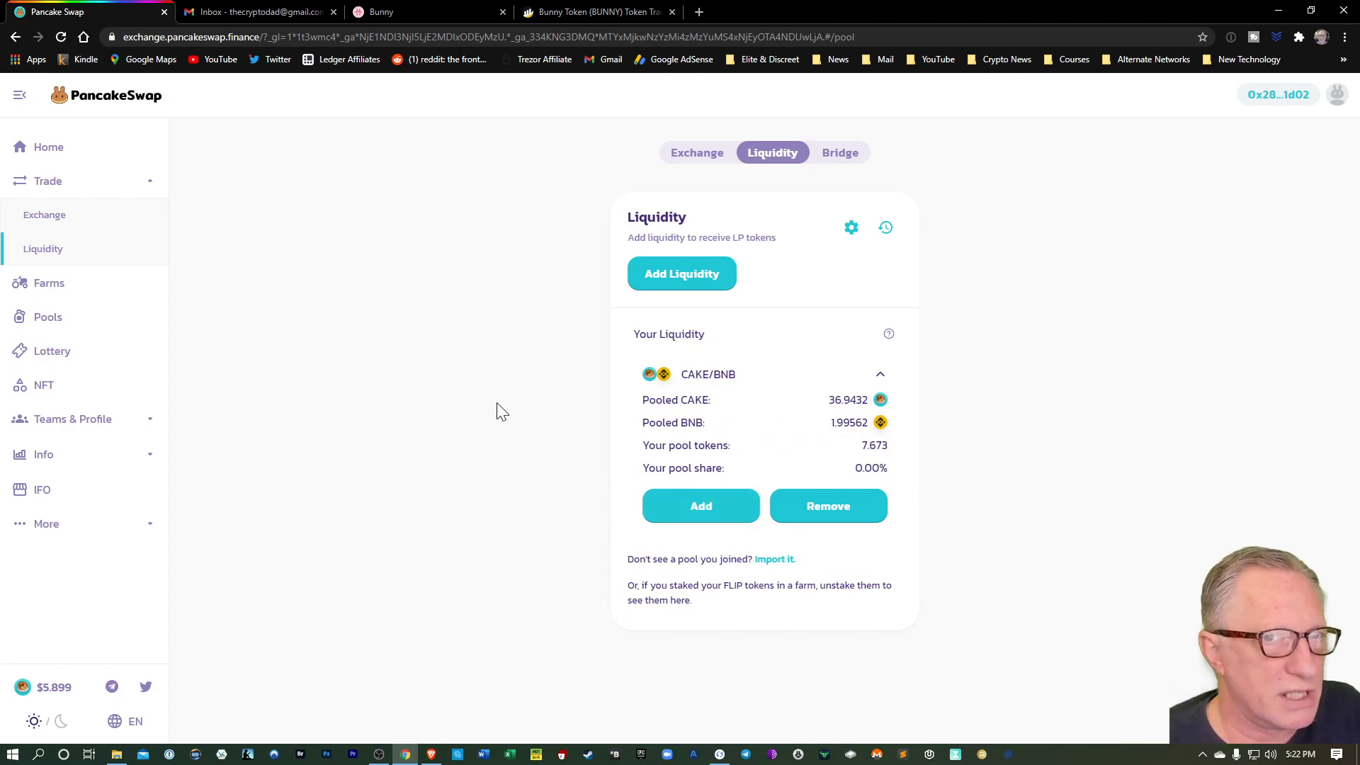
pyautogui.moveTo(449, 299)
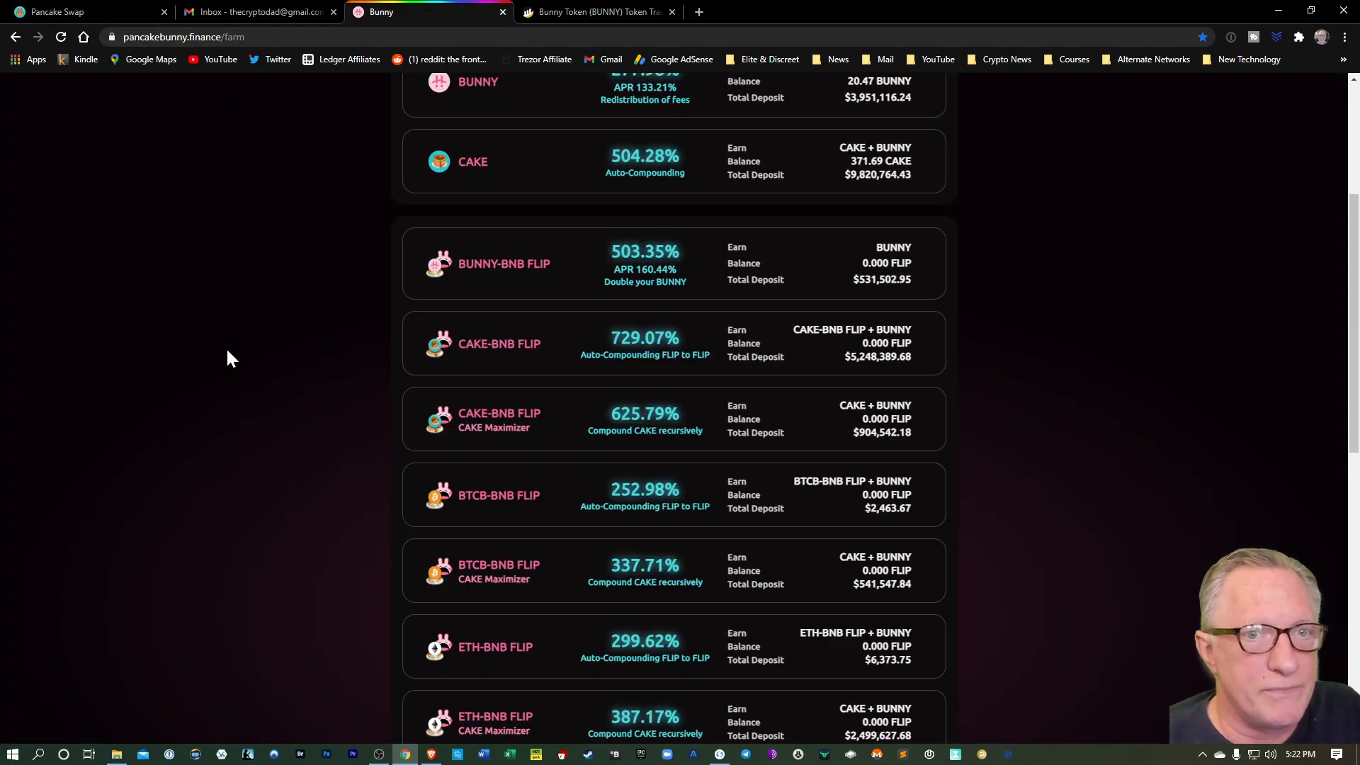
pyautogui.moveTo(526, 362)
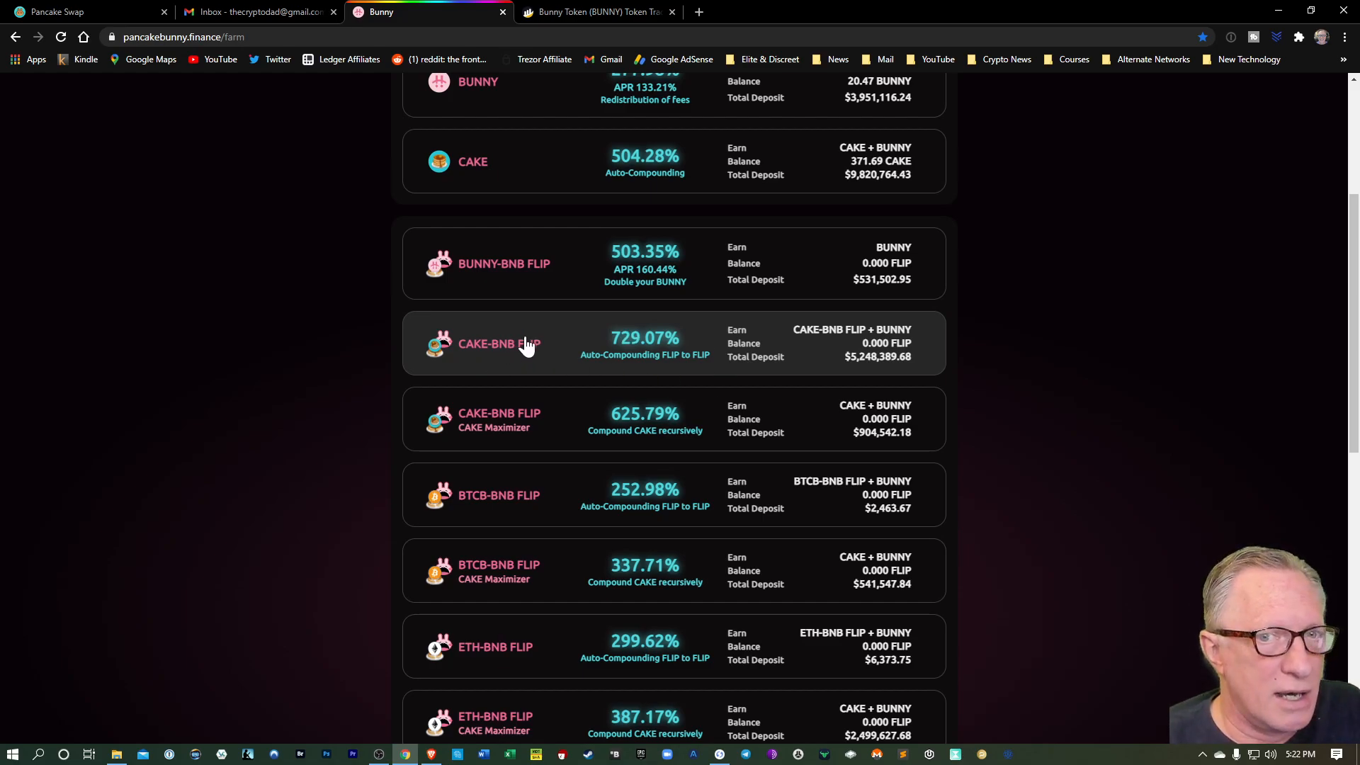
pyautogui.moveTo(500, 350)
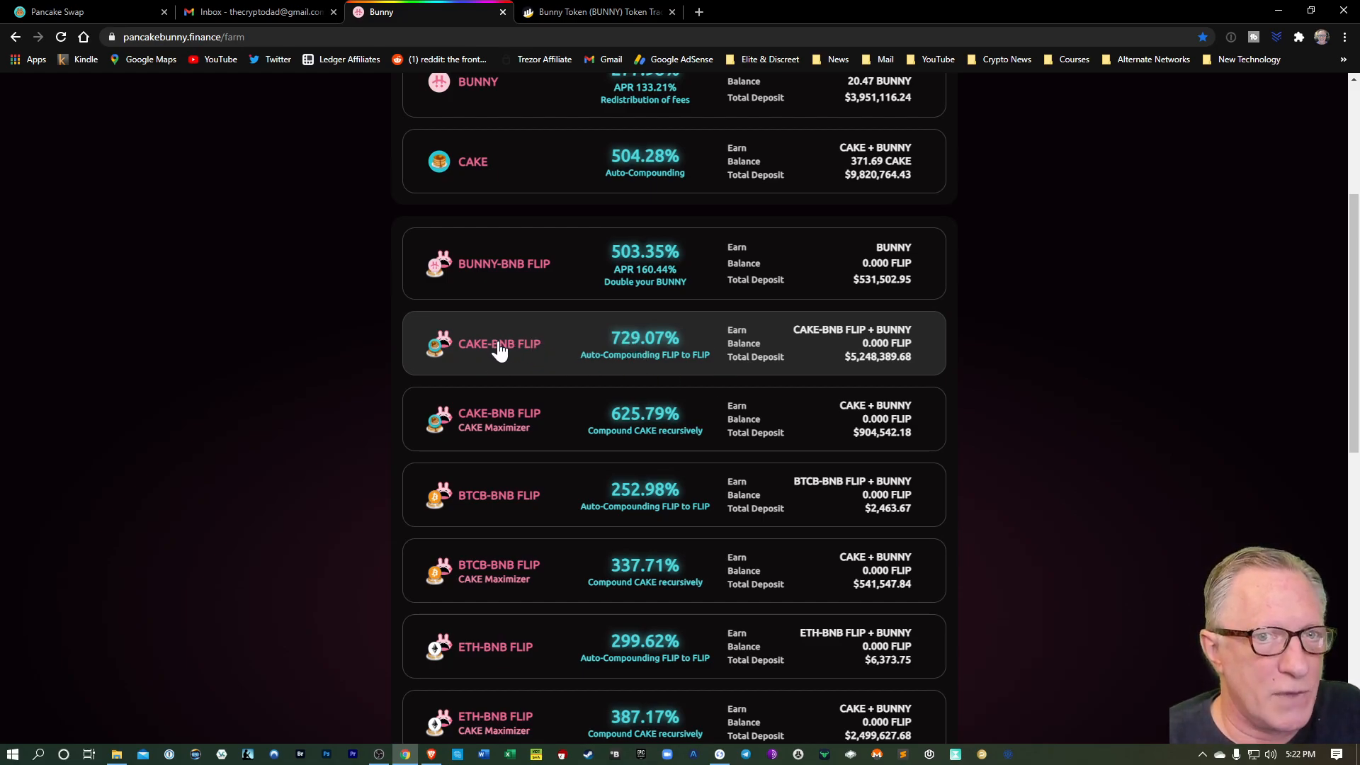
# Step: Enter the full 7.67 FLIP balance in the CAKE-BNB FLIP vault and confirm the spending approval
pyautogui.click(499, 343)
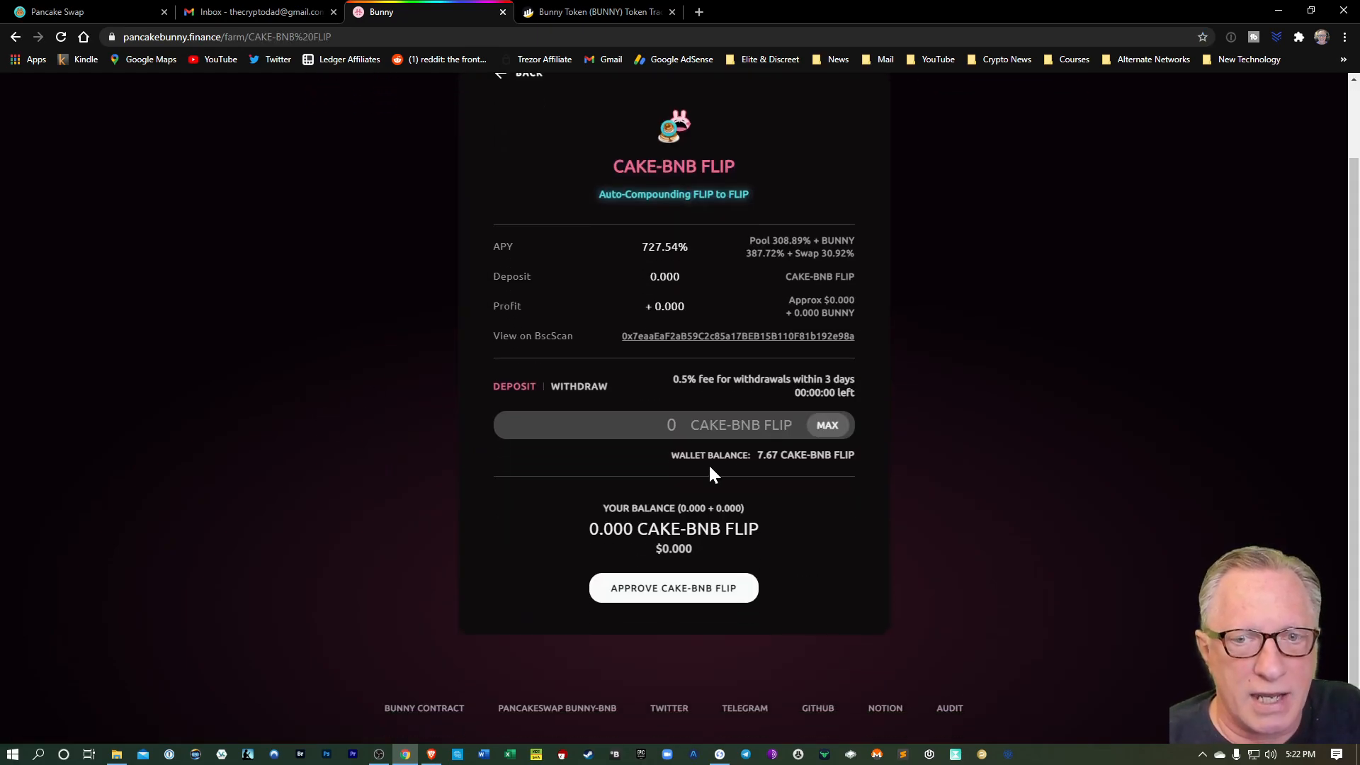
pyautogui.moveTo(810, 476)
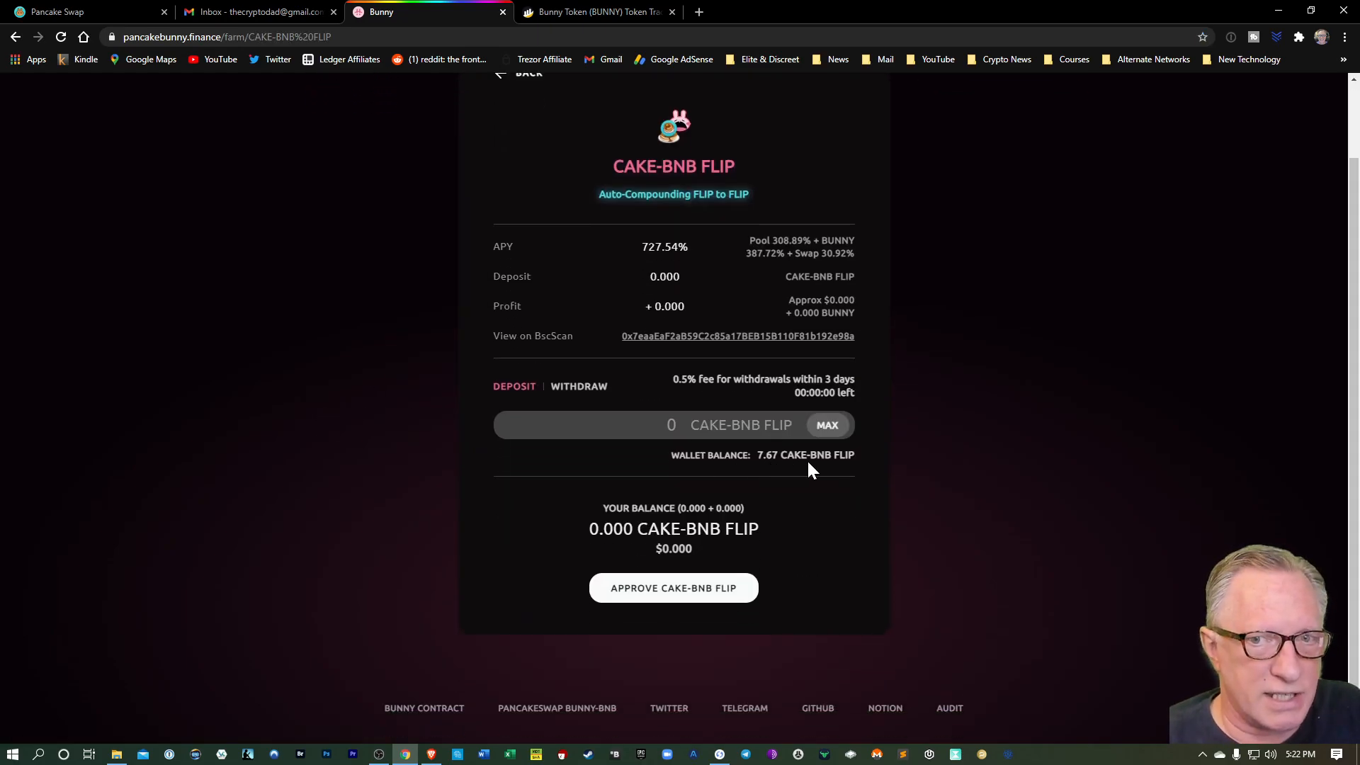
pyautogui.moveTo(903, 470)
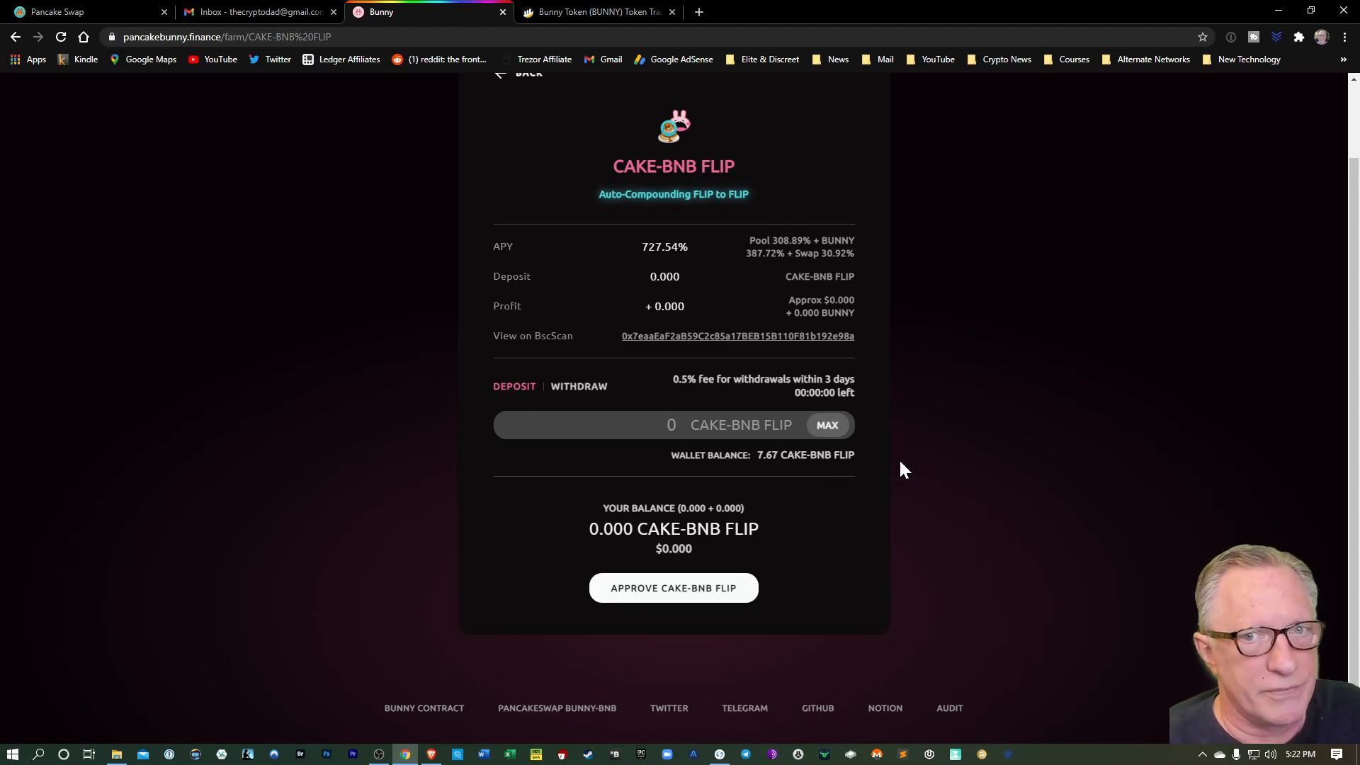
pyautogui.moveTo(699, 460)
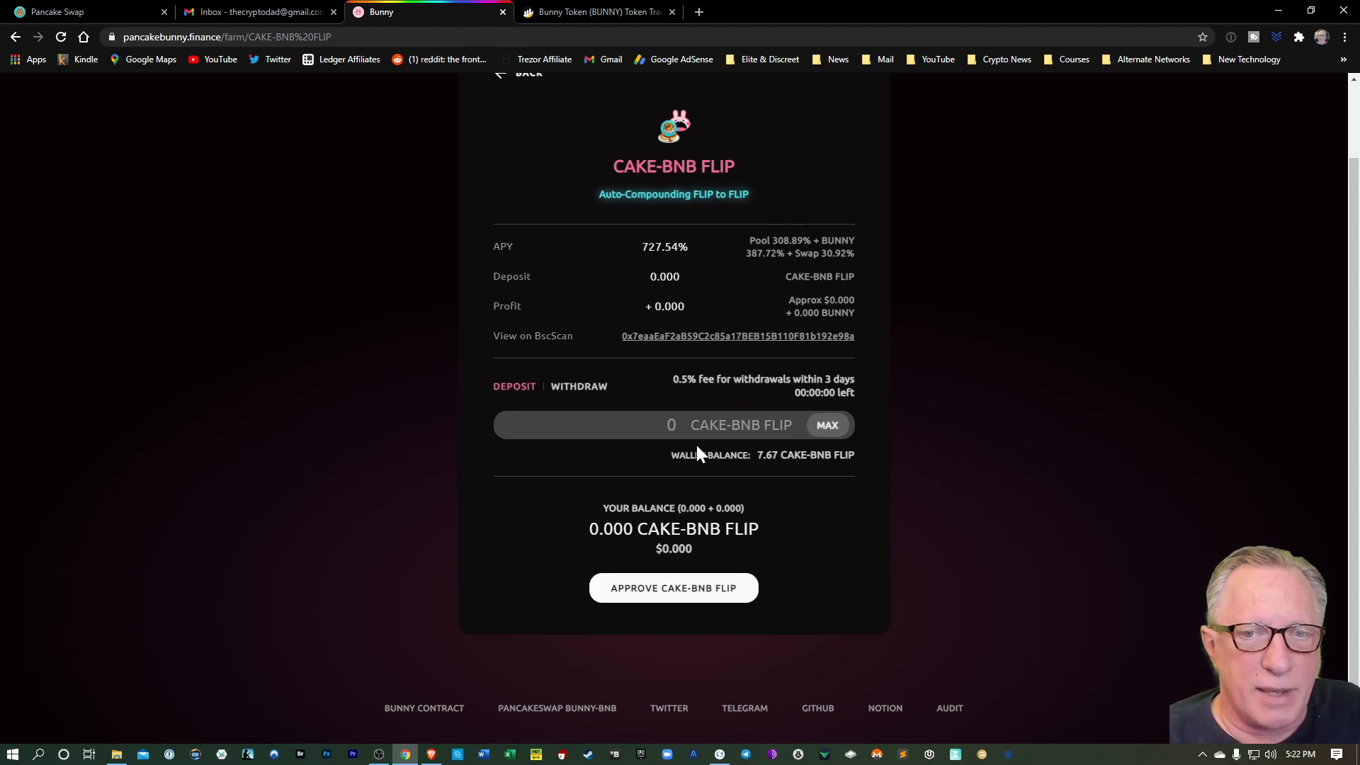
pyautogui.click(828, 425)
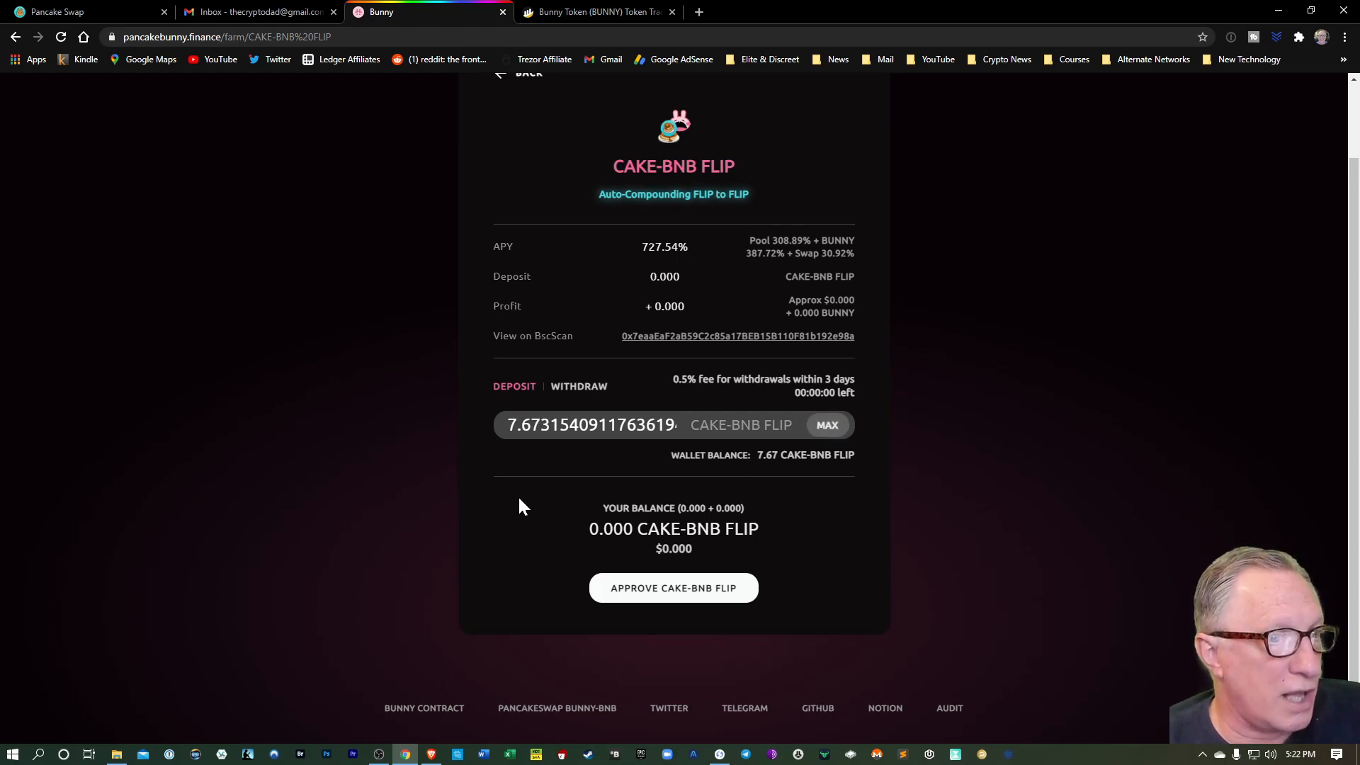
pyautogui.moveTo(865, 529)
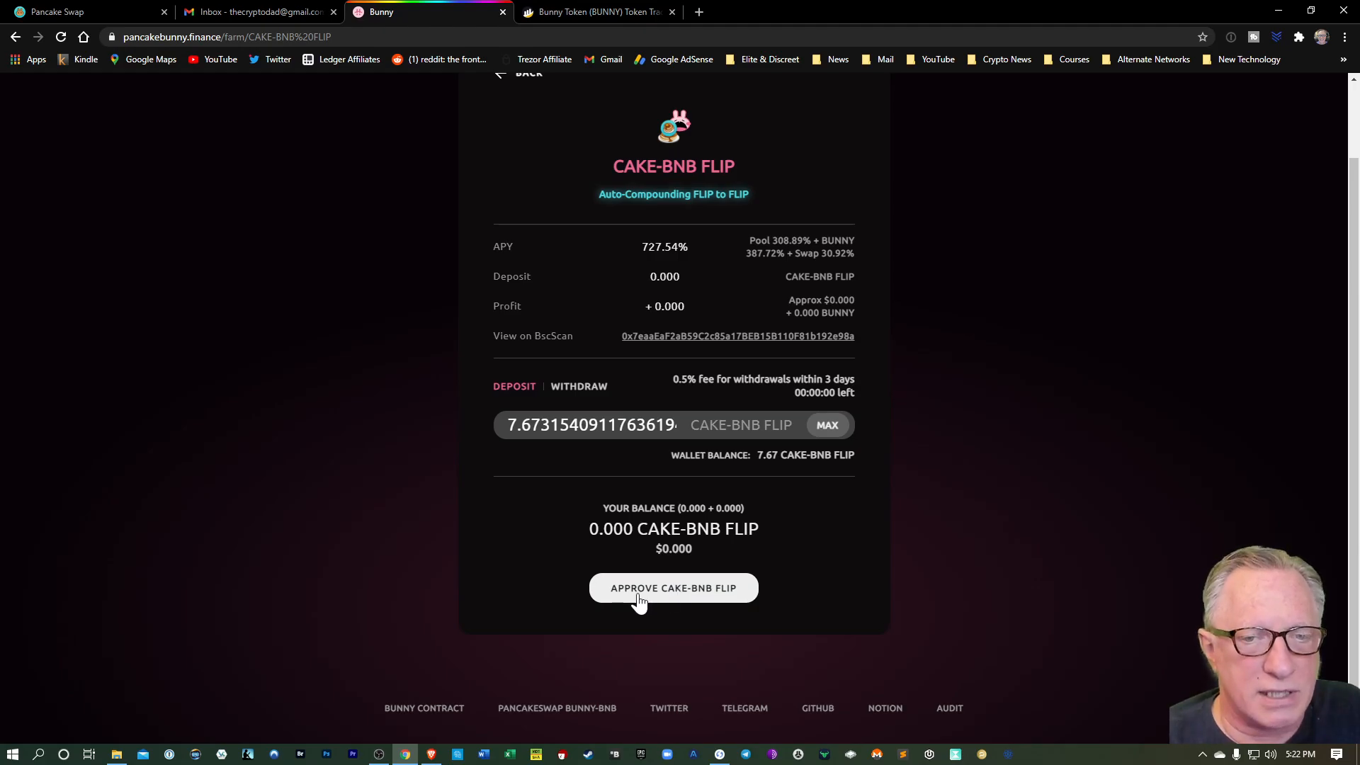
pyautogui.click(673, 588)
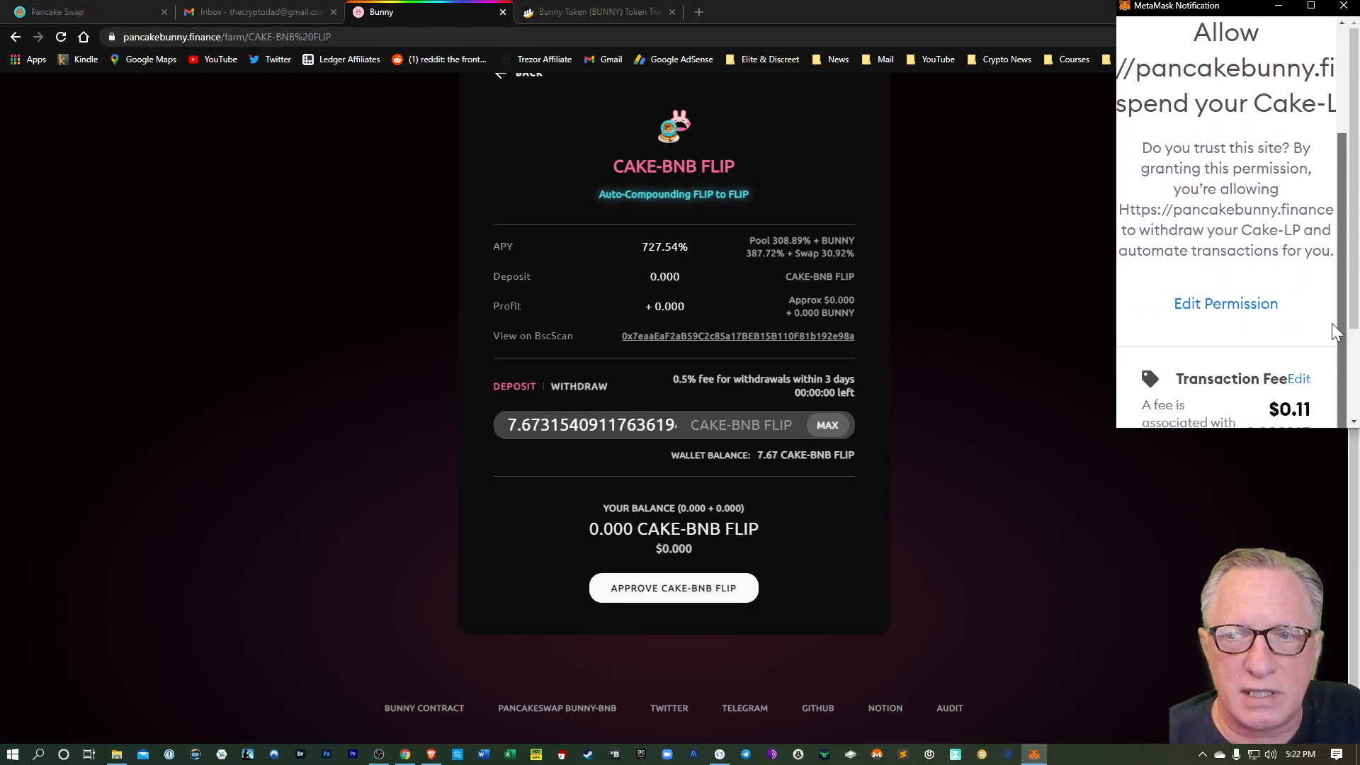
pyautogui.scroll(-3)
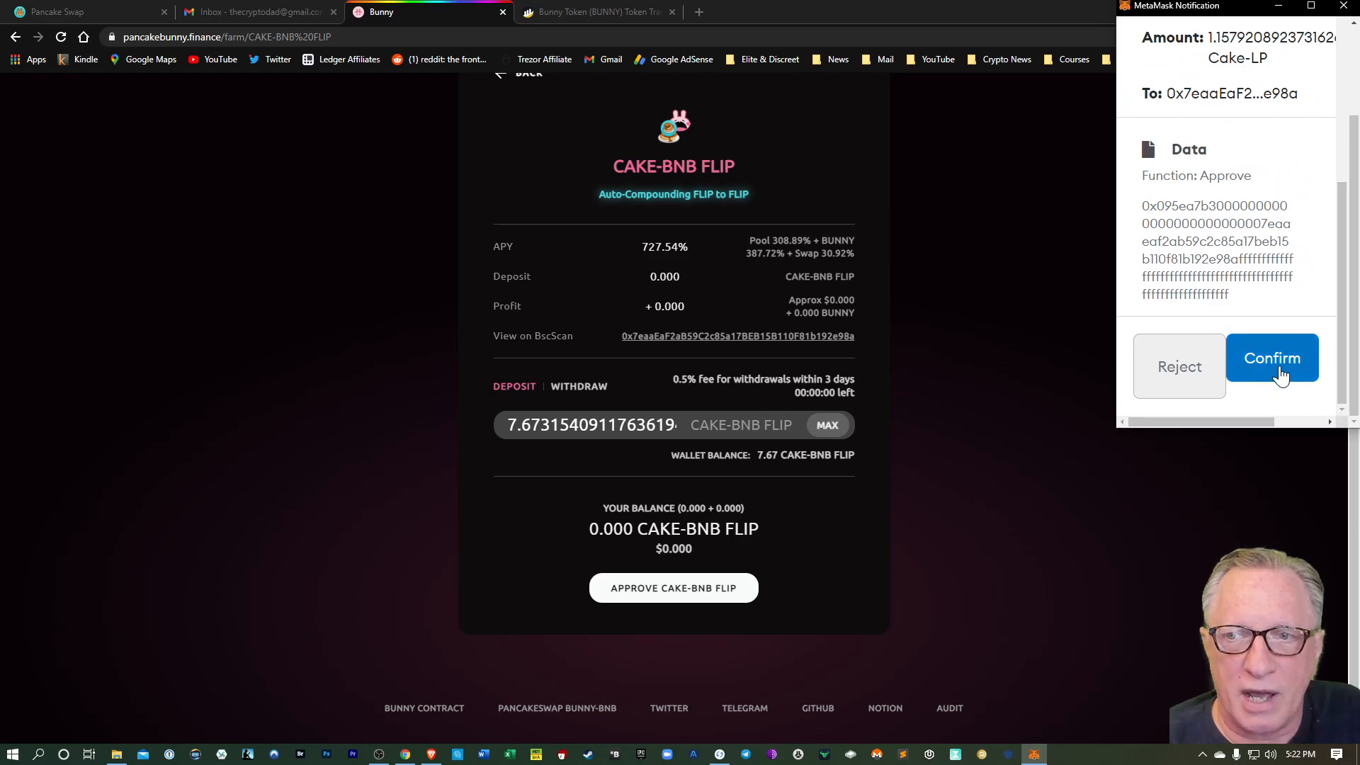
pyautogui.click(1272, 358)
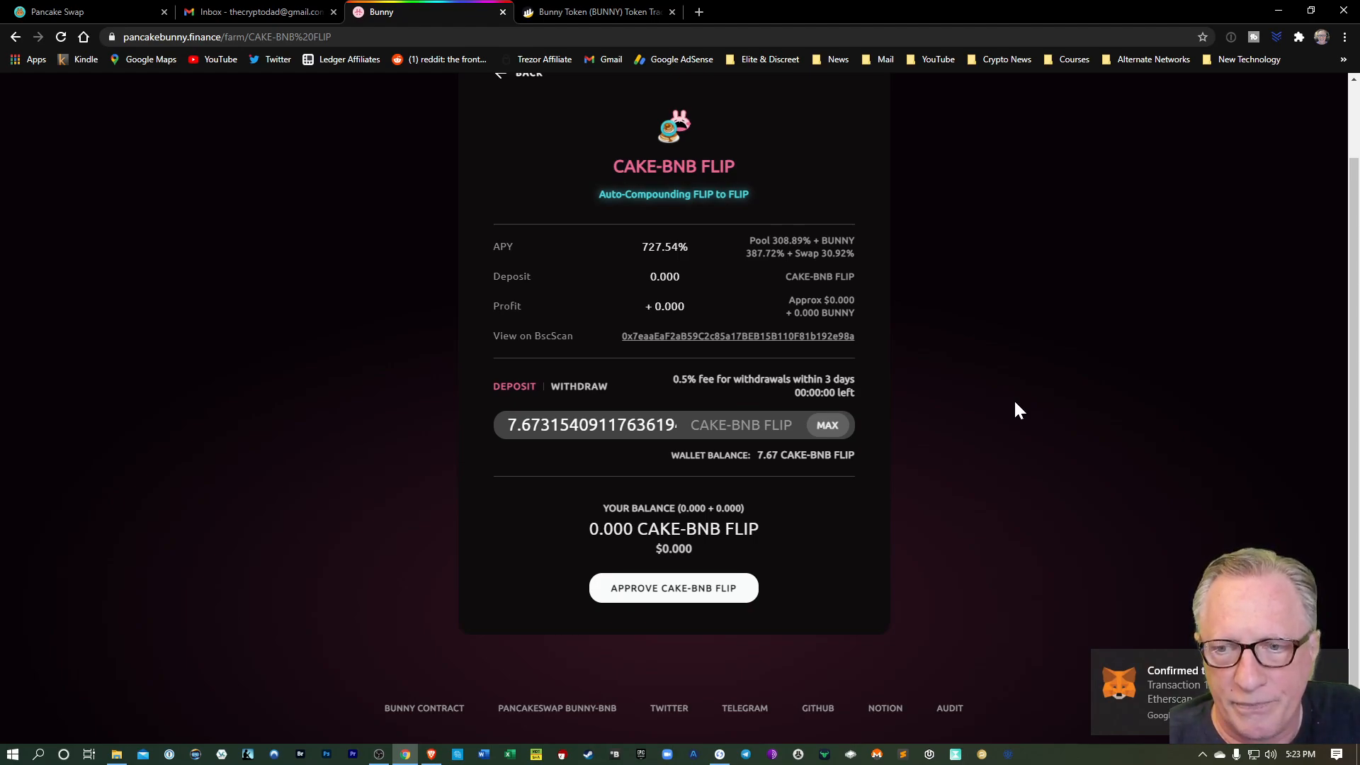
pyautogui.moveTo(982, 450)
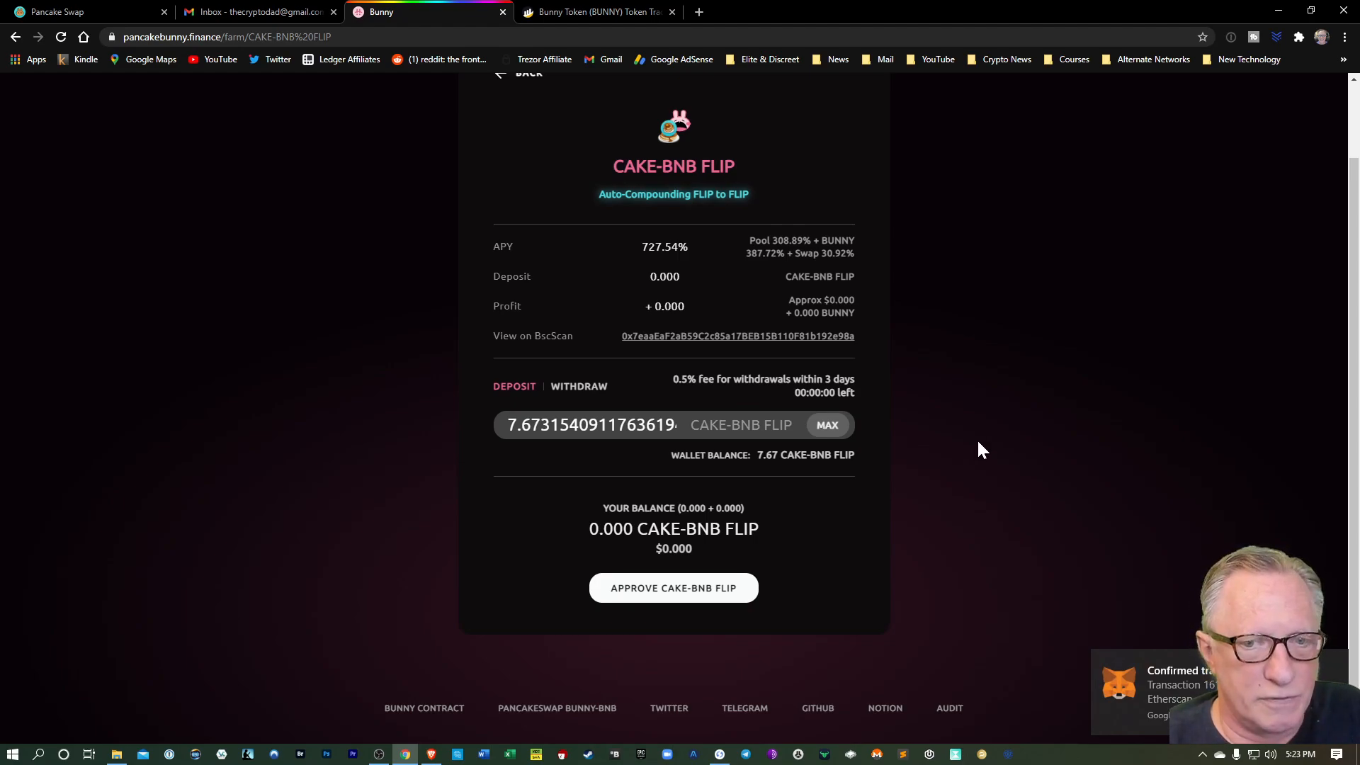
pyautogui.moveTo(1025, 442)
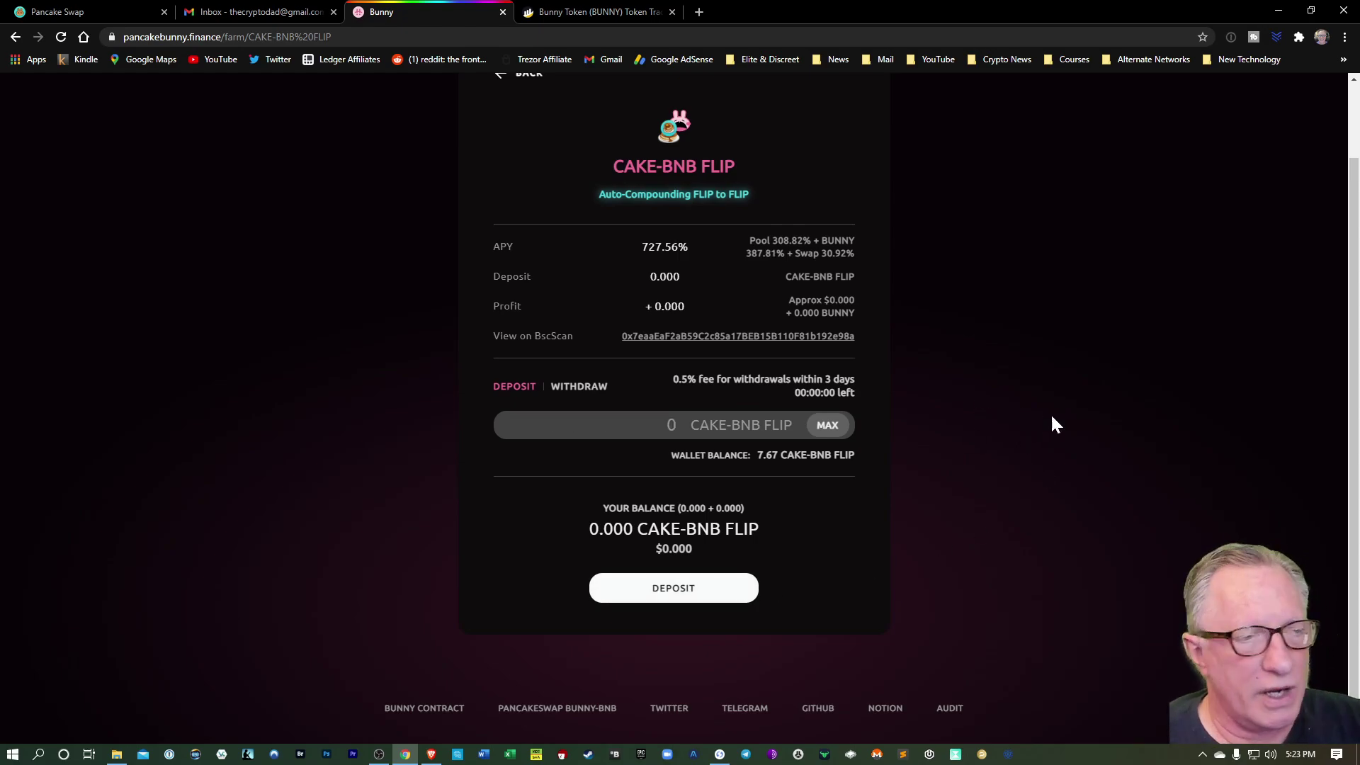
pyautogui.moveTo(763, 470)
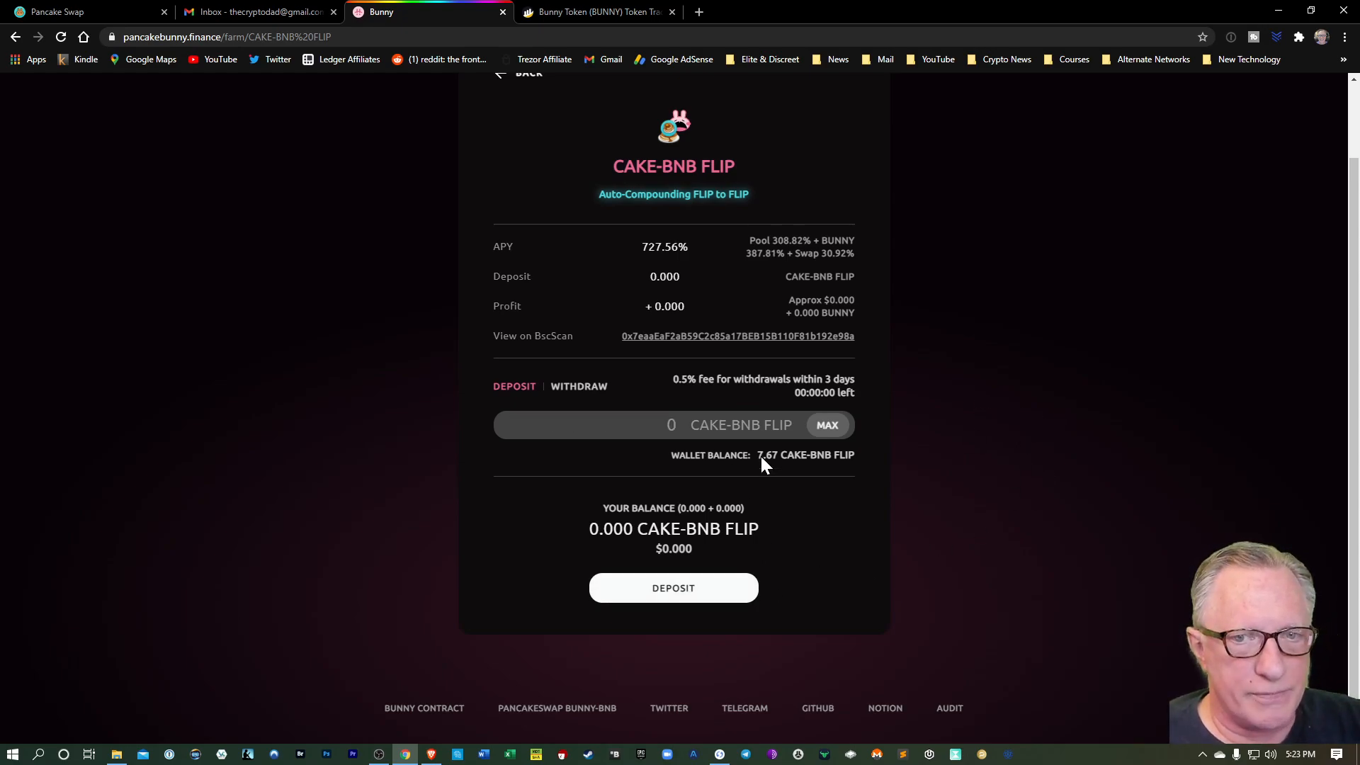
# Step: Deposit the full 7.67 FLIP balance into the CAKE-BNB FLIP vault
pyautogui.click(828, 425)
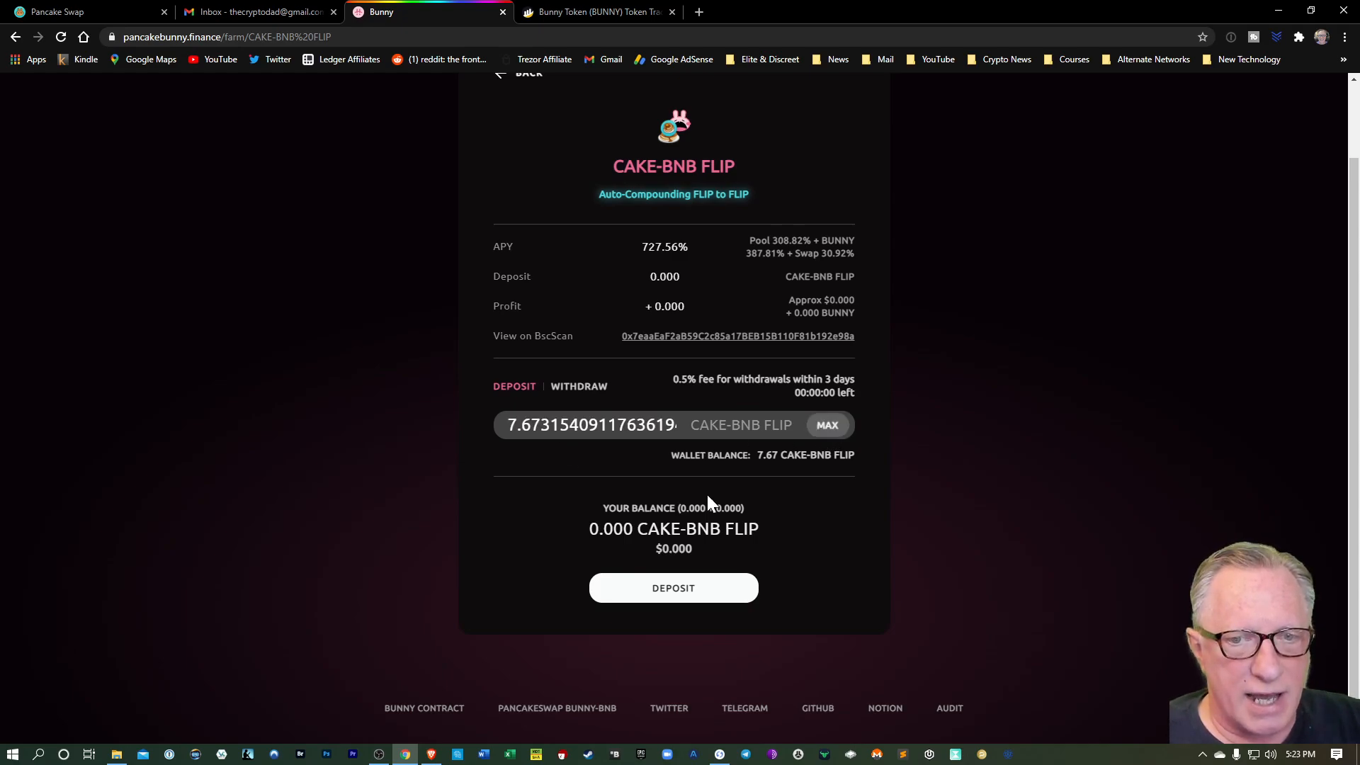
pyautogui.click(673, 588)
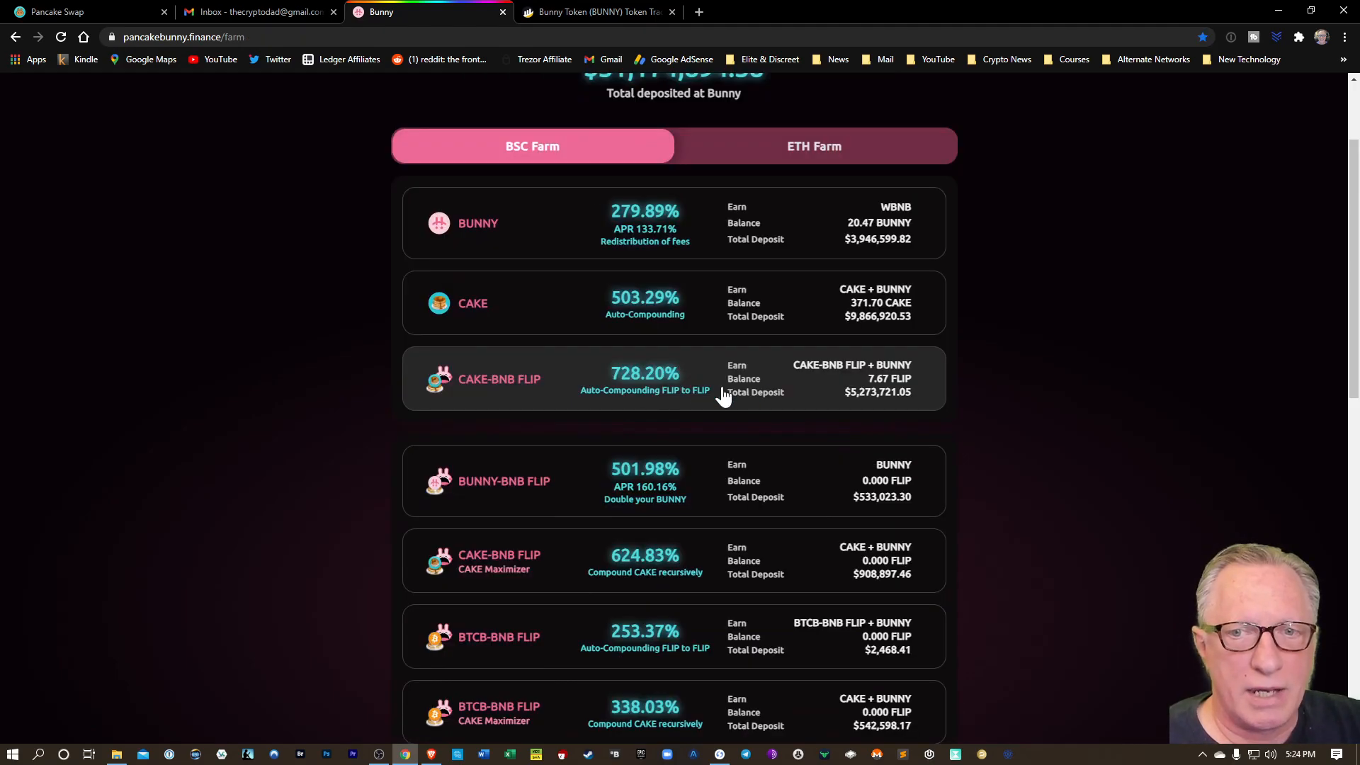
pyautogui.moveTo(888, 396)
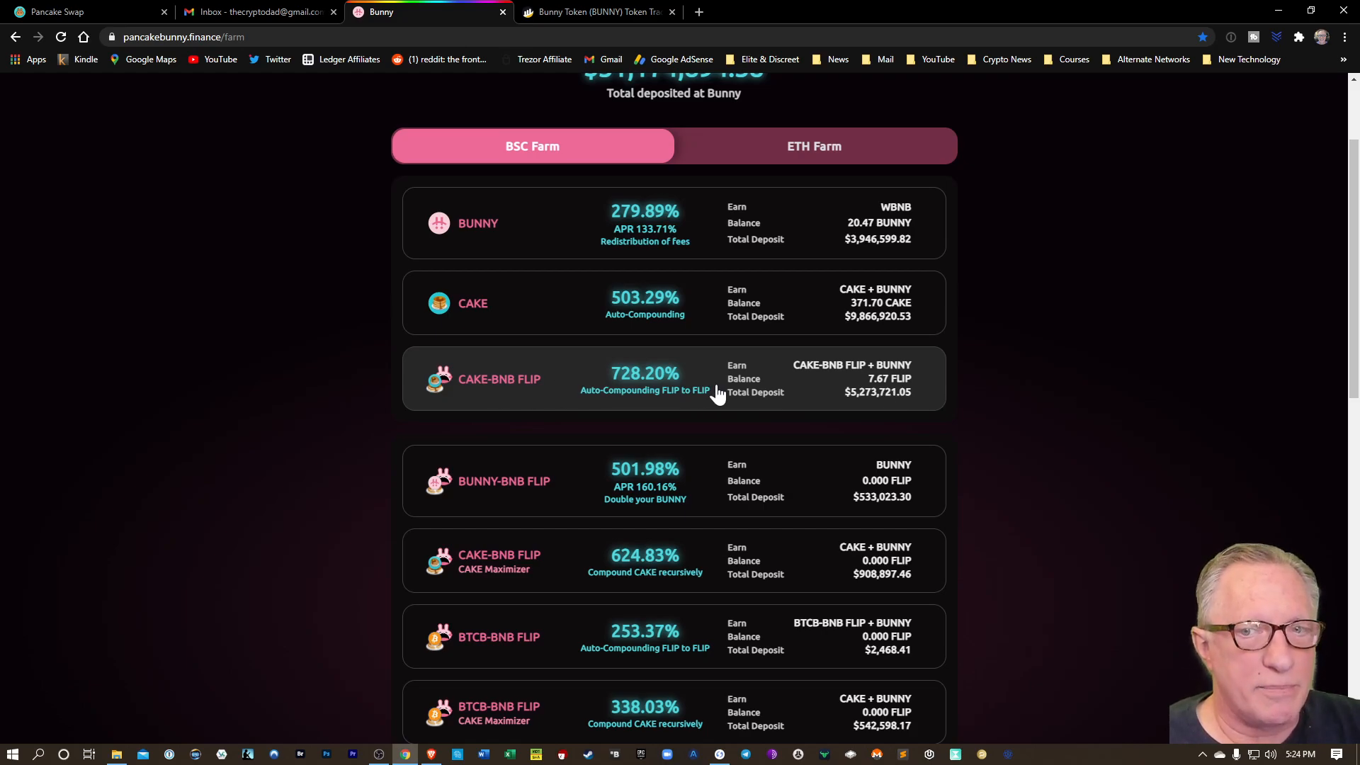
# Step: Reopen PancakeSwap's Add Liquidity form with BNB as the first token
pyautogui.scroll(-3)
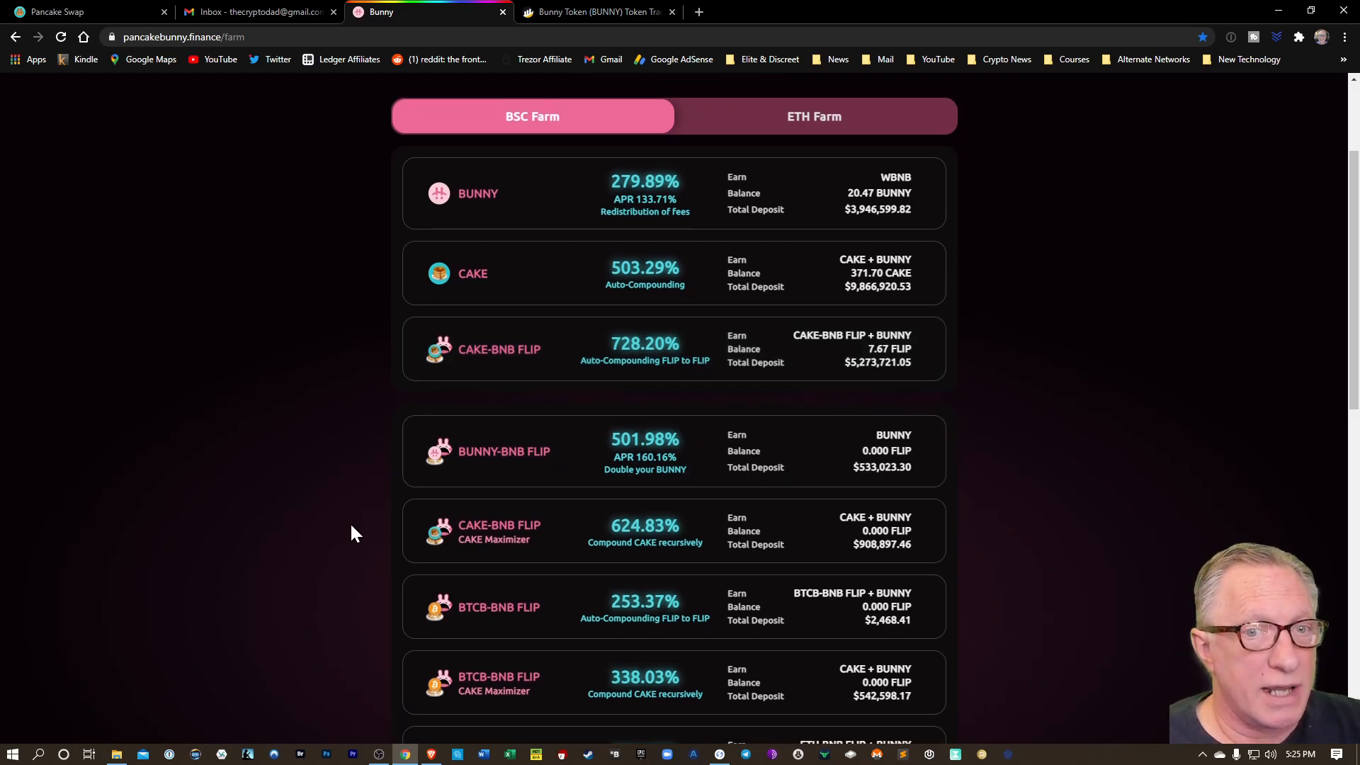
pyautogui.scroll(-3)
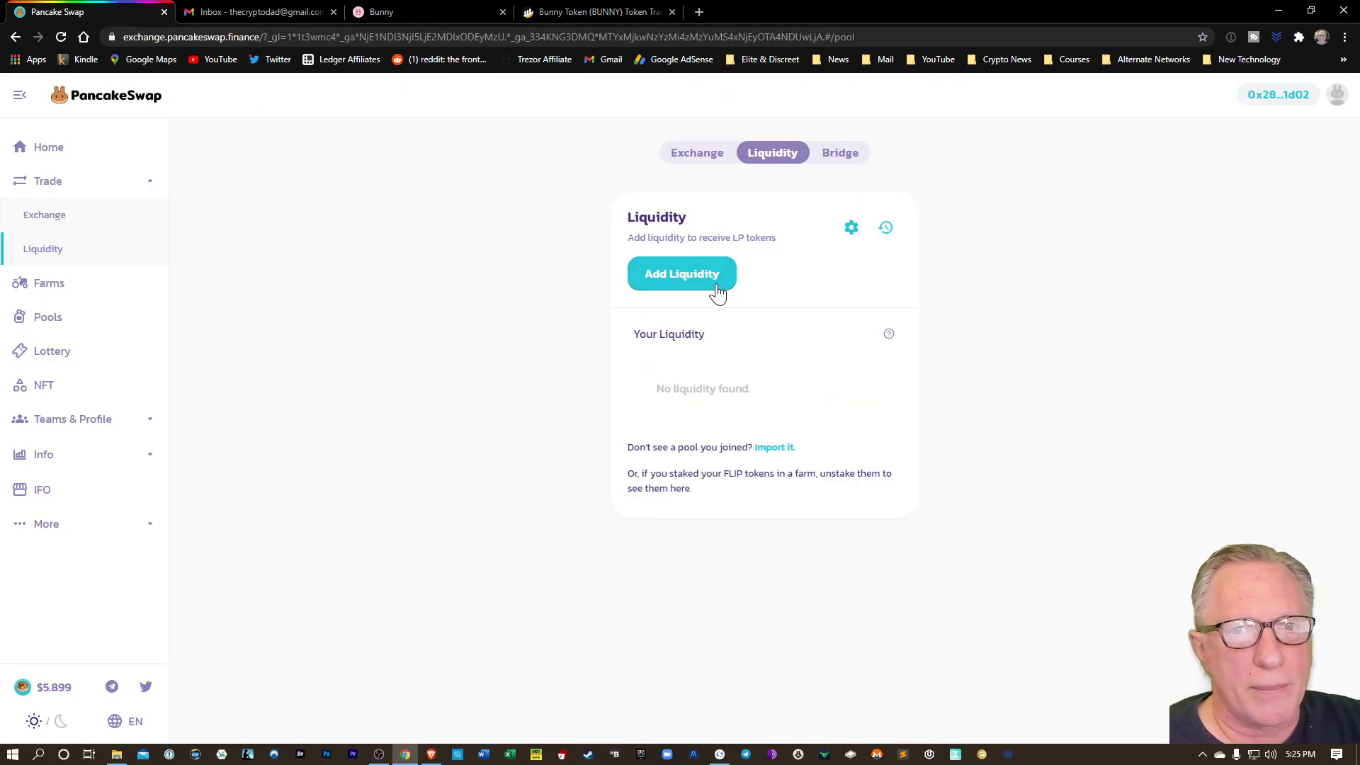
pyautogui.click(682, 273)
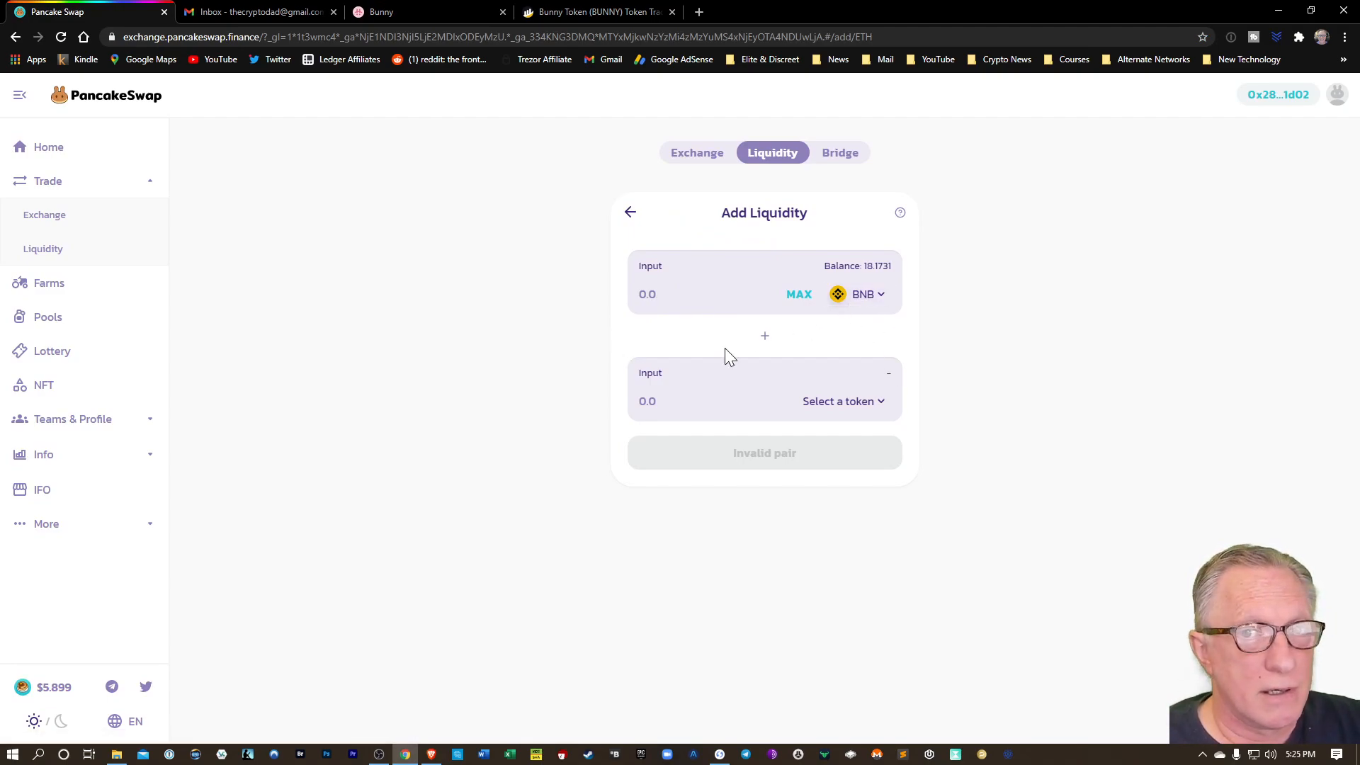
pyautogui.moveTo(259, 230)
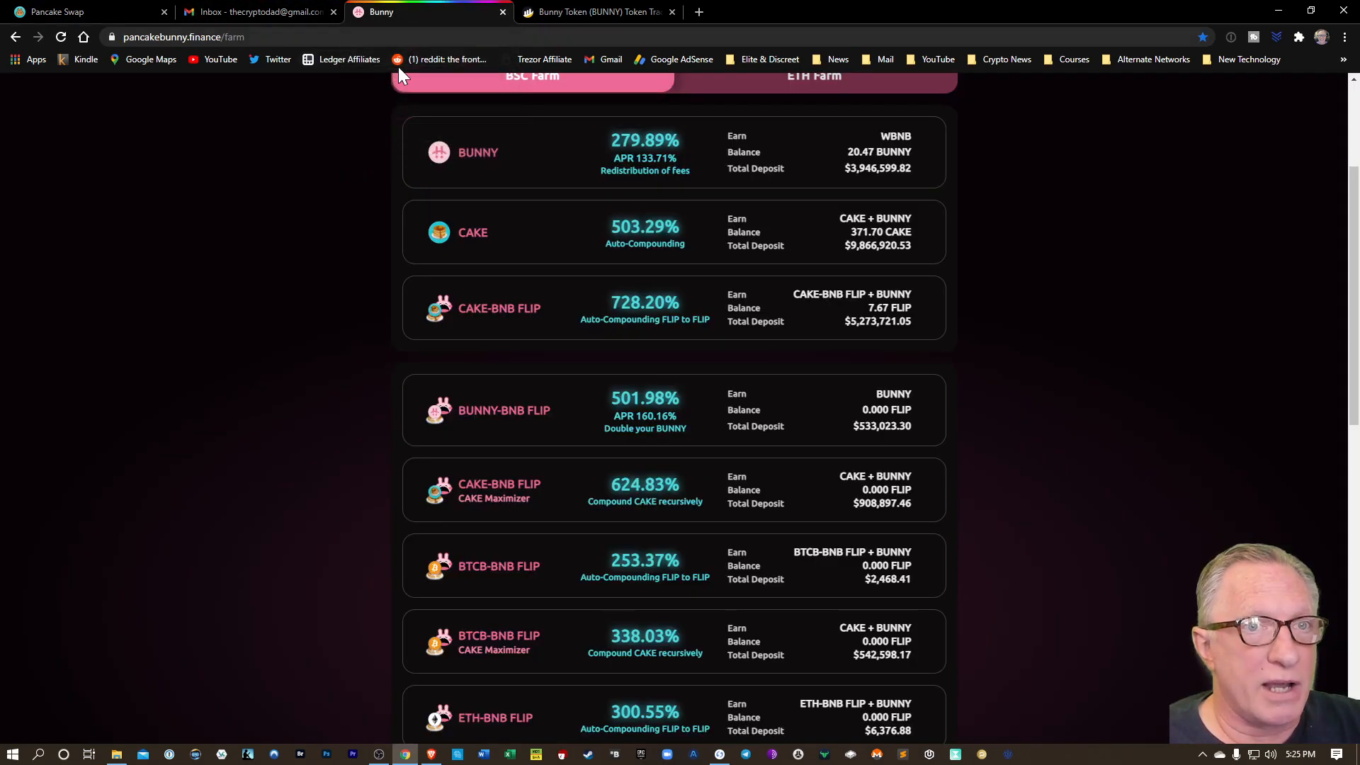
pyautogui.moveTo(306, 384)
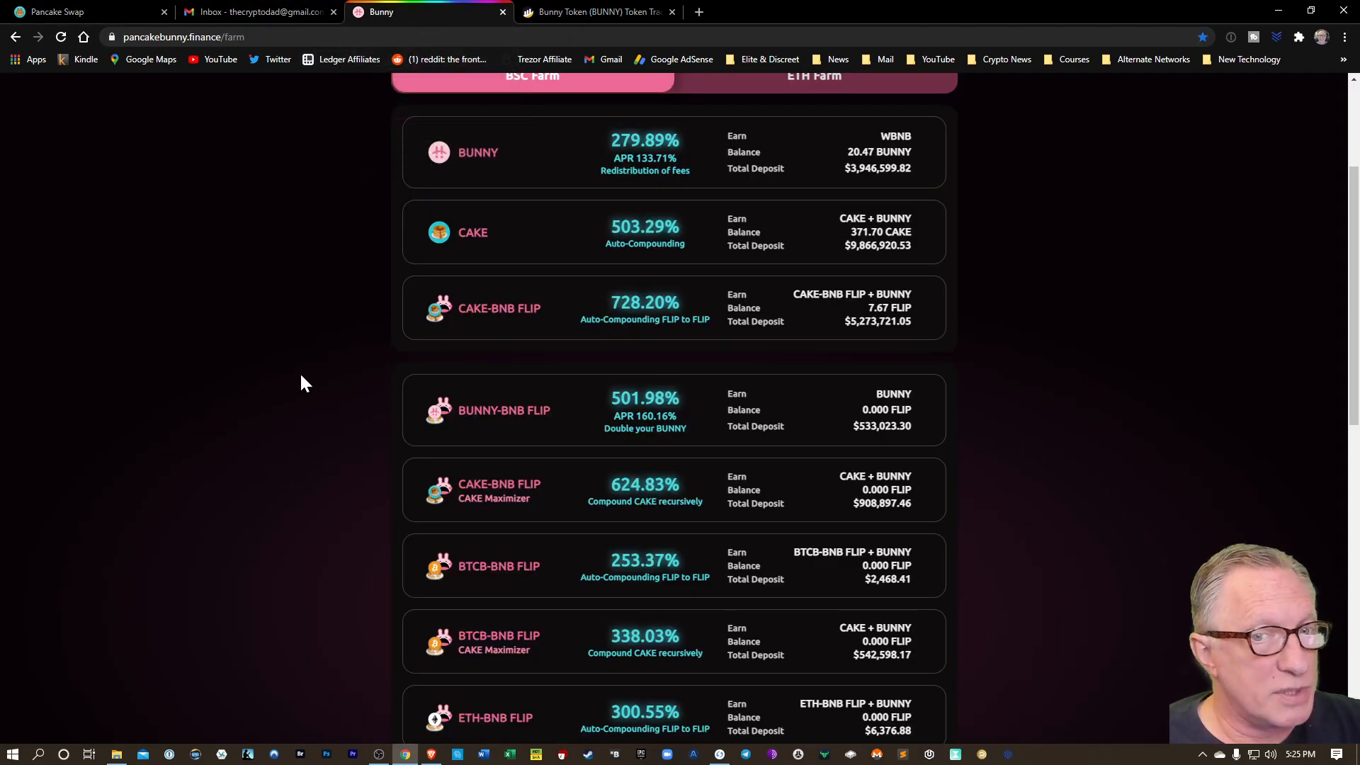
pyautogui.scroll(3)
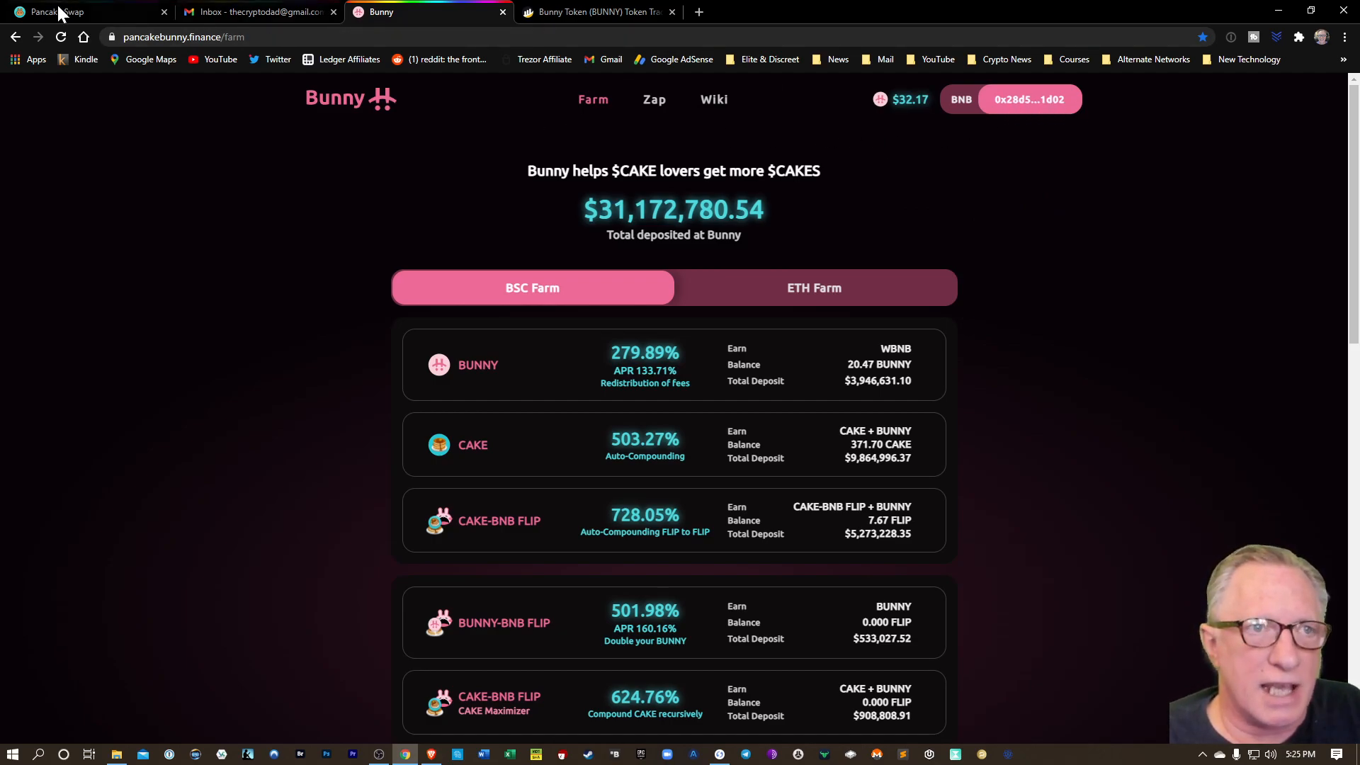
pyautogui.click(62, 10)
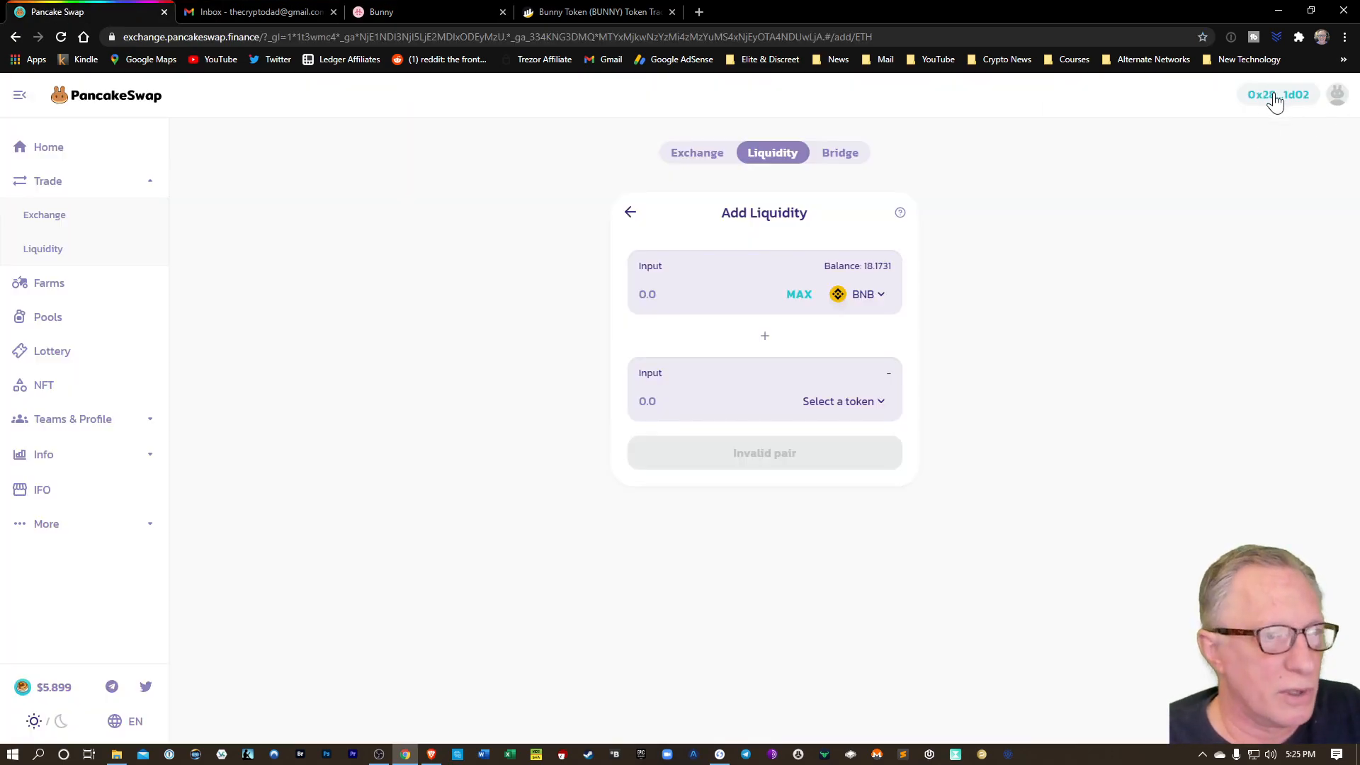
pyautogui.moveTo(1288, 155)
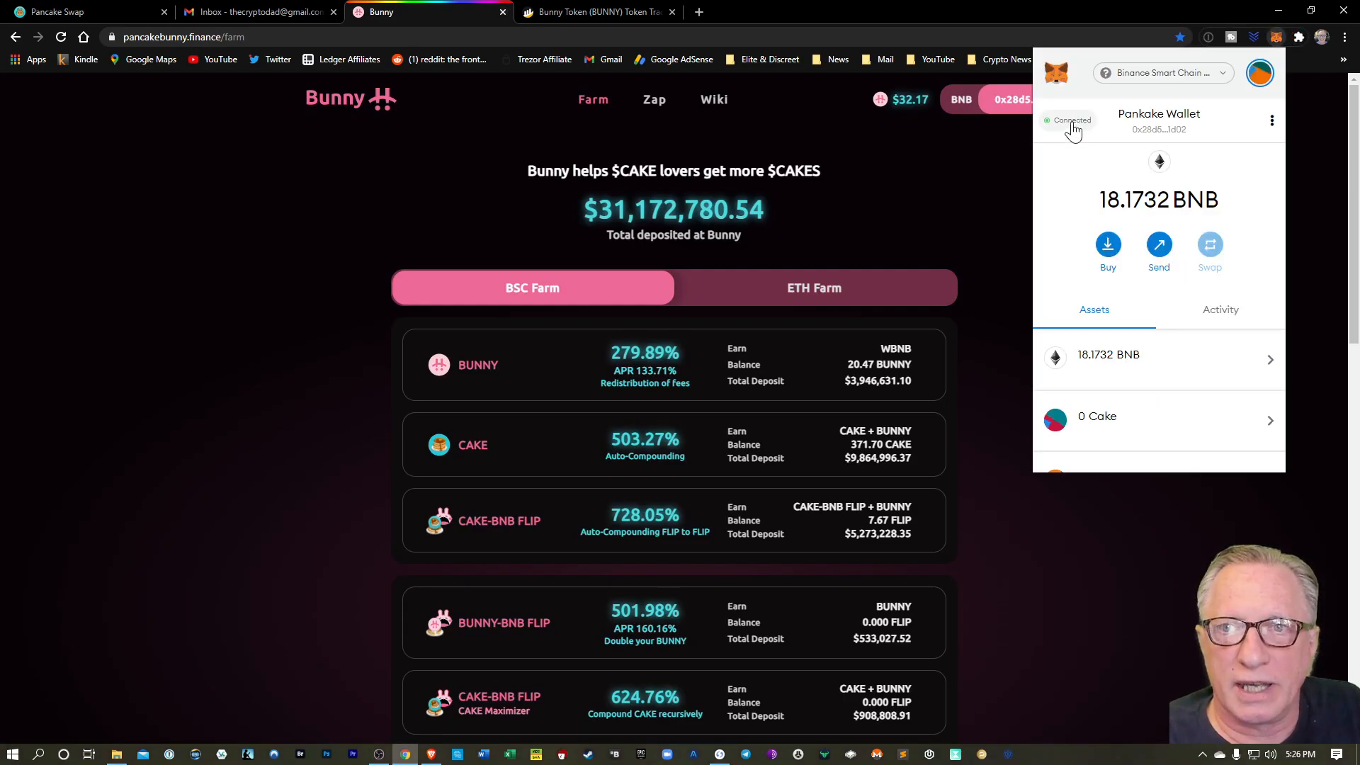
pyautogui.click(1067, 120)
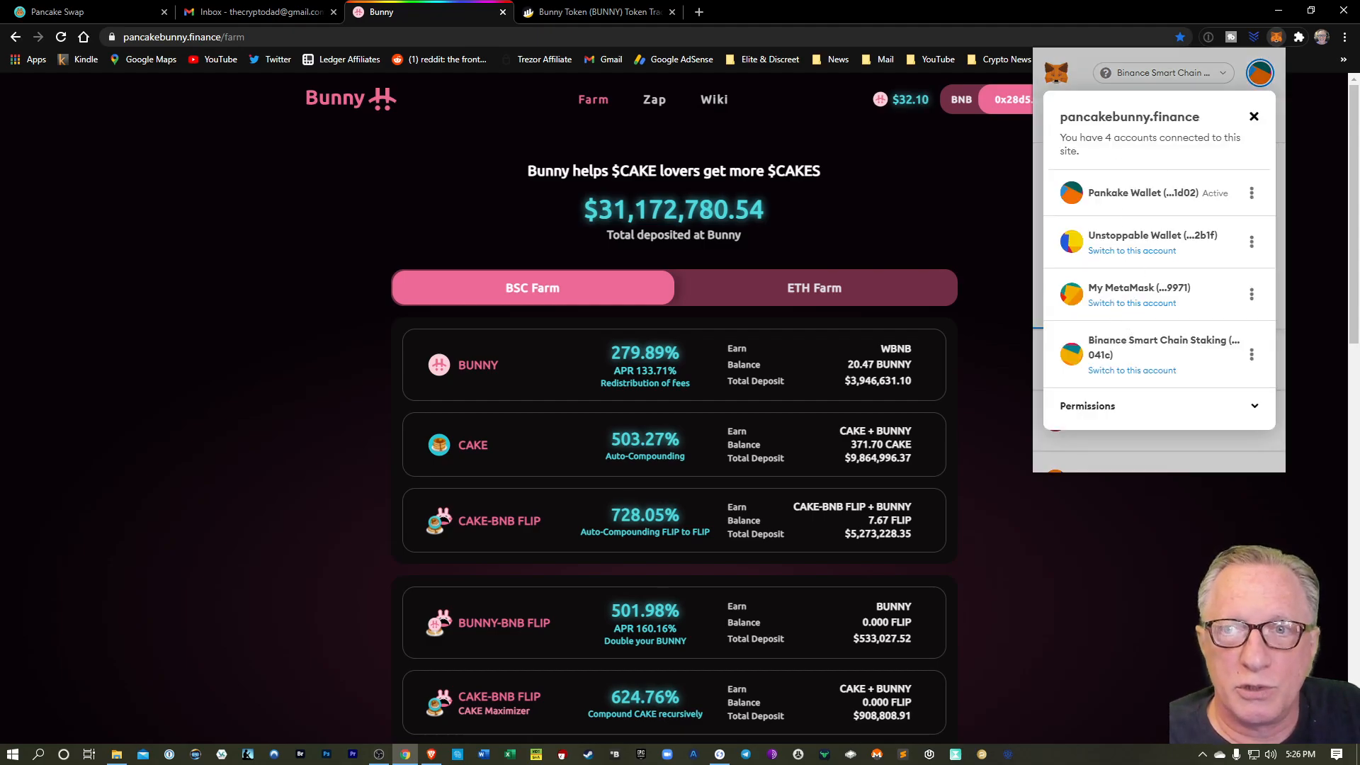
pyautogui.moveTo(1153, 274)
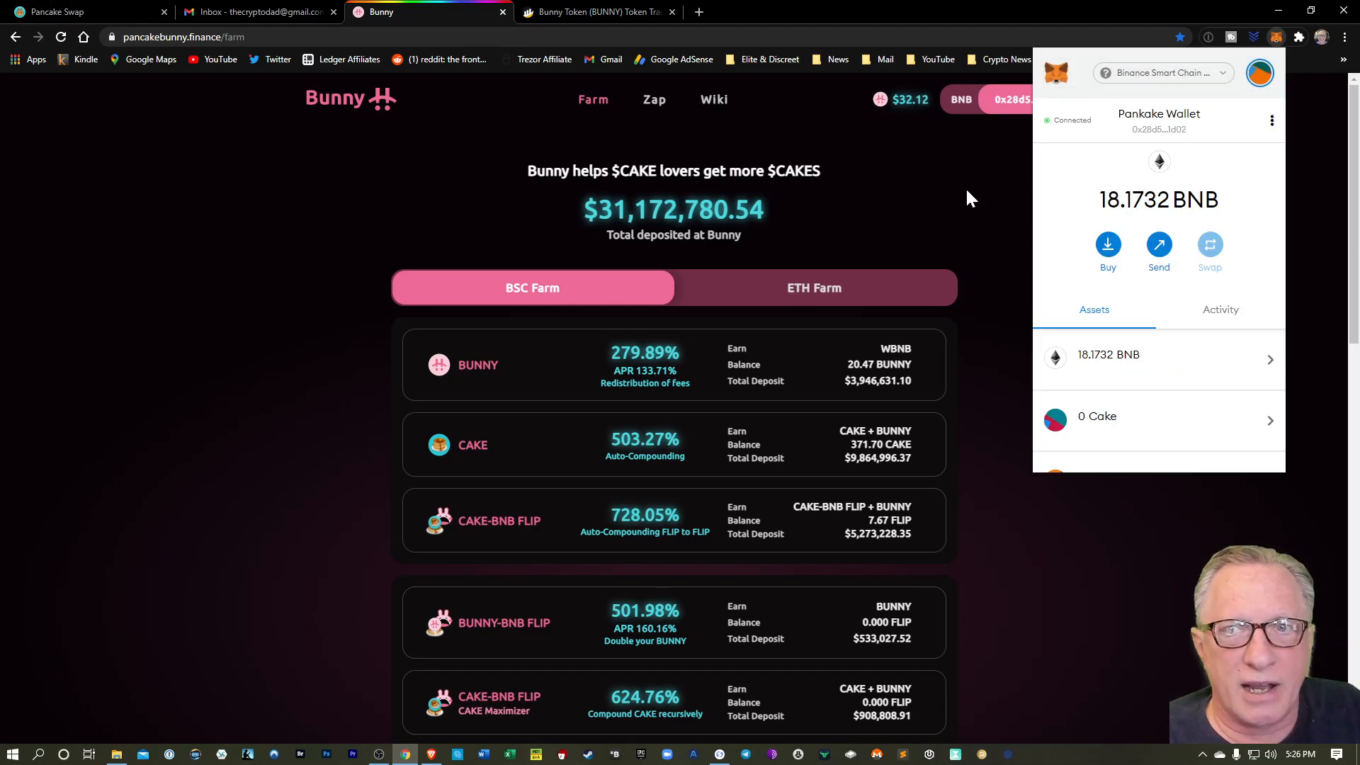
pyautogui.moveTo(1001, 218)
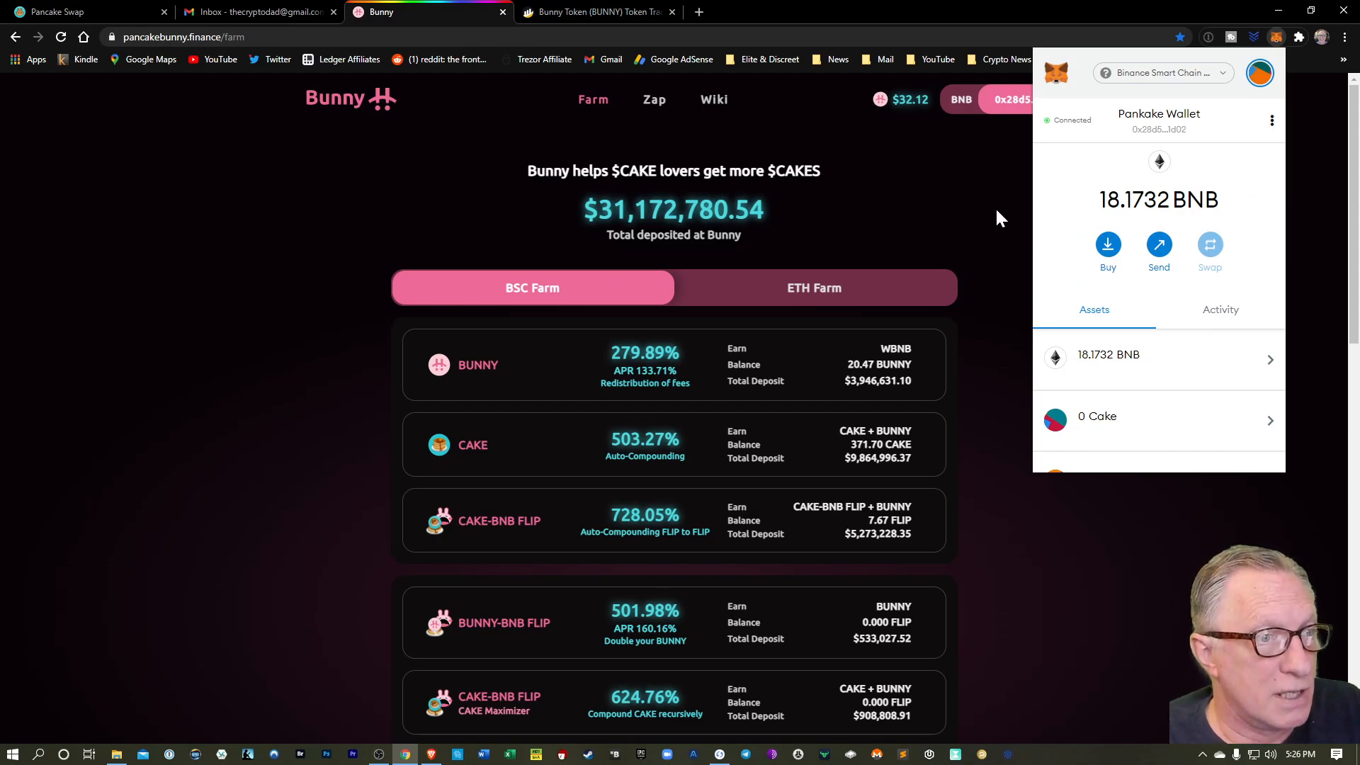
pyautogui.moveTo(1010, 204)
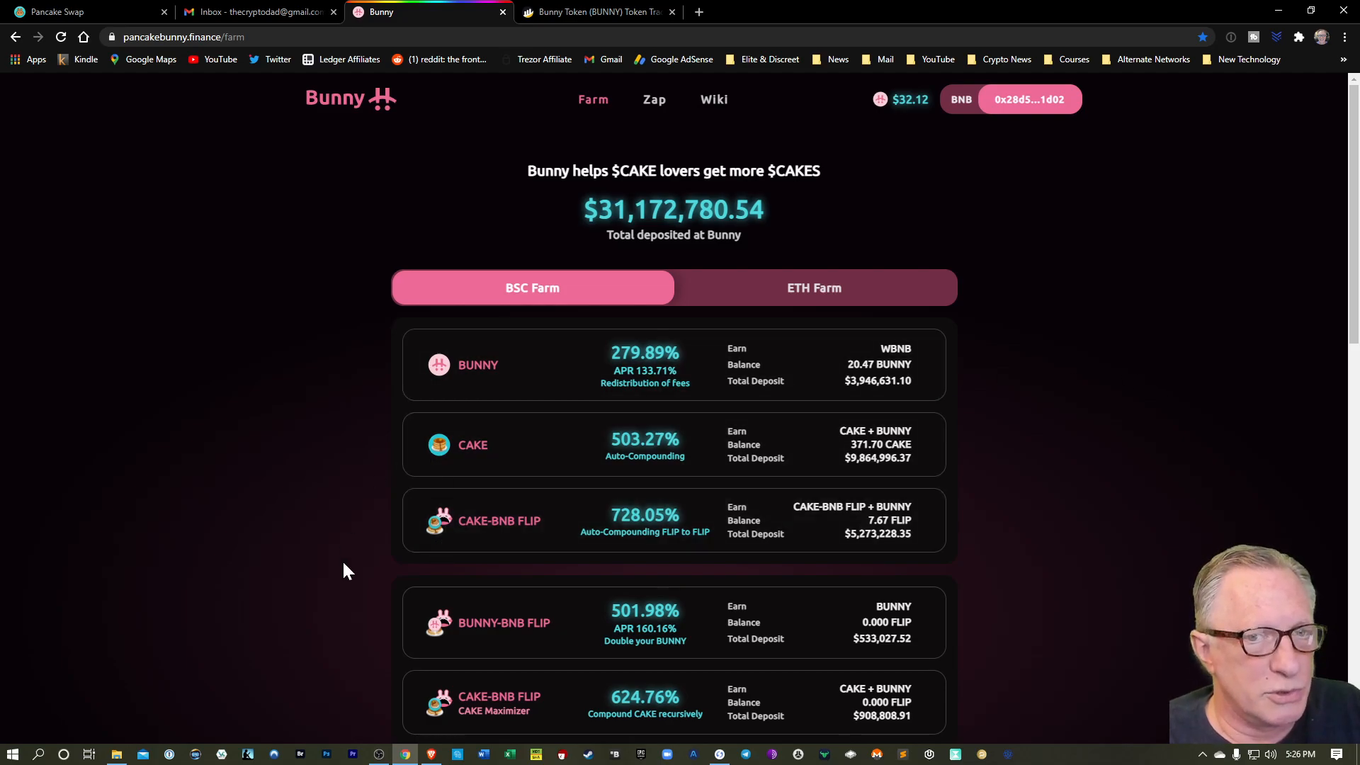
pyautogui.scroll(-3)
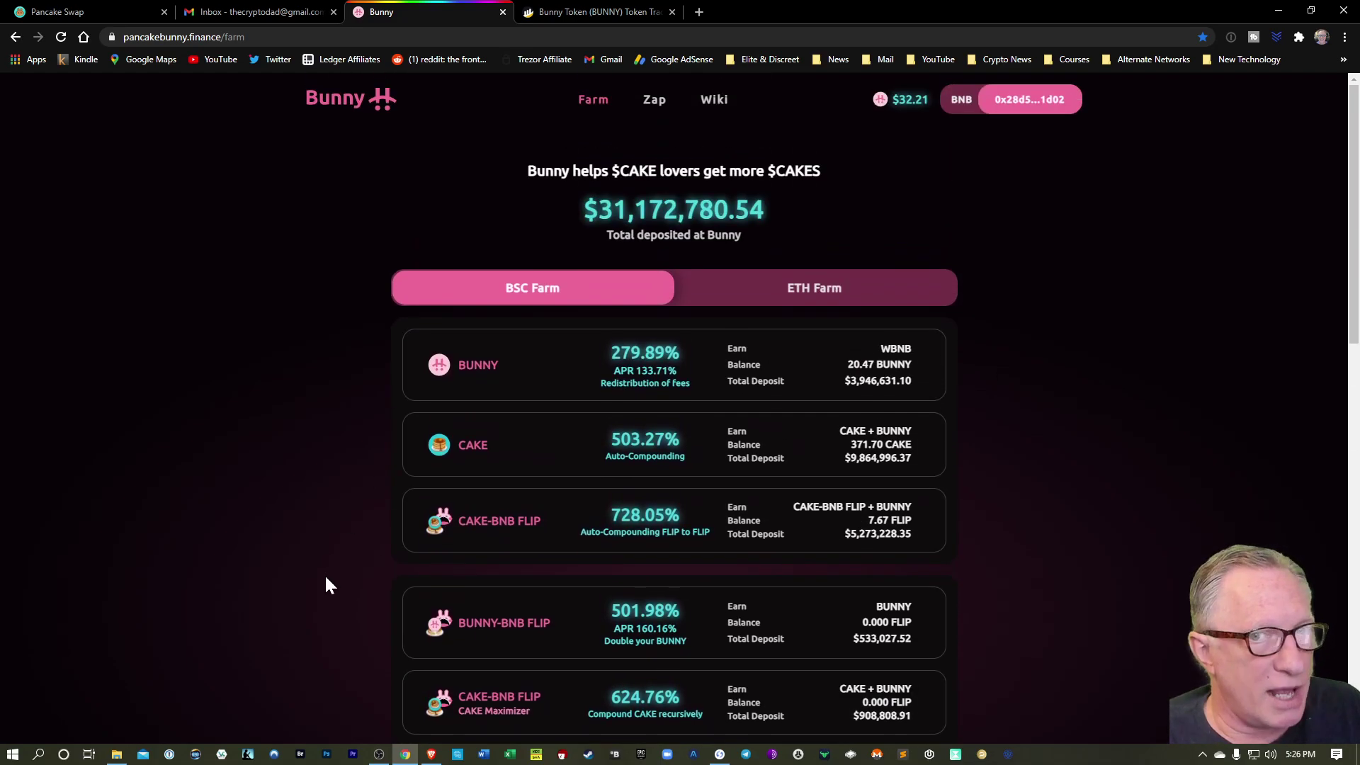
pyautogui.moveTo(667, 538)
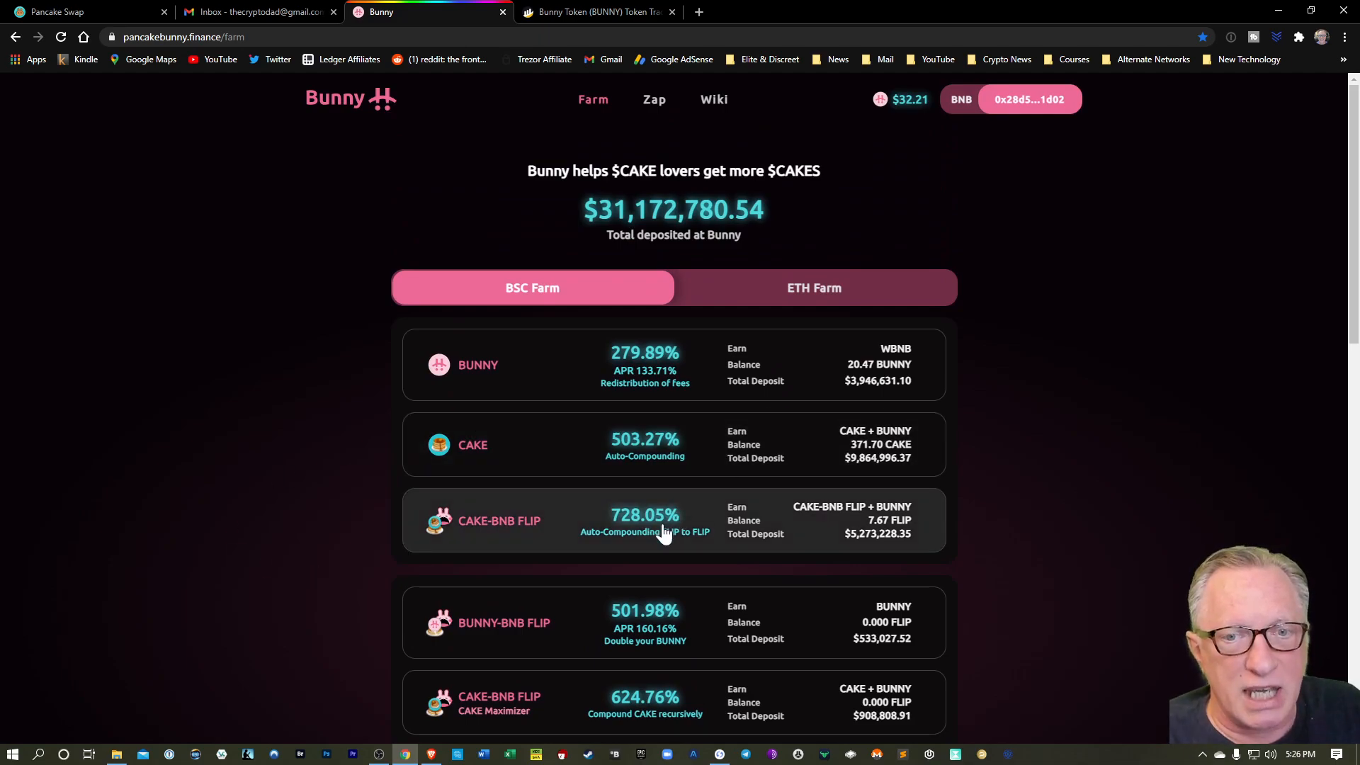
pyautogui.moveTo(640, 535)
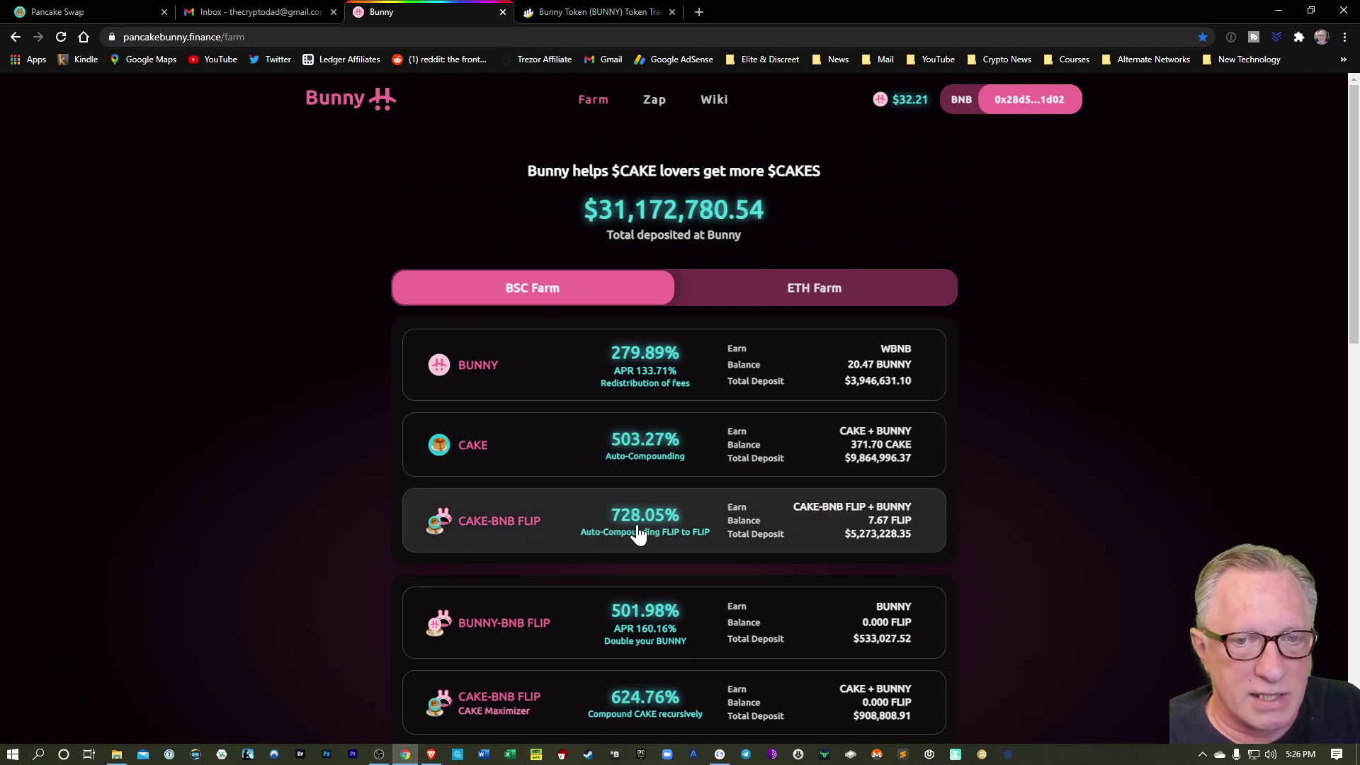
pyautogui.moveTo(416, 363)
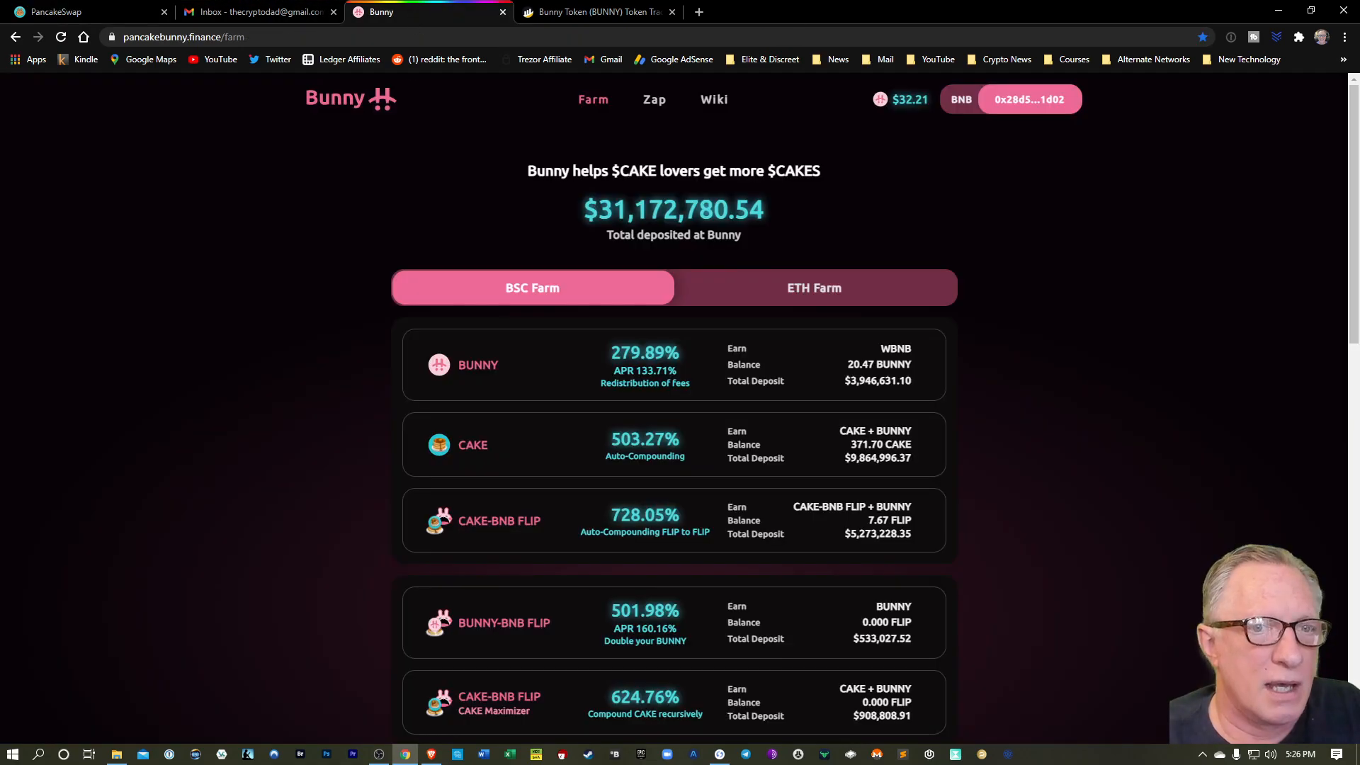
pyautogui.scroll(-3)
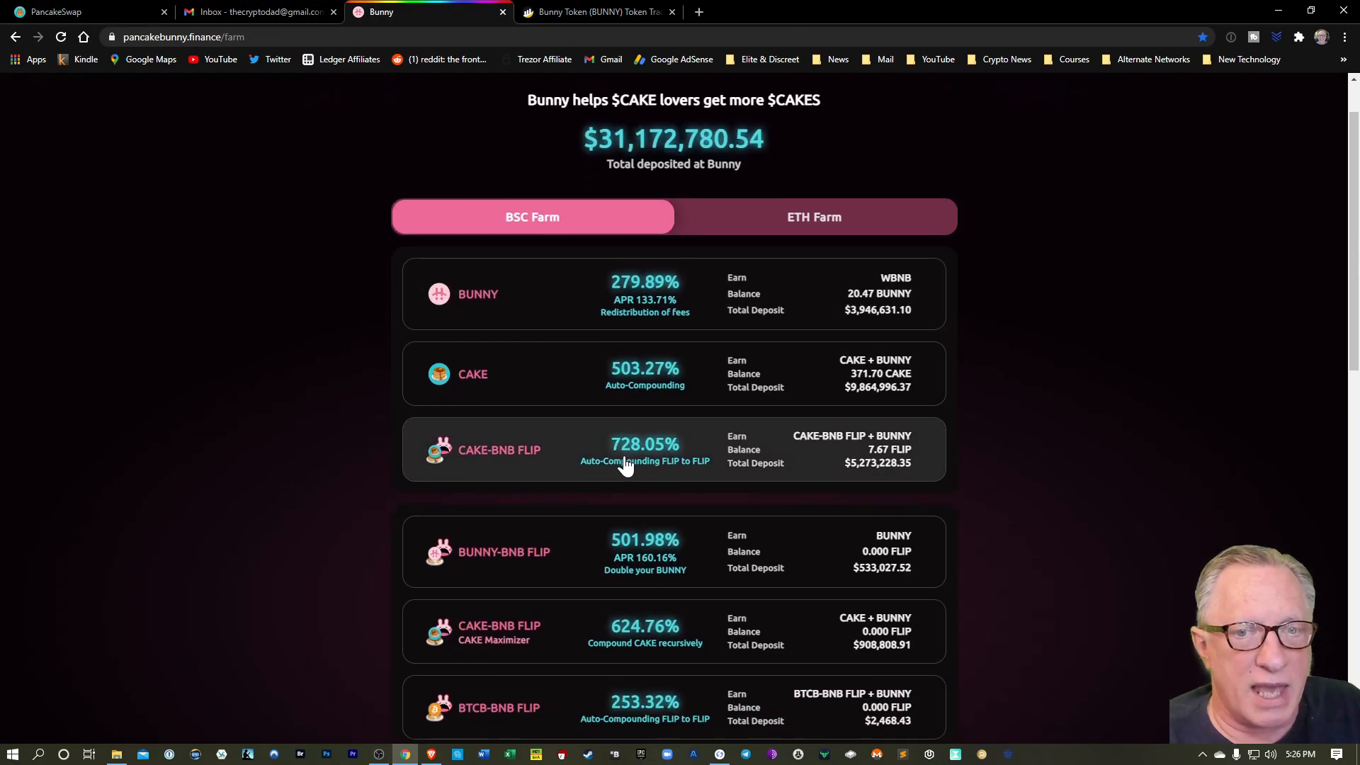
pyautogui.moveTo(684, 471)
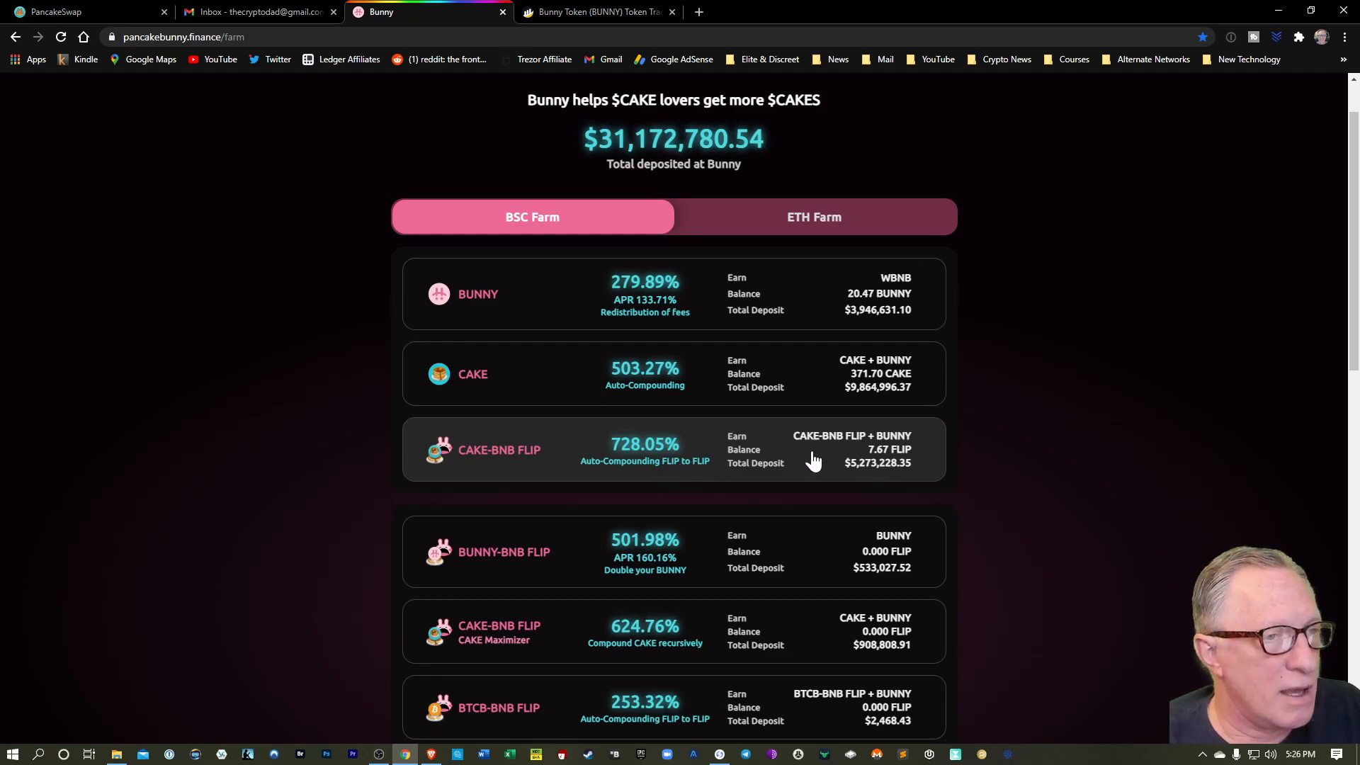
pyautogui.moveTo(853, 475)
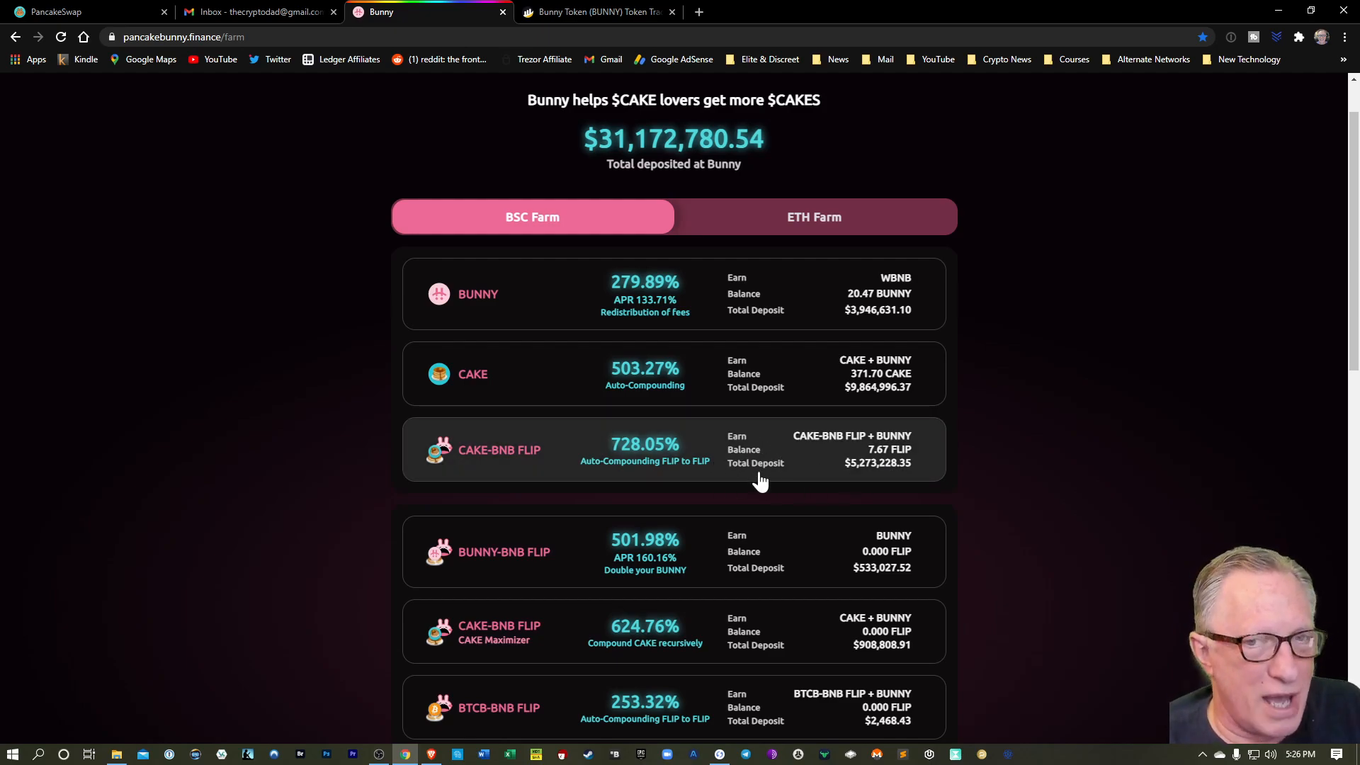
pyautogui.moveTo(702, 467)
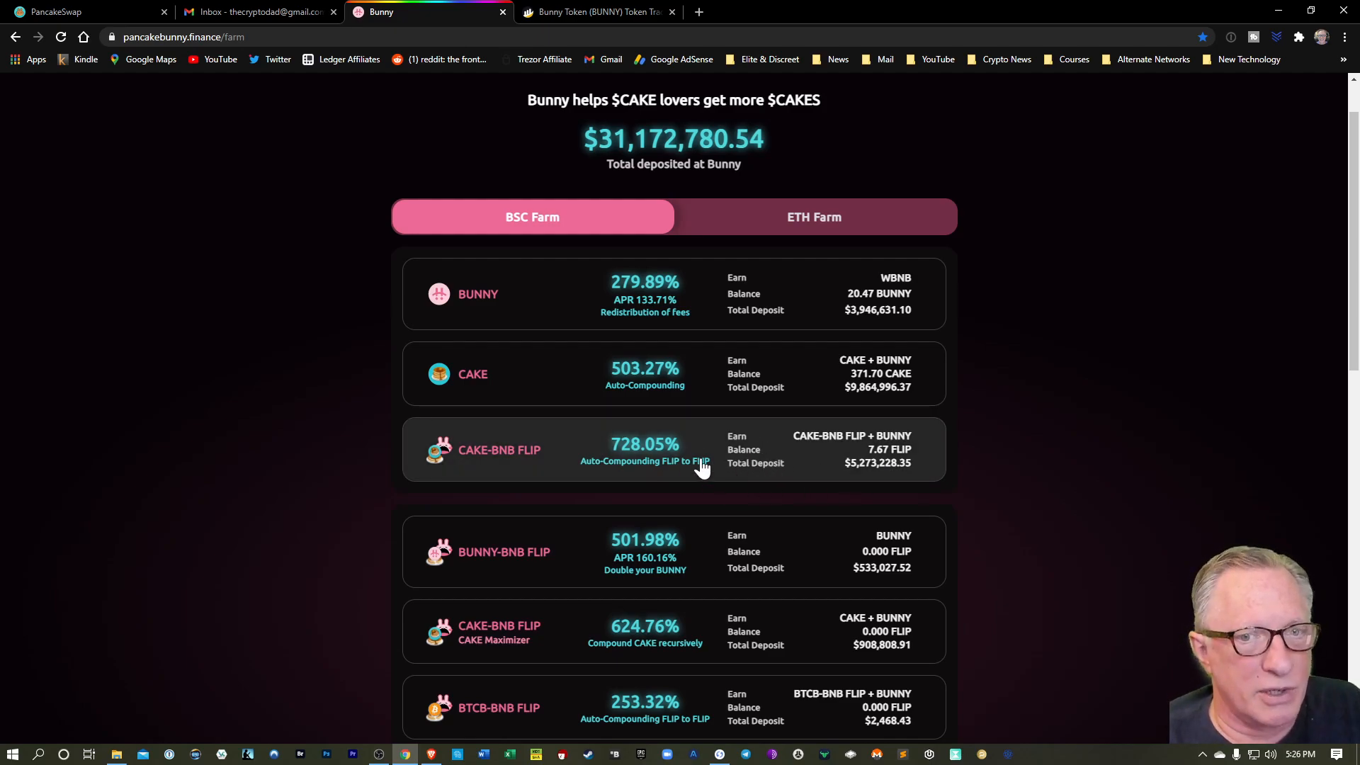
pyautogui.scroll(-3)
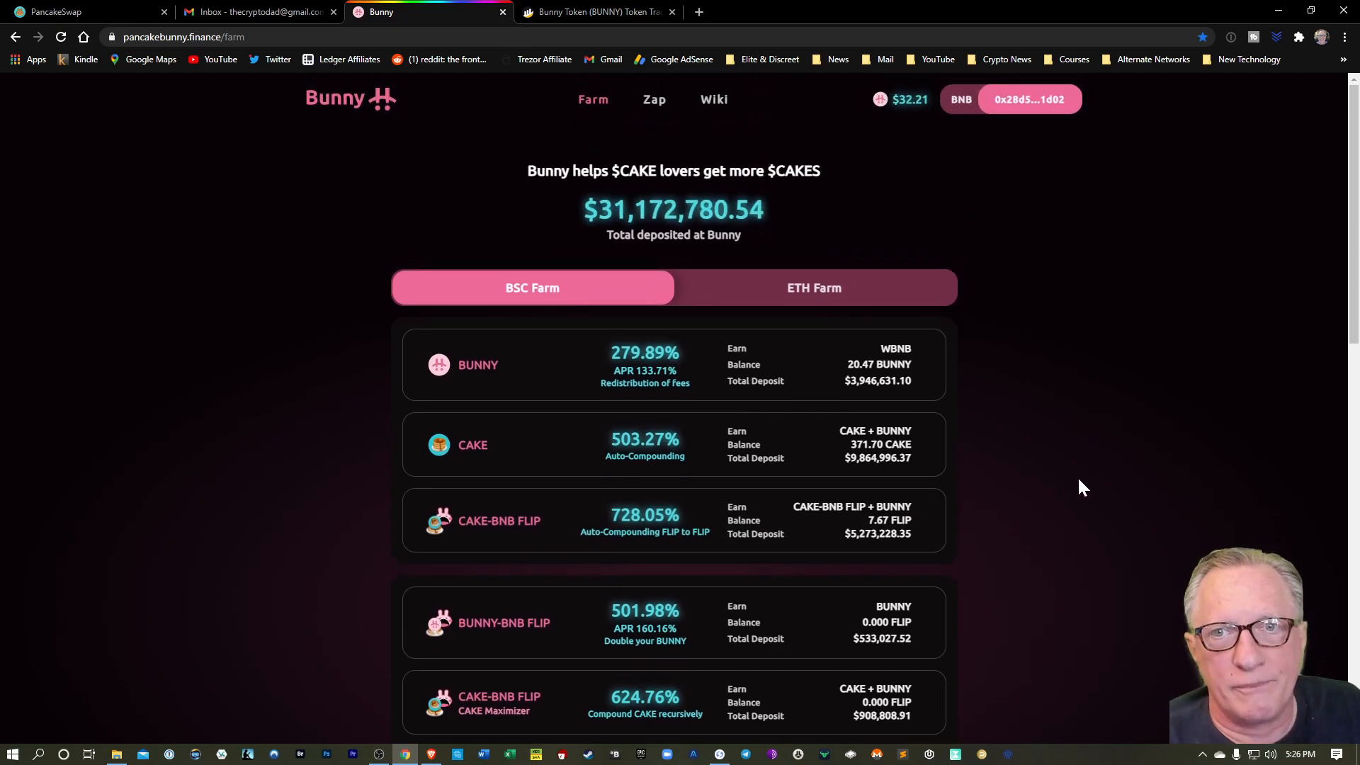
pyautogui.moveTo(1059, 481)
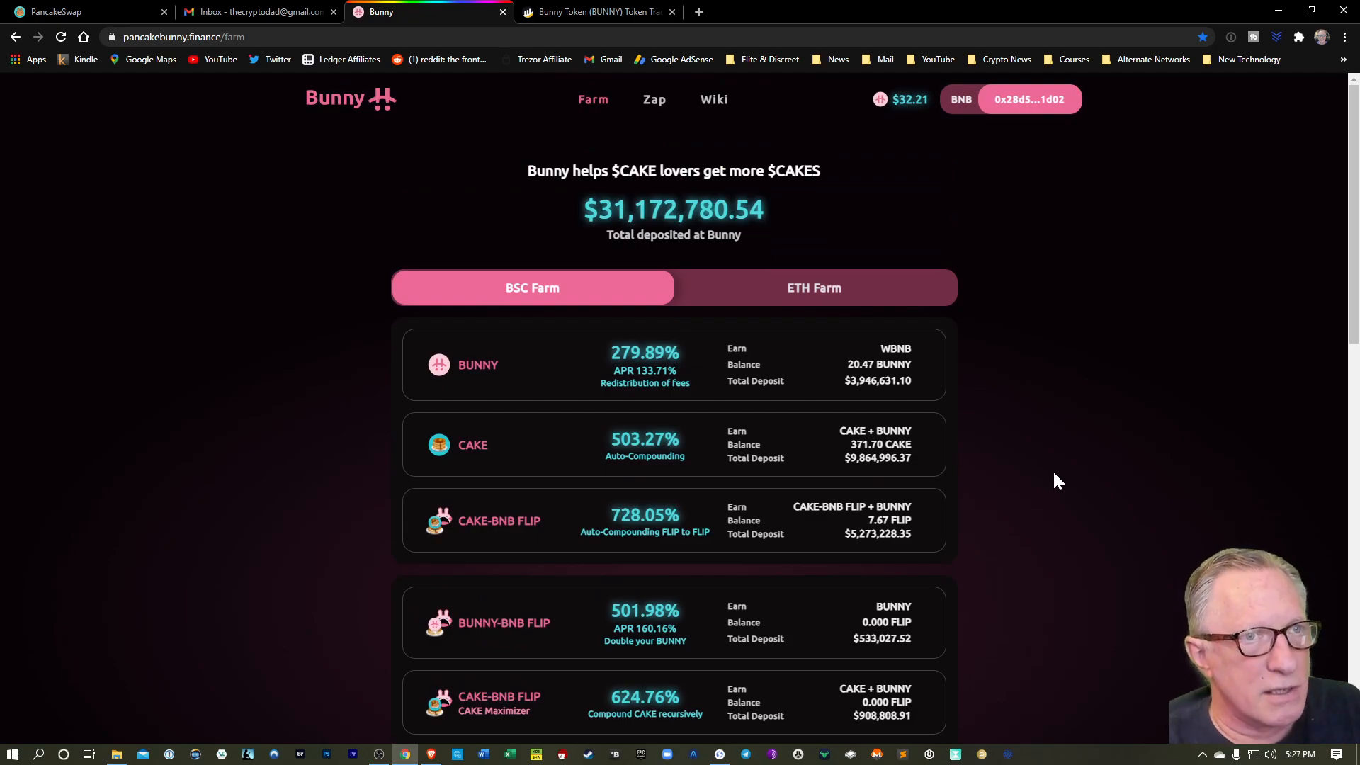
pyautogui.moveTo(1054, 478)
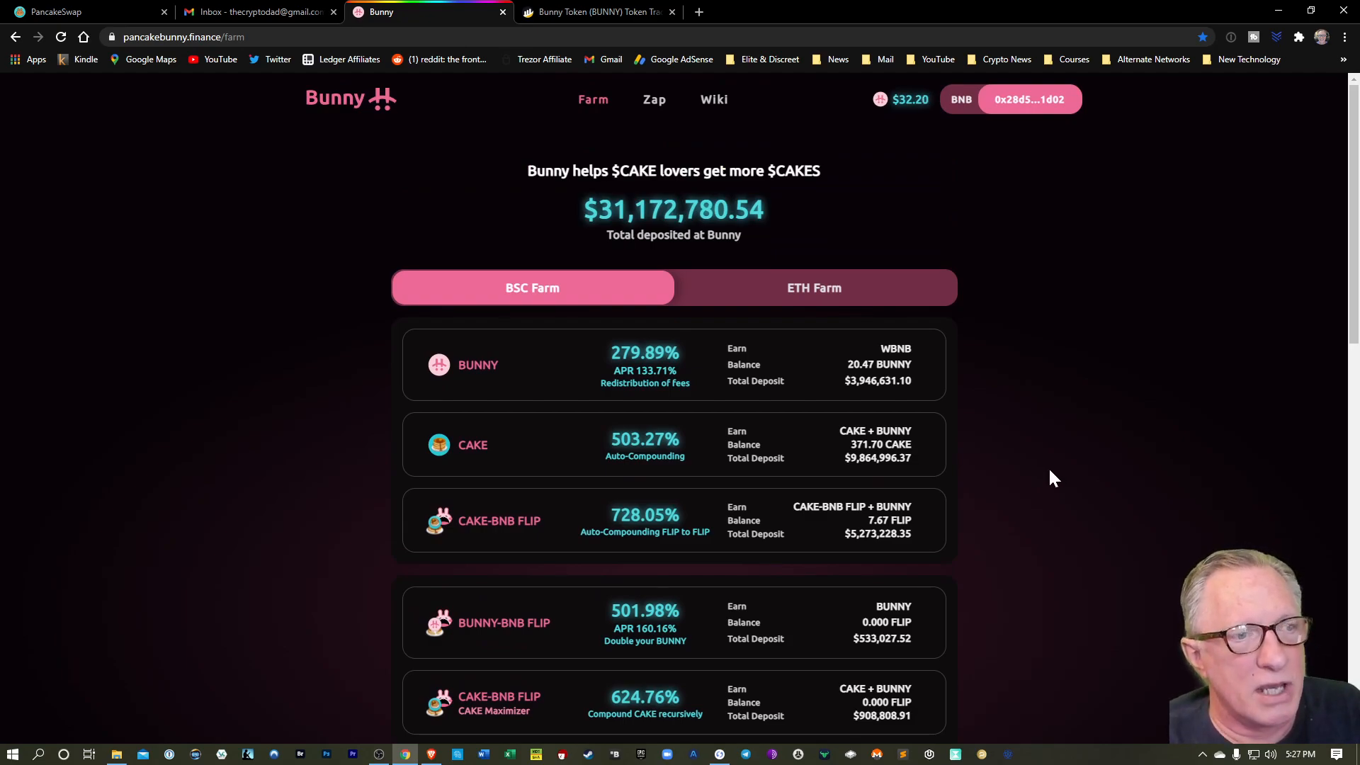
pyautogui.moveTo(1046, 470)
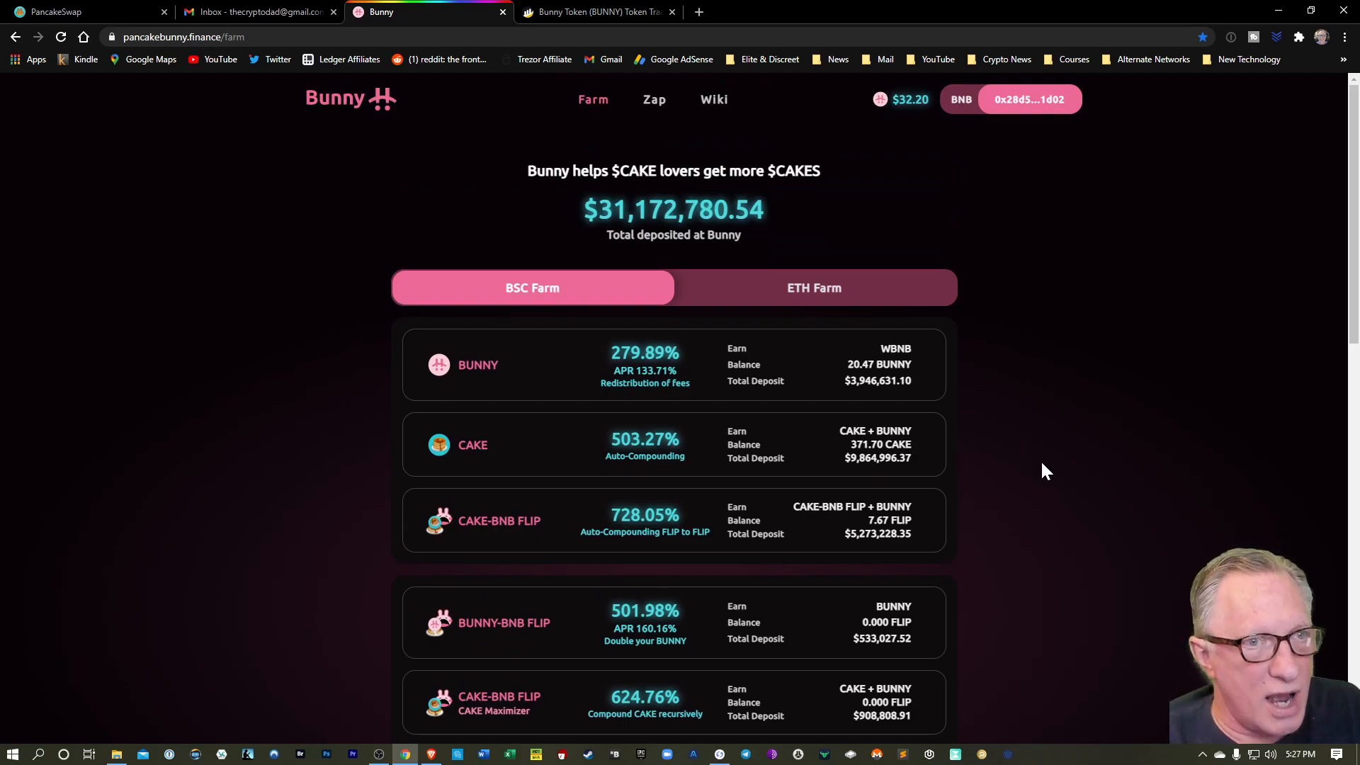
pyautogui.moveTo(1193, 358)
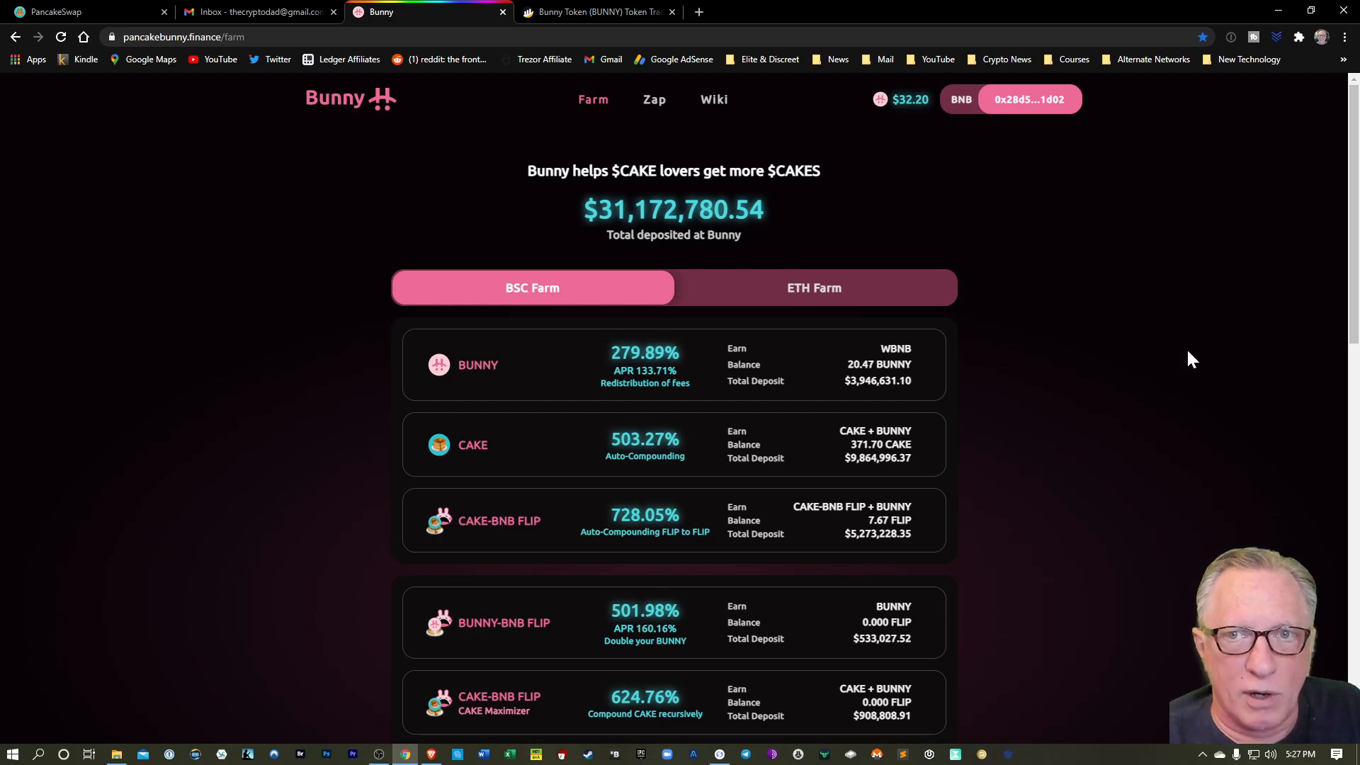
pyautogui.moveTo(1098, 317)
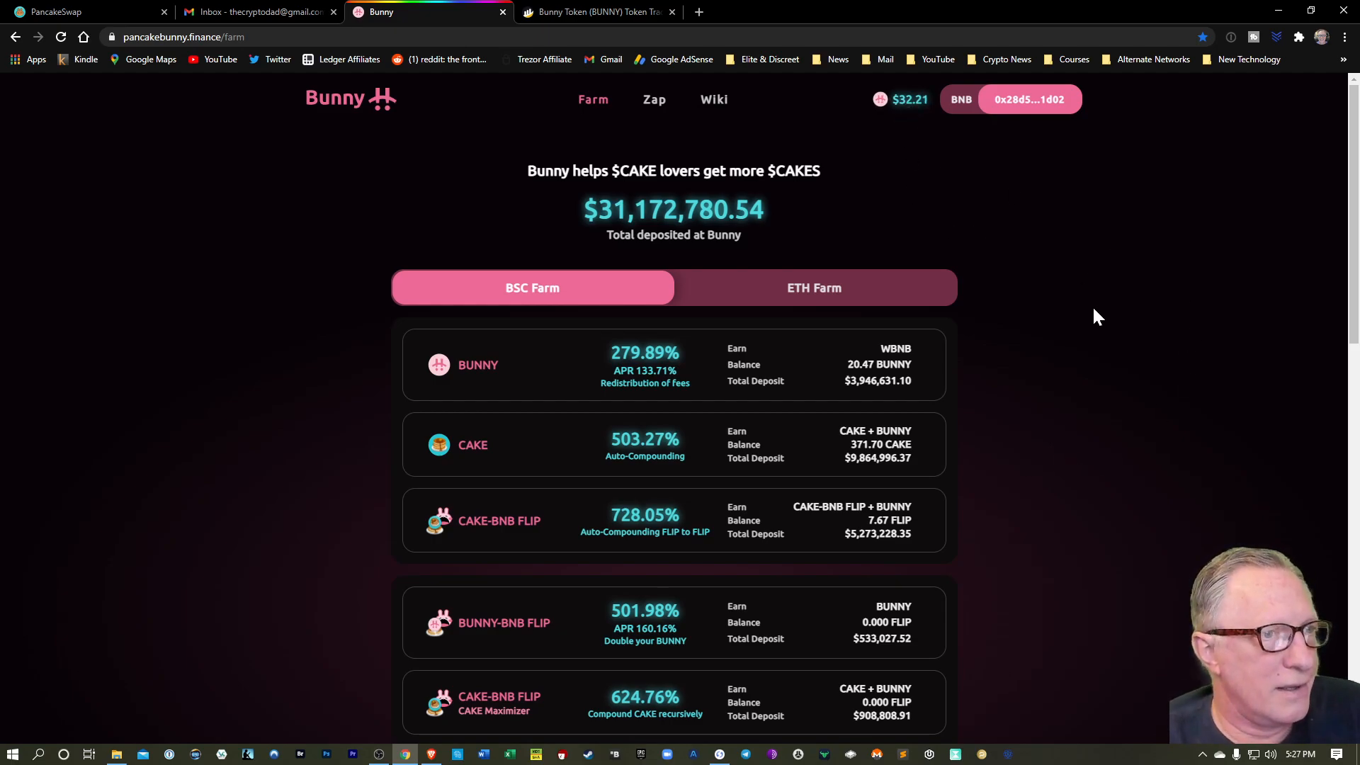
pyautogui.moveTo(1121, 326)
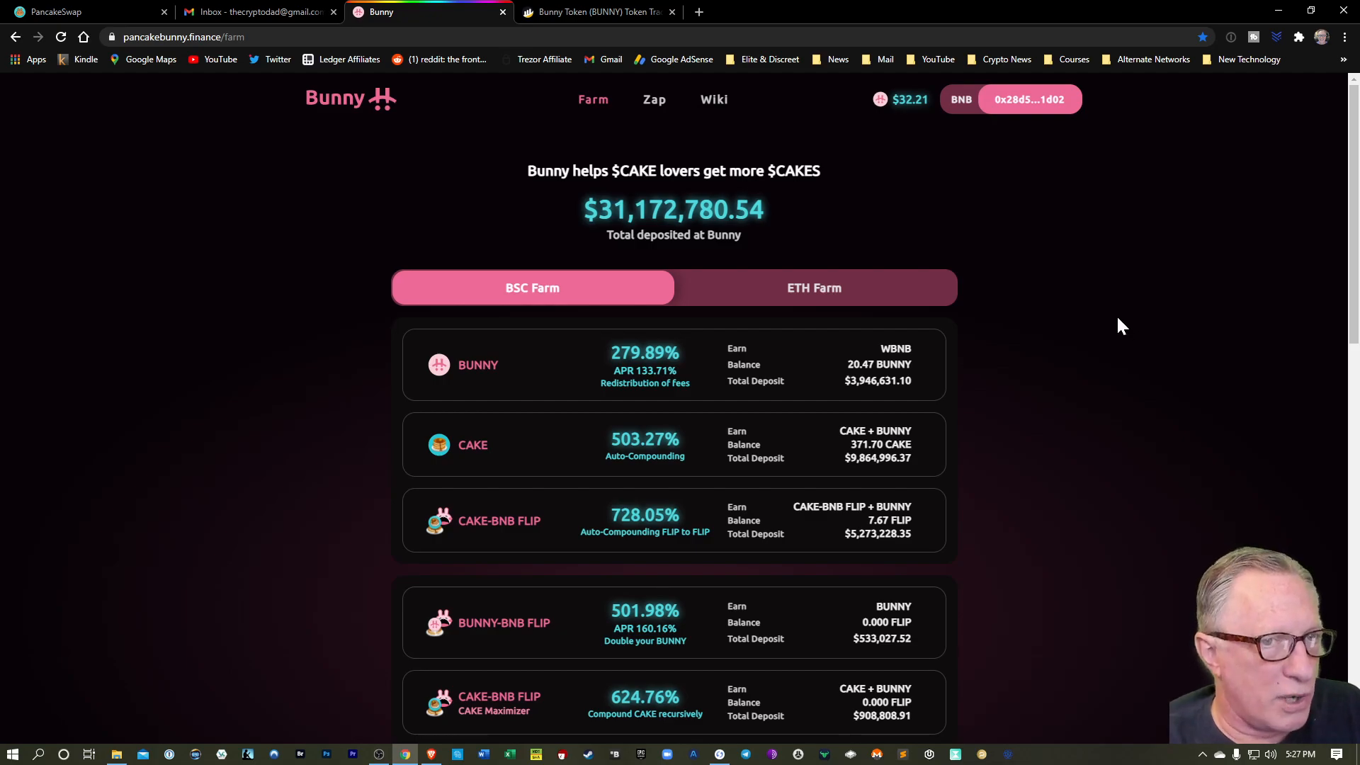
pyautogui.moveTo(1070, 407)
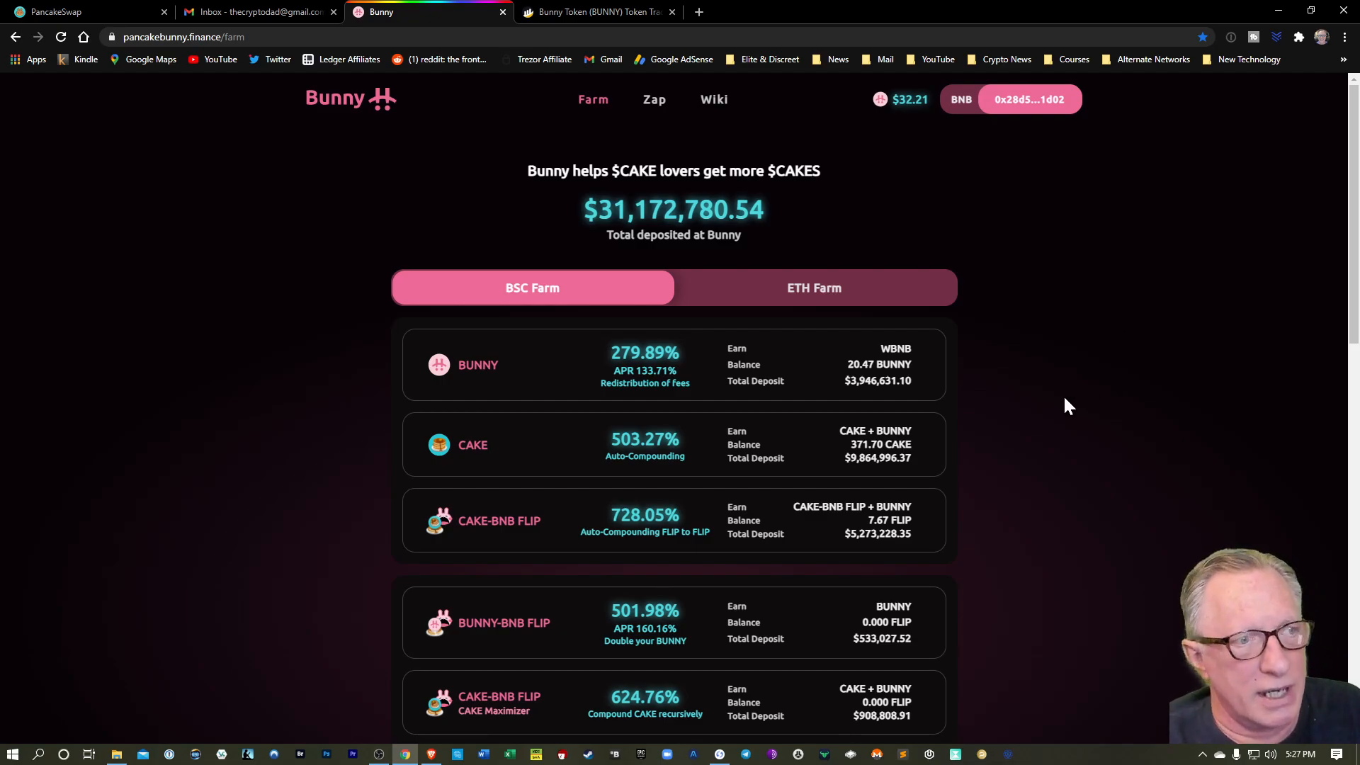